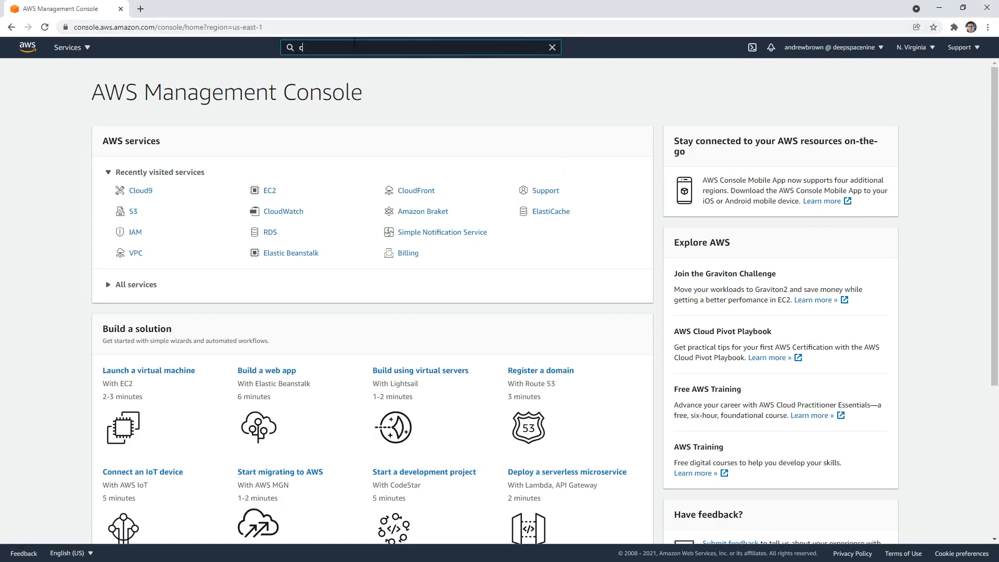
Start a new Cloud9 environment and name it CFNExample
type("loud9")
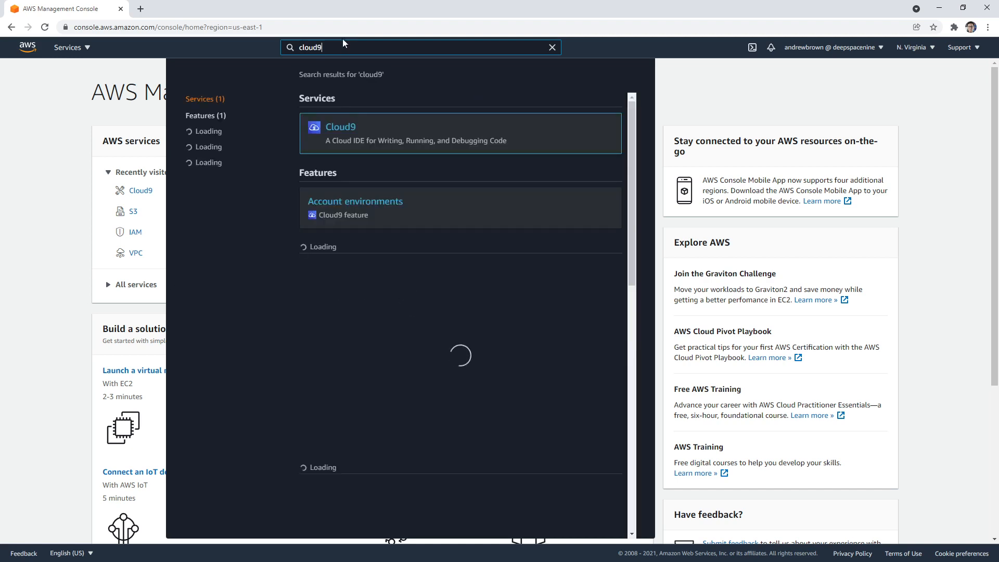
left_click(340, 126)
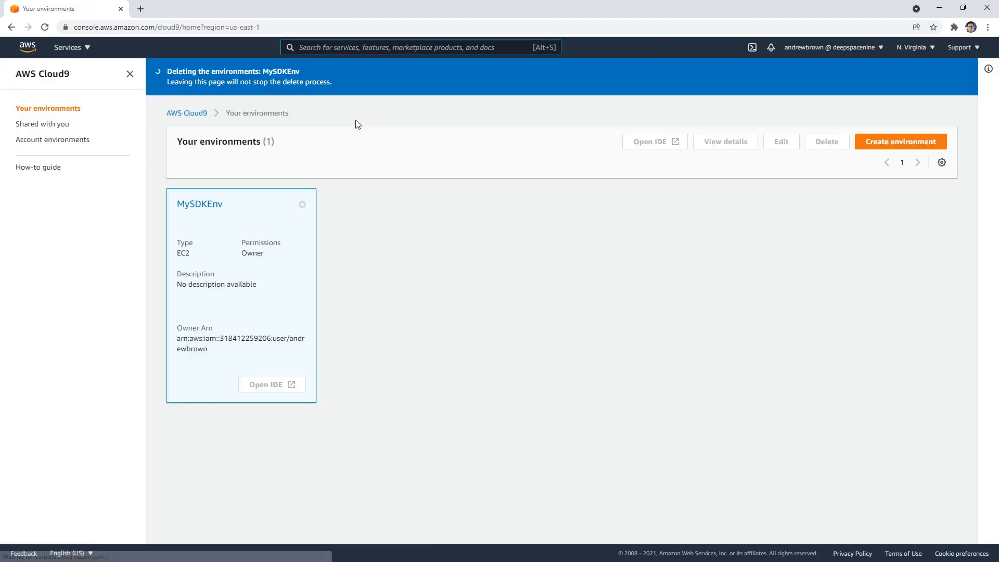
left_click(900, 141)
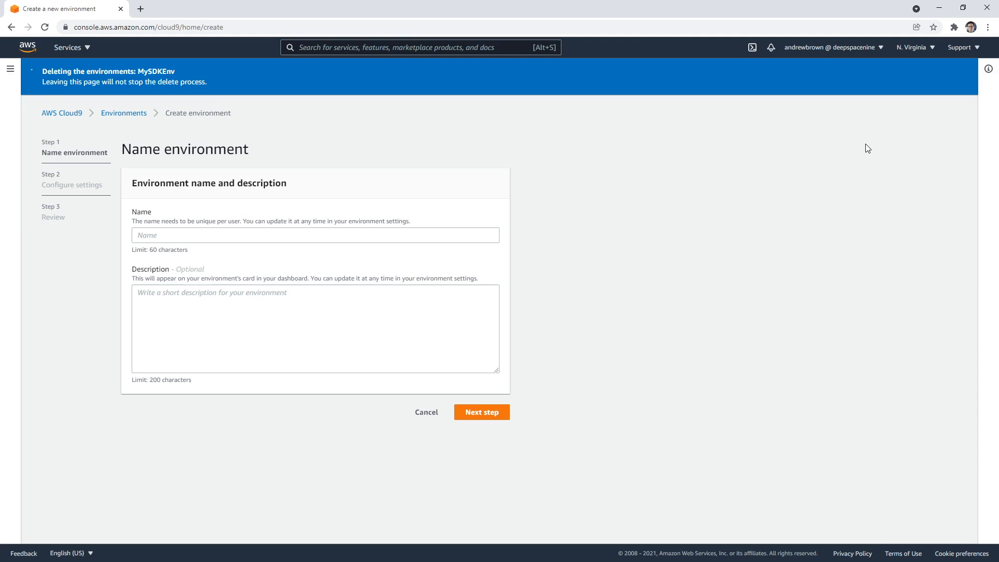
left_click(315, 235)
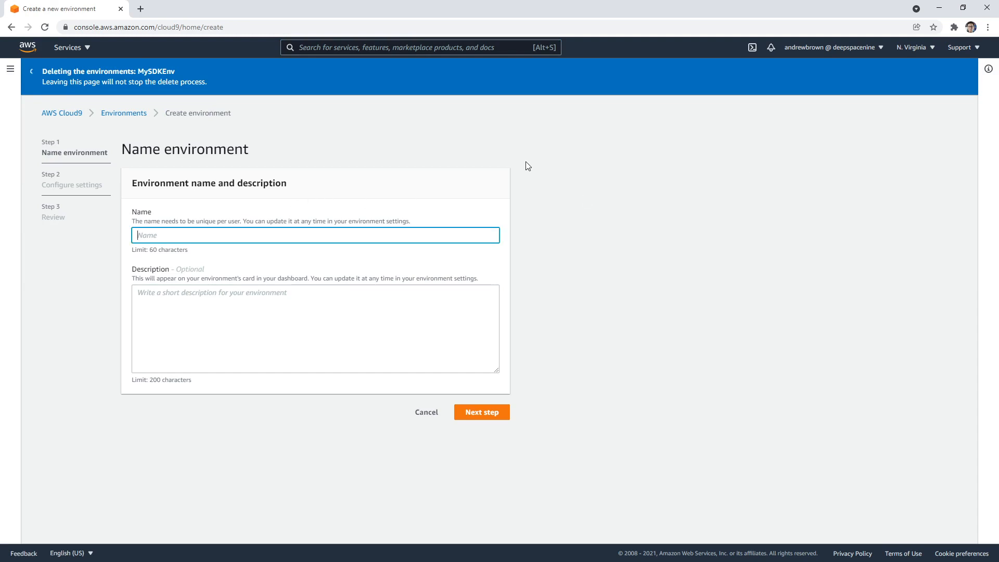
type("CFN")
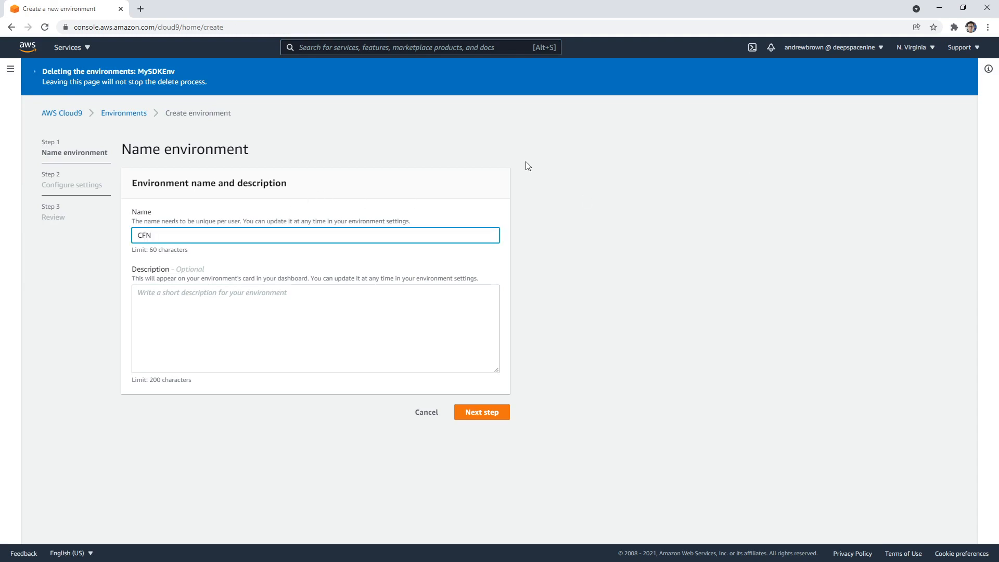
type("Example")
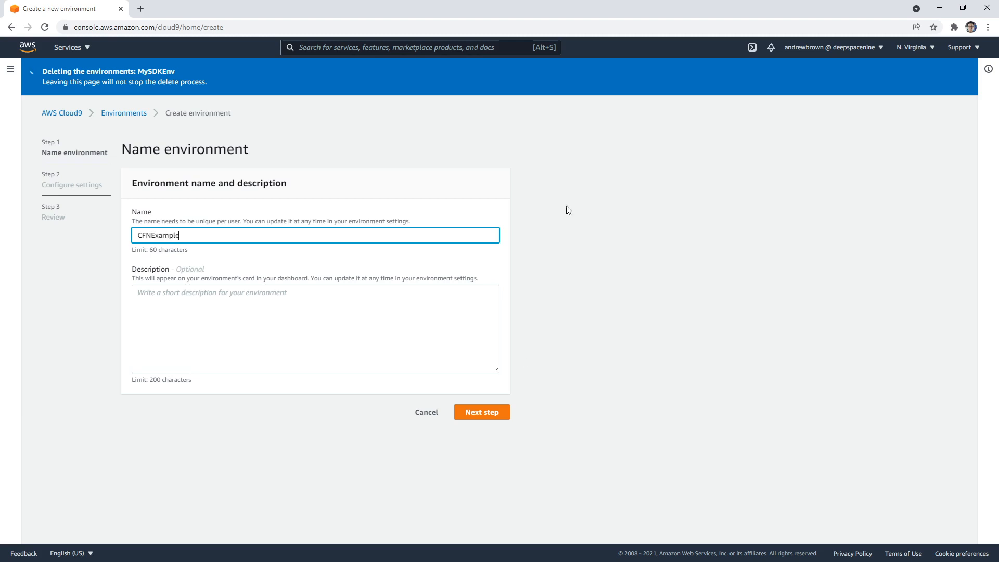
Keep the default t2.micro Amazon Linux 2 settings and create the environment
left_click(481, 411)
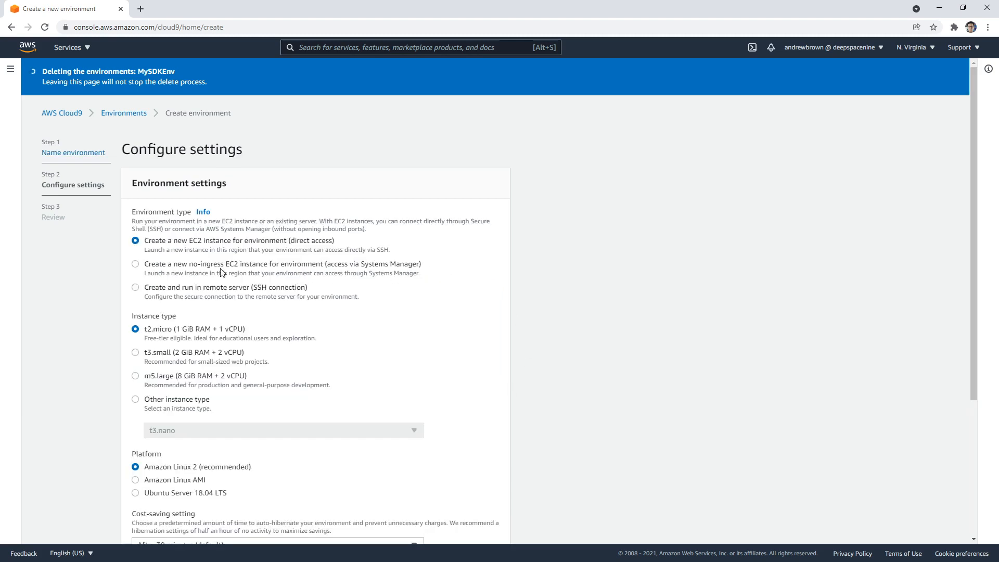
scroll("down", 3)
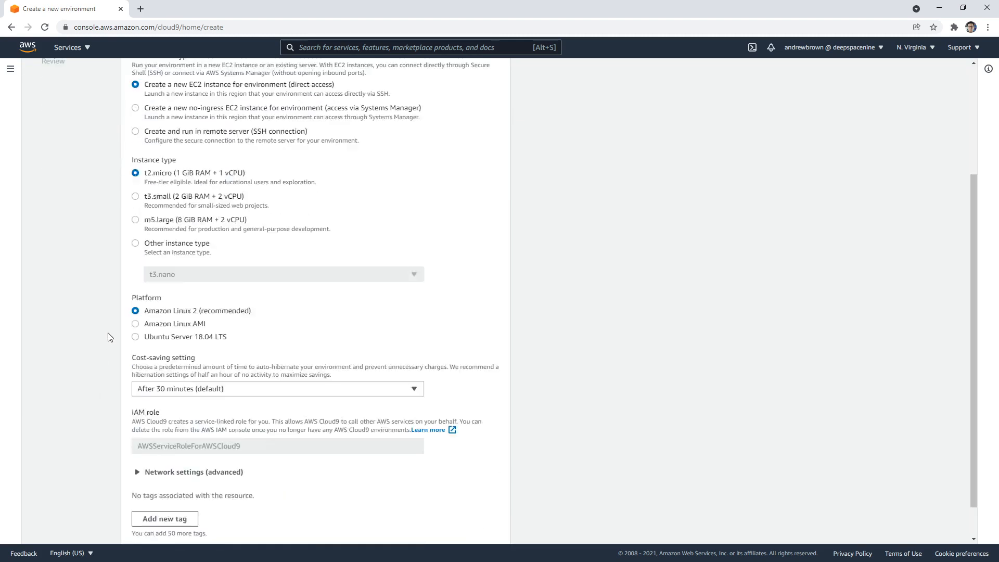
scroll("down", 3)
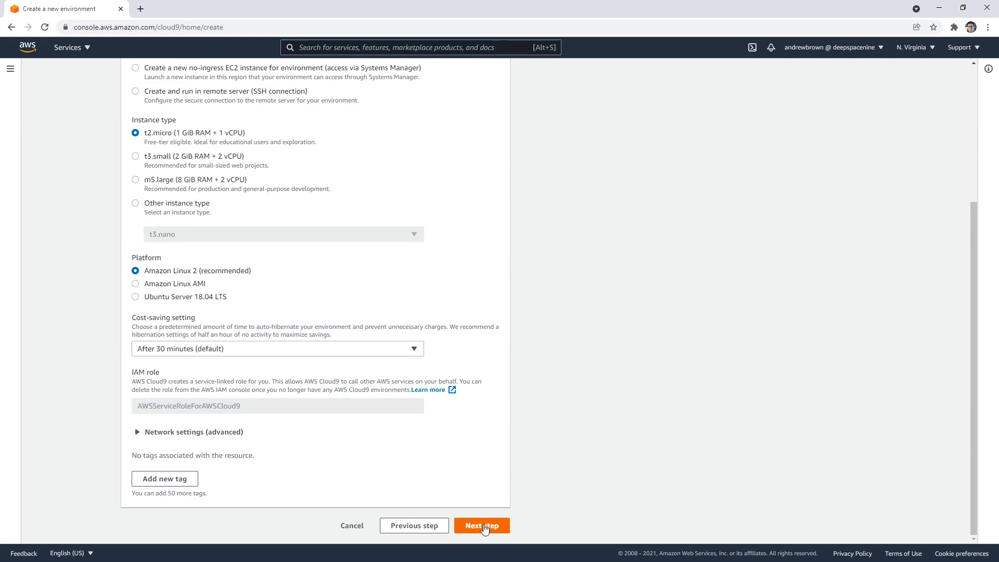
left_click(482, 525)
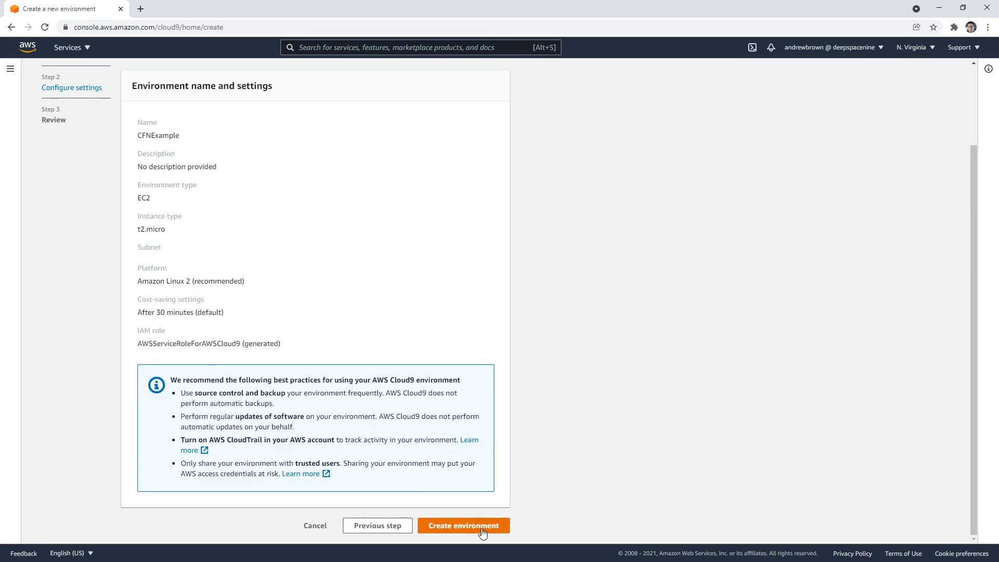
left_click(463, 524)
type("cloudforam")
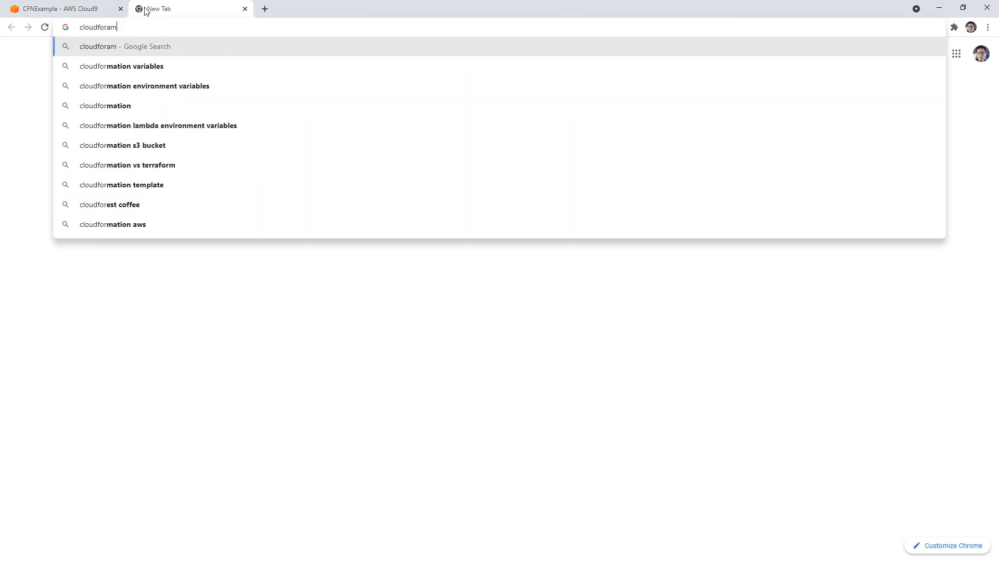
Open the CloudFormation User Guide's Get started walkthrough and scroll to the template example
type("tion")
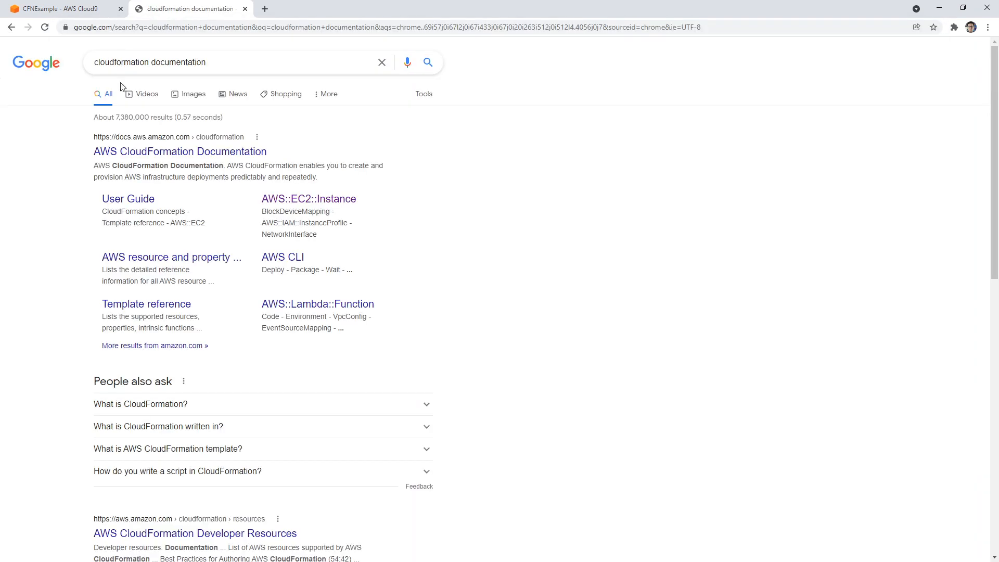
mouse_move(179, 152)
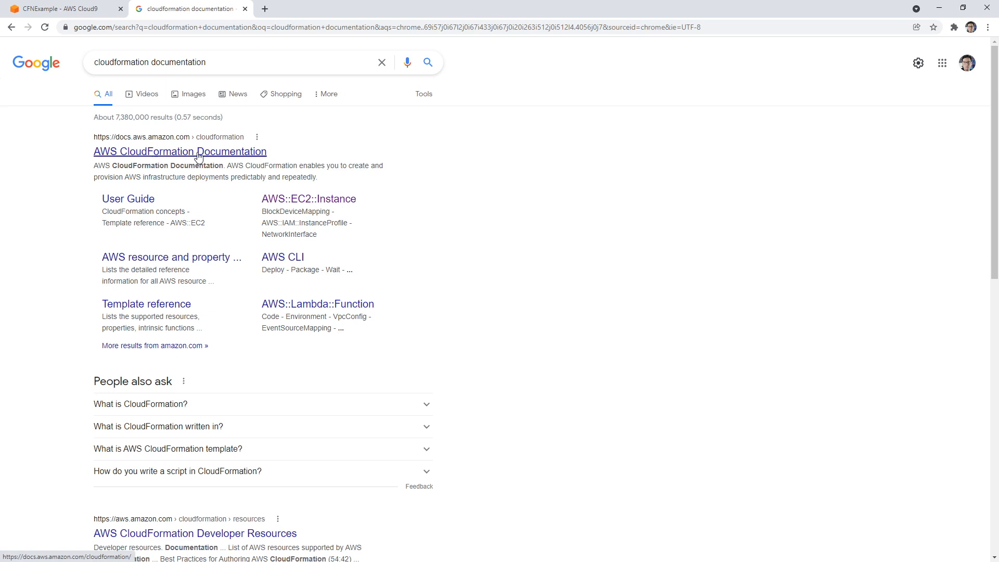
left_click(181, 150)
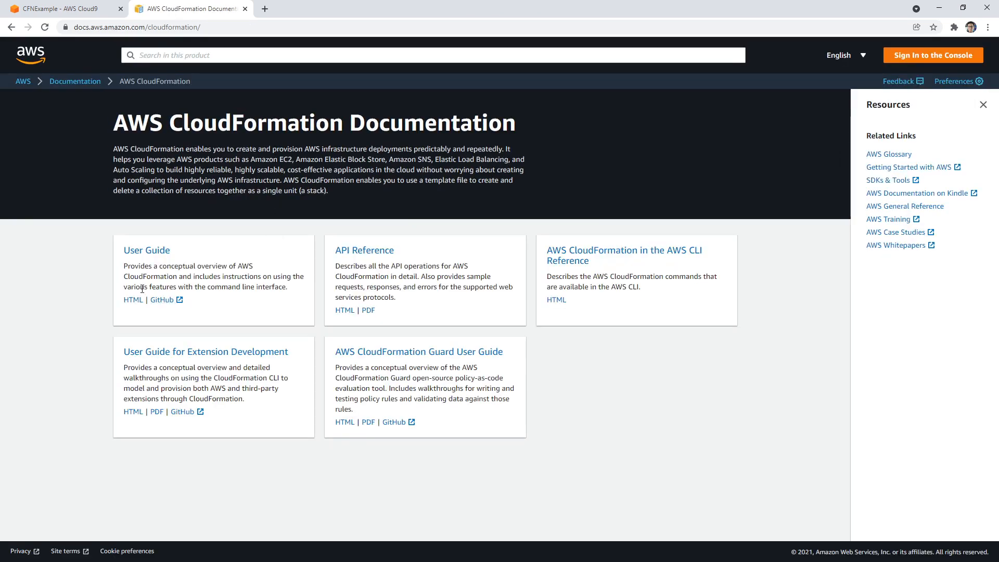
left_click(133, 300)
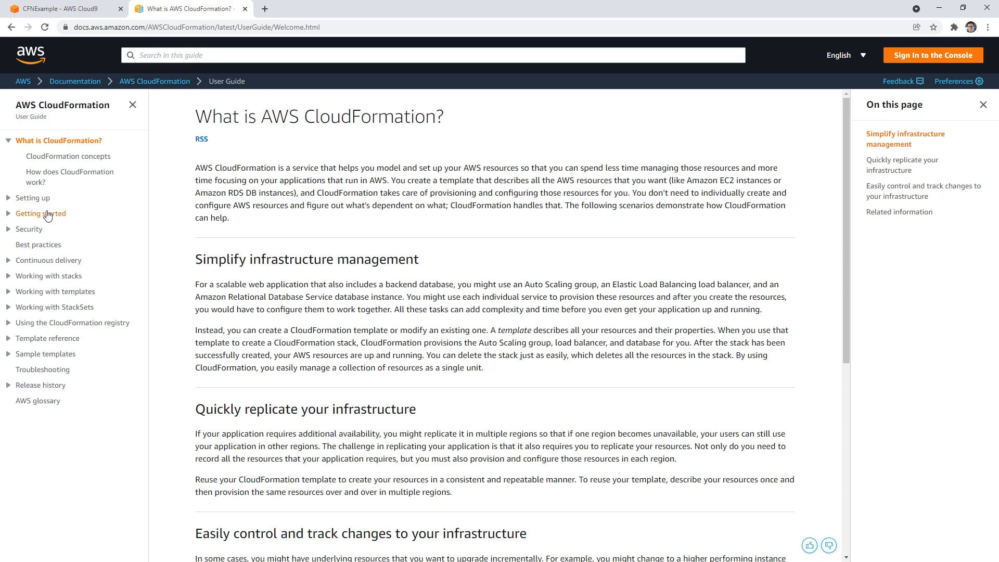
left_click(40, 213)
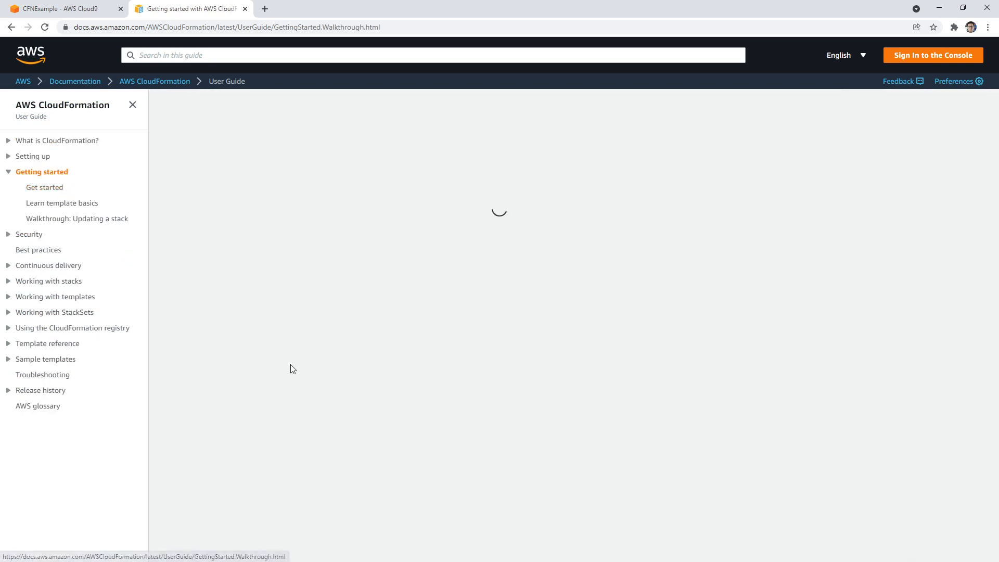
left_click(45, 188)
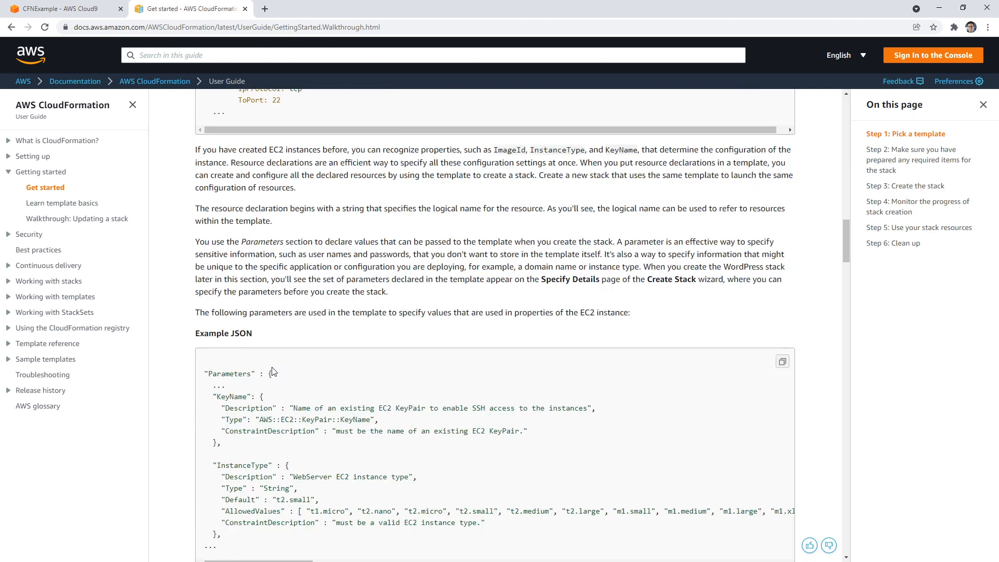
scroll("down", 3)
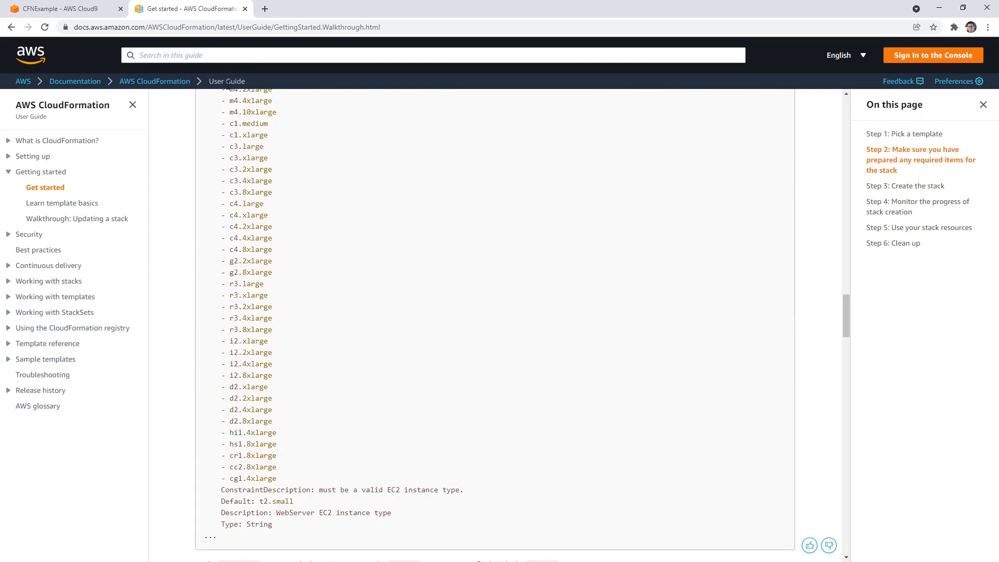
left_click(227, 27)
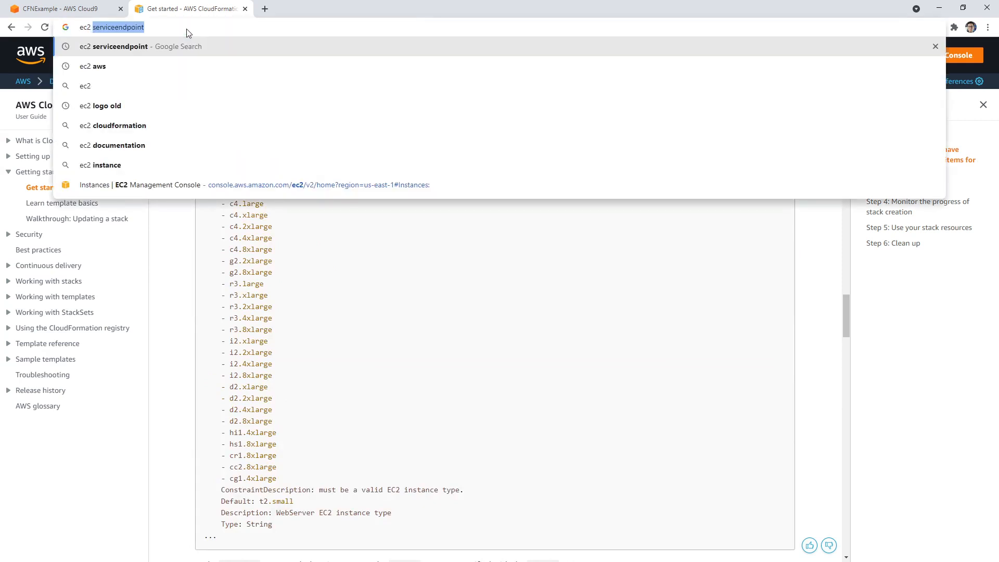
Find the AWS::EC2::Instance reference page's YAML examples, then return to CFNExample
type("ec2 instance clo")
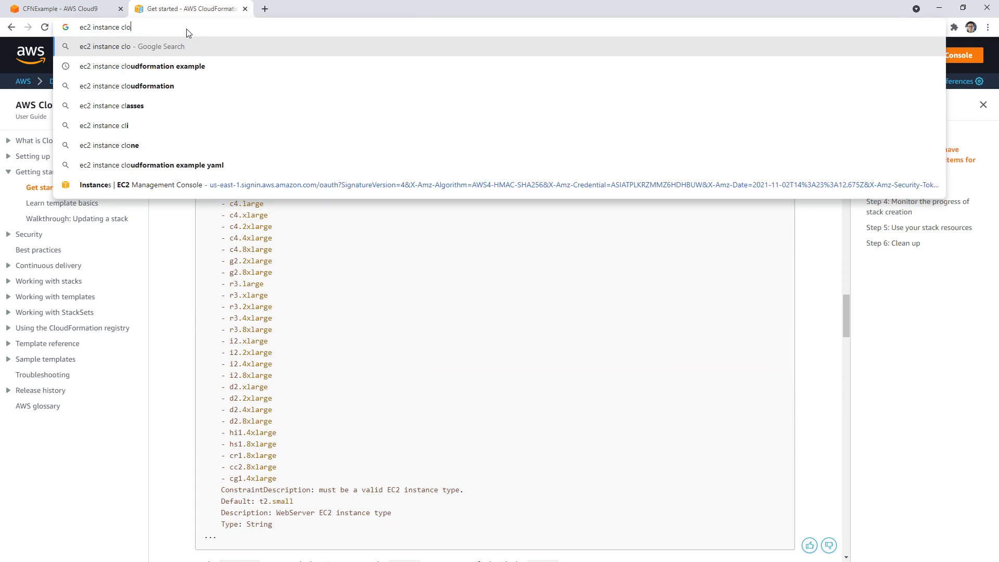
left_click(126, 85)
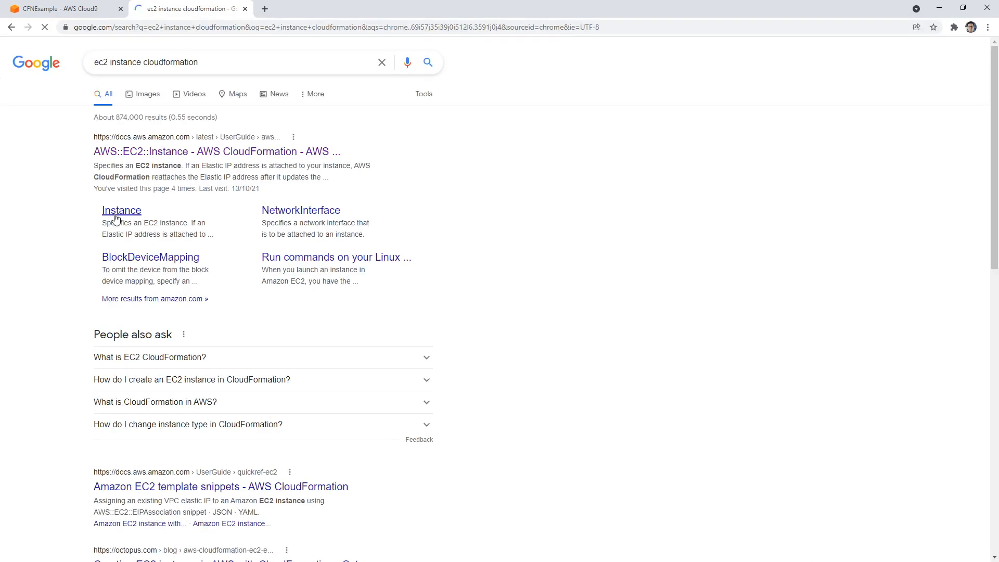
left_click(121, 211)
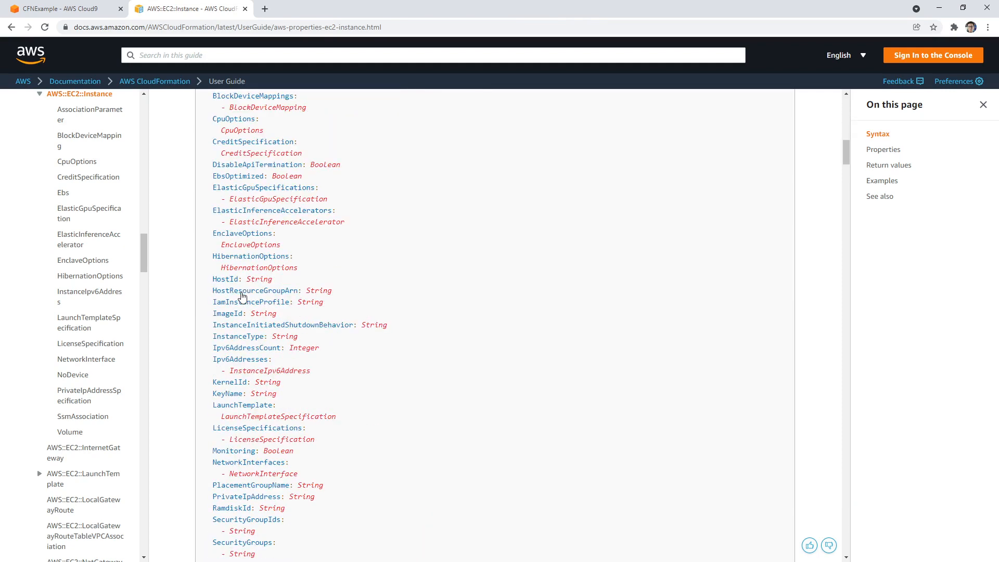
scroll("up", 3)
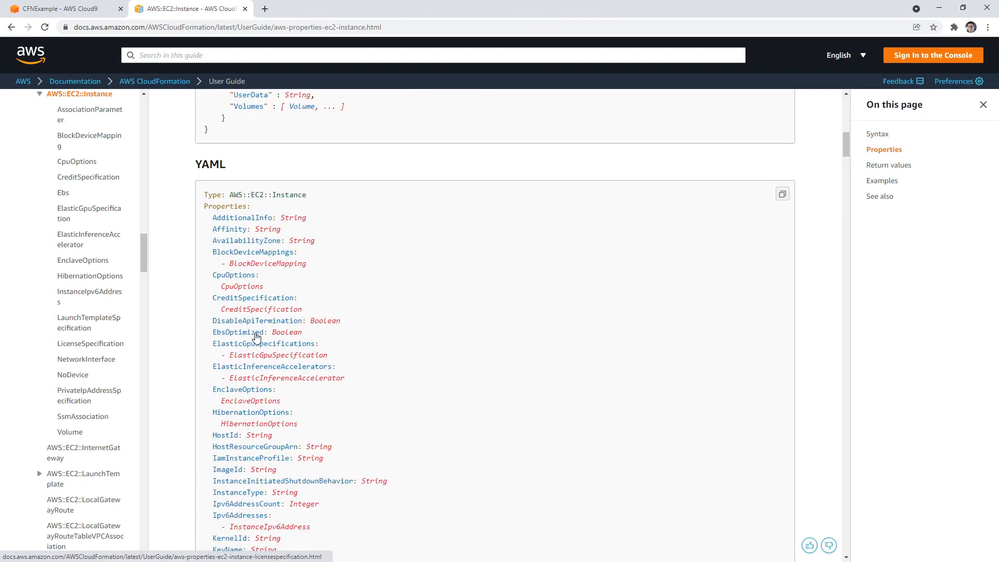
left_click(881, 181)
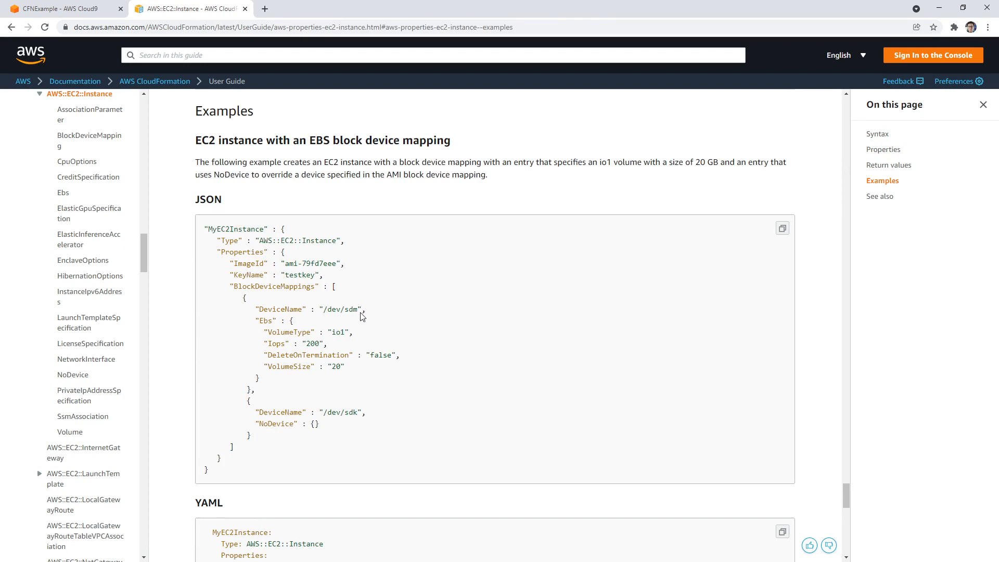
scroll("down", 3)
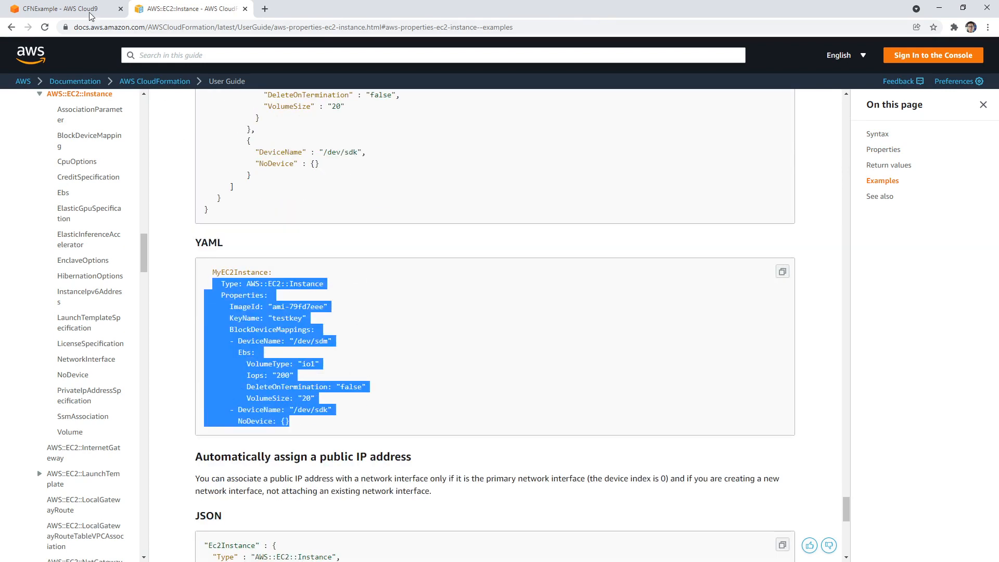
left_click(60, 8)
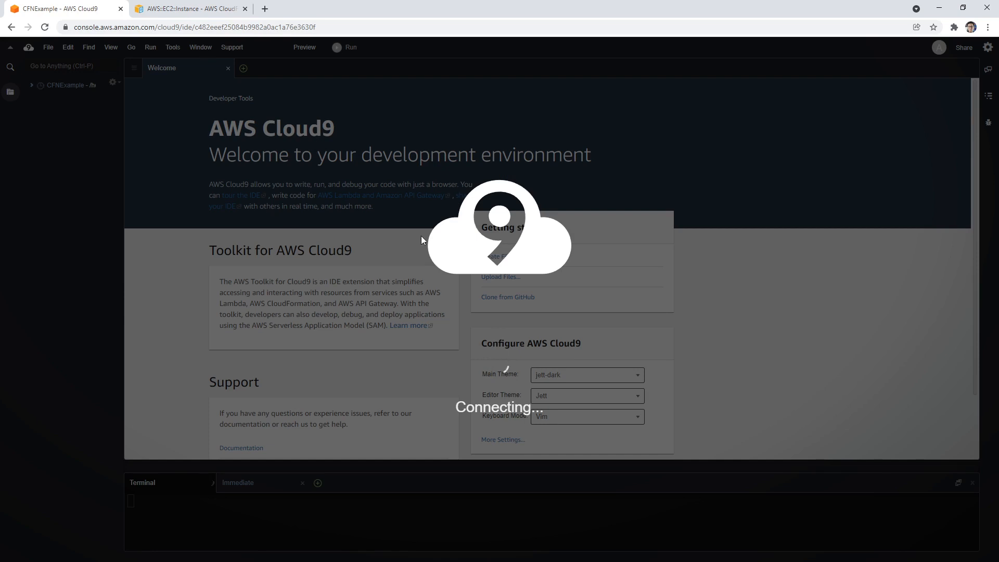
mouse_move(383, 210)
type("aws")
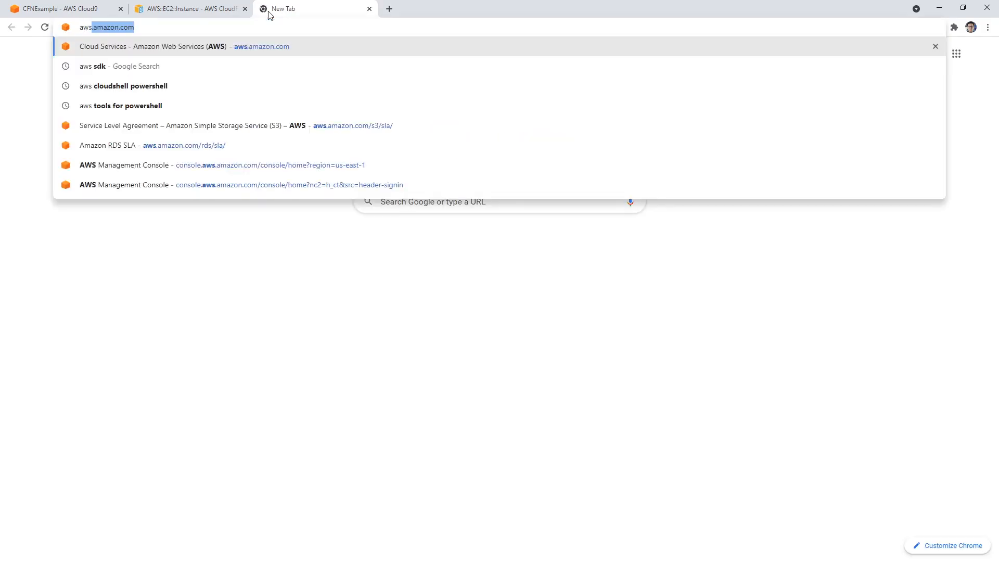
Open CloudFormation from the console and review the aws-cloud9-CFNExample stack details
left_click(185, 45)
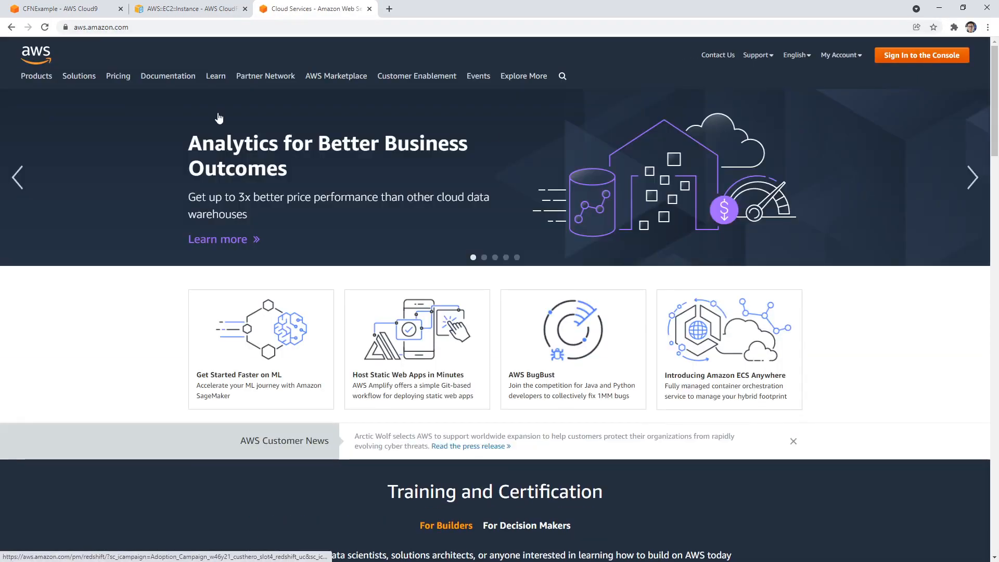
left_click(920, 56)
type("cloudformation")
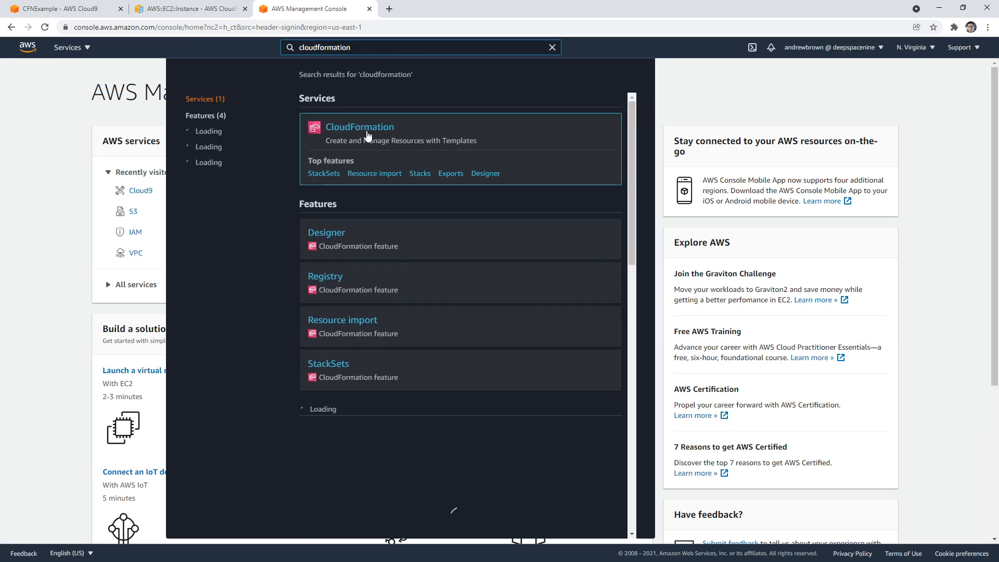
left_click(360, 127)
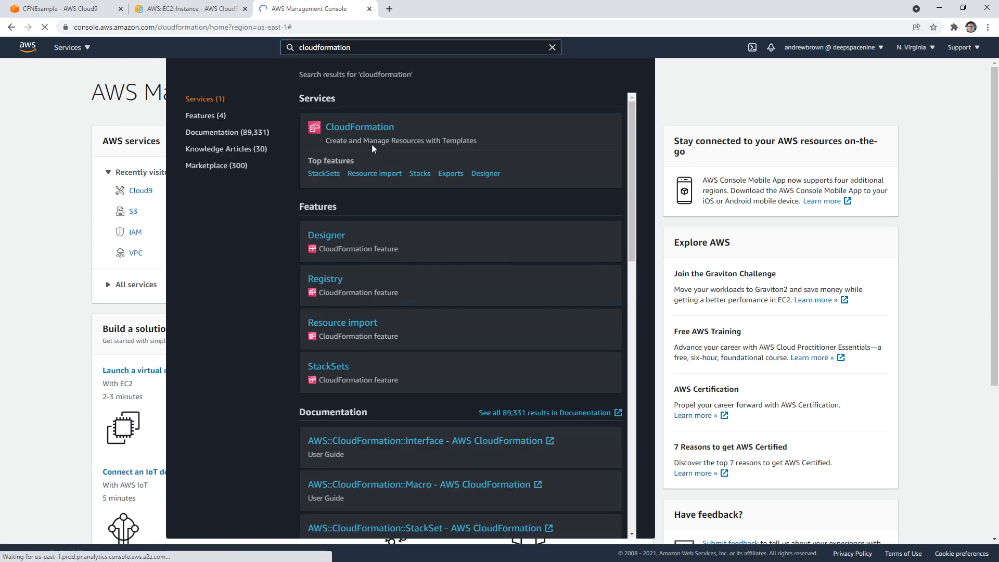
left_click(360, 127)
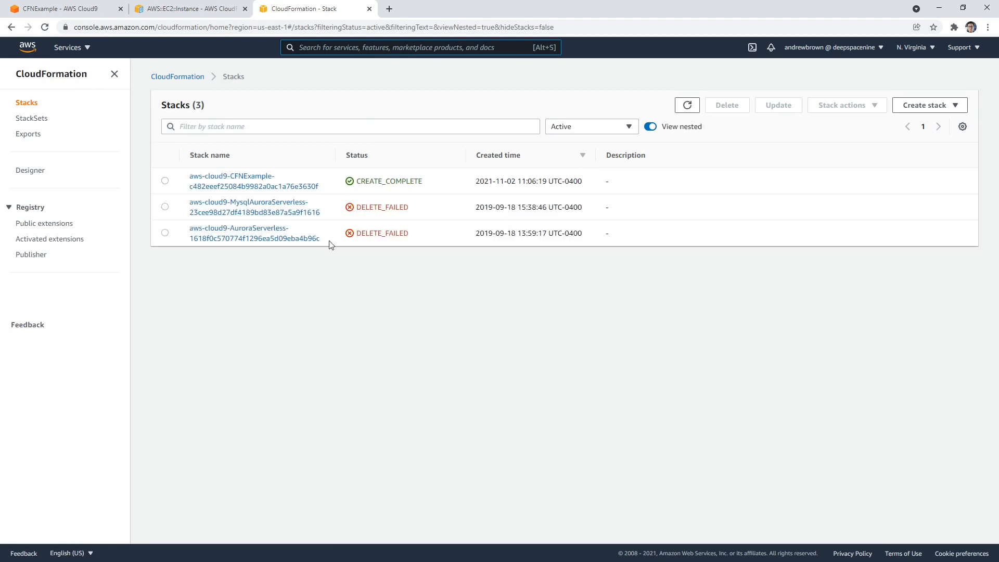
mouse_move(235, 161)
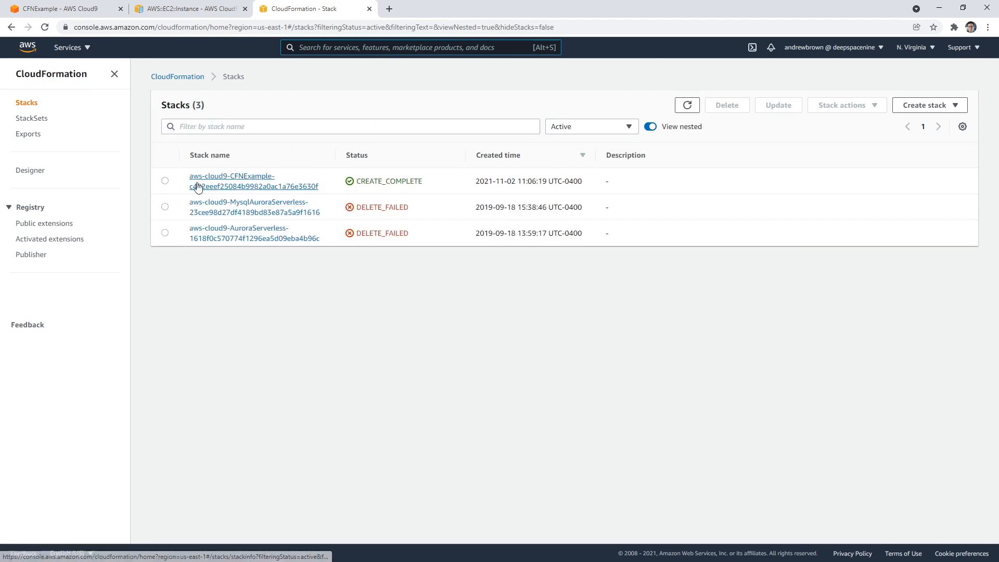
mouse_move(255, 185)
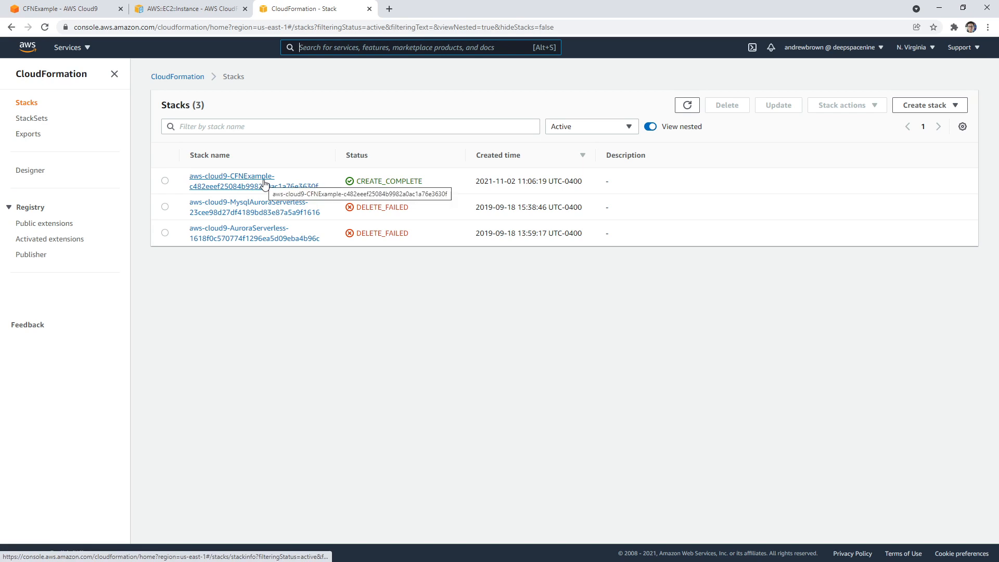
left_click(231, 181)
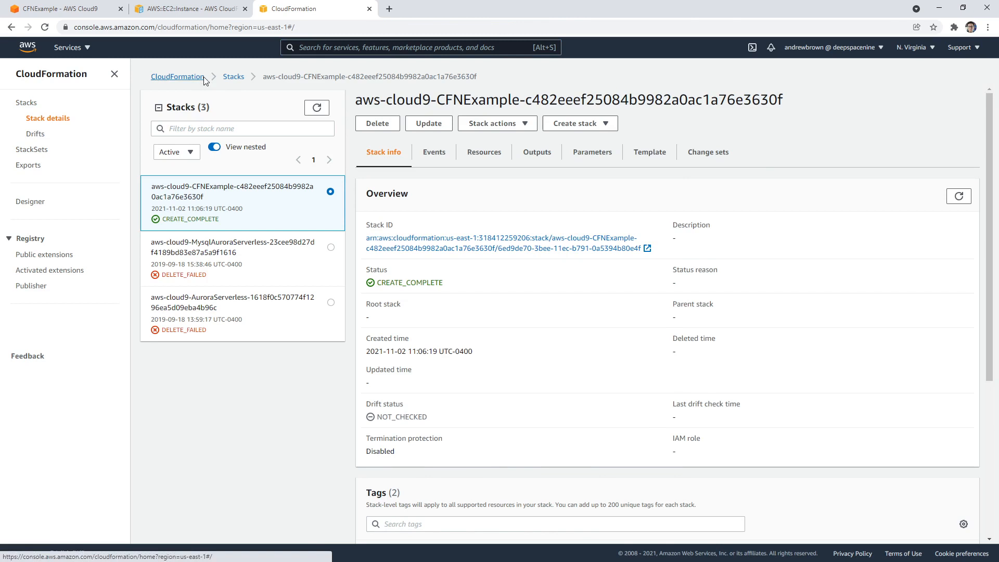
left_click(576, 123)
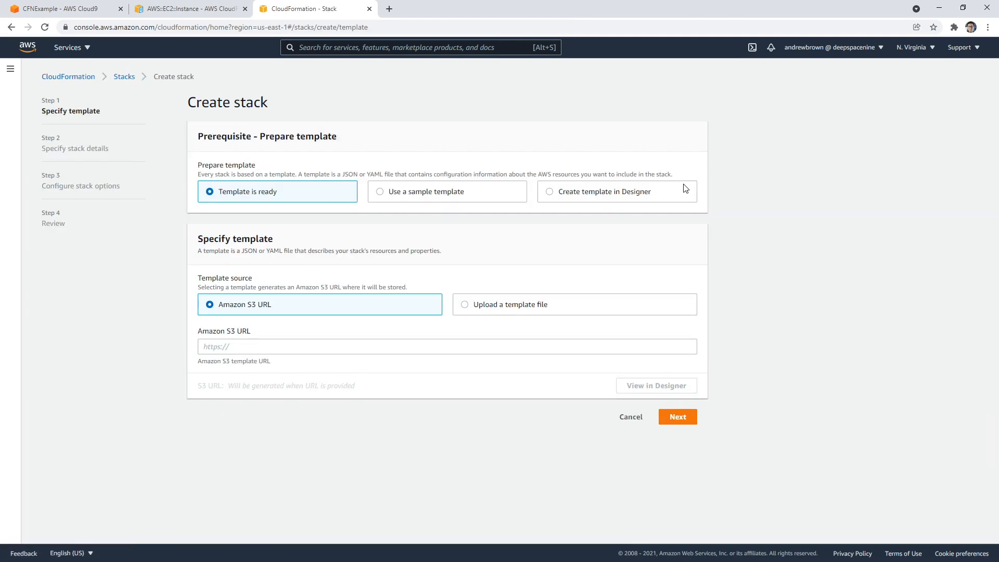
mouse_move(362, 283)
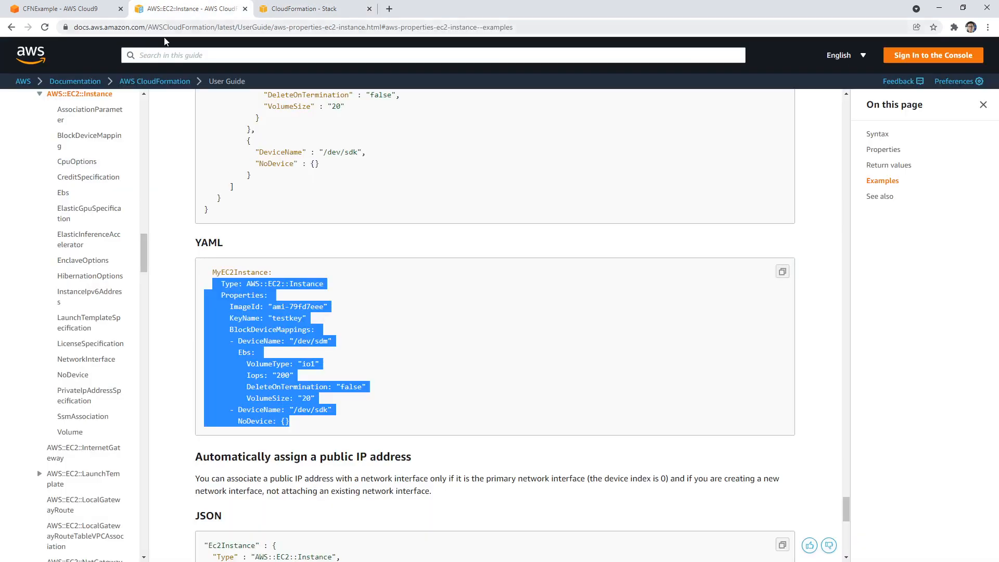
Create template.yaml in the CFNExample folder and open it in the editor
left_click(61, 9)
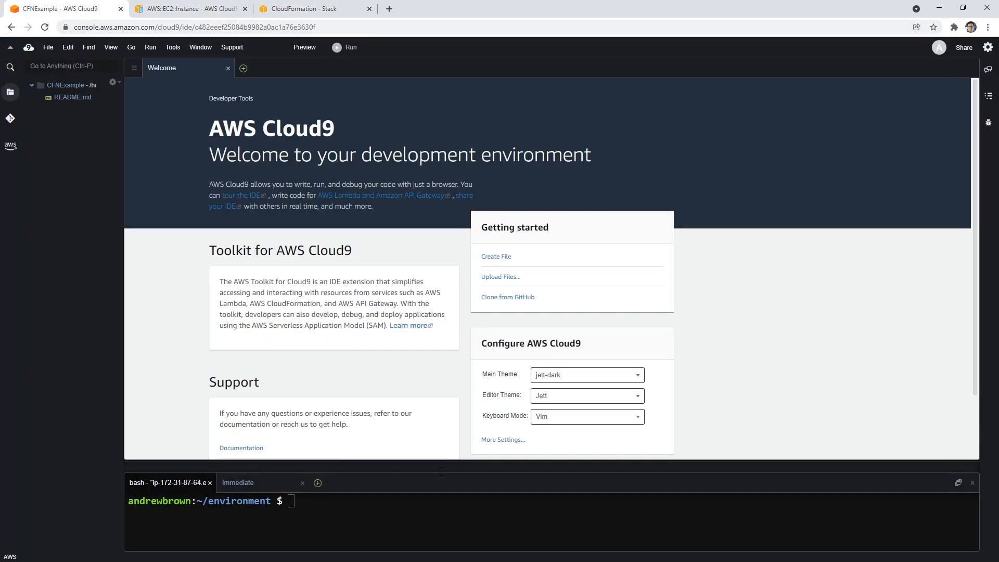
right_click(66, 85)
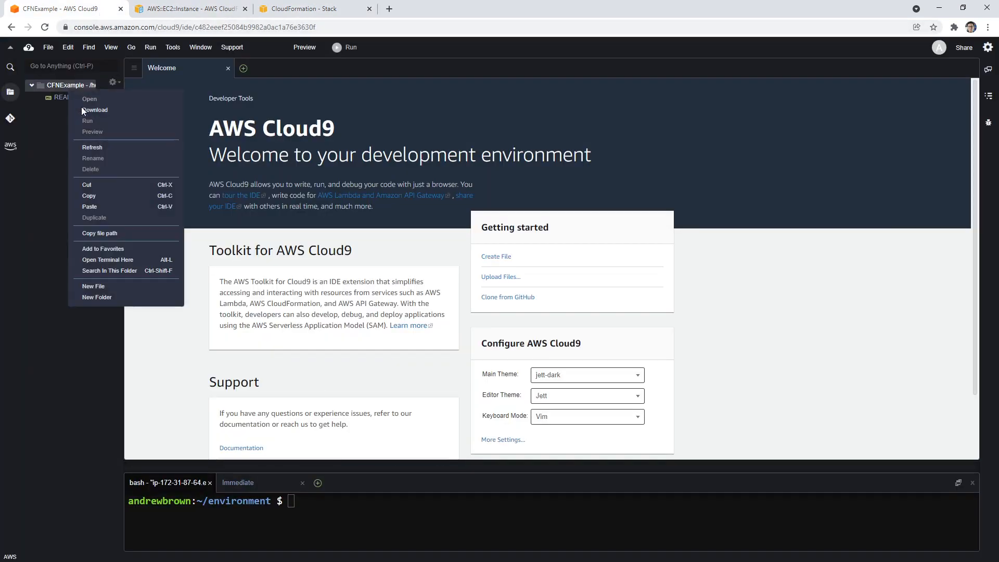
left_click(93, 286)
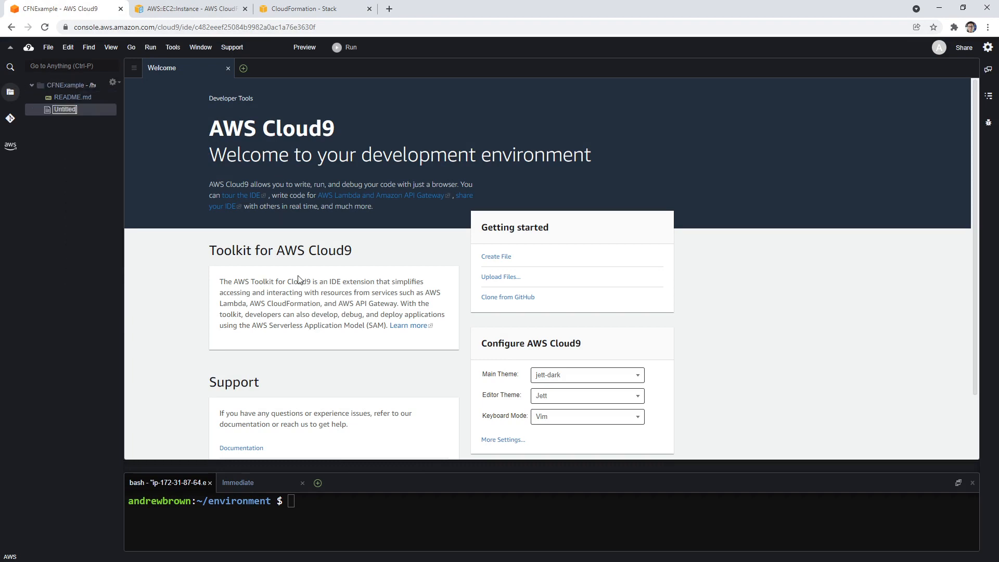
type("template.yaml")
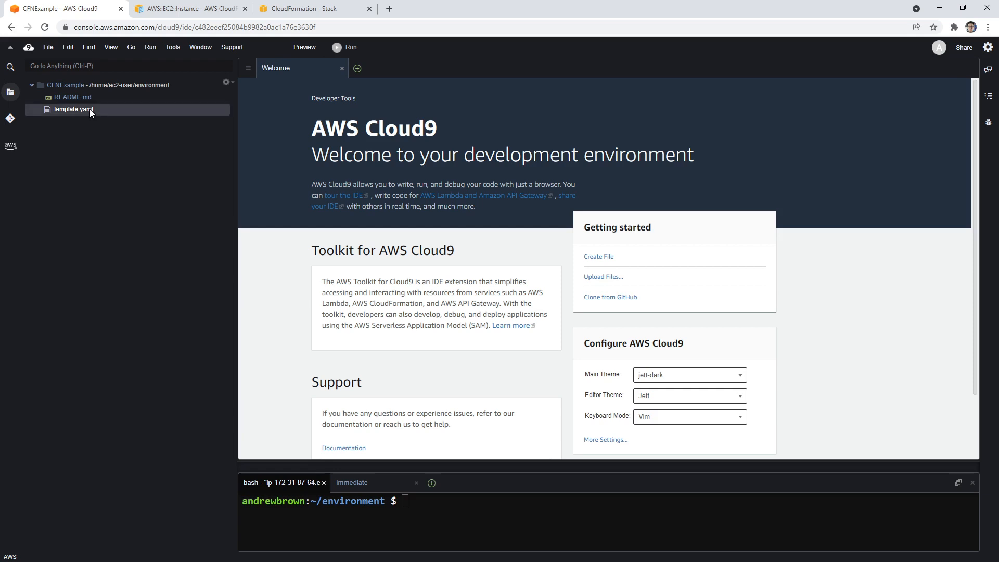
double_click(73, 109)
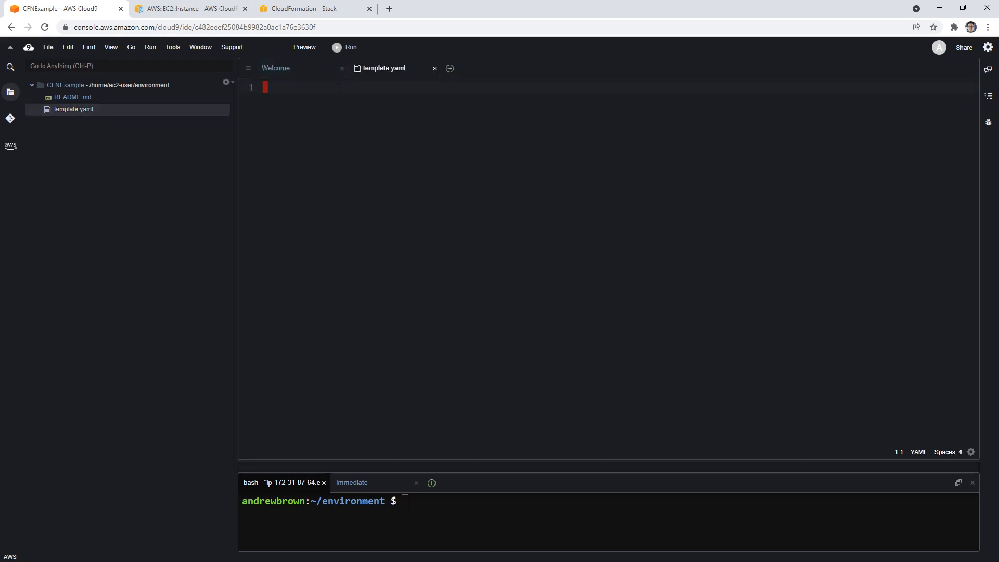
left_click(187, 8)
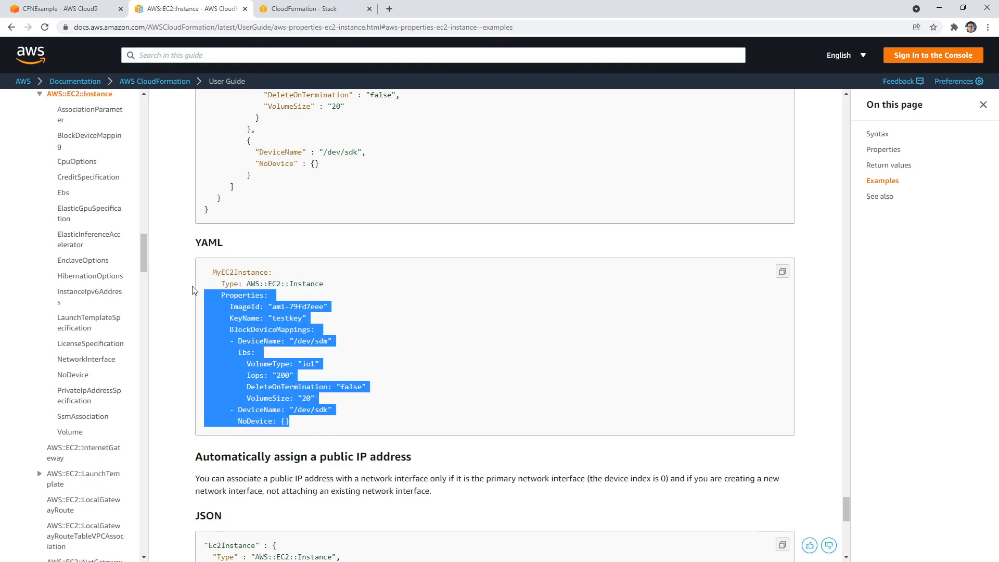
Type the top-level Resources: key above the pasted MyEC2Instance block
left_click(63, 8)
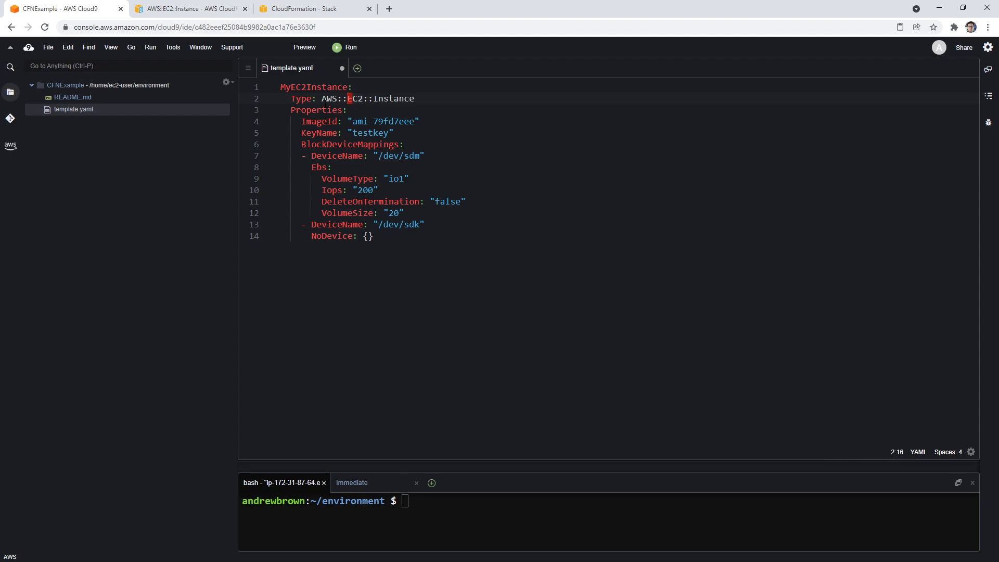
type("re")
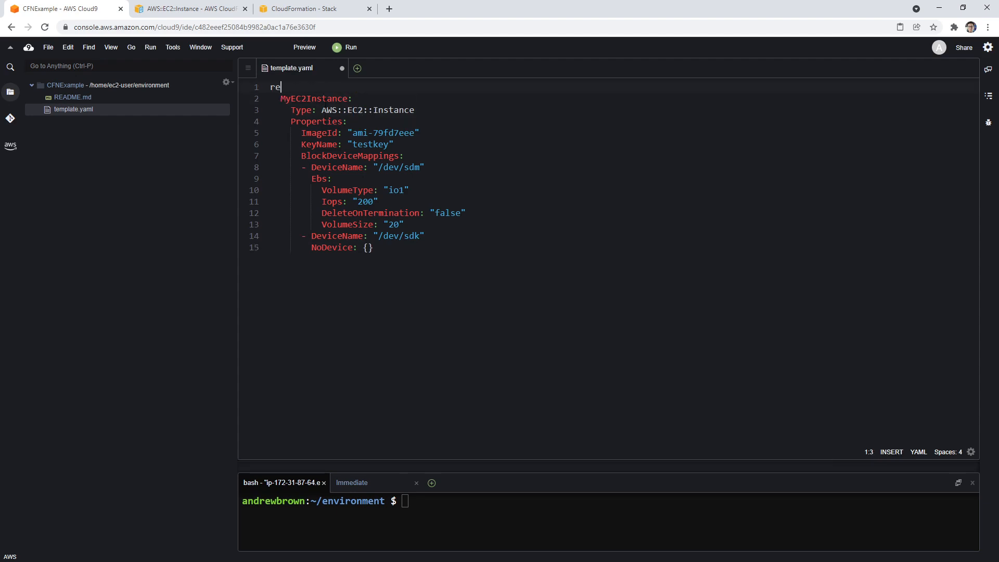
key("Backspace")
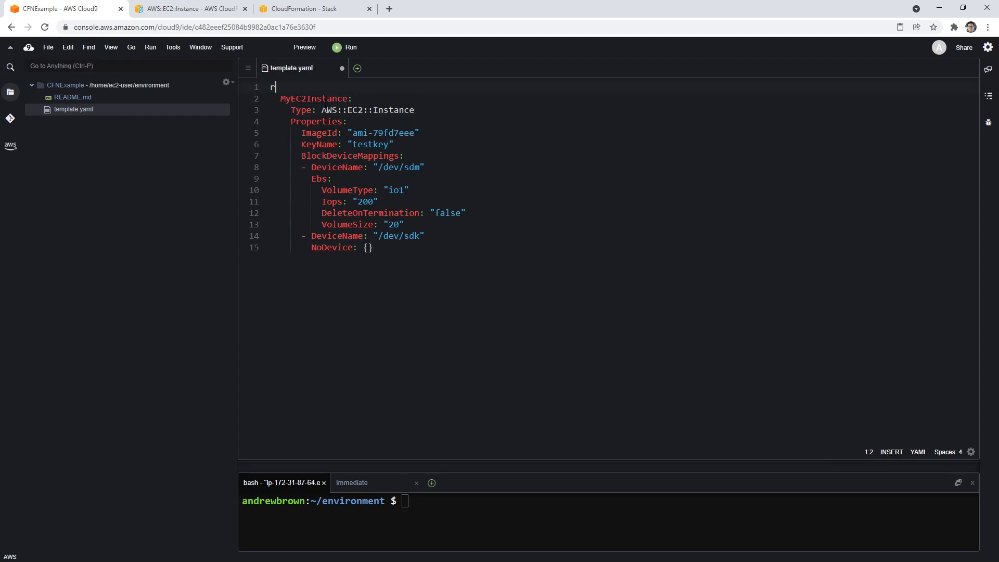
type("esr")
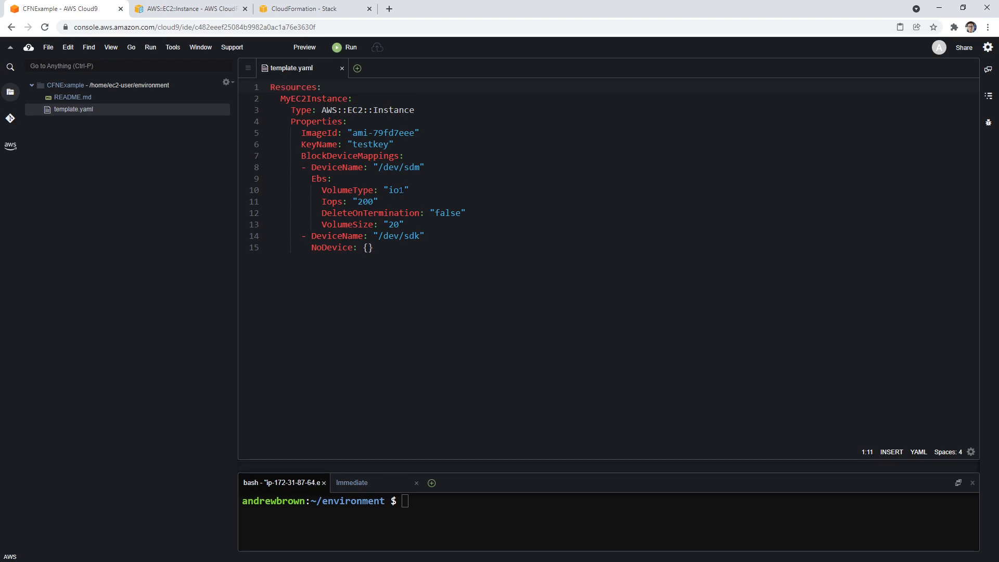
Scroll through the documentation to the Learn template basics topics on structure and resources
left_click(187, 8)
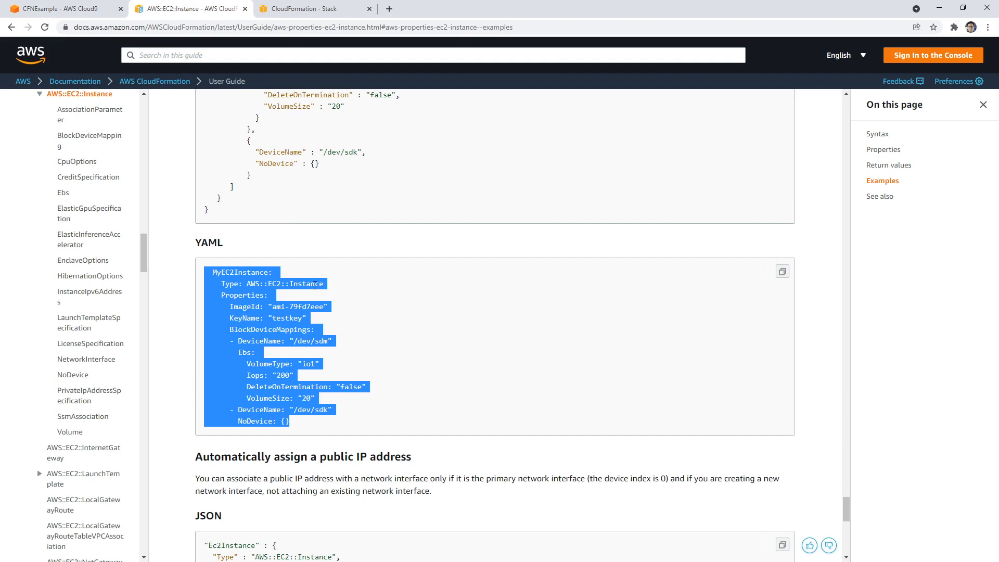
scroll("up", 3)
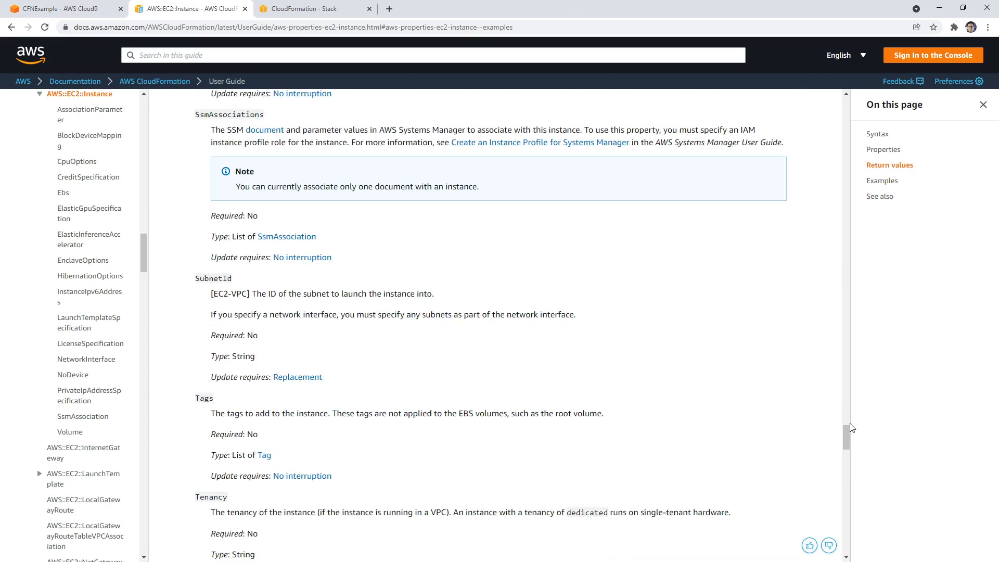
scroll("up", 3)
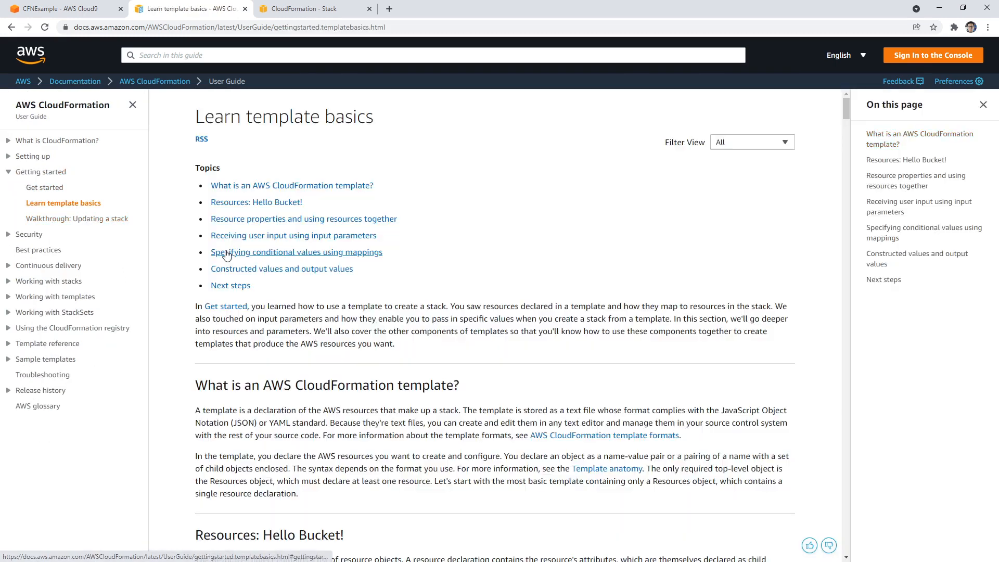
scroll("down", 3)
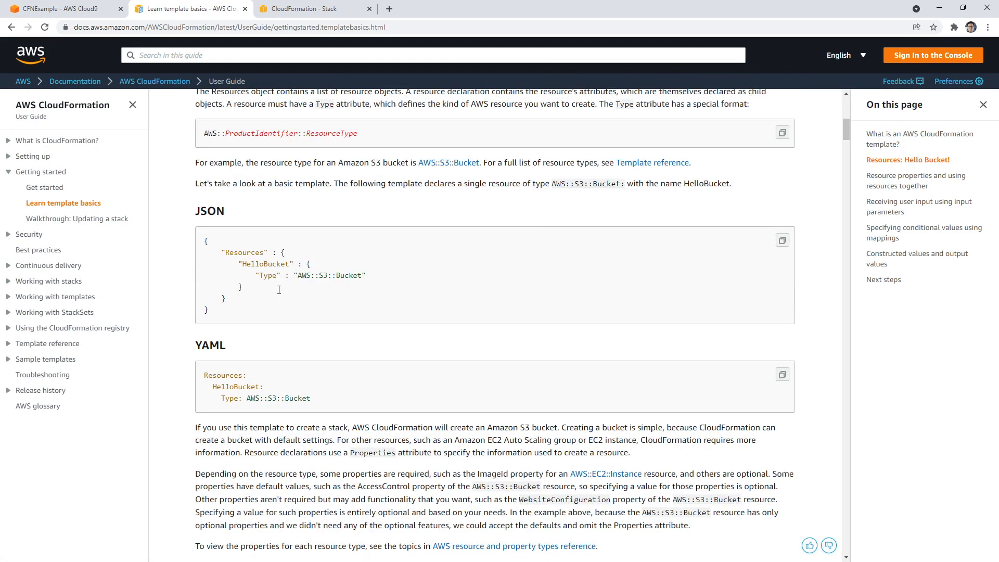
scroll("down", 3)
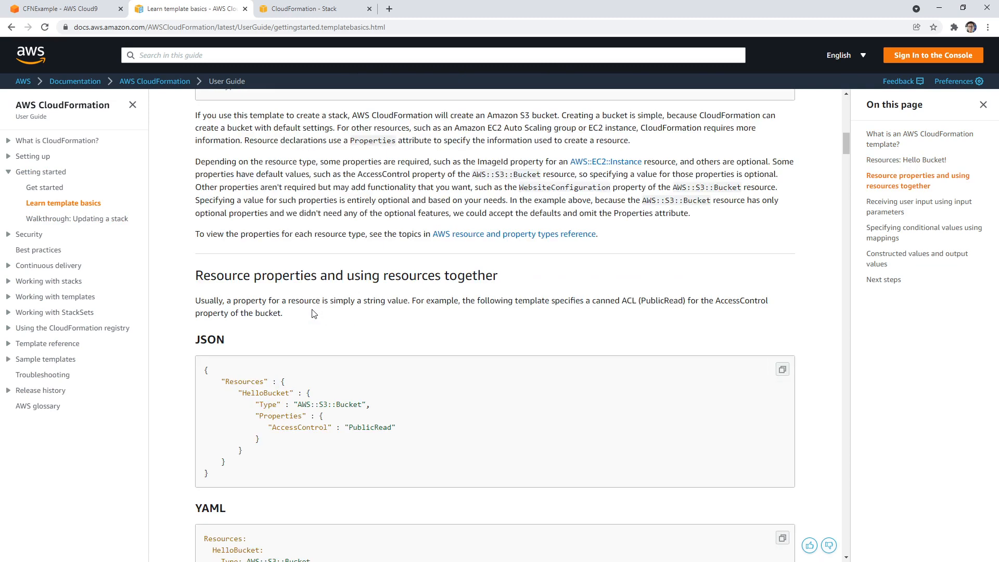
scroll("down", 3)
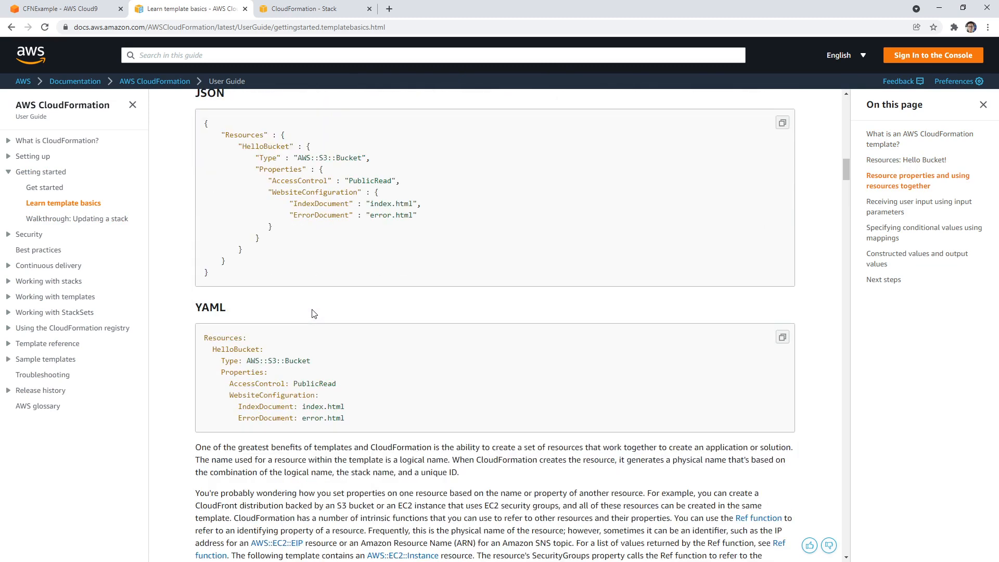
scroll("down", 3)
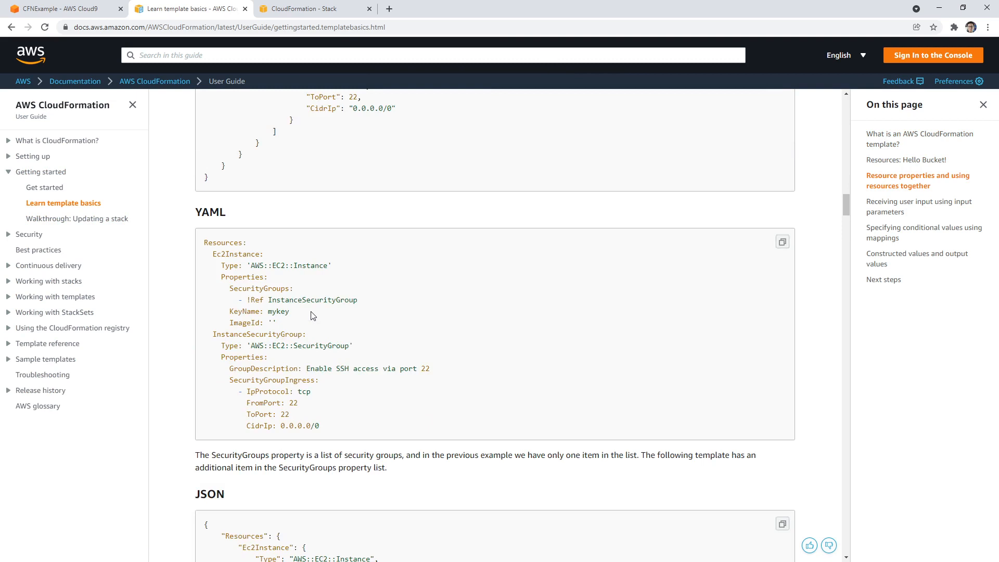
scroll("up", 3)
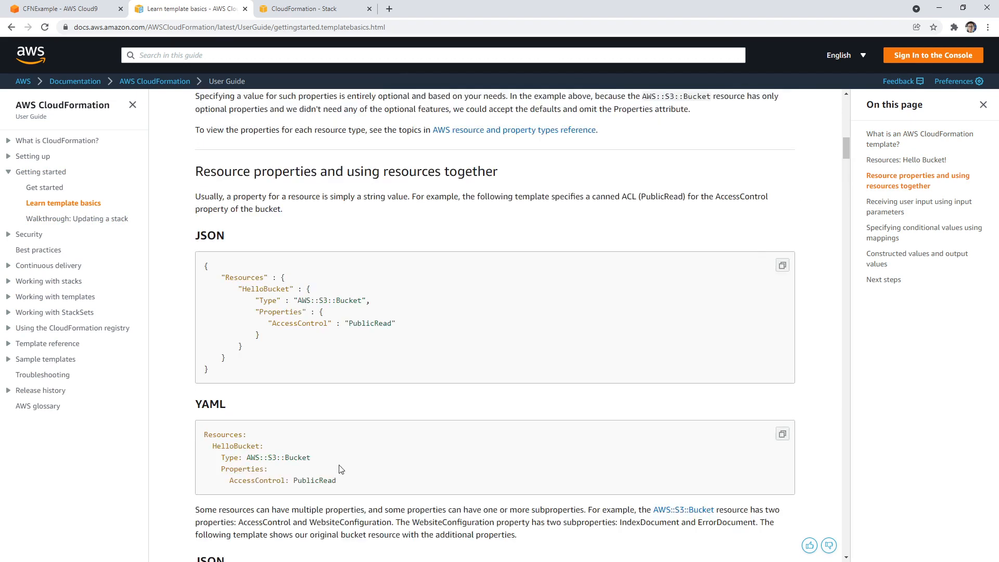
scroll("up", 3)
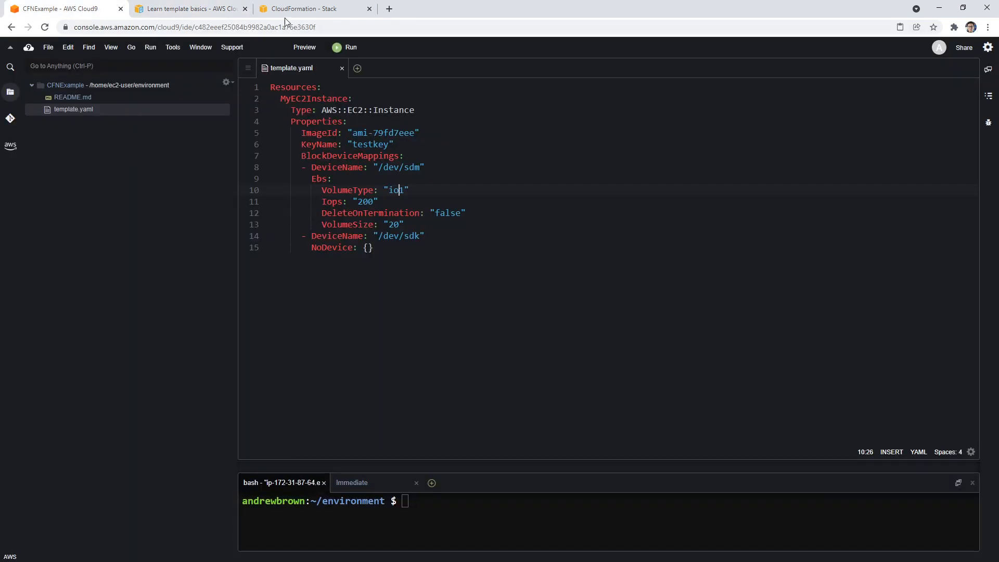
right_click(392, 153)
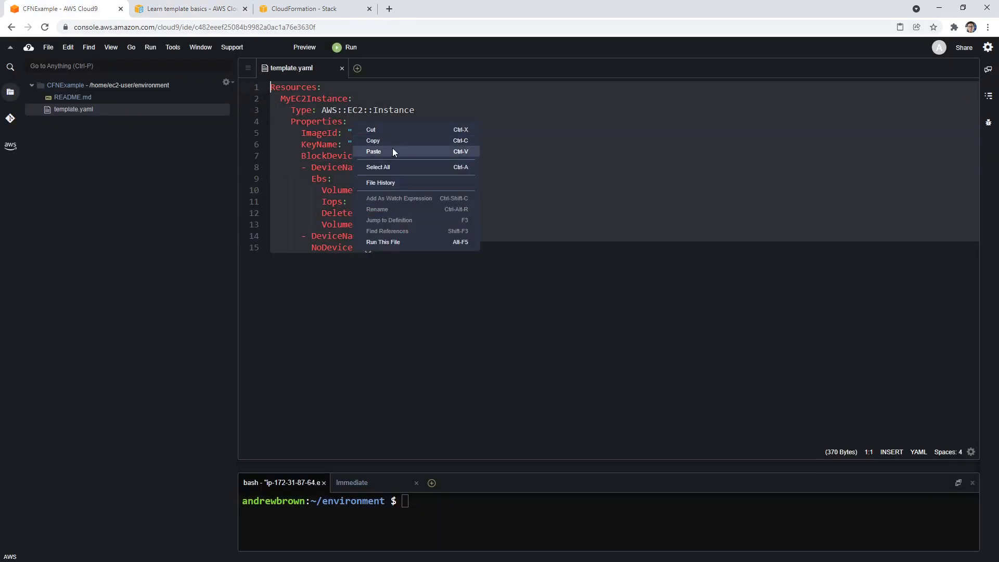
left_click(190, 8)
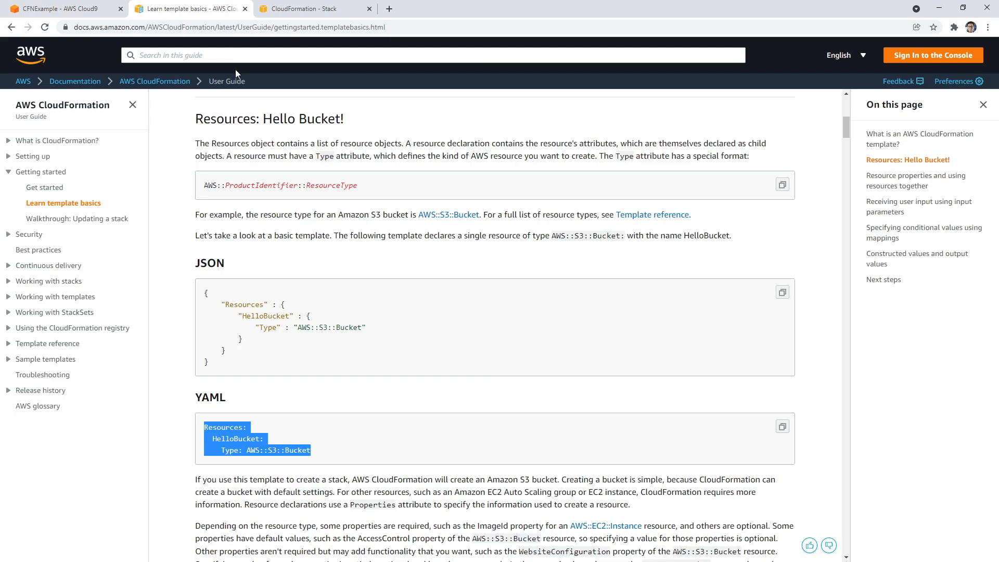
scroll("up", 3)
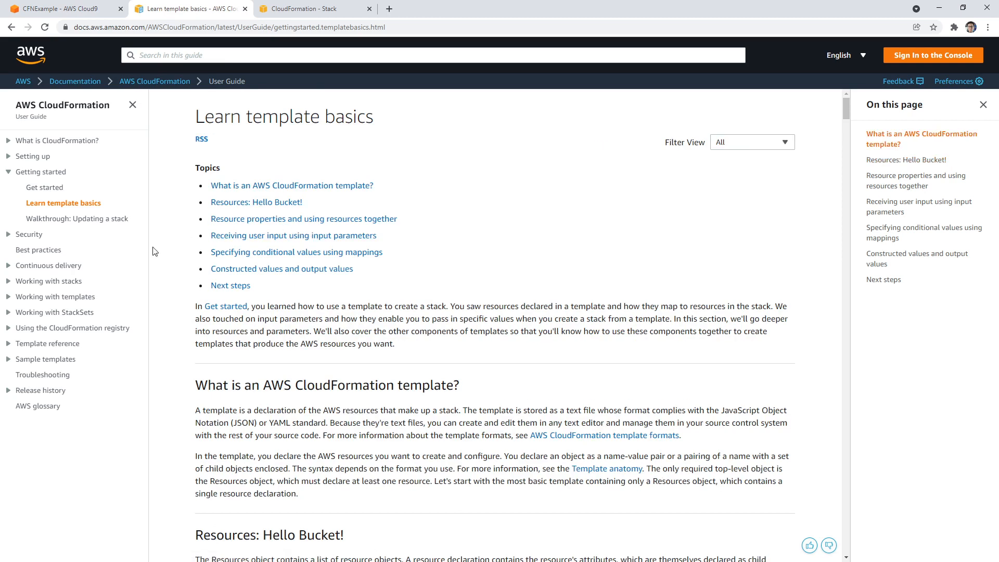
Open the updating-a-stack walkthrough and search for 'cloudformation documentation'
left_click(49, 267)
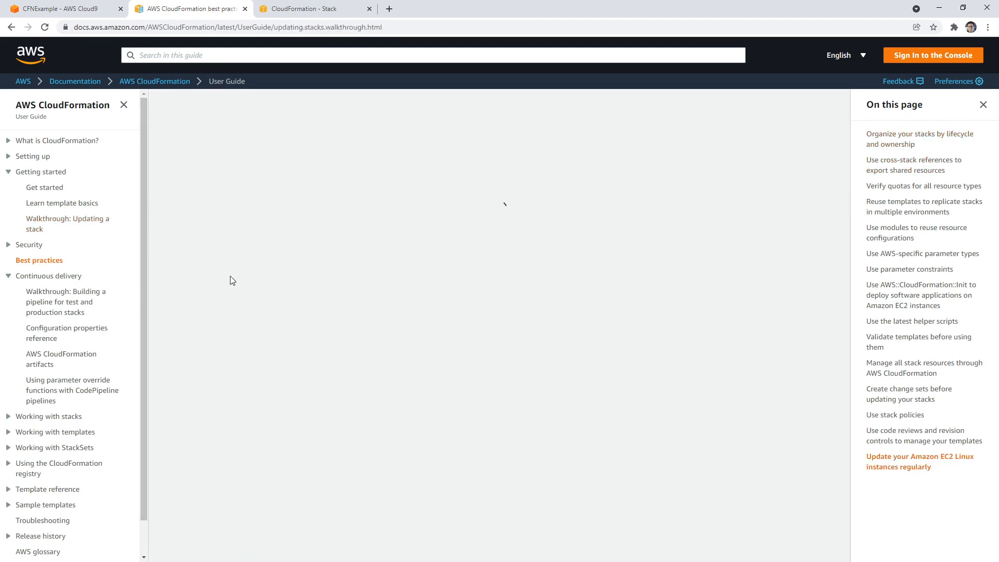
left_click(67, 224)
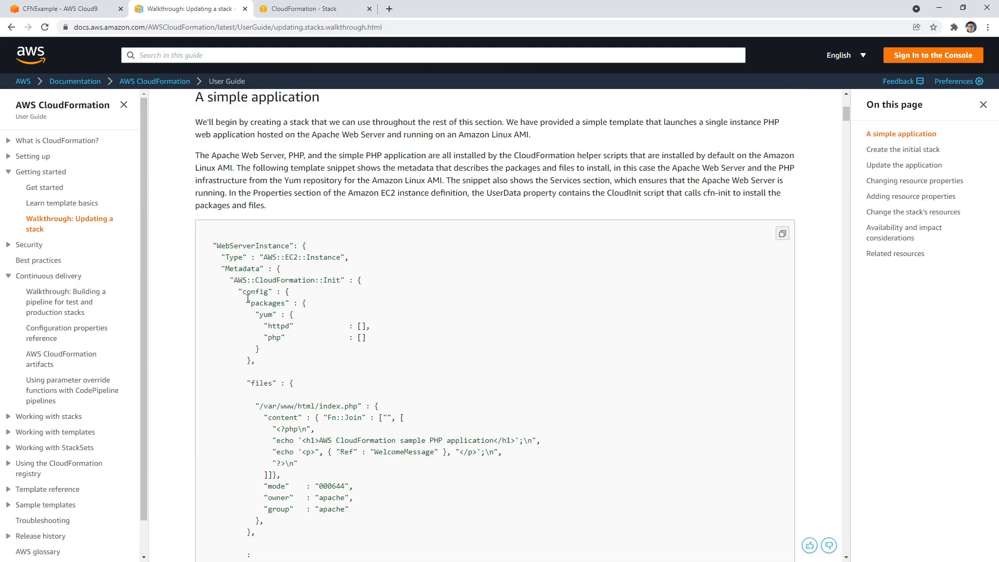
type("cloudformation documentation")
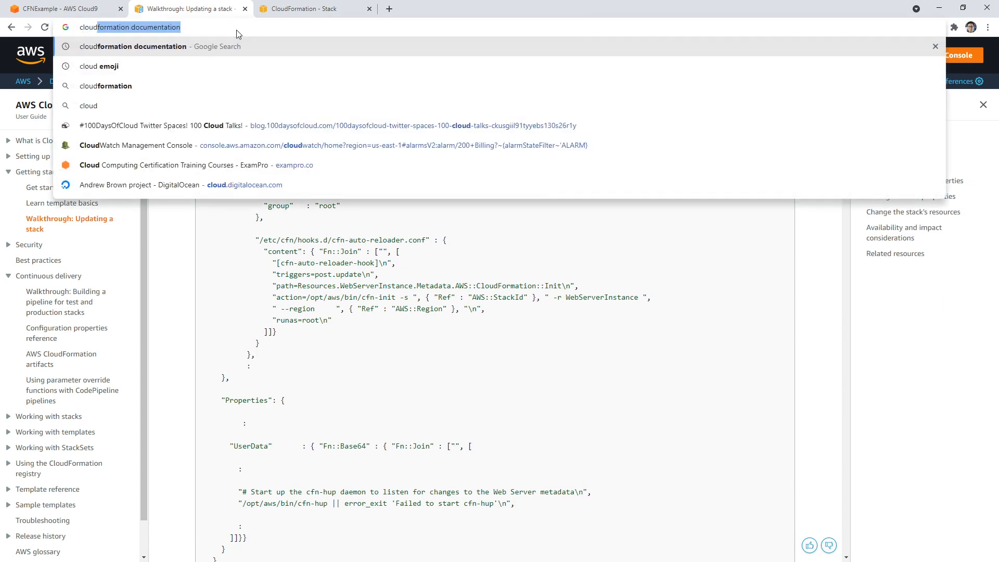
key("Return")
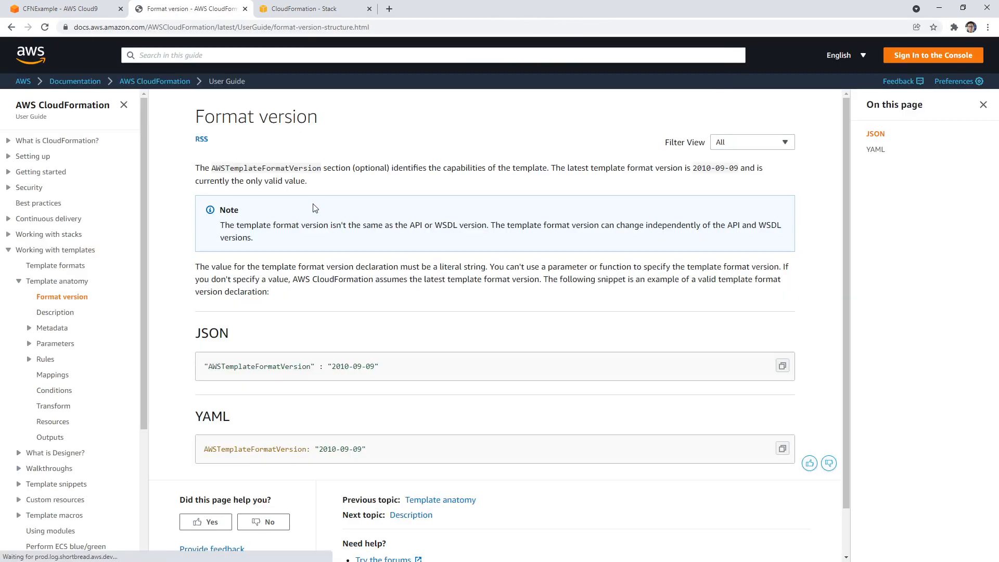
scroll("down", 3)
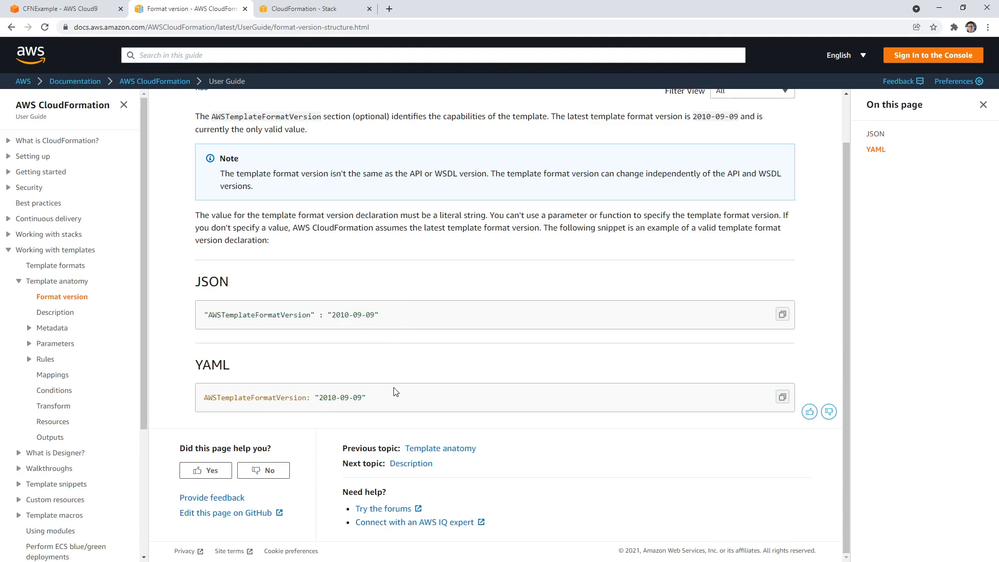
Add an Outputs: line after the HelloBucket resource in template.yaml
left_click(312, 9)
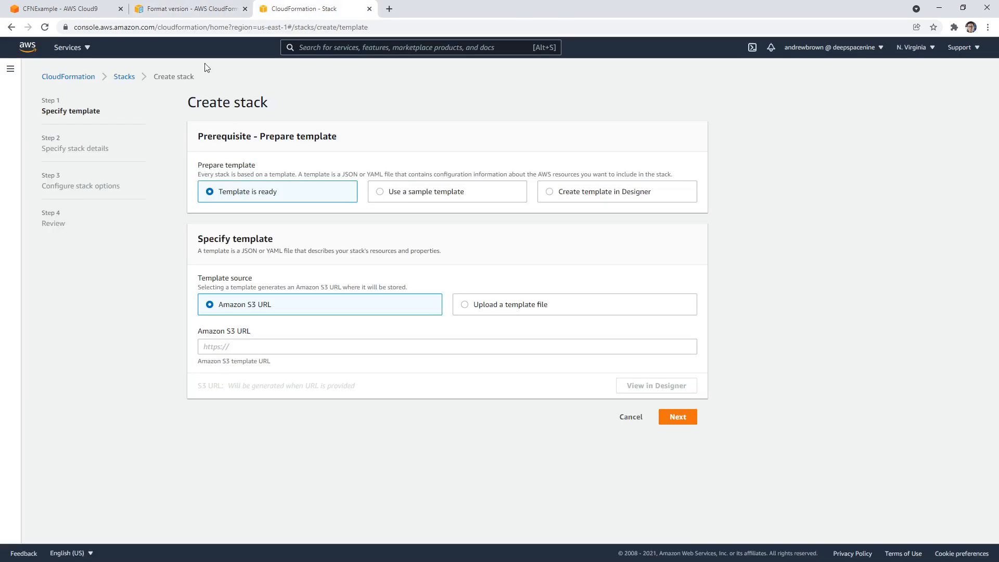
left_click(60, 9)
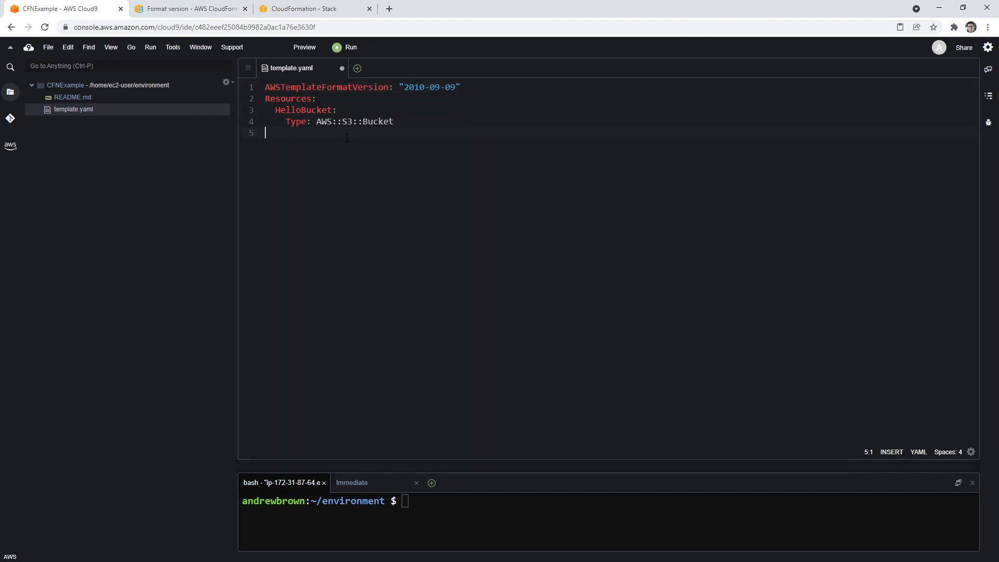
type("Outputs:")
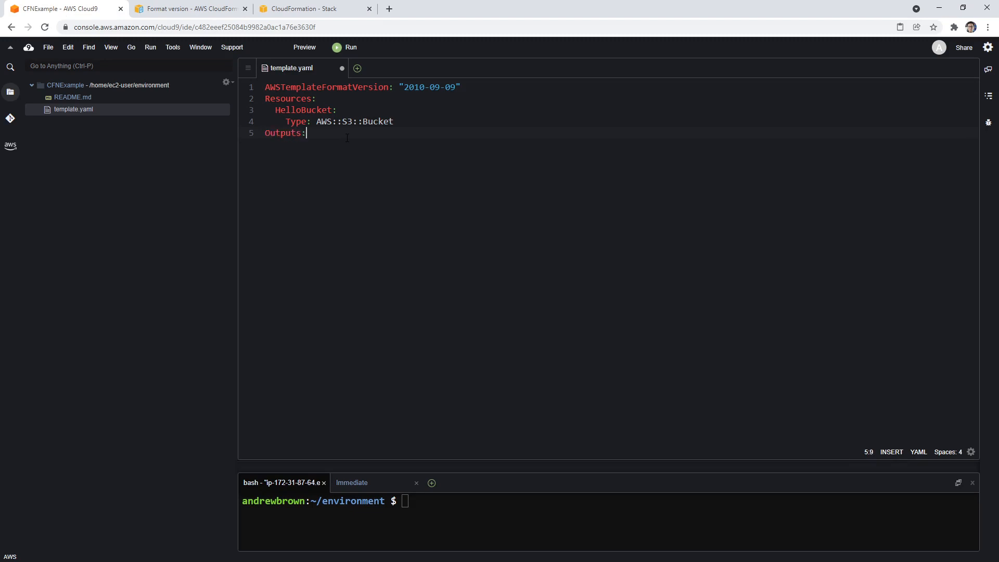
left_click(312, 8)
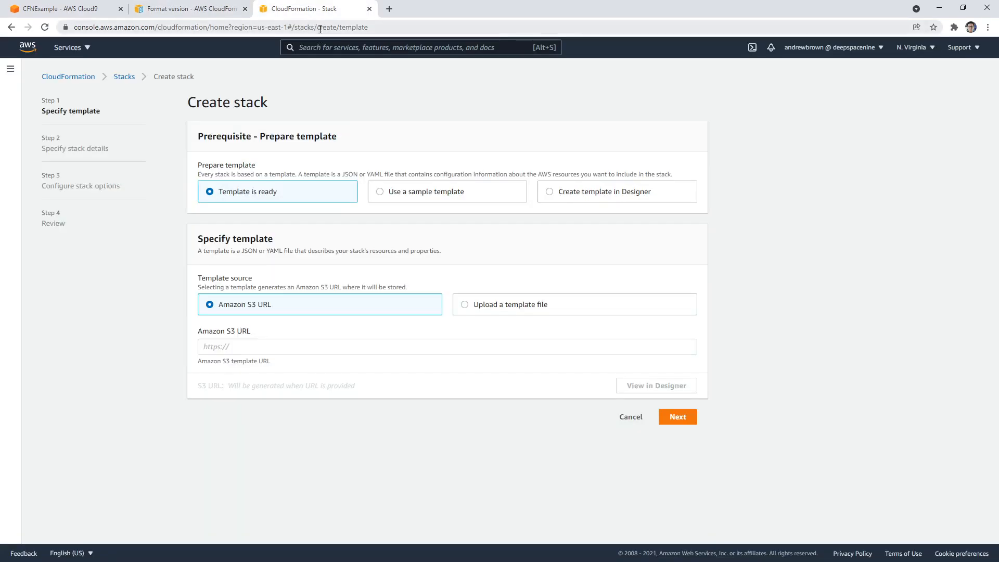
Look up the AWS::S3::Bucket return values and pick out DomainName
type("aws sdk")
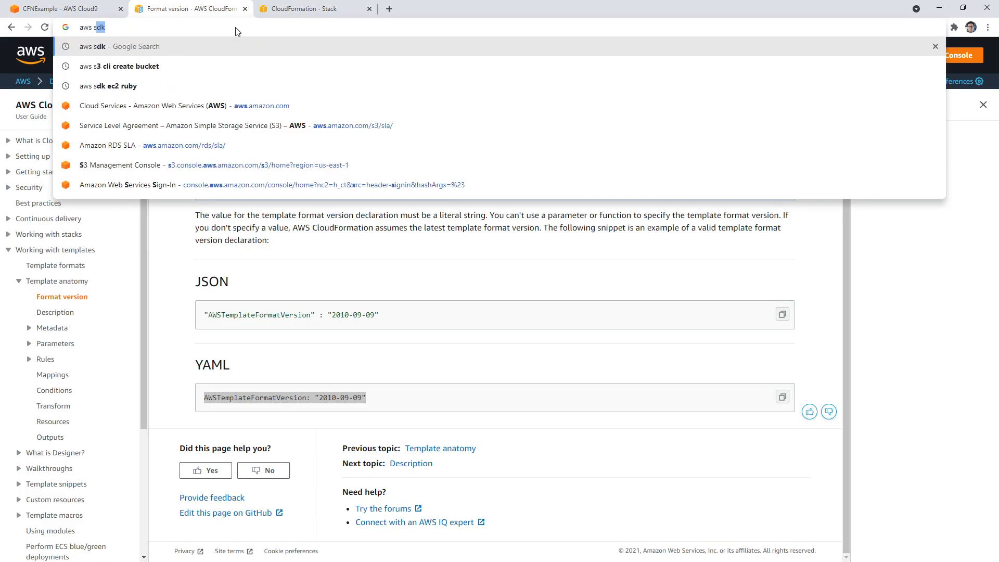
type("aws s3")
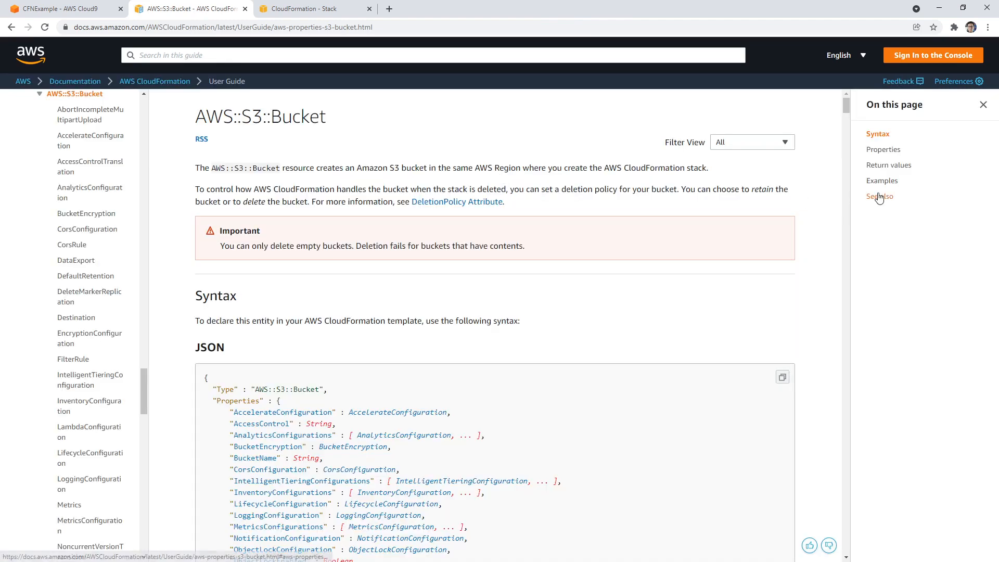
left_click(888, 165)
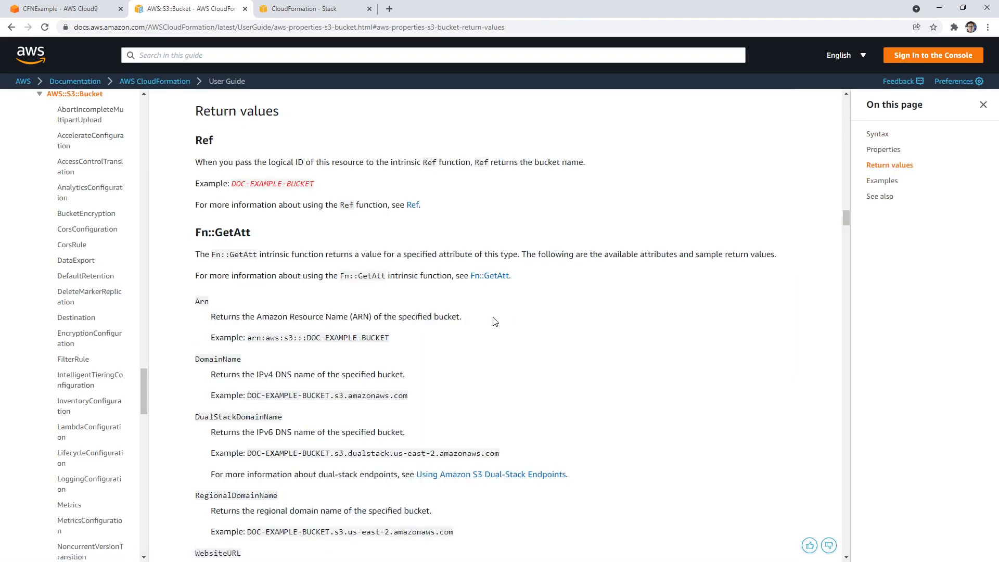
scroll("down", 3)
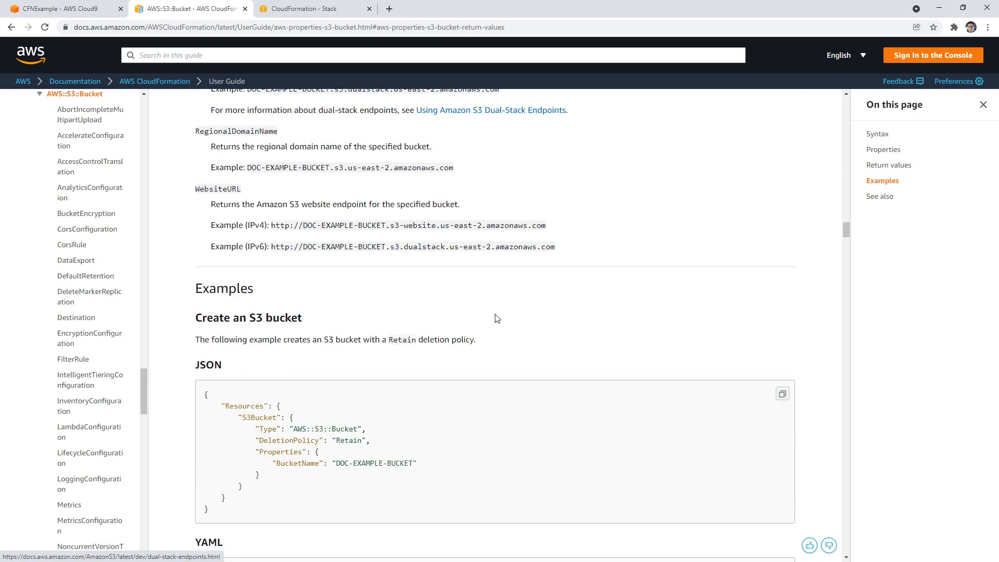
scroll("up", 3)
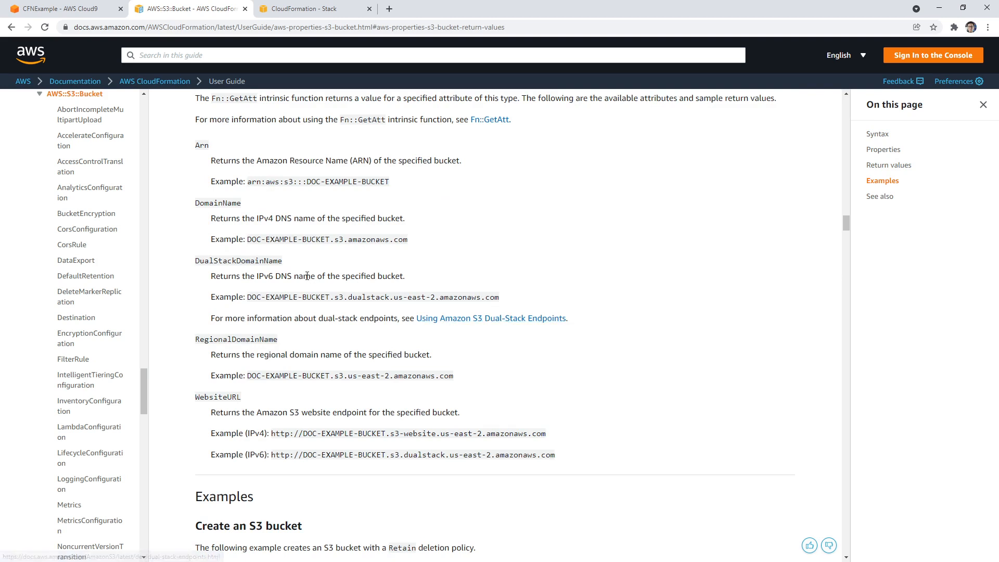
double_click(218, 202)
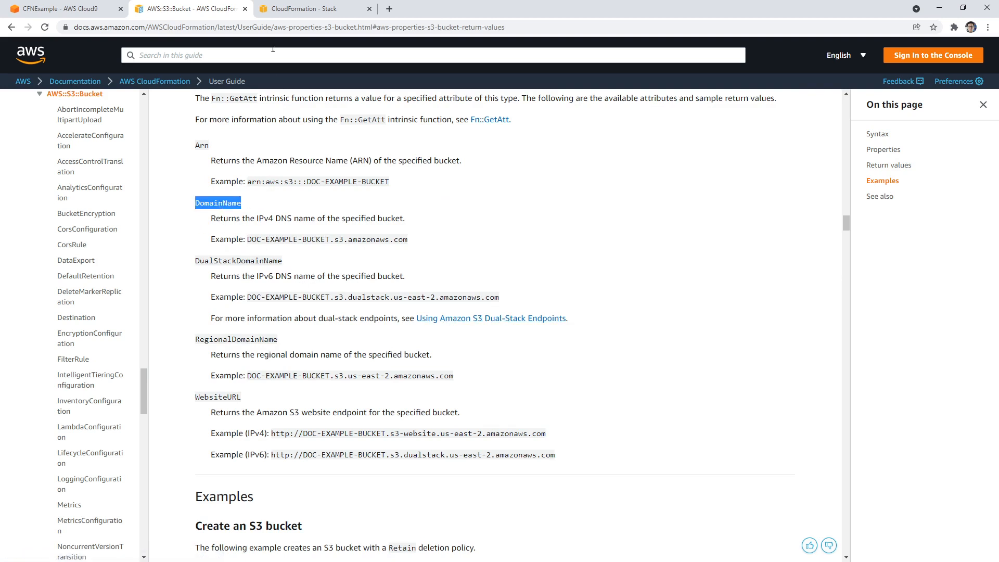
left_click(60, 9)
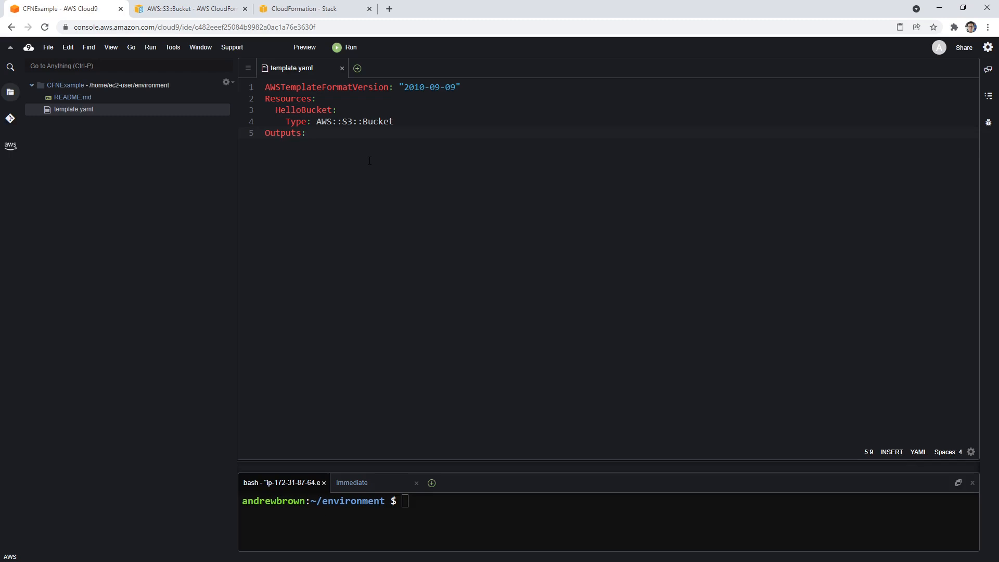
Under Outputs, add Value: !Ref HelloBucket.DomainName with a Type line above
key("enter")
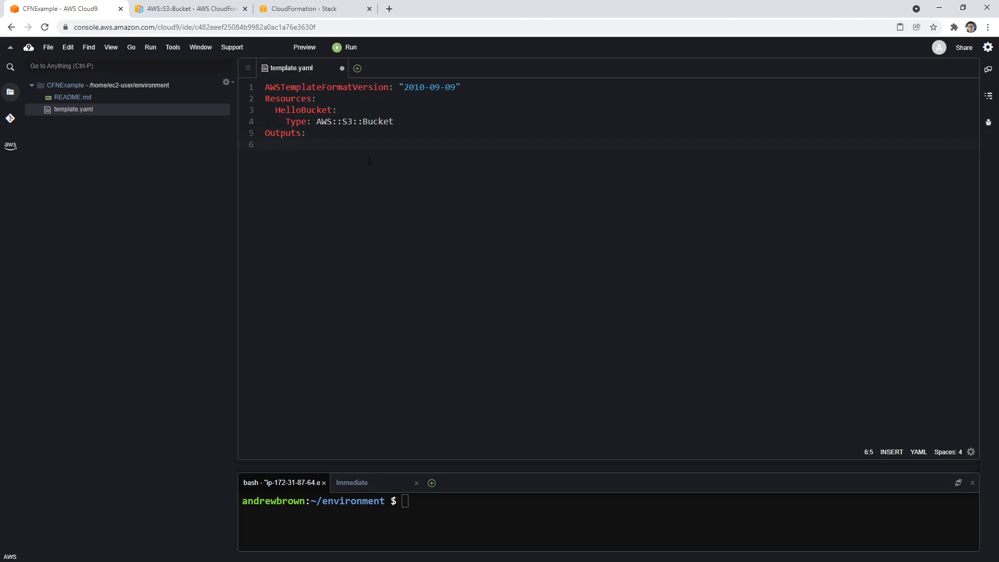
type("Value:")
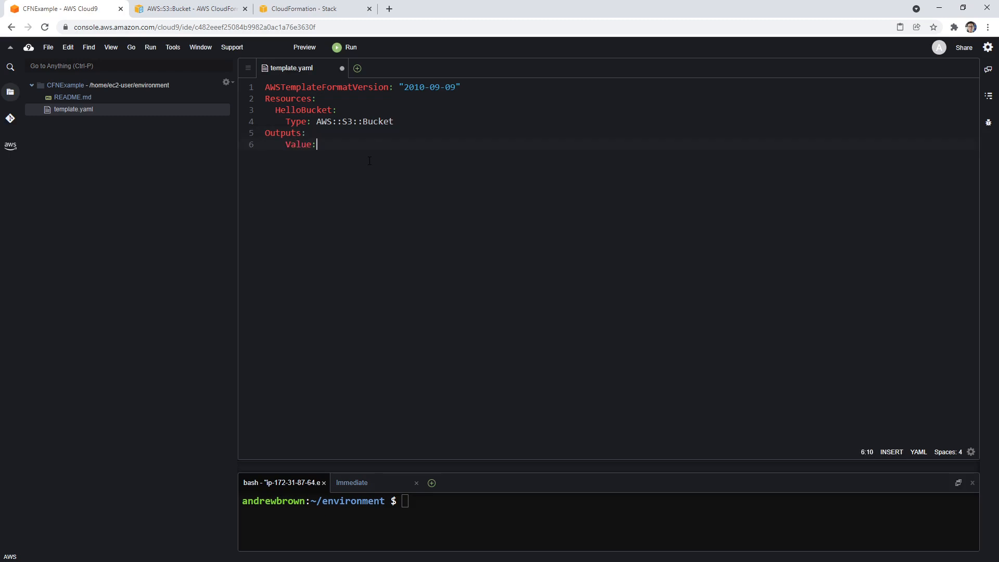
type("!Ref DomainName")
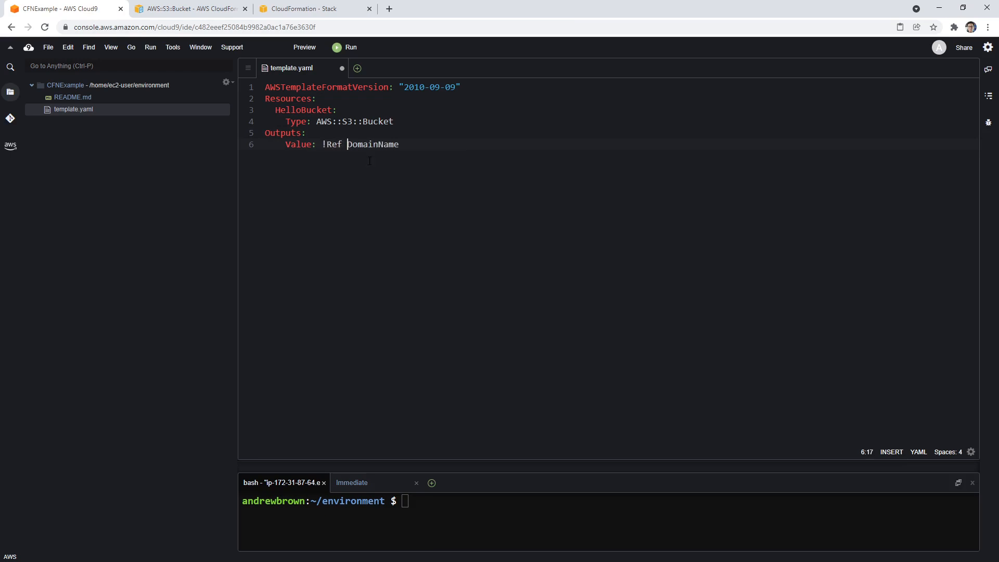
key("Escape")
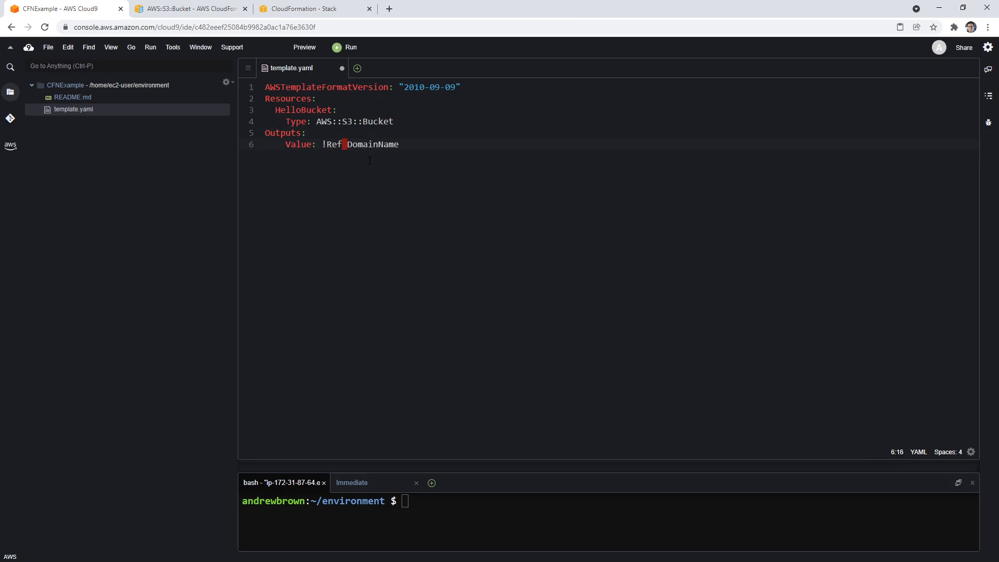
type("Hellow")
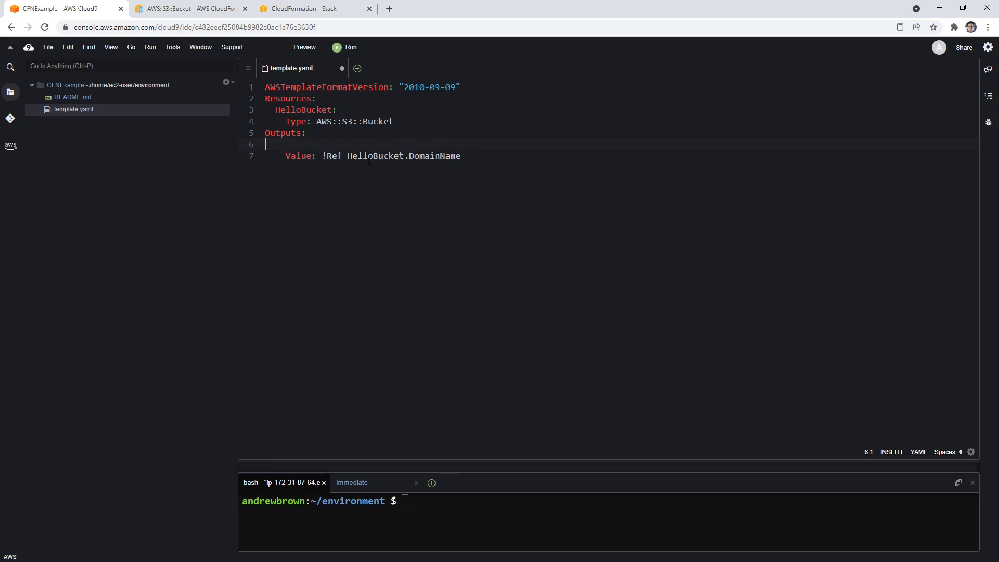
type("Type: \"\"")
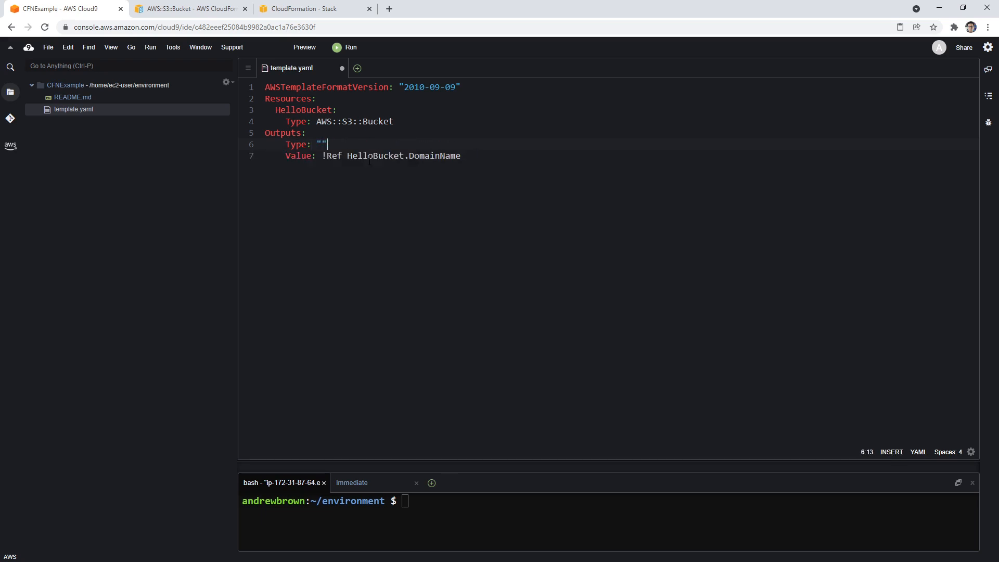
type("s")
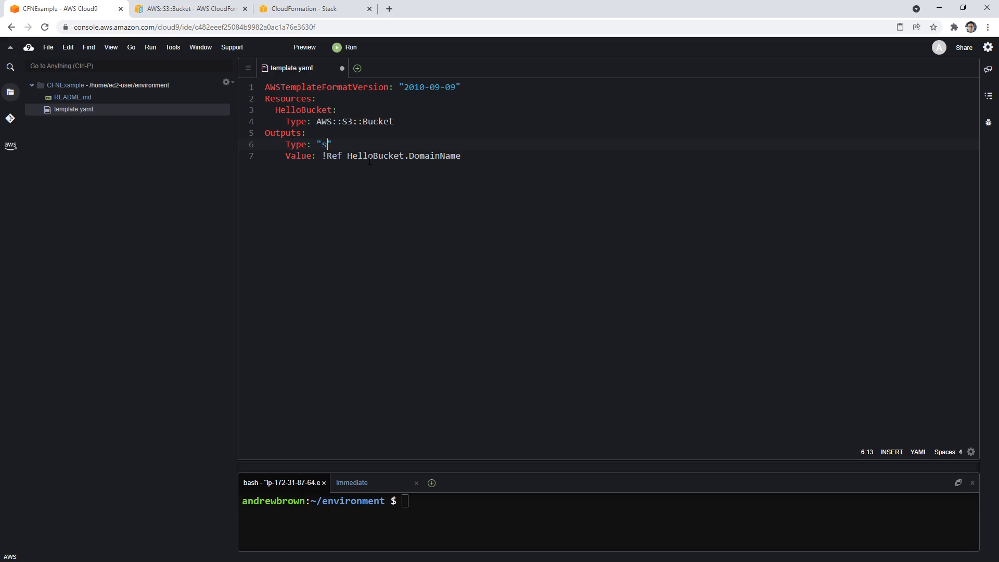
Search 'output', open the CloudFormation Outputs docs and select its YAML example
left_click(188, 8)
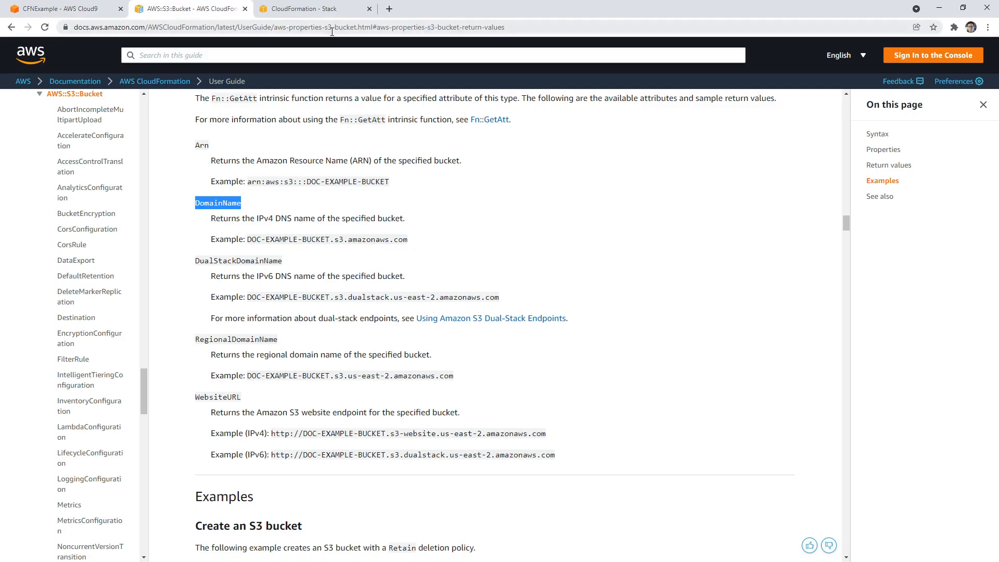
type("output")
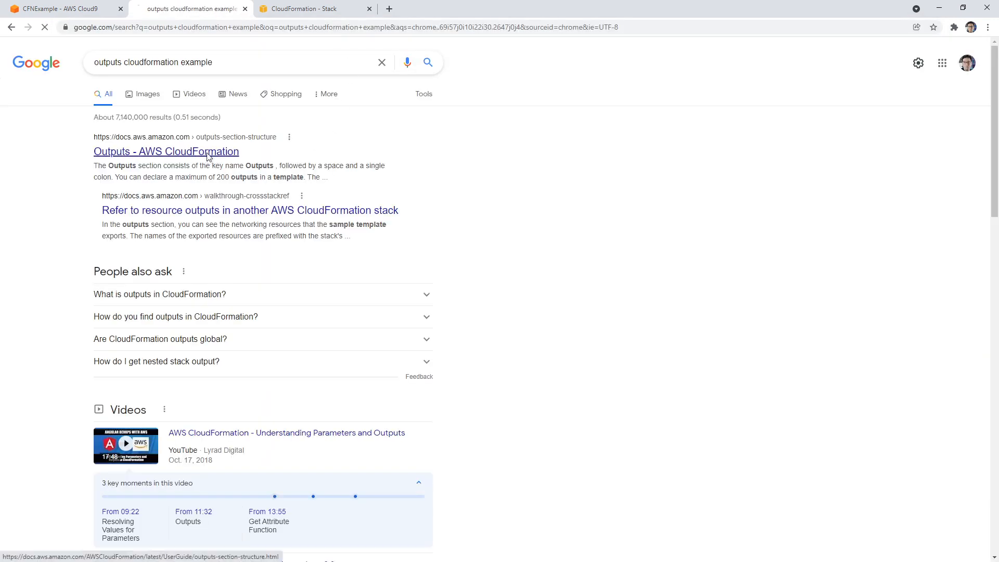
left_click(166, 151)
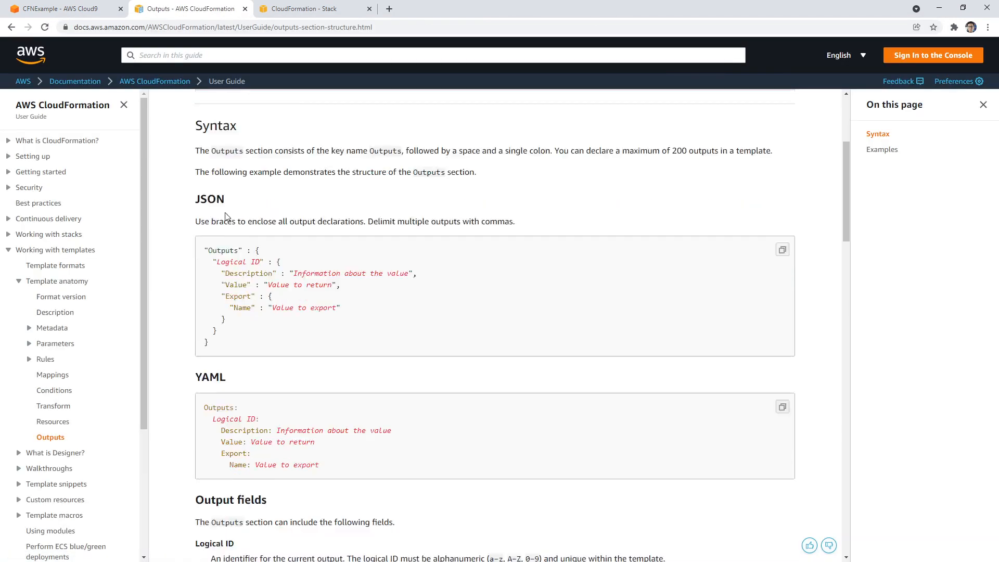
scroll("down", 3)
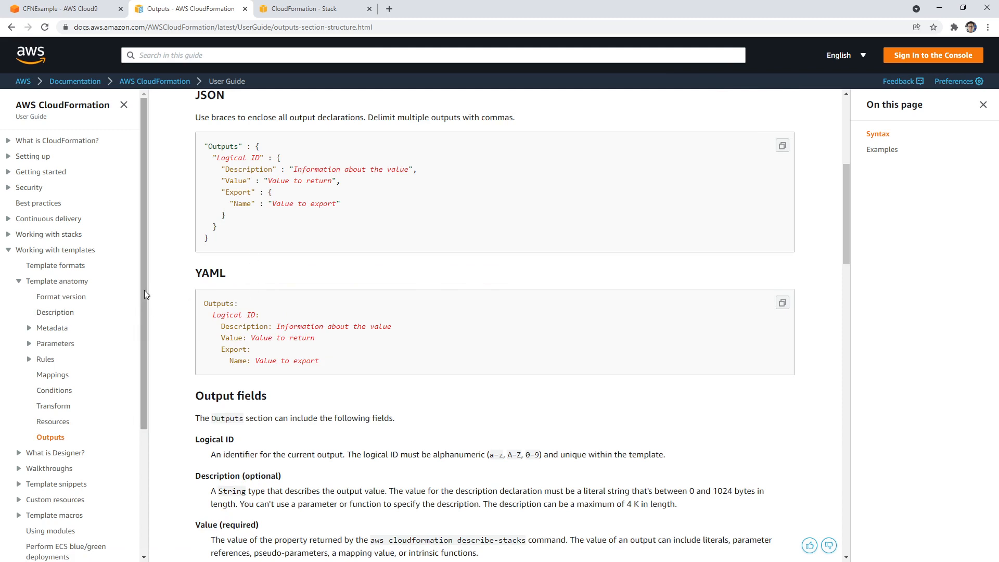
scroll("down", 3)
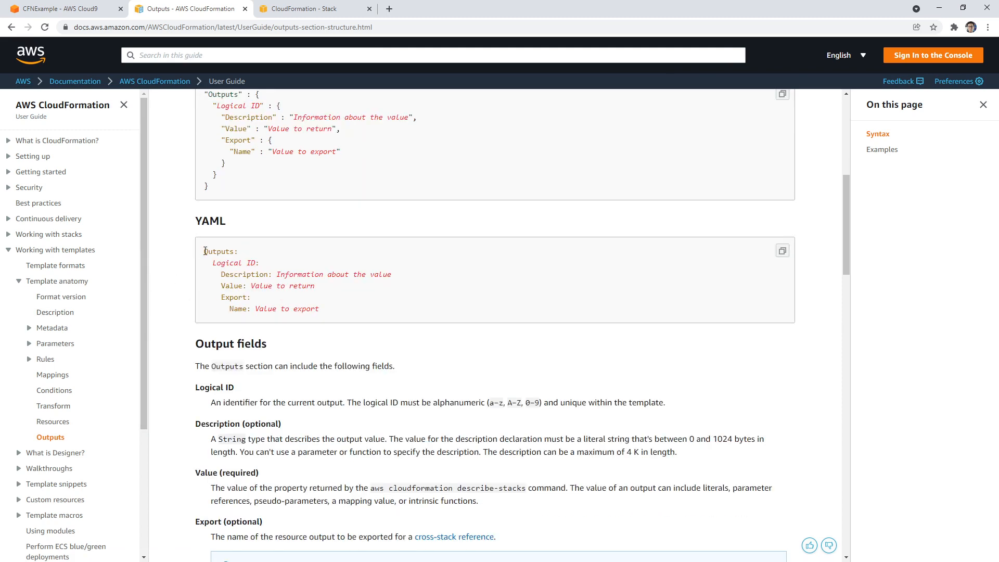
double_click(247, 274)
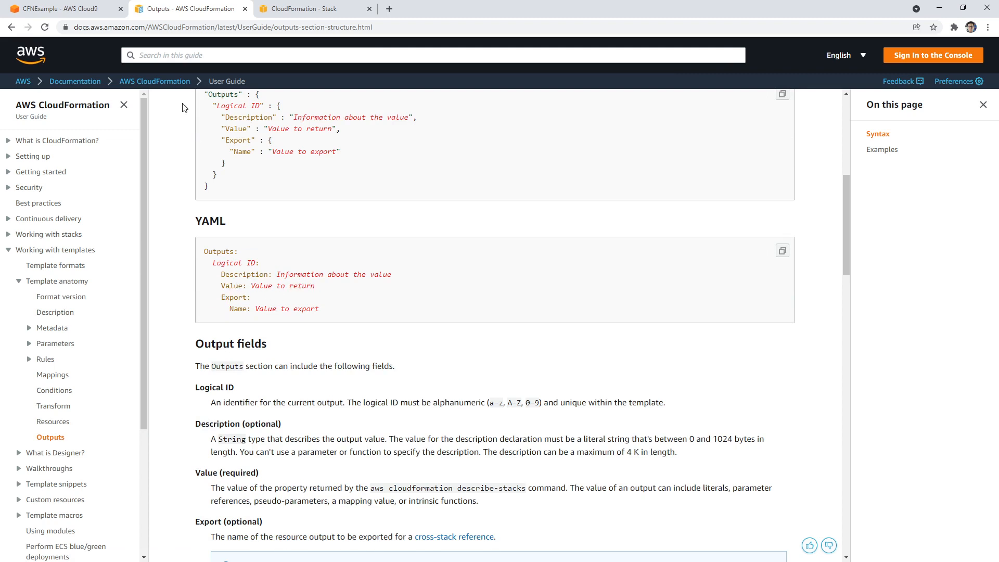
mouse_move(290, 274)
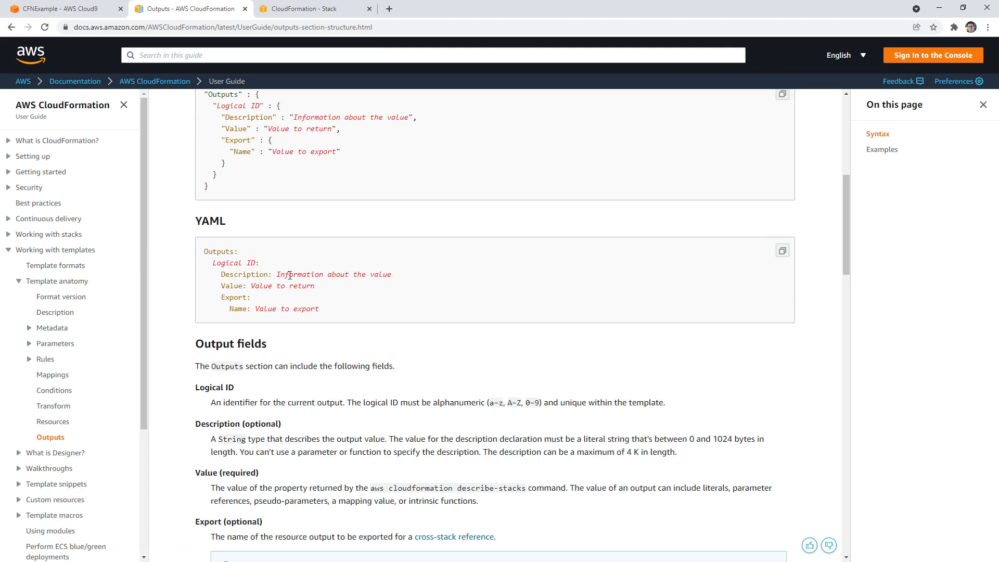
left_click(60, 9)
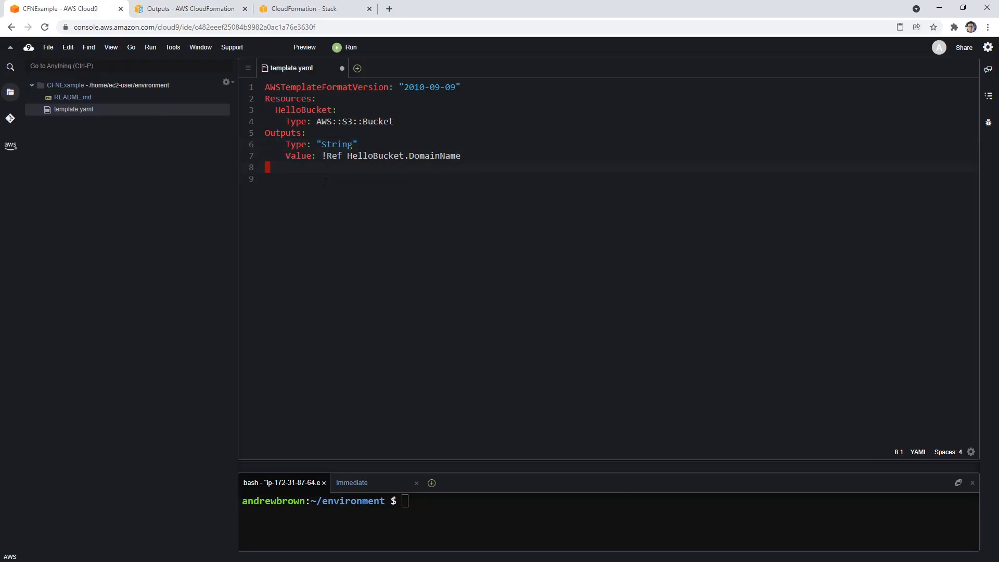
Paste the YAML Outputs example into template.yaml and rename the output HelloBucketDomain
right_click(324, 181)
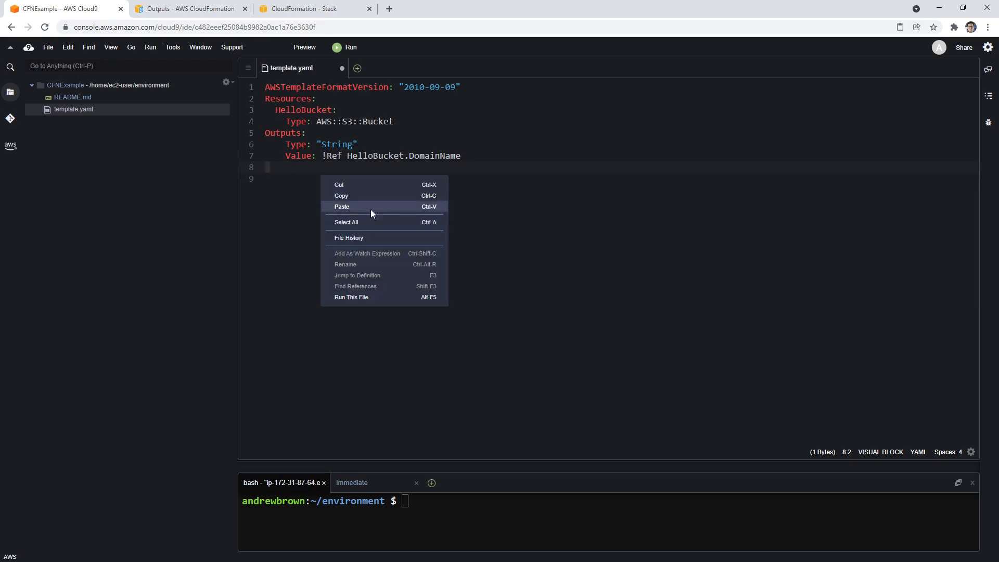
left_click(342, 207)
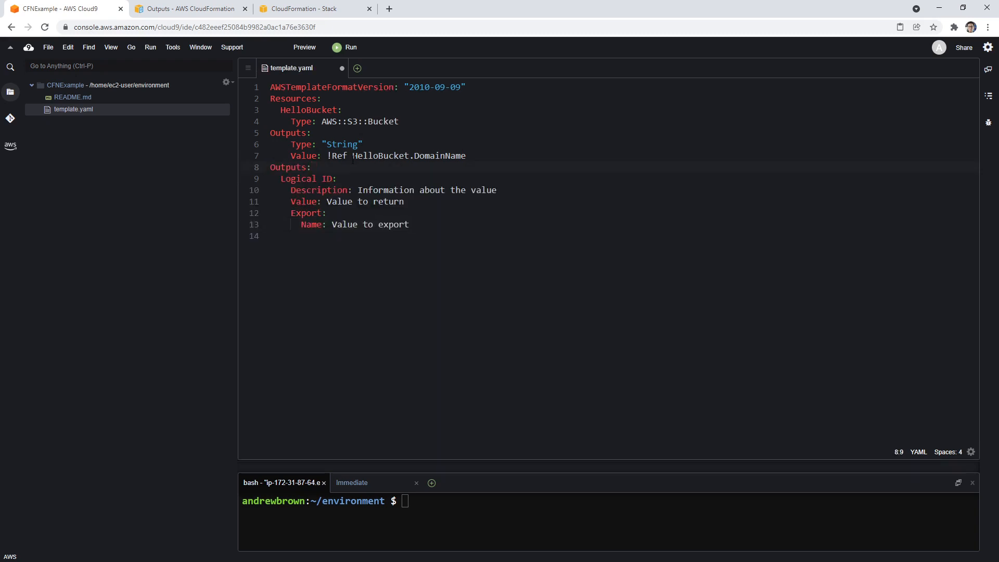
type("HelloB ID:")
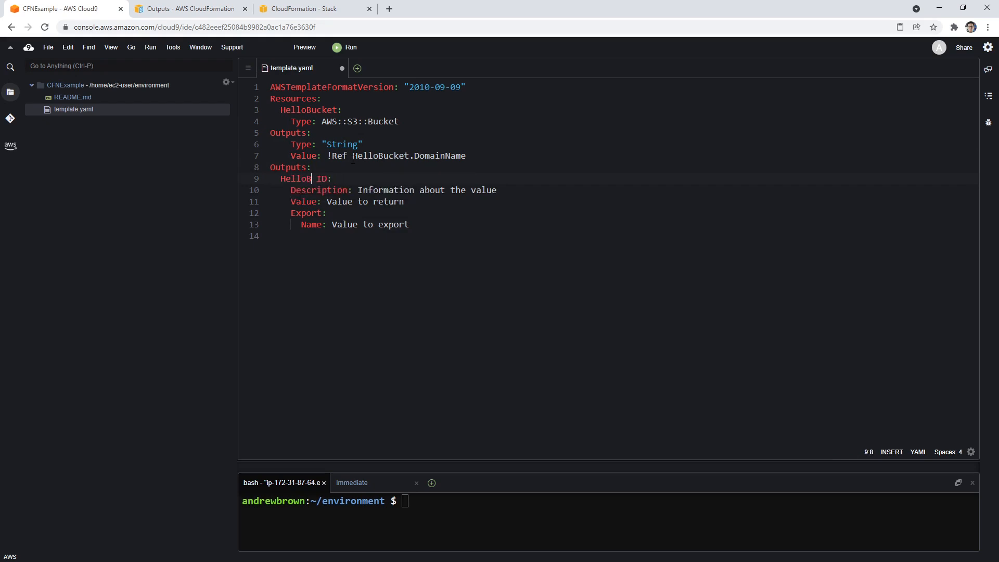
type("ucketDomain")
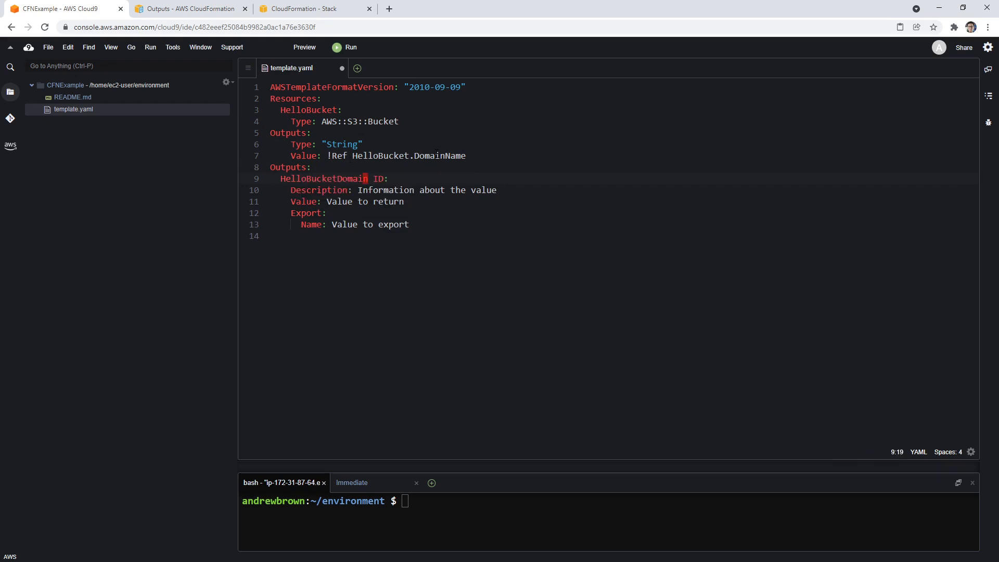
left_click(311, 167)
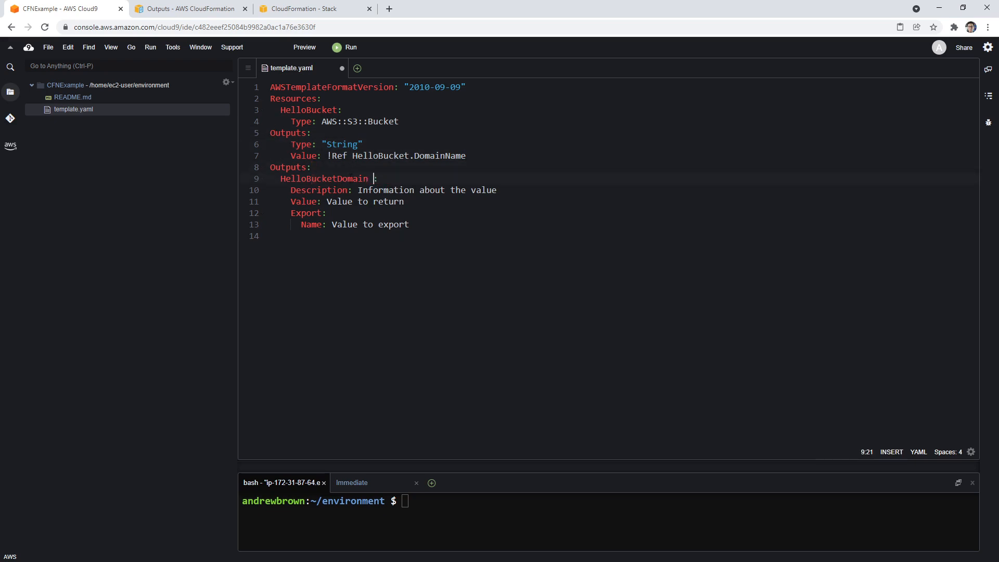
Describe the output as 'The domain of the bucket' with Value !Ref HelloBucket.DomainName
type("The")
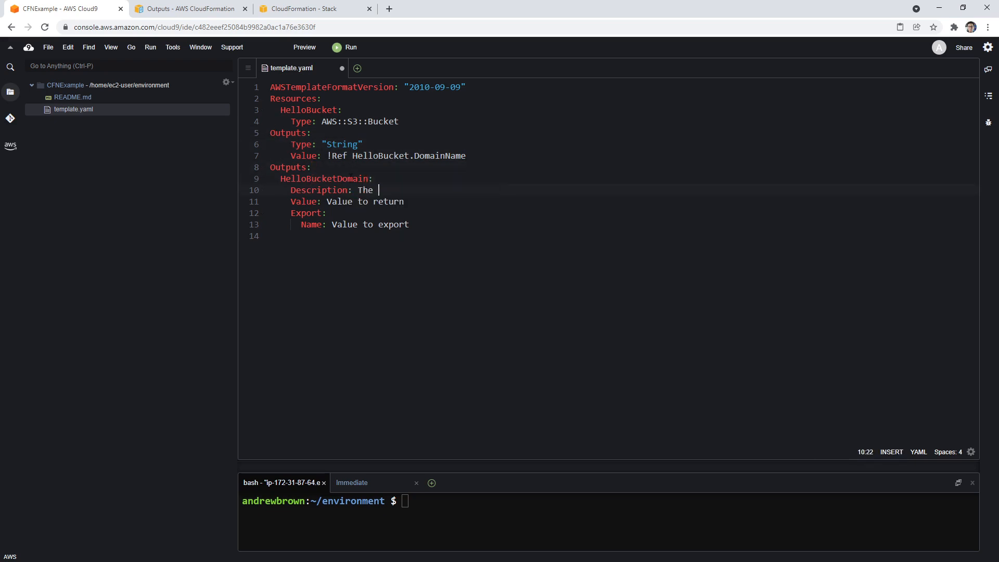
type("domain of the")
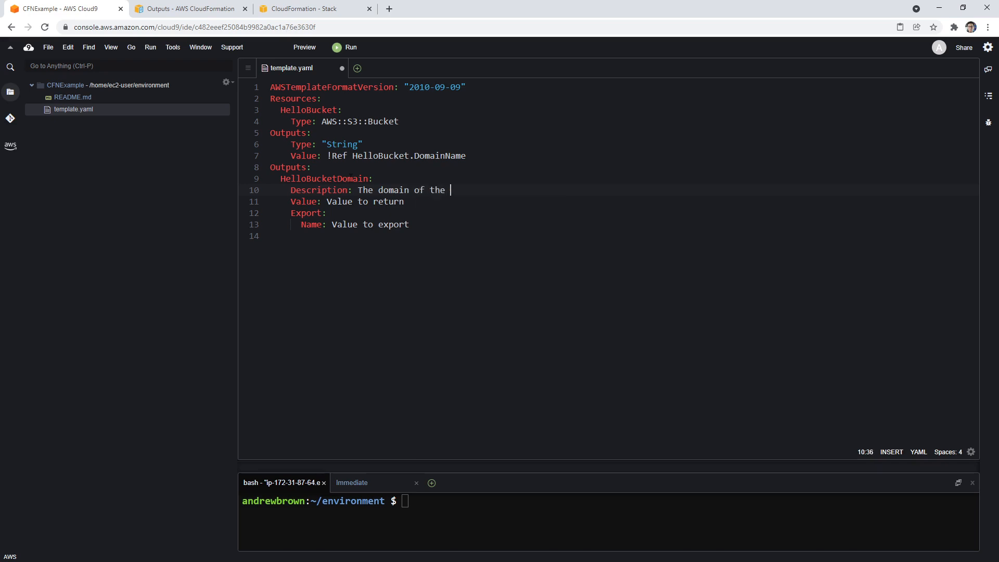
type("bucket")
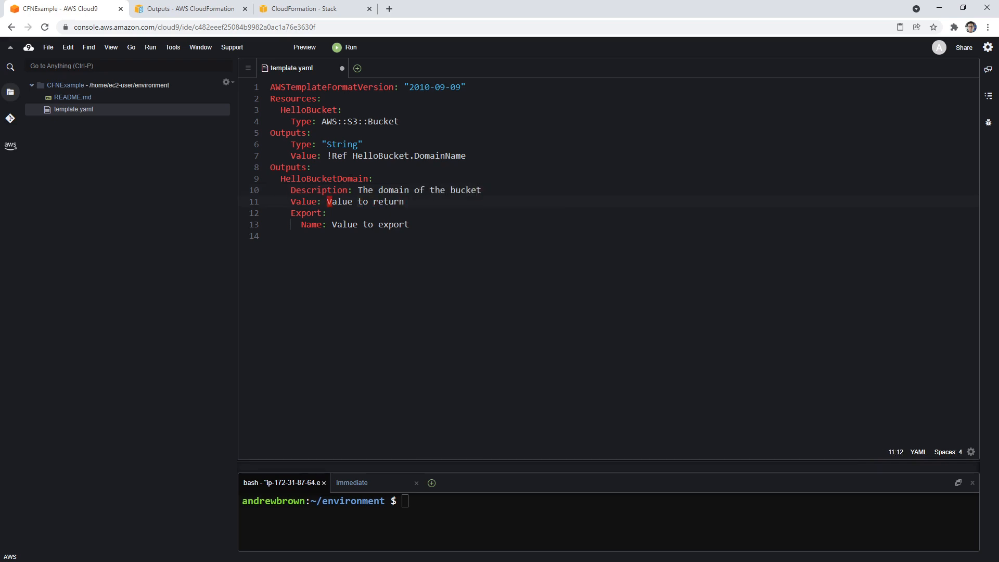
type("!Ref HelloBucket.")
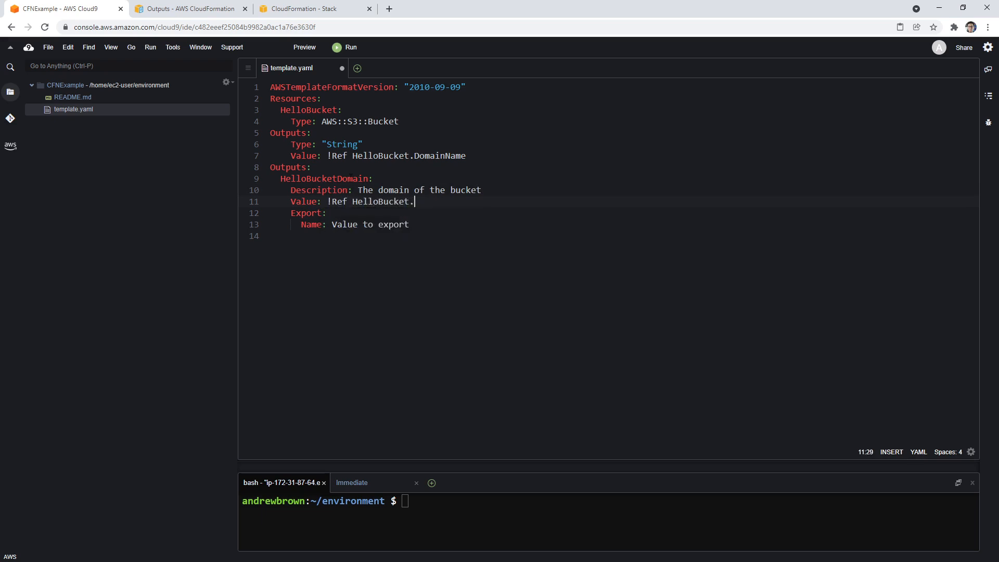
type("D")
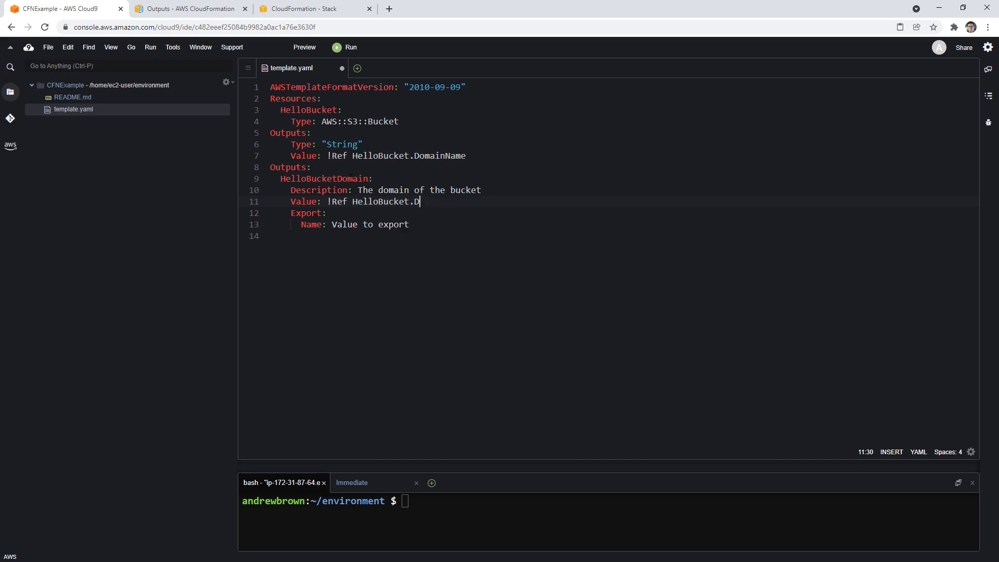
type("omainName")
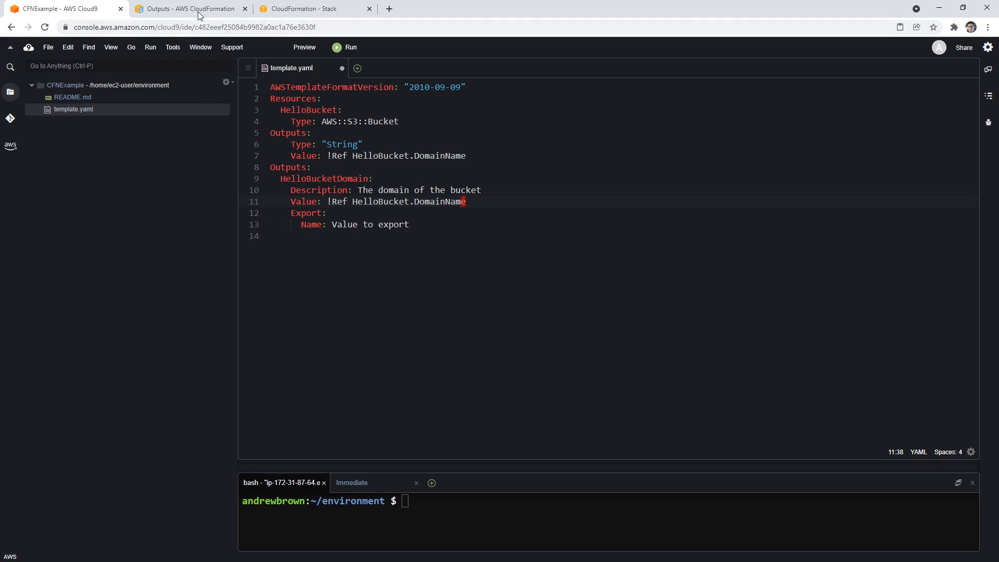
Review the Outputs doc examples and remove the Export lines and older duplicate Outputs block
left_click(188, 8)
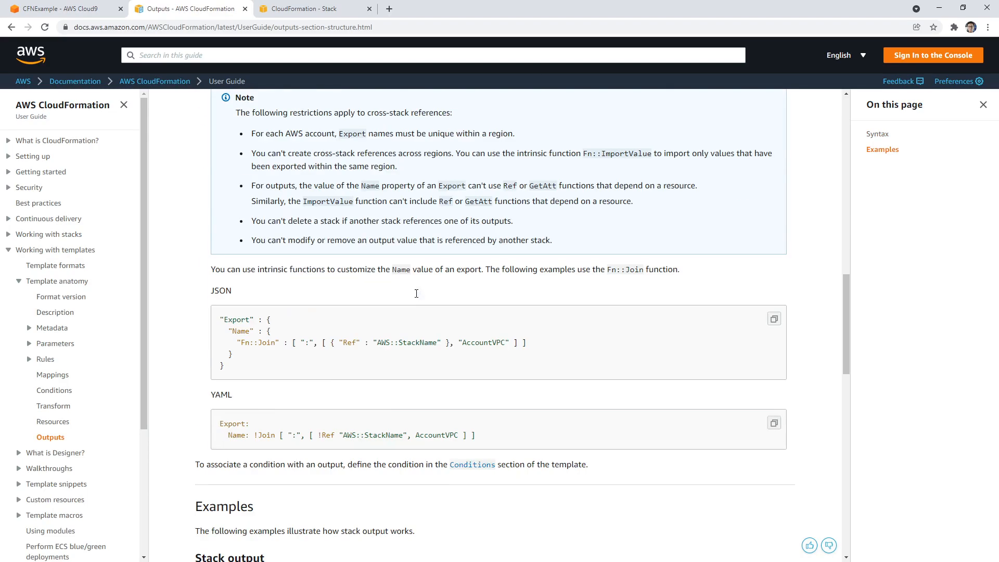
scroll("down", 3)
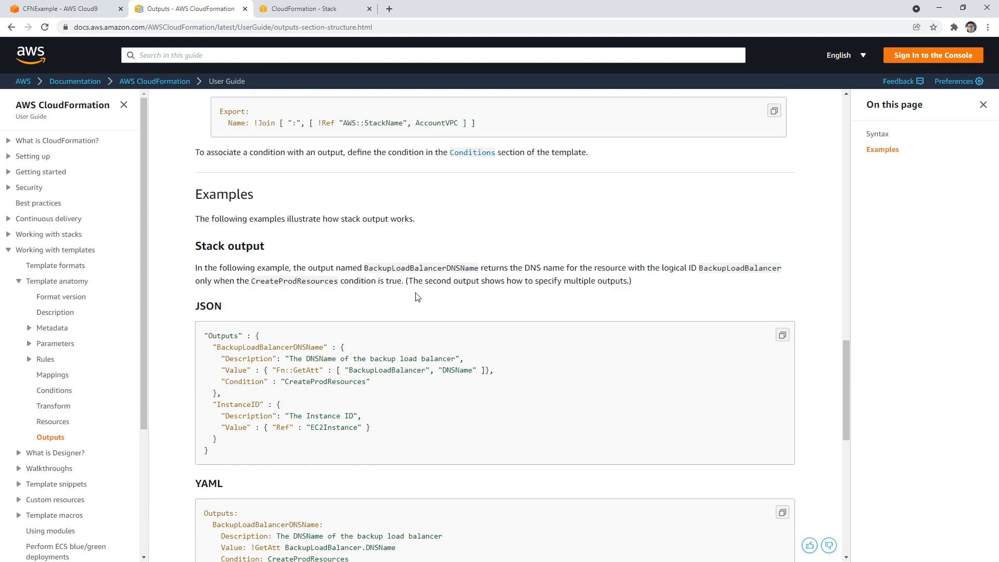
scroll("down", 3)
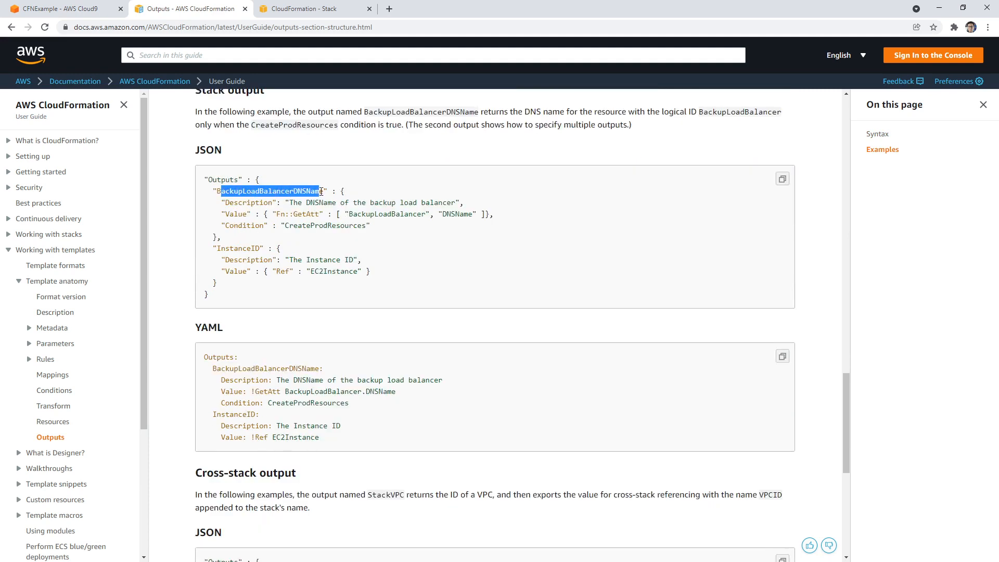
scroll("down", 3)
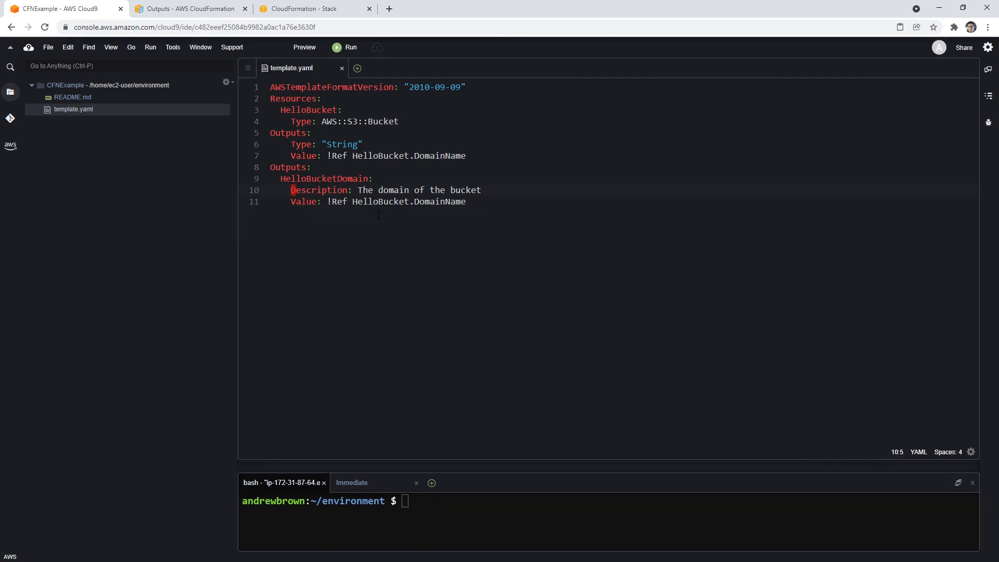
left_click(288, 167)
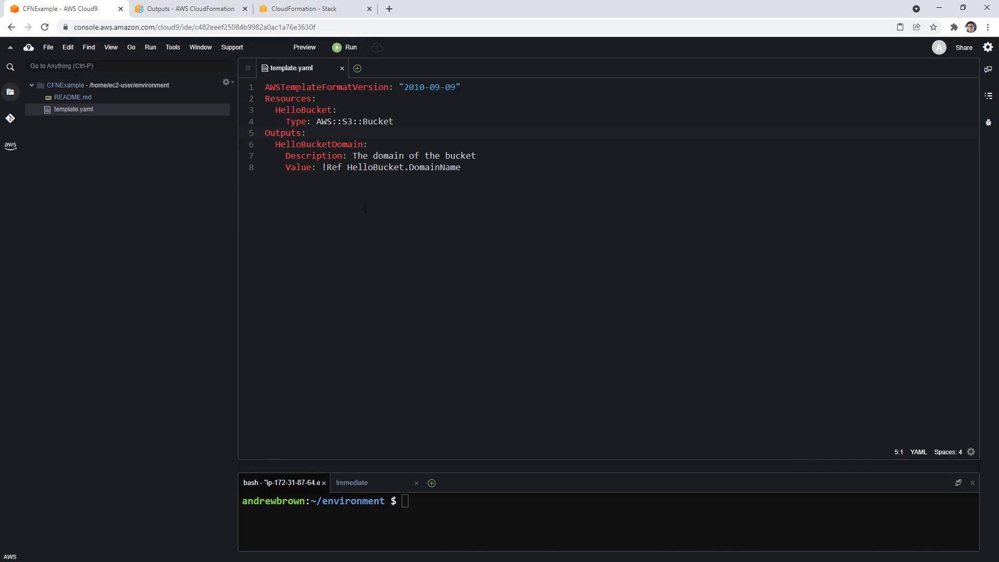
left_click(312, 9)
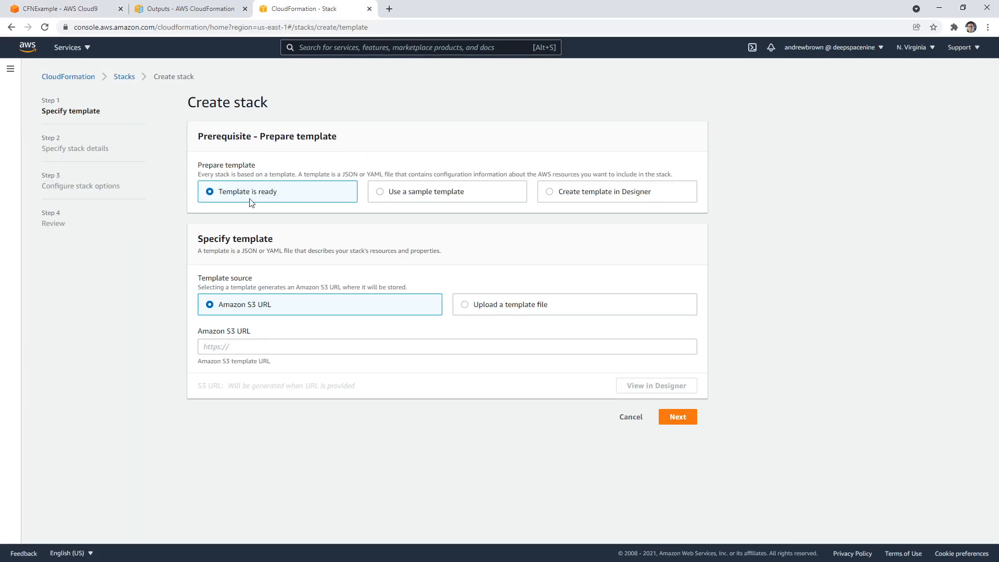
mouse_move(375, 239)
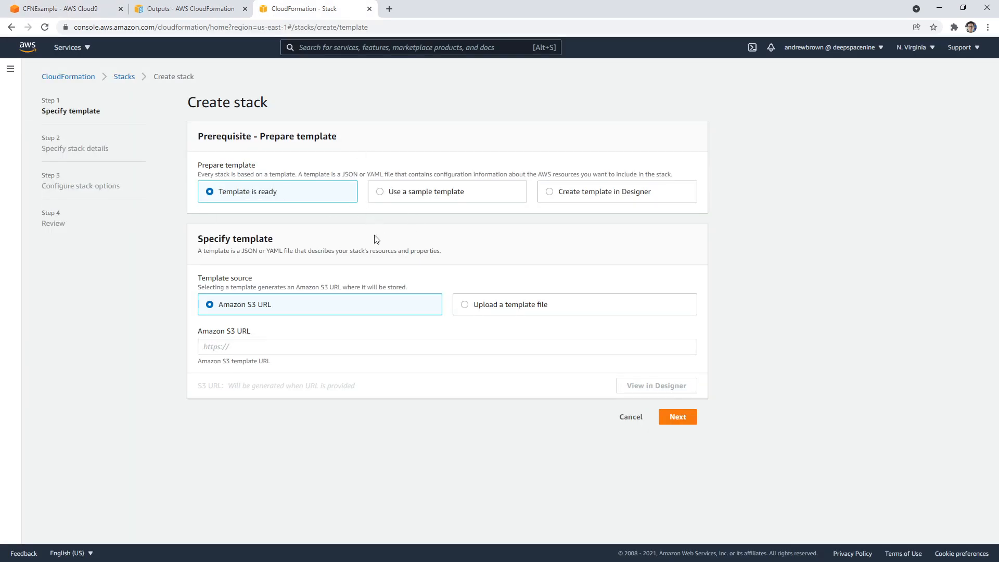
Choose 'Create template in Designer' and launch Designer with a blank template
left_click(464, 304)
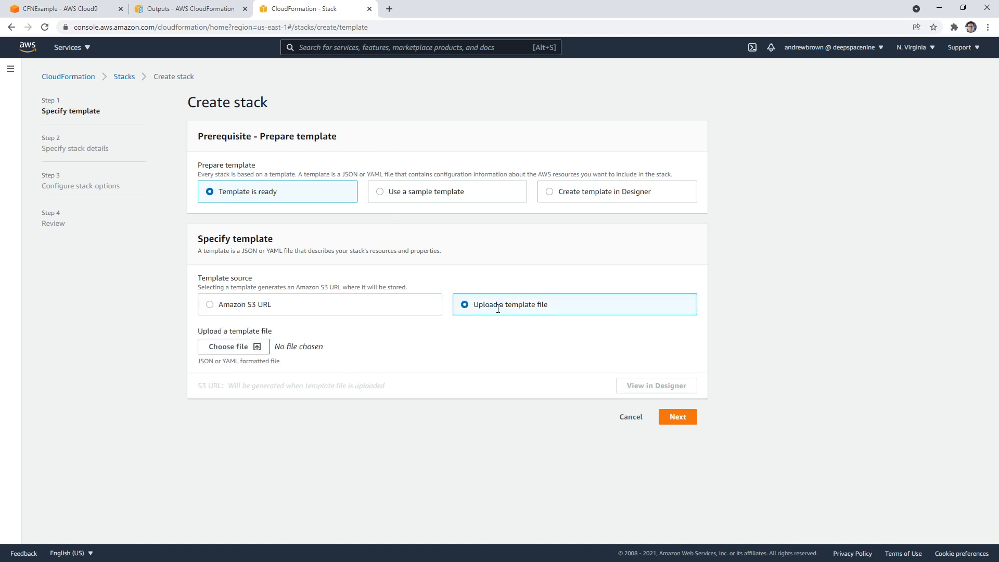
mouse_move(219, 17)
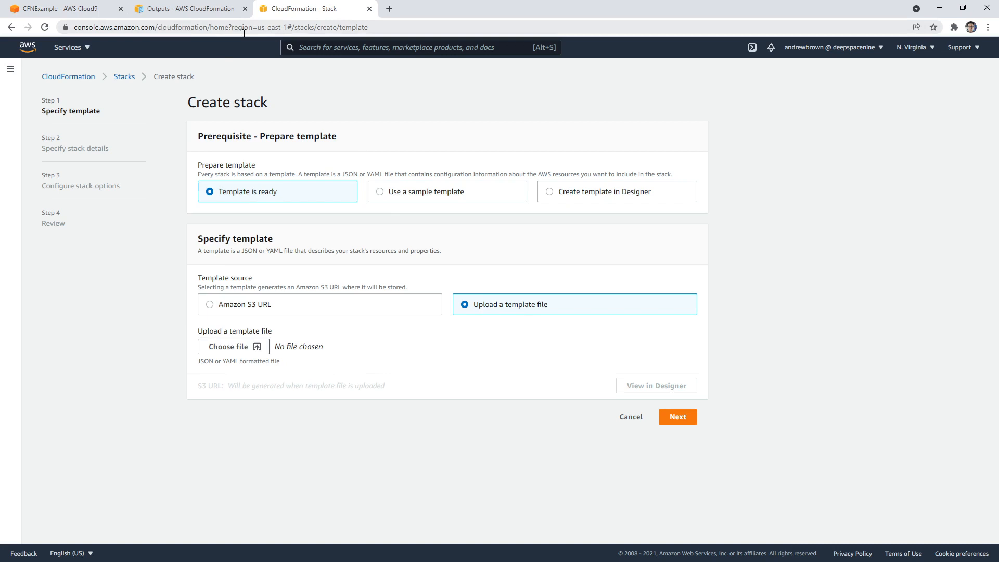
mouse_move(390, 192)
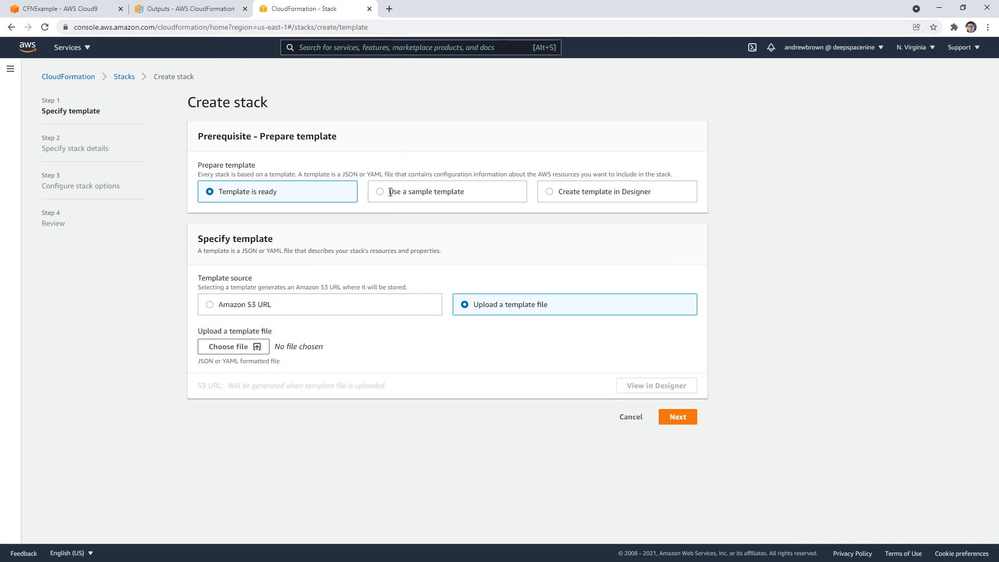
left_click(548, 191)
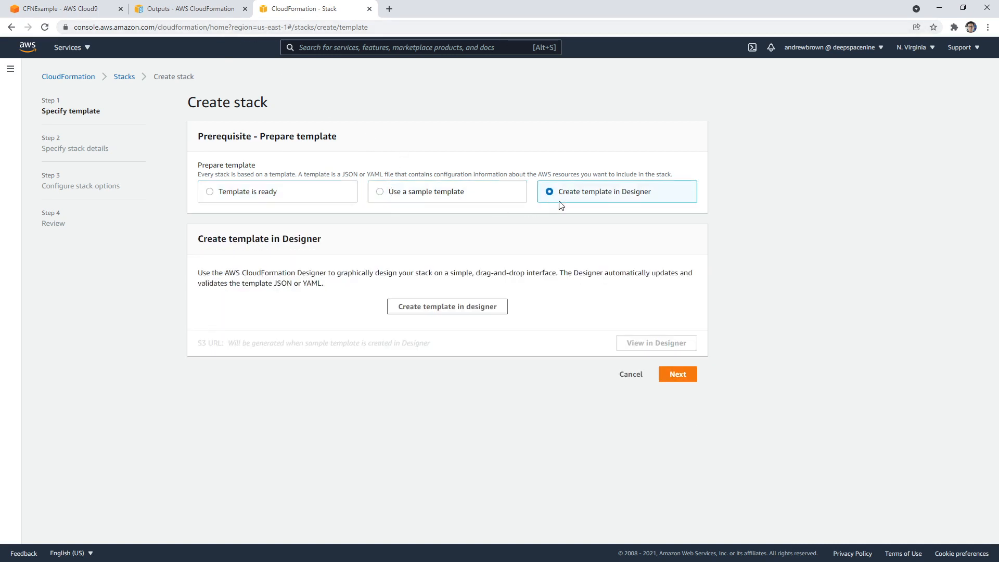
left_click(447, 307)
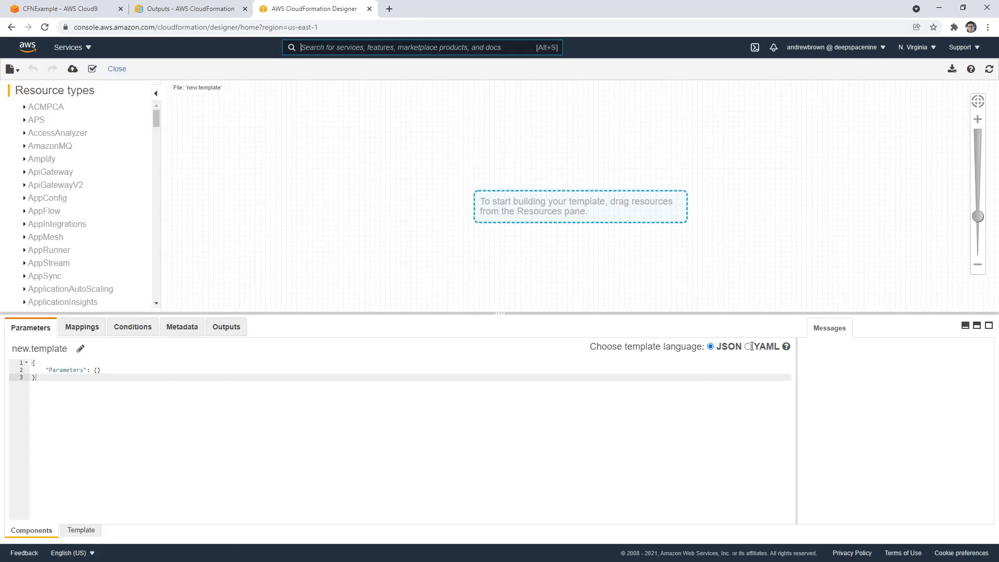
Switch Designer to YAML, enter the HelloBucket template, and zoom the diagram onto the bucket
left_click(752, 346)
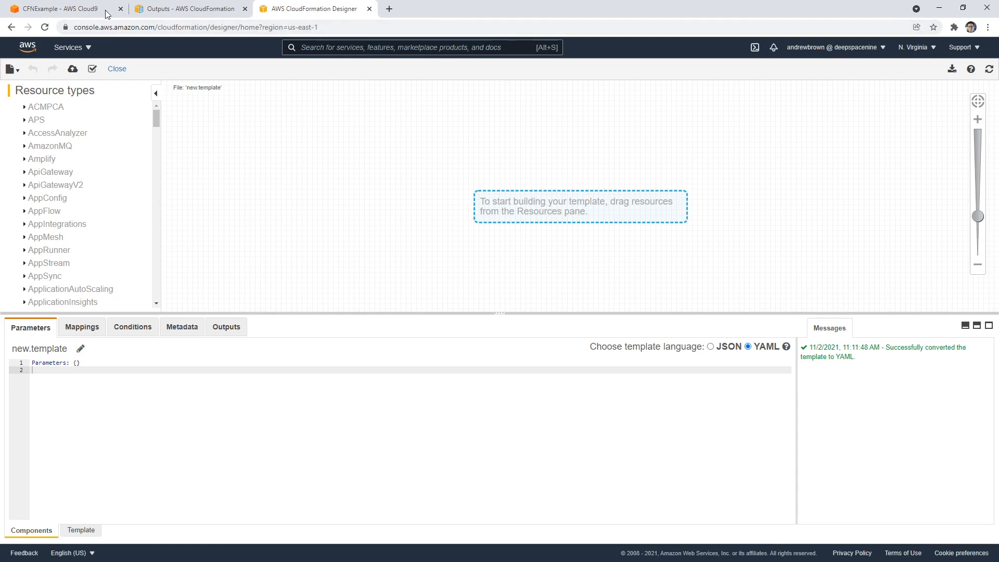
mouse_move(304, 15)
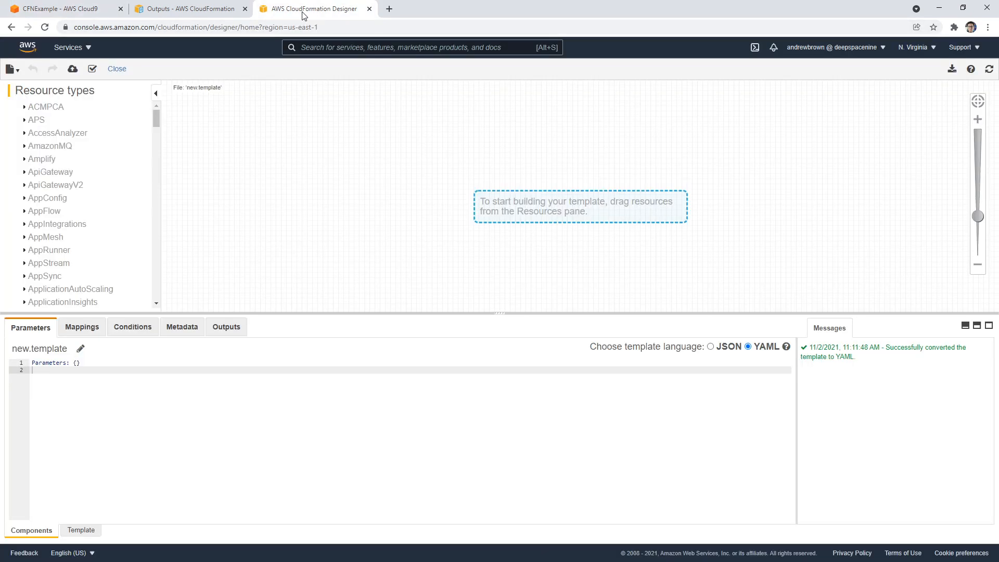
double_click(54, 362)
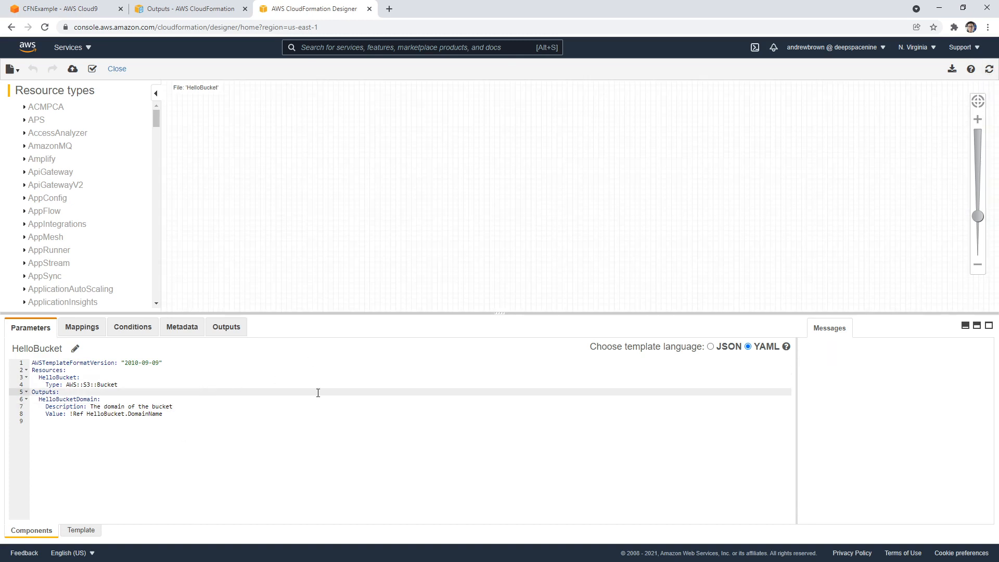
mouse_move(81, 529)
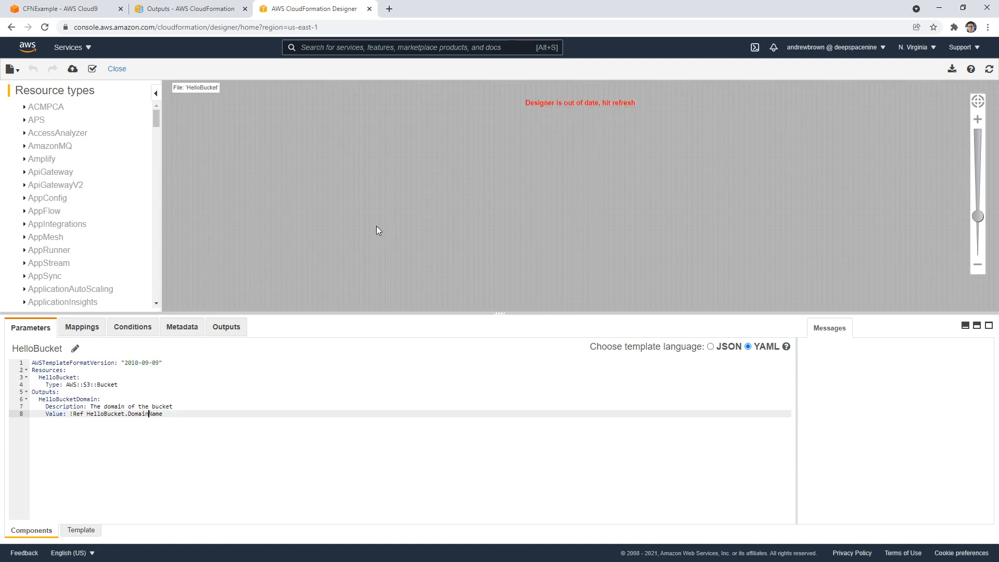
left_click(80, 530)
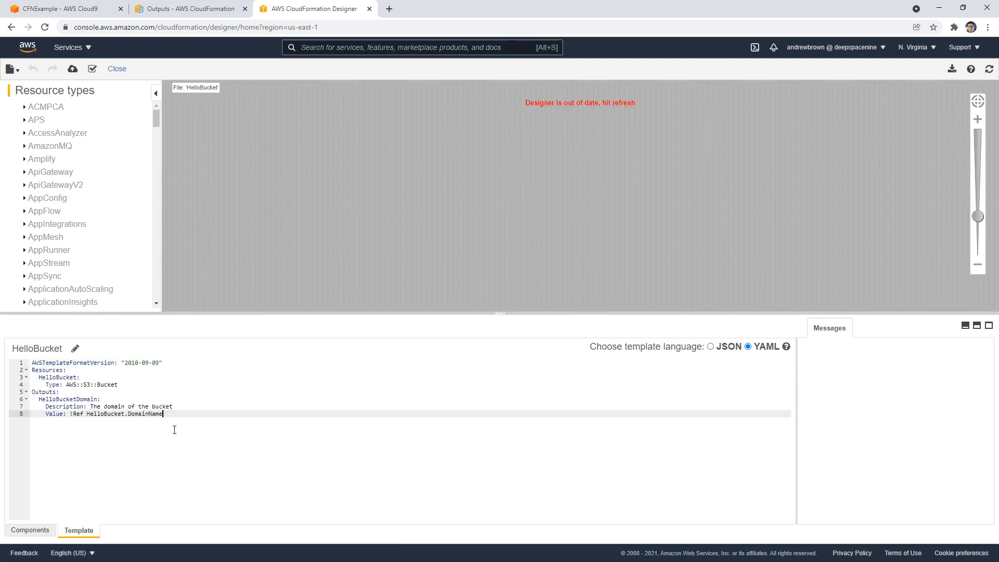
mouse_move(473, 115)
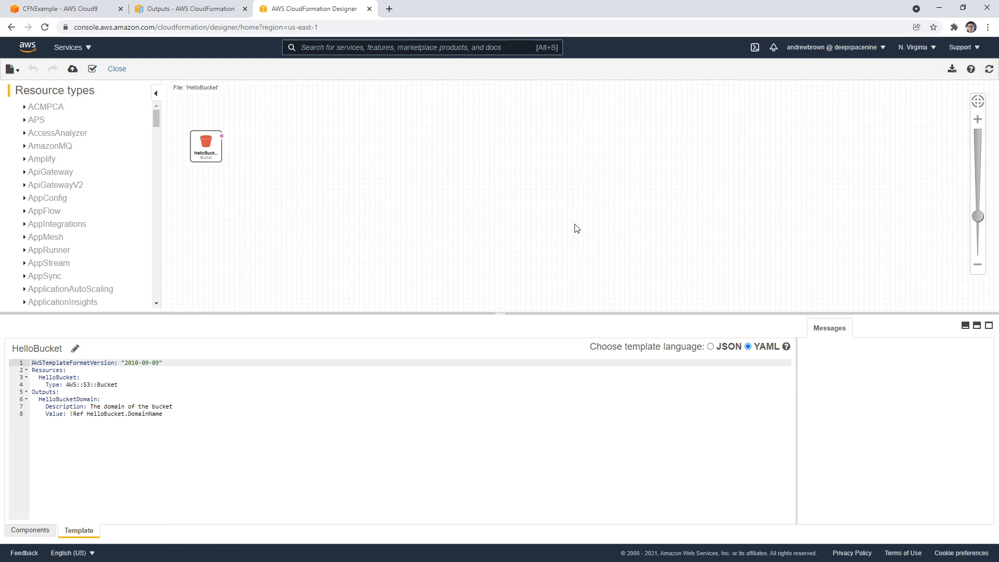
left_click_drag(205, 145, 216, 141)
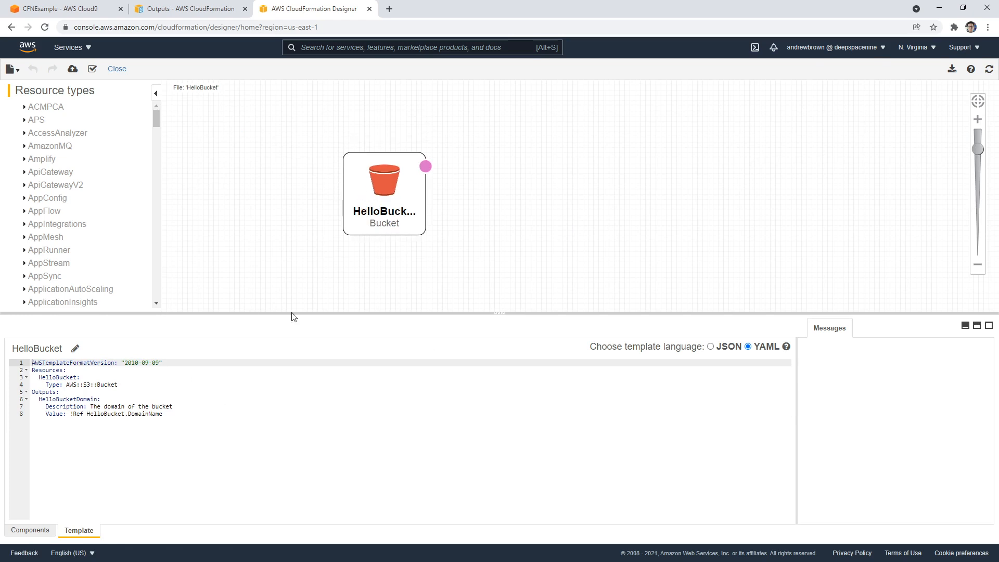
mouse_move(298, 286)
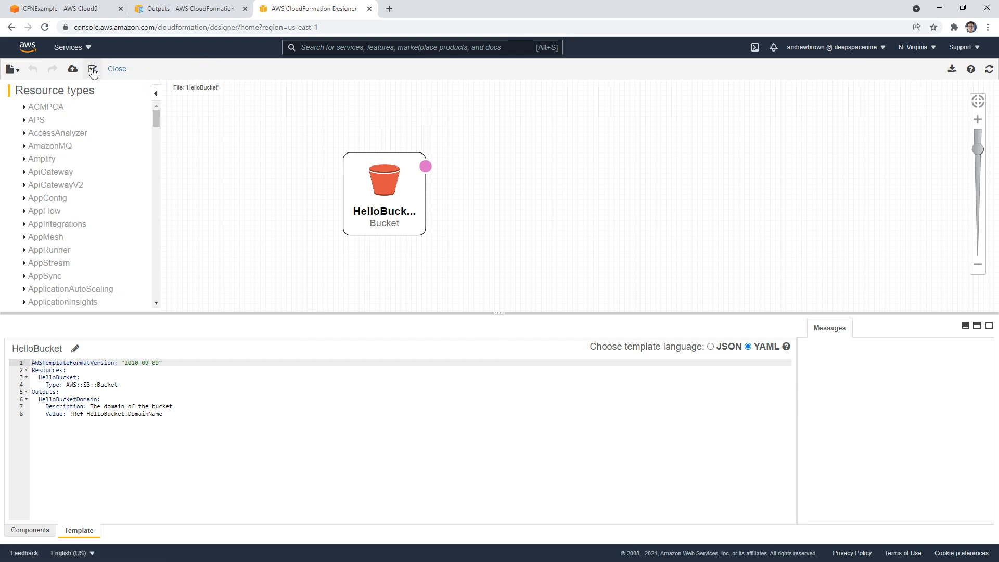
Validate the template, inspect the unresolved HelloBucket.DomainName error, and dismiss the save dialog
left_click(92, 69)
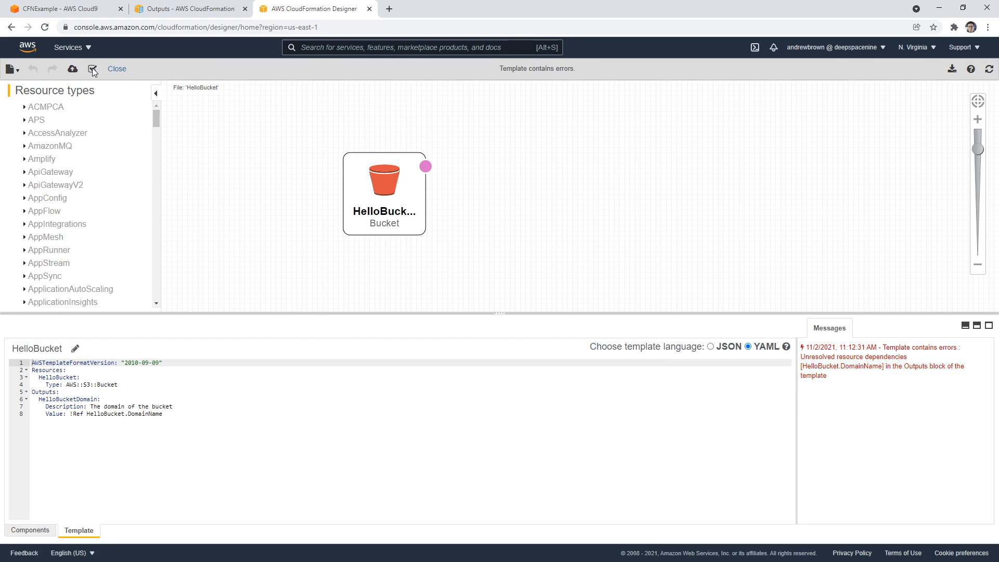
left_click(93, 68)
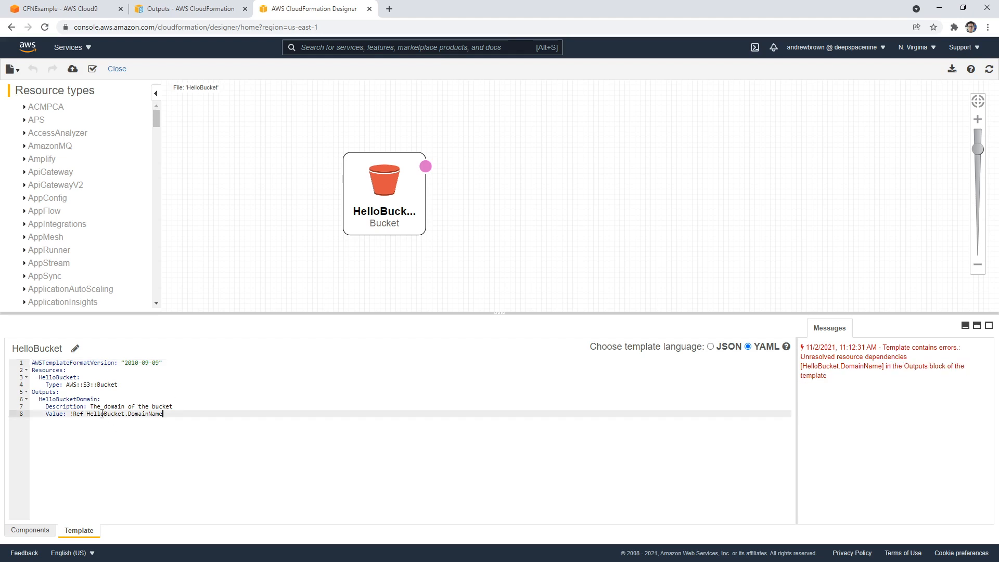
double_click(62, 399)
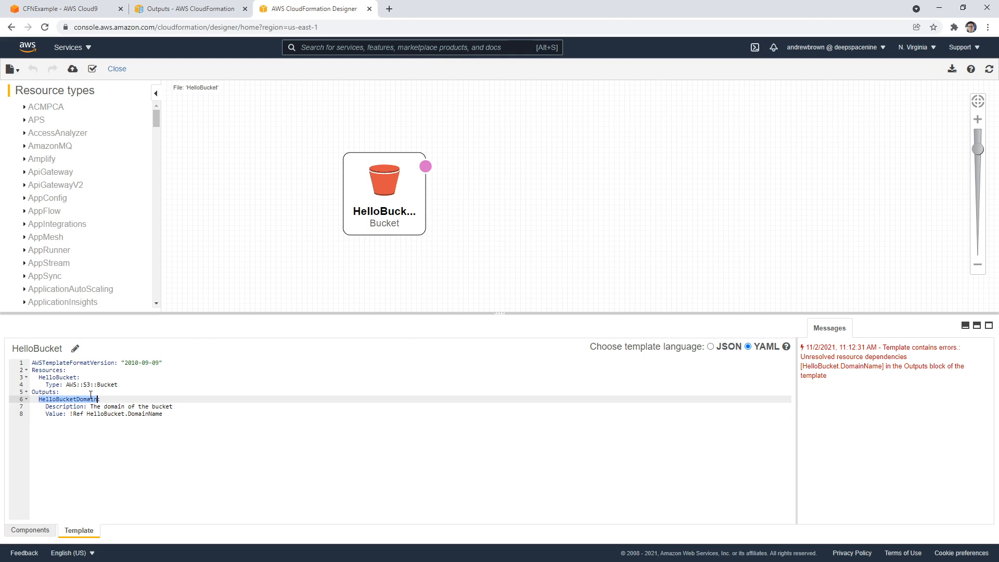
left_click(57, 377)
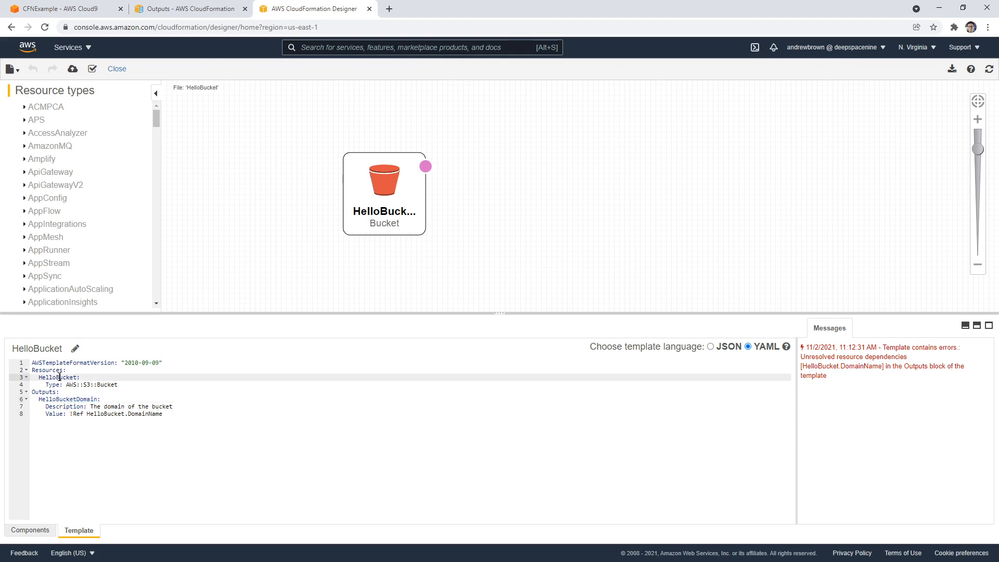
left_click(126, 413)
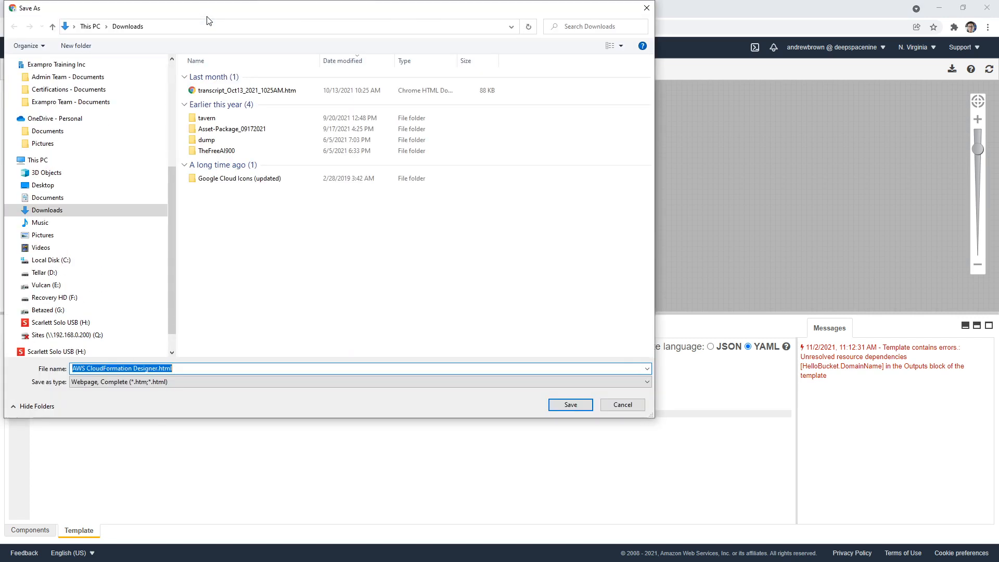
left_click(569, 405)
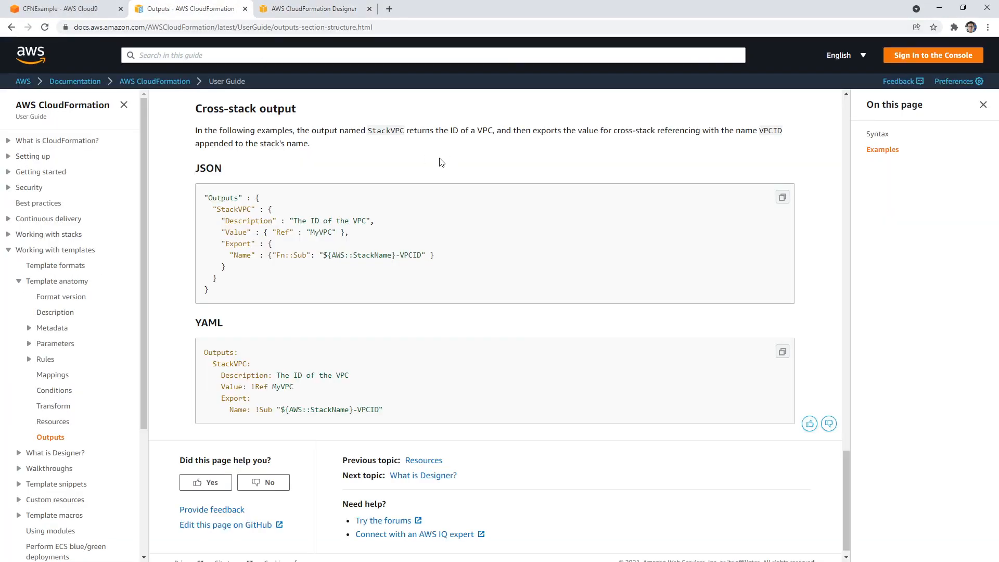
mouse_move(281, 385)
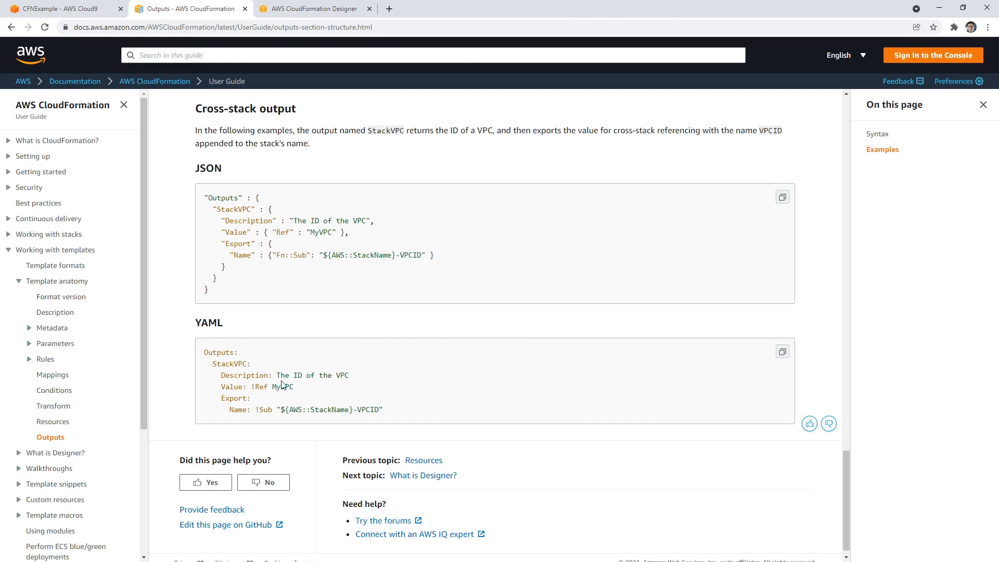
Select MyVPC in the Outputs documentation's export example
double_click(270, 386)
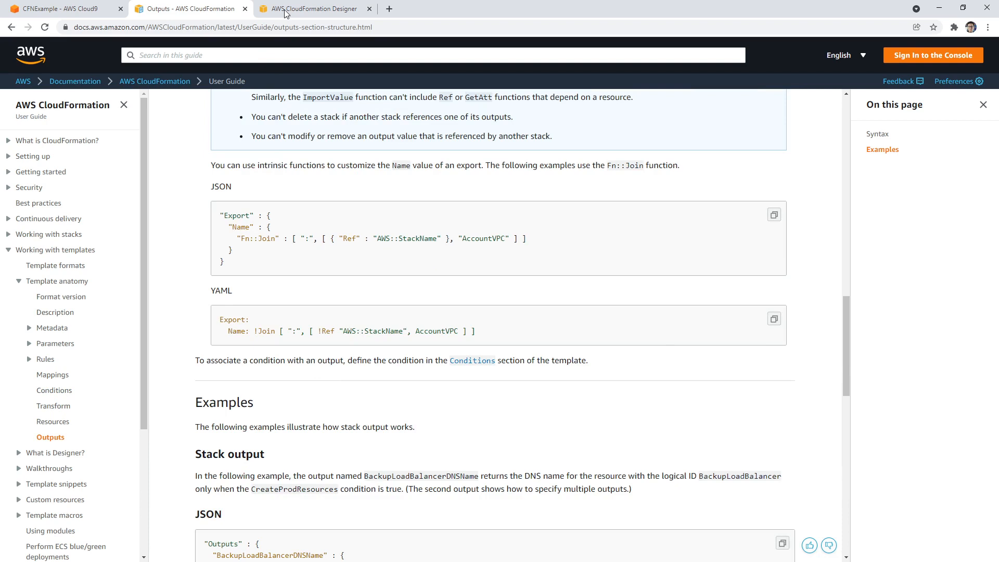
mouse_move(233, 173)
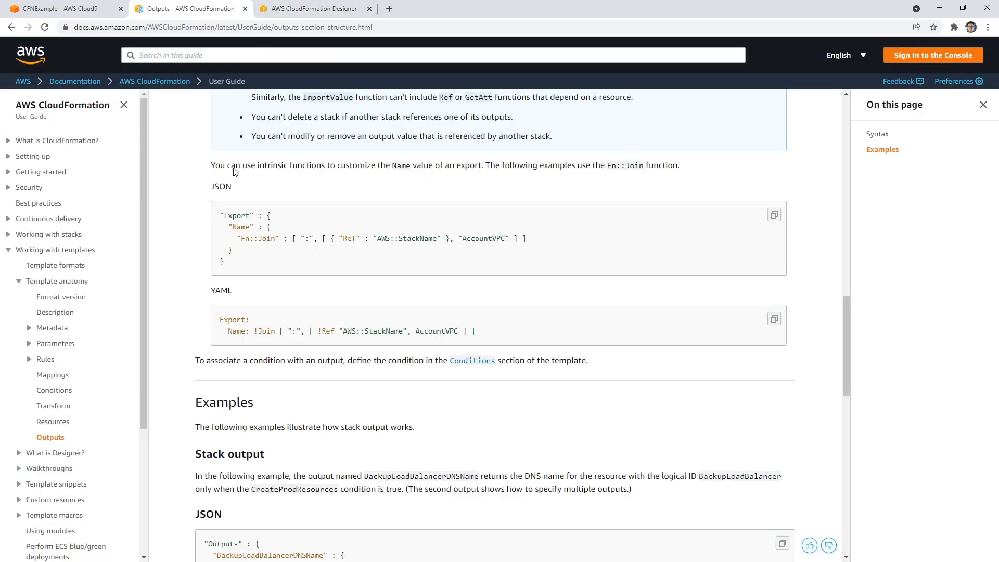
Change the HelloBucketDomain value to !GetAtt HelloBucket.DomainName and search 'getattr cloudformation'
left_click(312, 8)
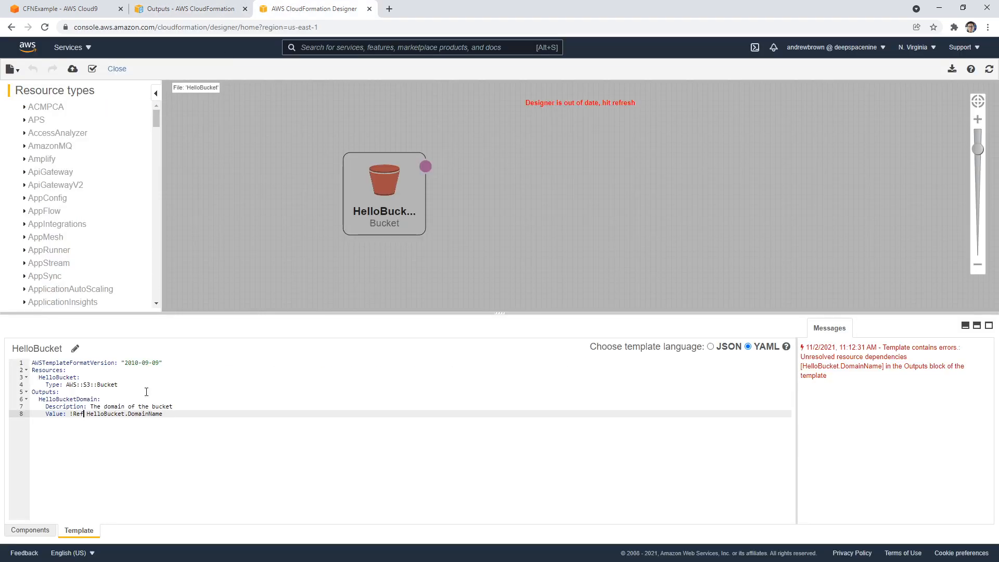
type("GetAttr")
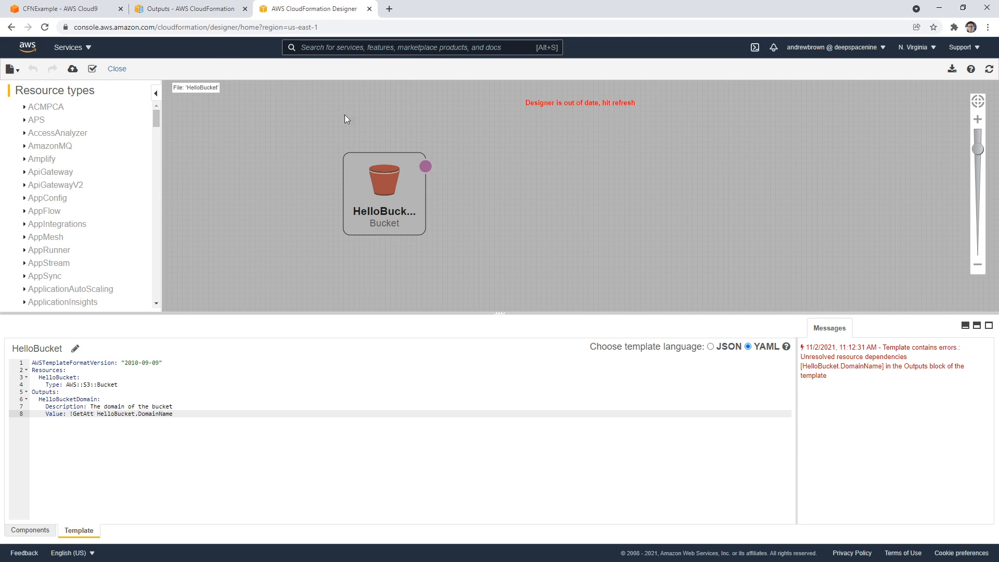
type("getattr cloudformation")
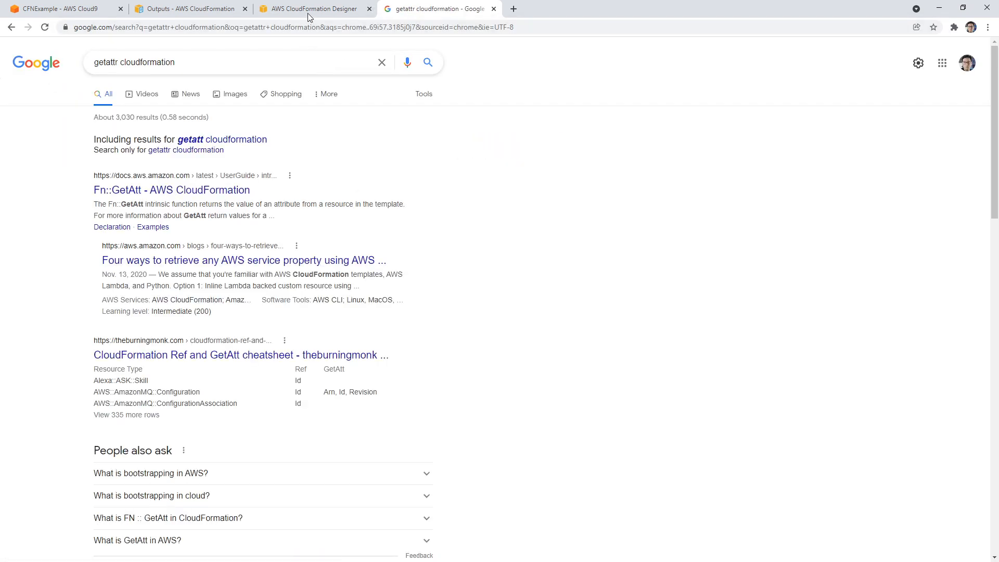
Check the Fn::GetAtt short-form syntax in its reference page, then return to Designer
left_click(171, 189)
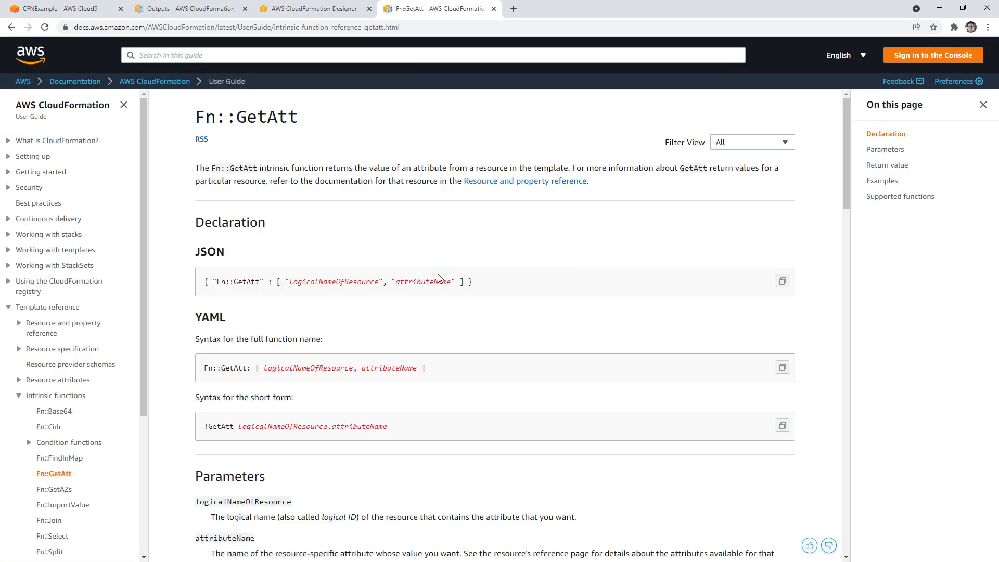
mouse_move(293, 421)
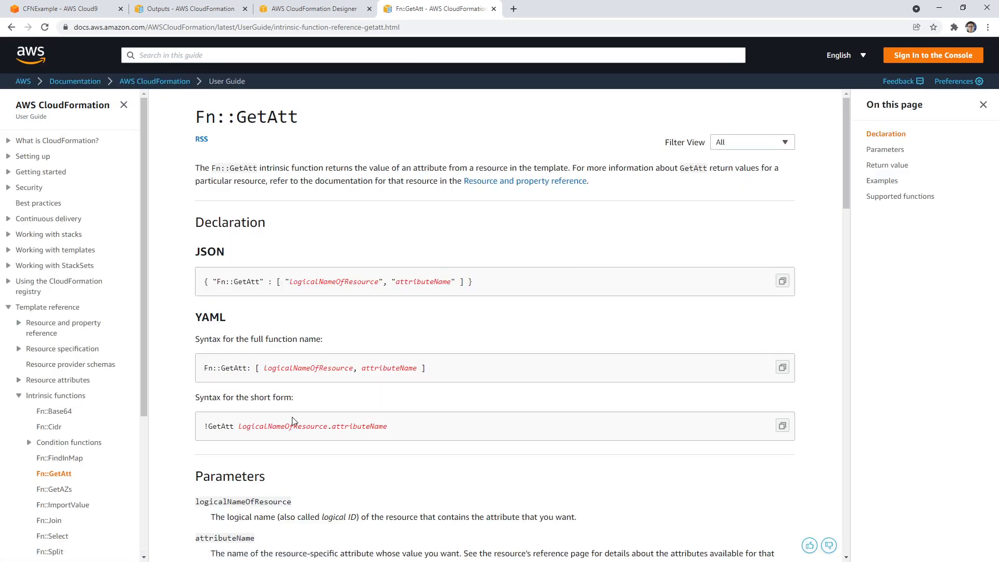
double_click(363, 425)
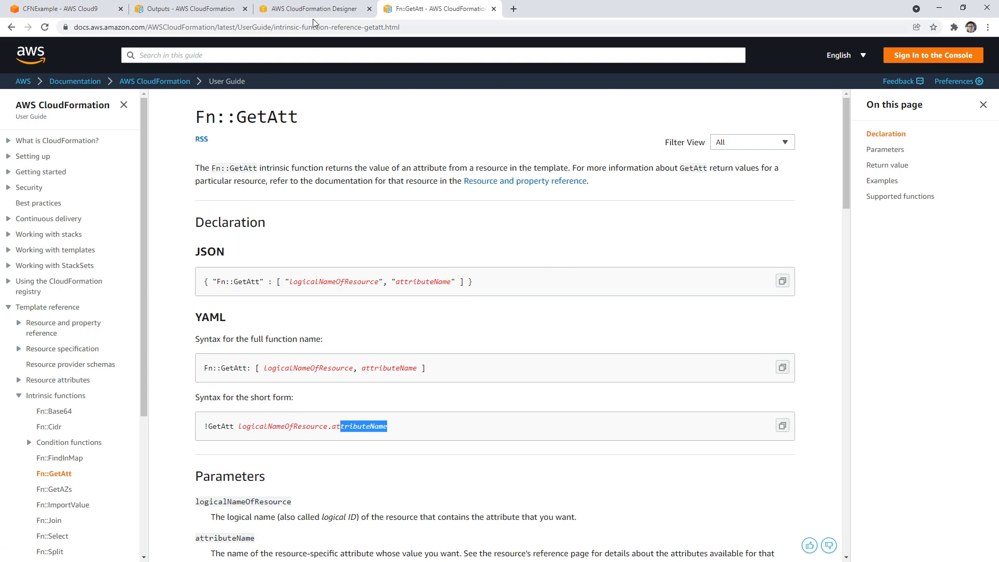
left_click(312, 8)
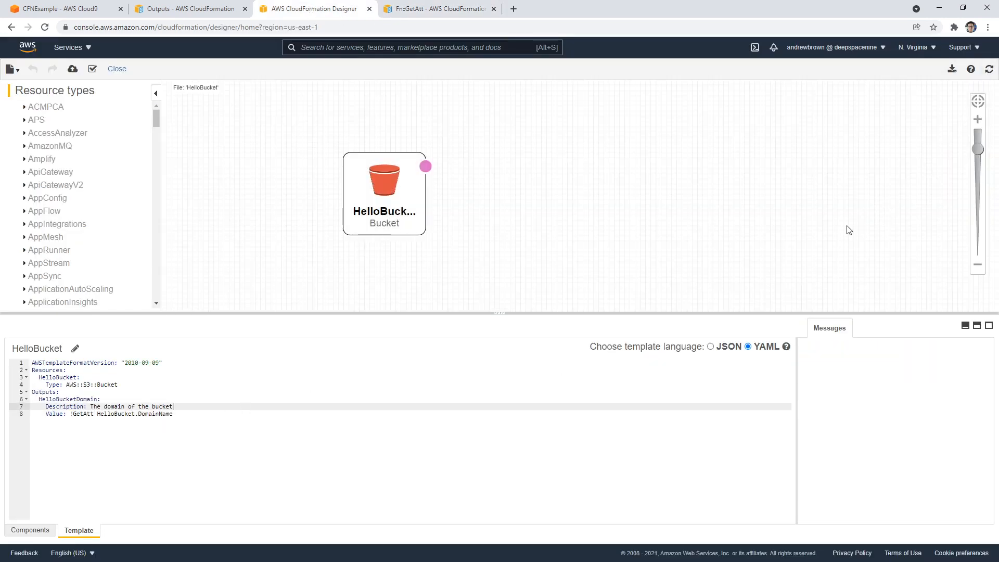
Validate the template, save it to an S3 bucket as HelloBucket, and close Designer
left_click(92, 68)
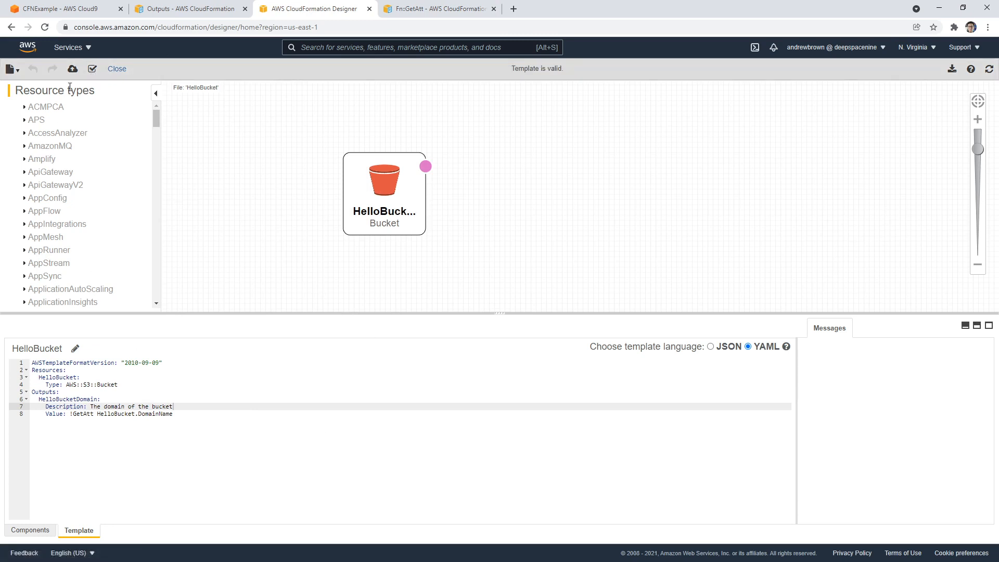
mouse_move(72, 69)
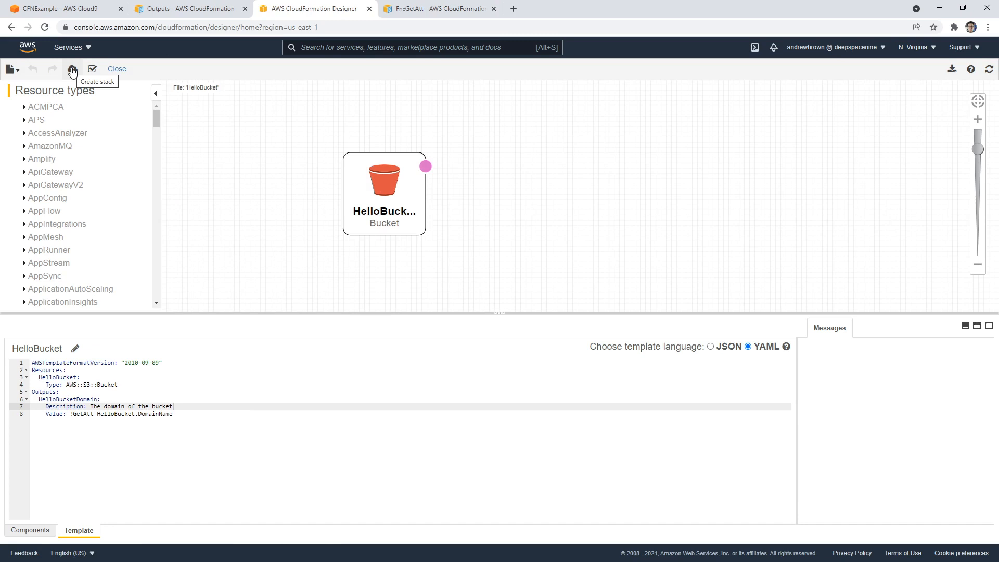
mouse_move(45, 68)
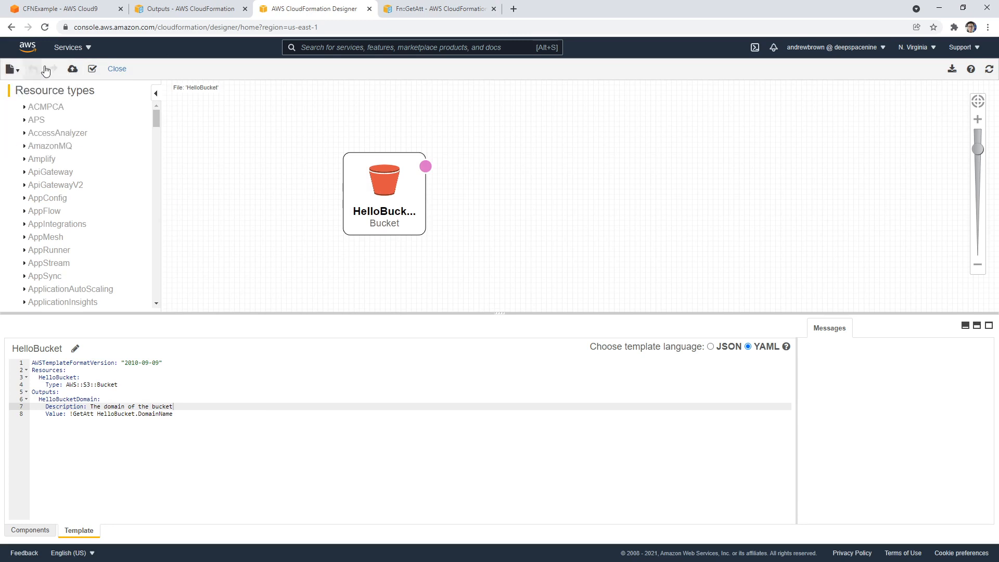
left_click(72, 69)
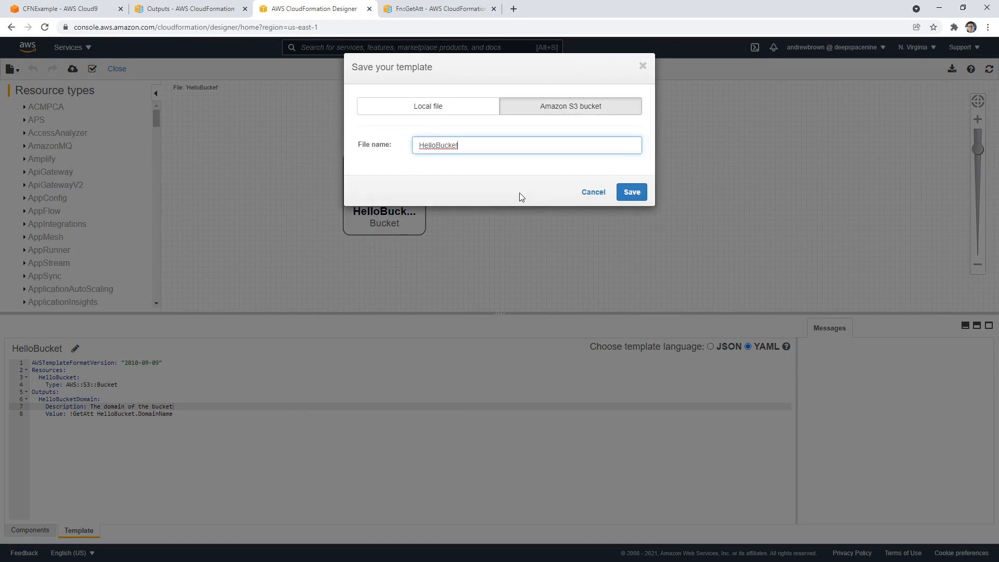
mouse_move(484, 148)
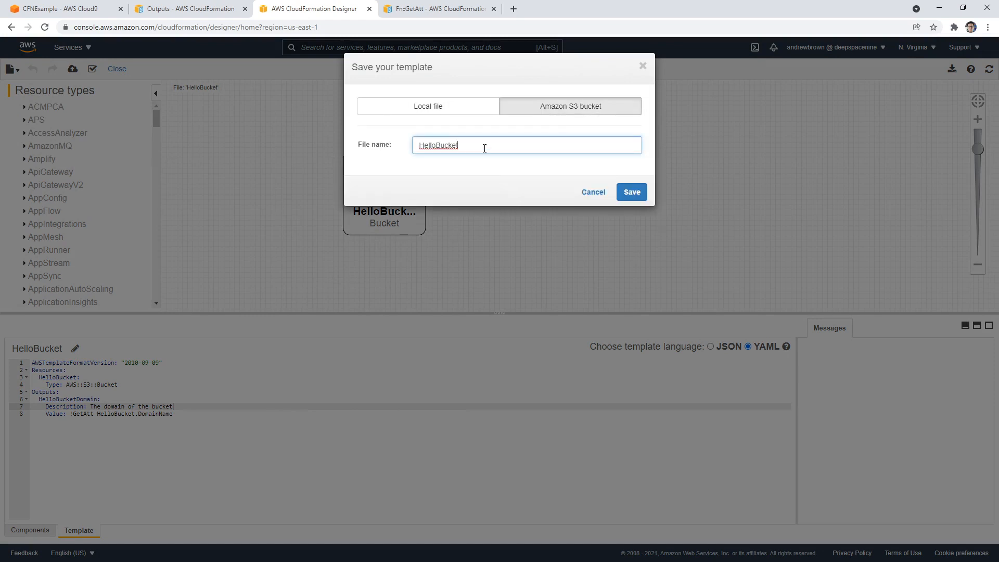
left_click(631, 192)
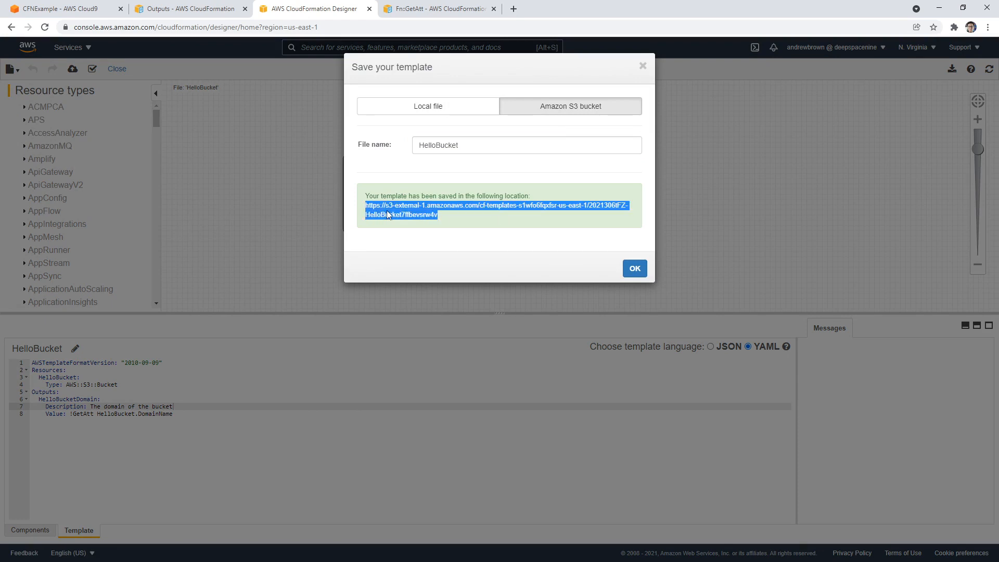
left_click(633, 268)
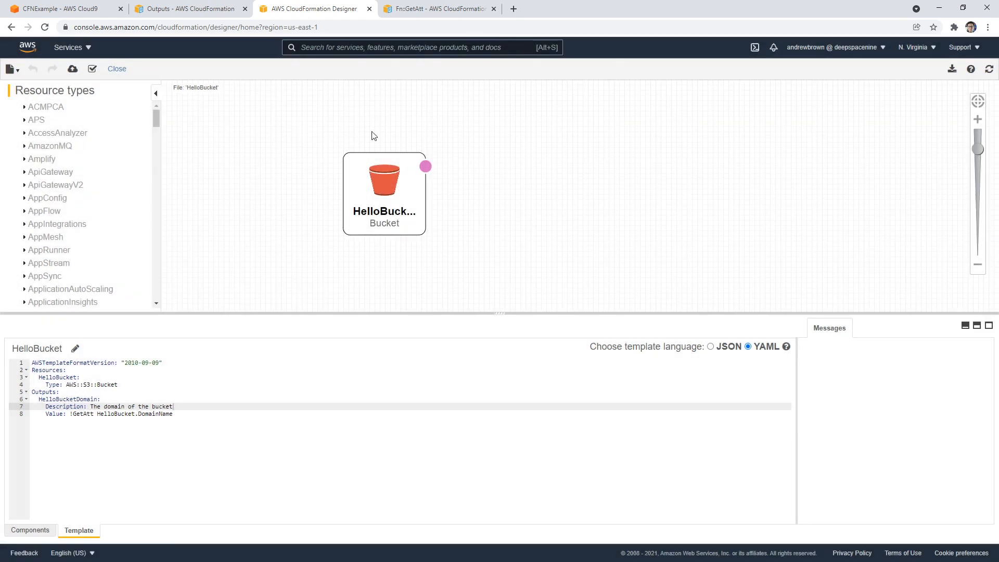
left_click(117, 69)
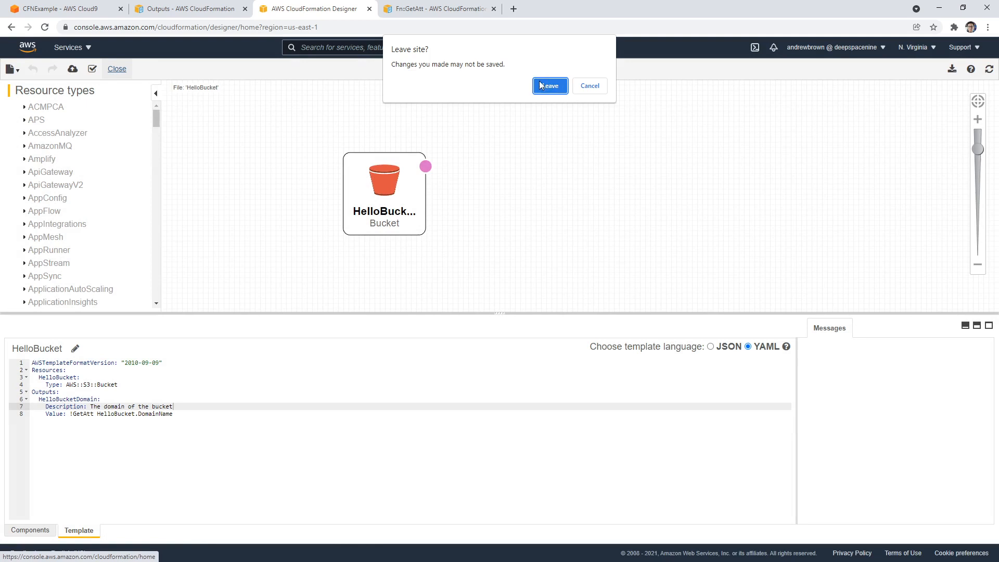
Leave the Designer and start a new stack from the saved S3 template URL
left_click(546, 86)
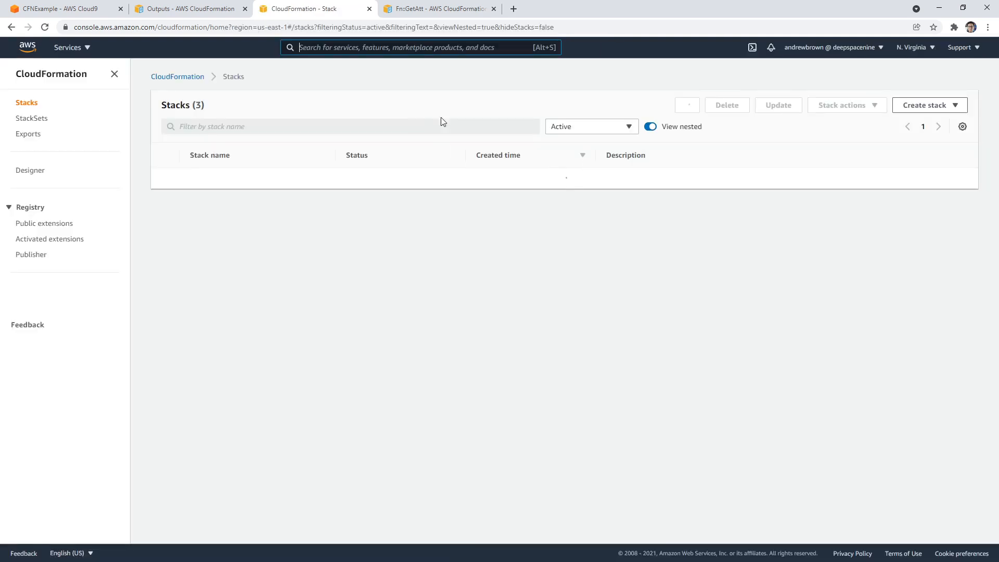
left_click(928, 105)
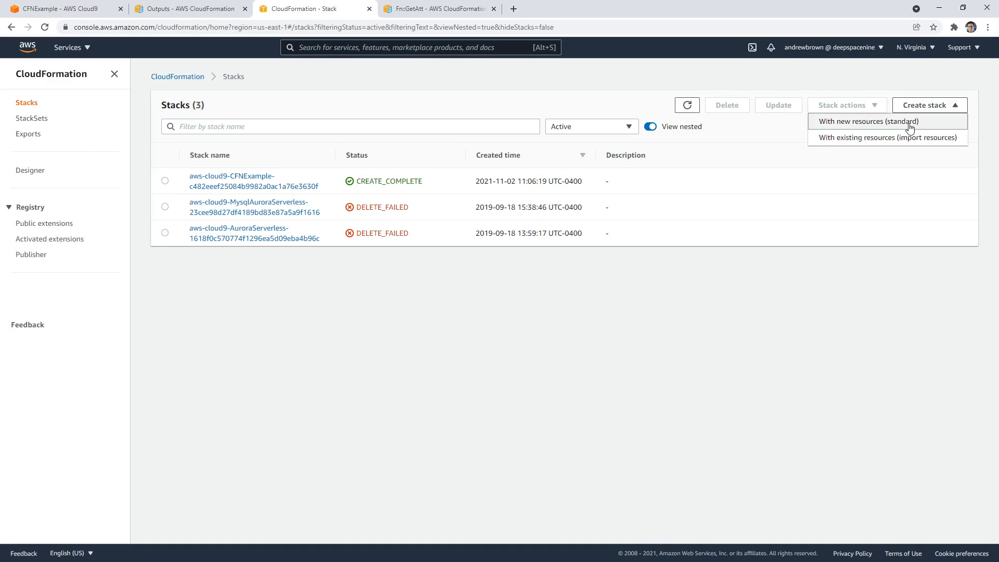
left_click(867, 122)
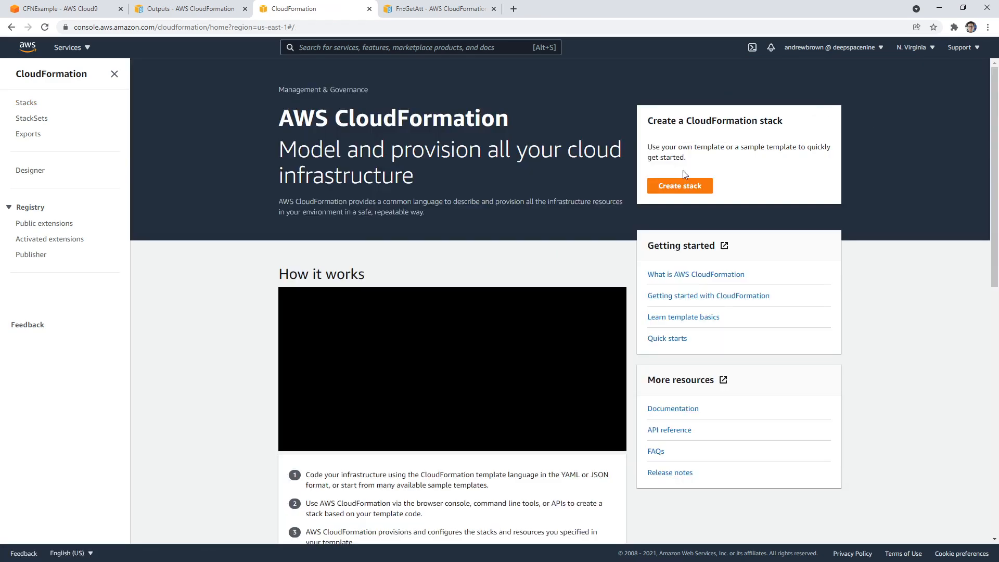
left_click(678, 185)
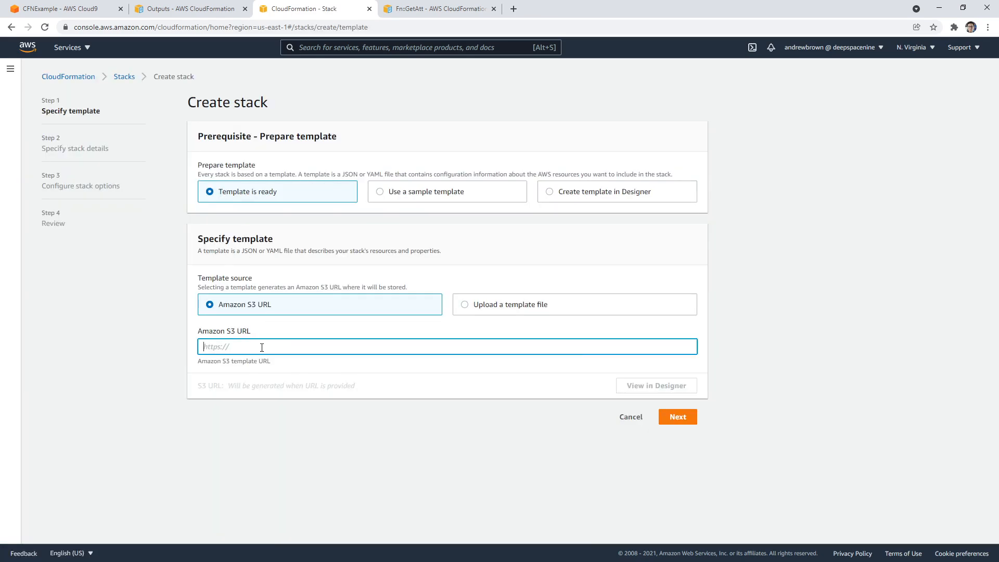
left_click(678, 417)
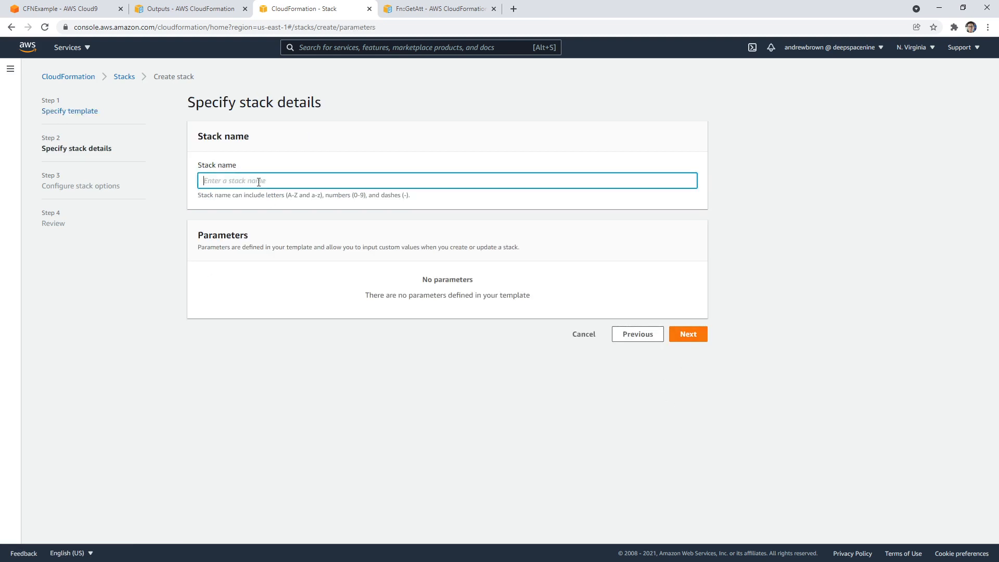
Name the stack MyNewStack after checking the template in Cloud9 and the Outputs docs
type("MyNew")
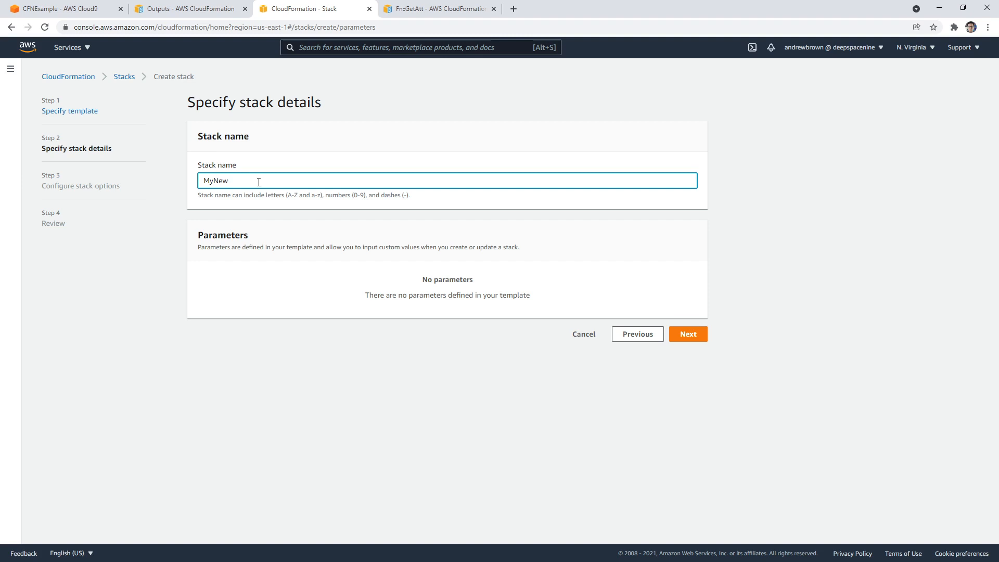
type("Stack")
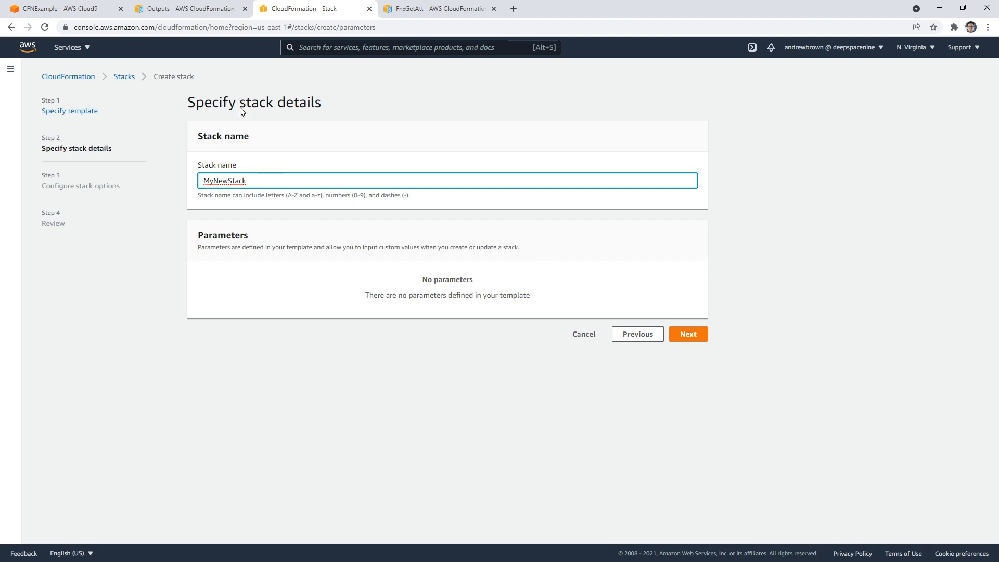
left_click(64, 8)
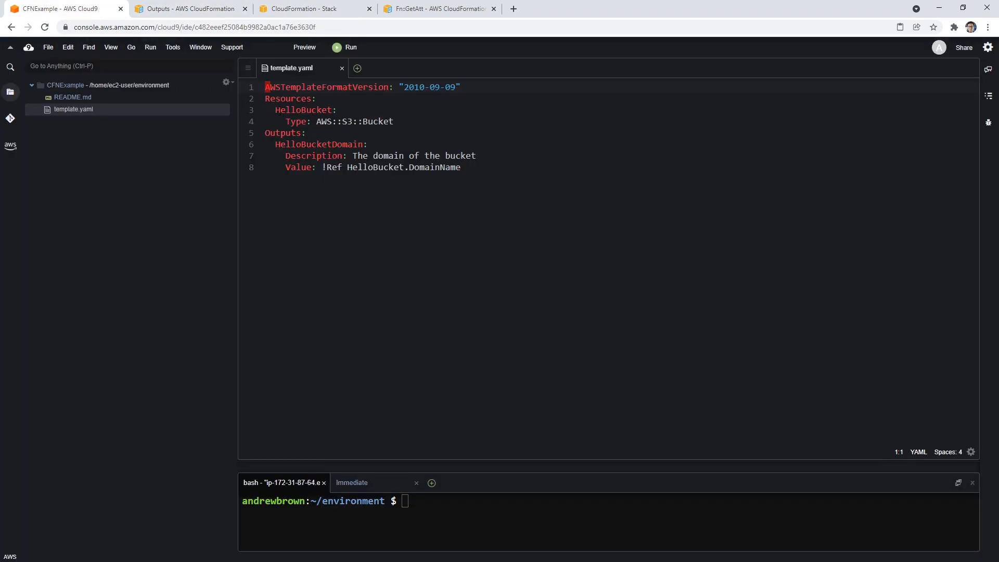
left_click(188, 8)
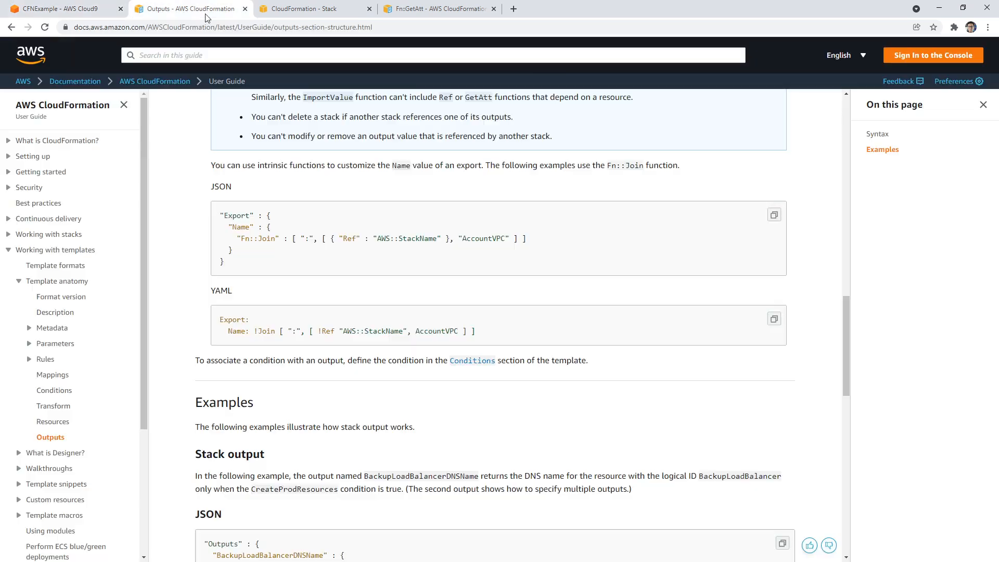
left_click(313, 9)
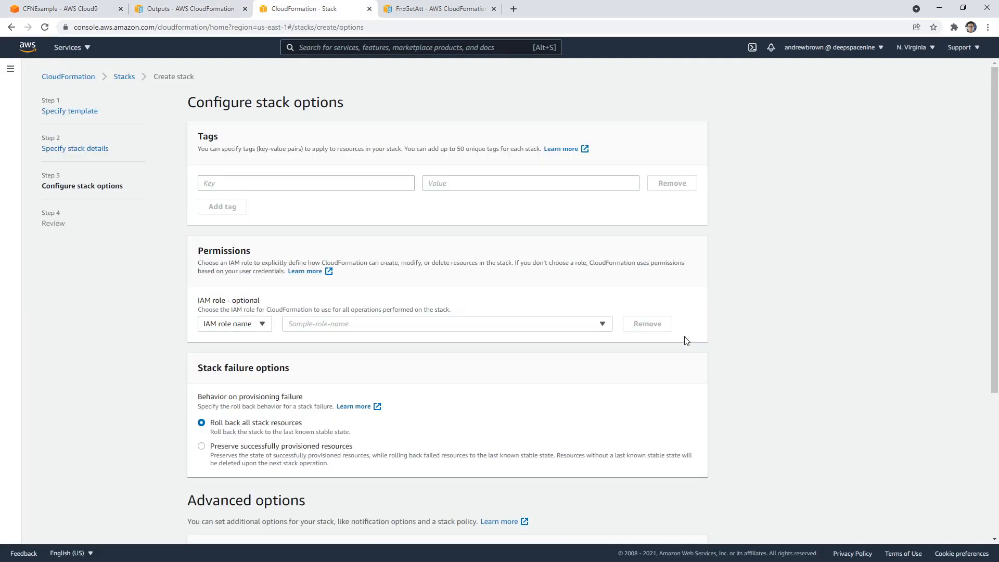
Keep the default stack options and submit MyNewStack from the review page
scroll("down", 3)
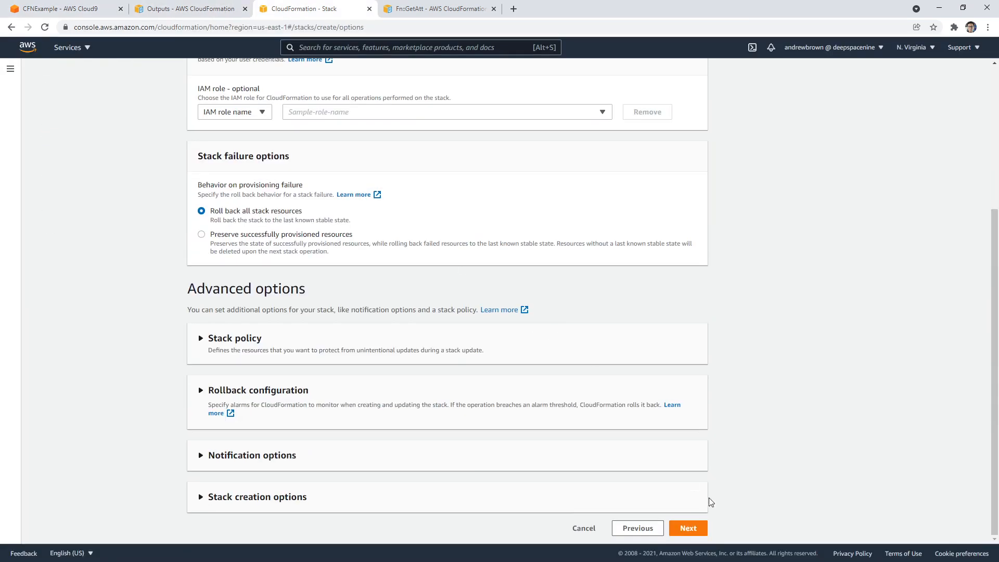
left_click(687, 527)
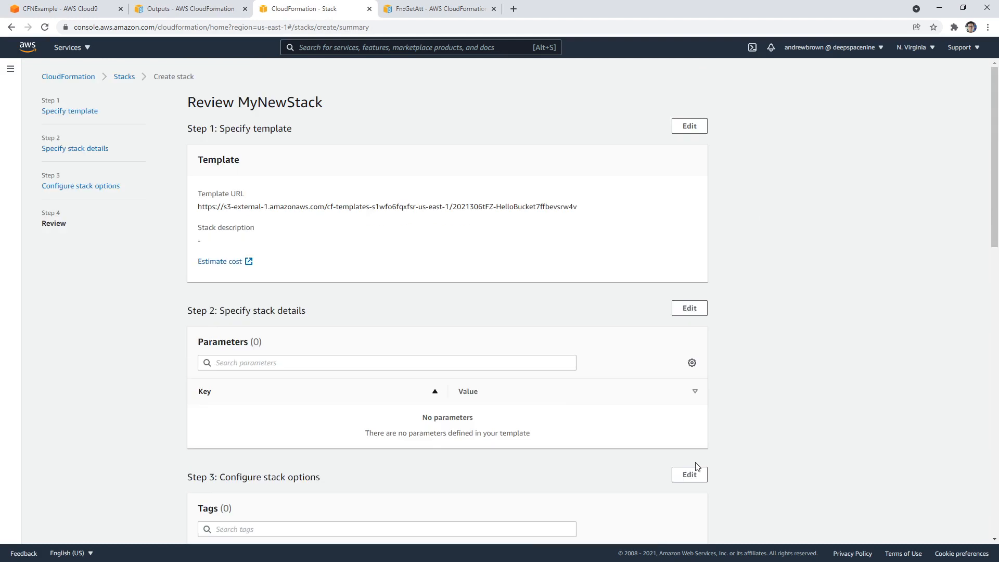
scroll("down", 3)
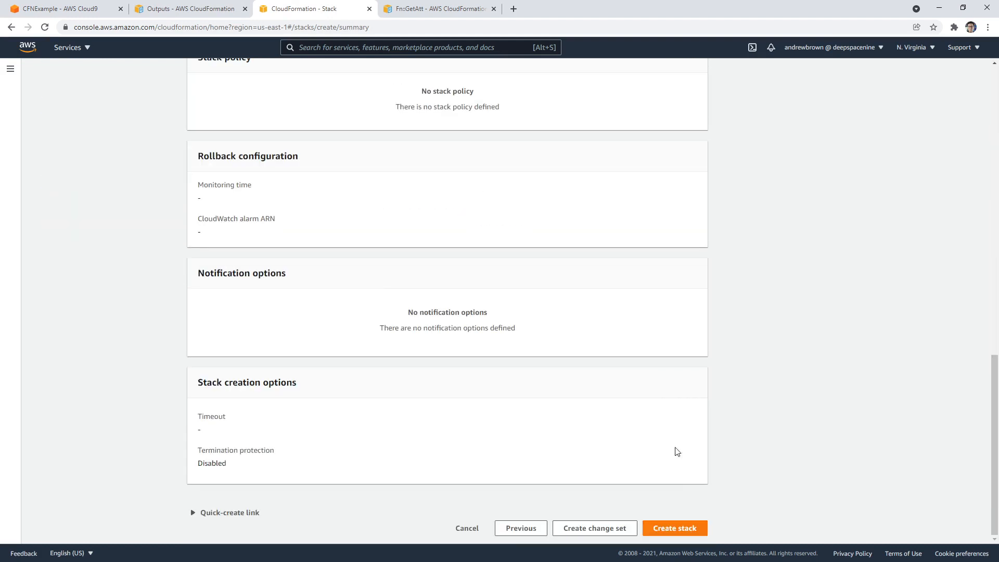
left_click(675, 527)
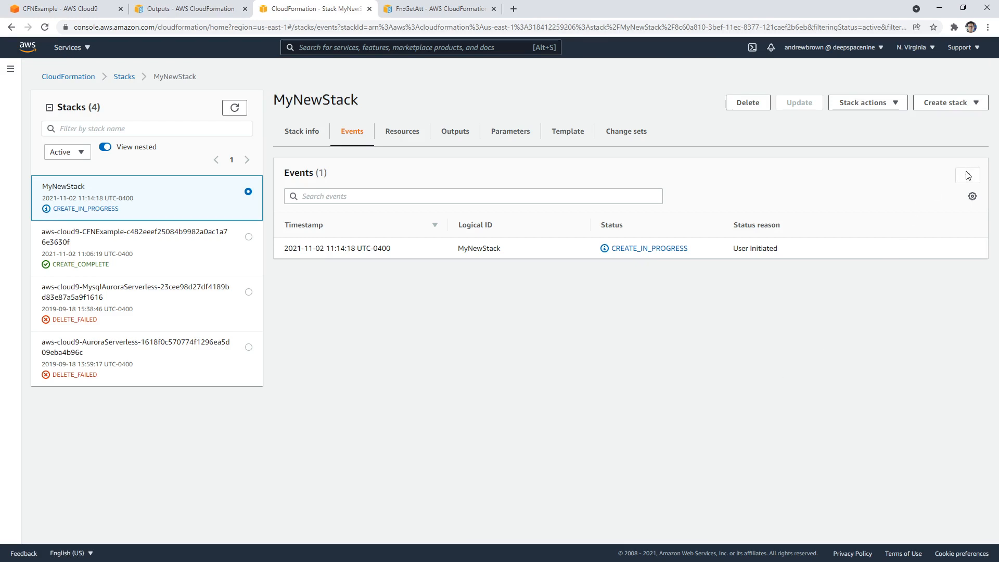
Refresh MyNewStack's events and resources until HelloBucket is CREATE_COMPLETE, then view its outputs
left_click(967, 175)
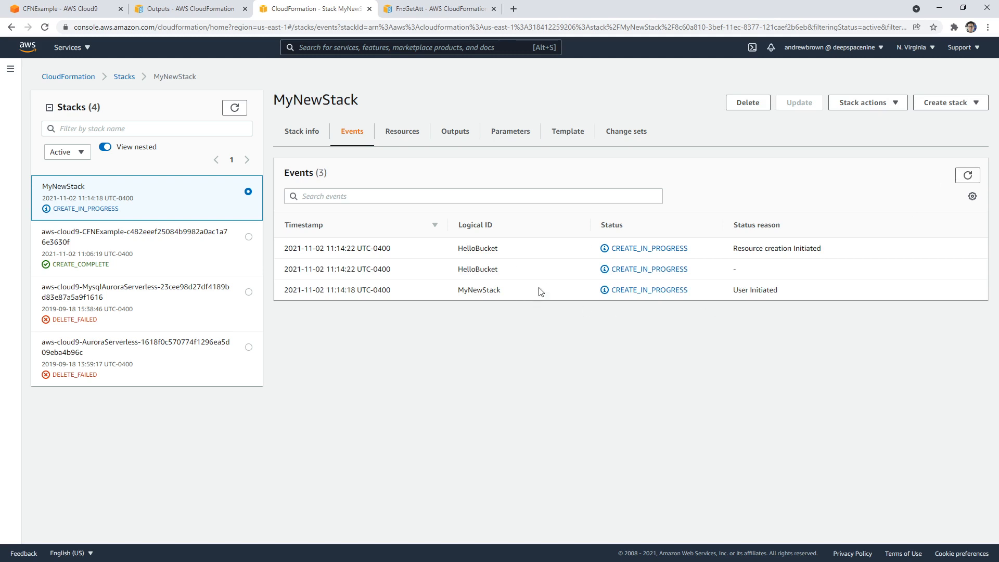
mouse_move(967, 175)
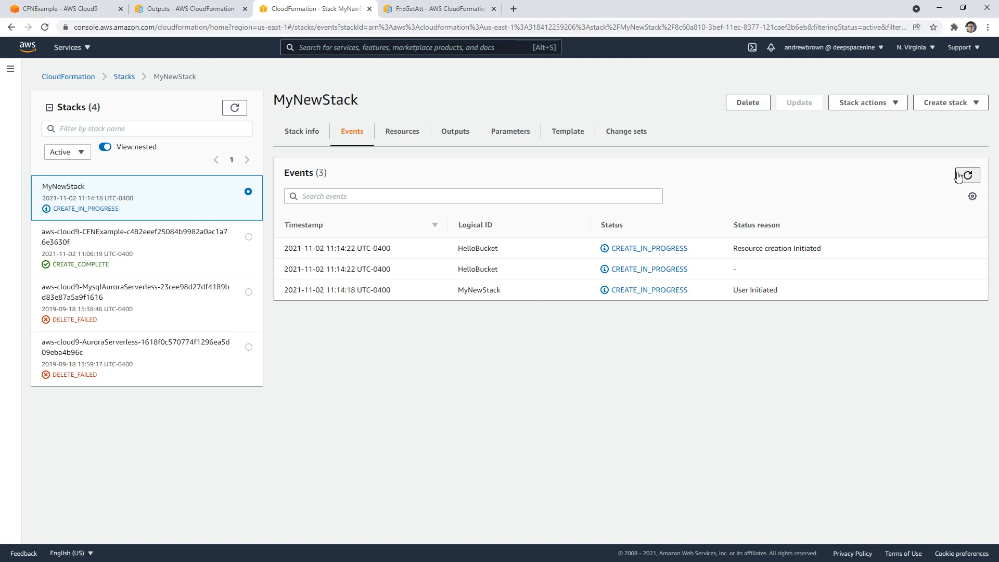
left_click(402, 131)
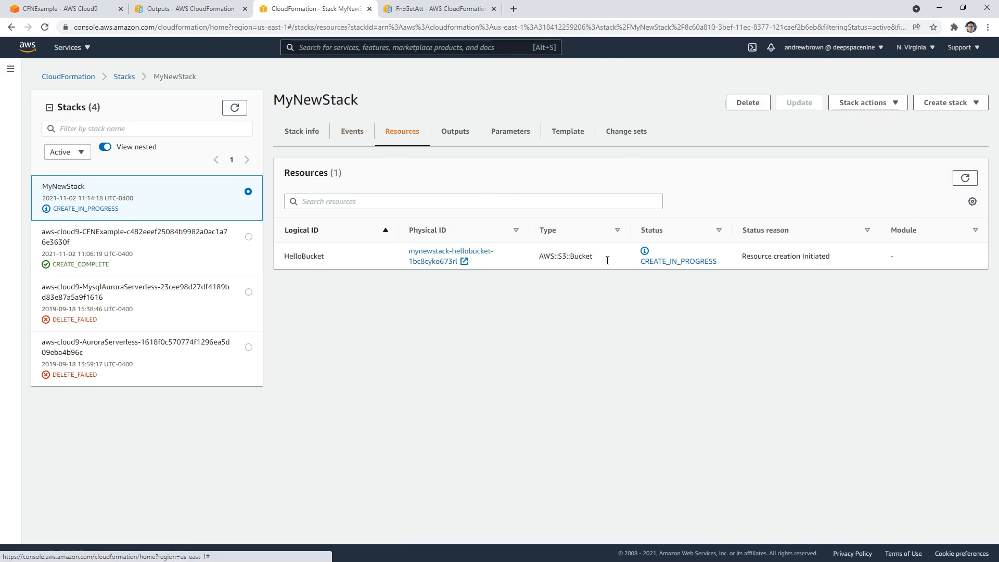
mouse_move(713, 212)
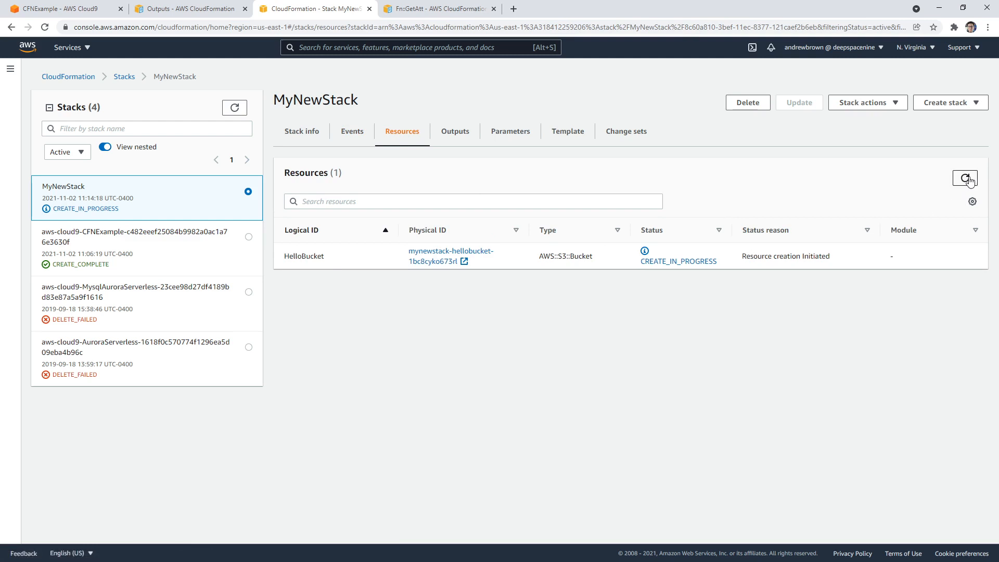
mouse_move(351, 131)
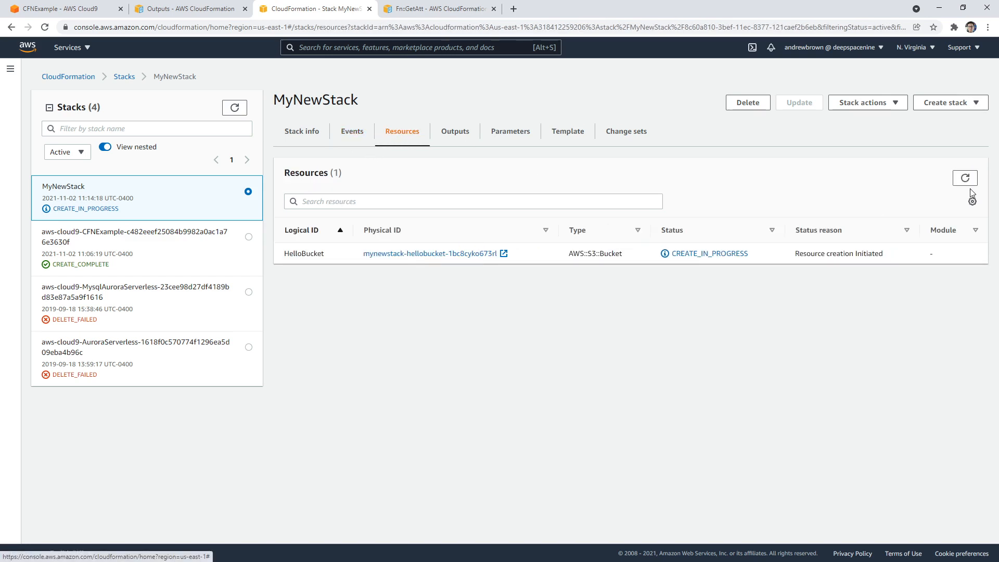
left_click(964, 178)
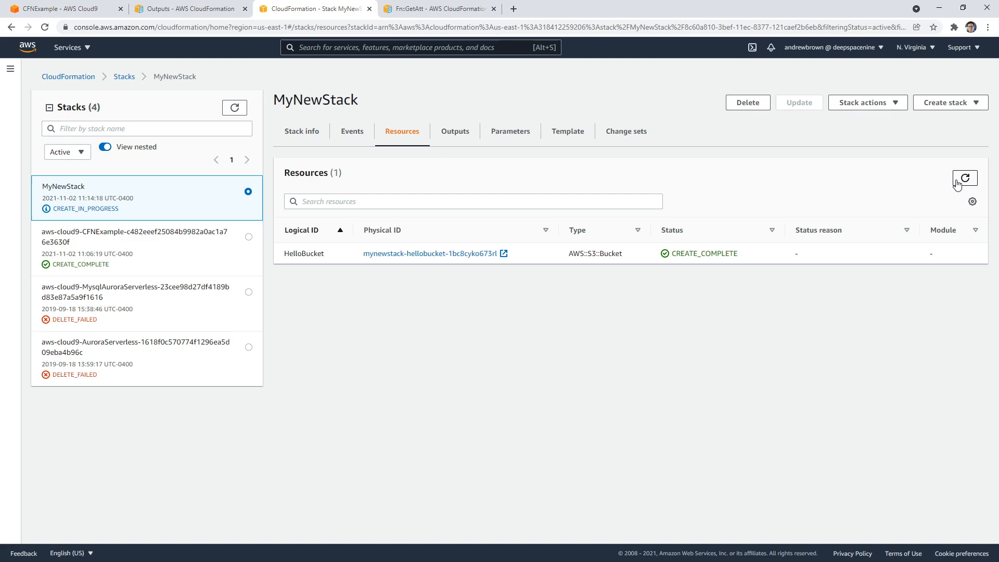
mouse_move(676, 254)
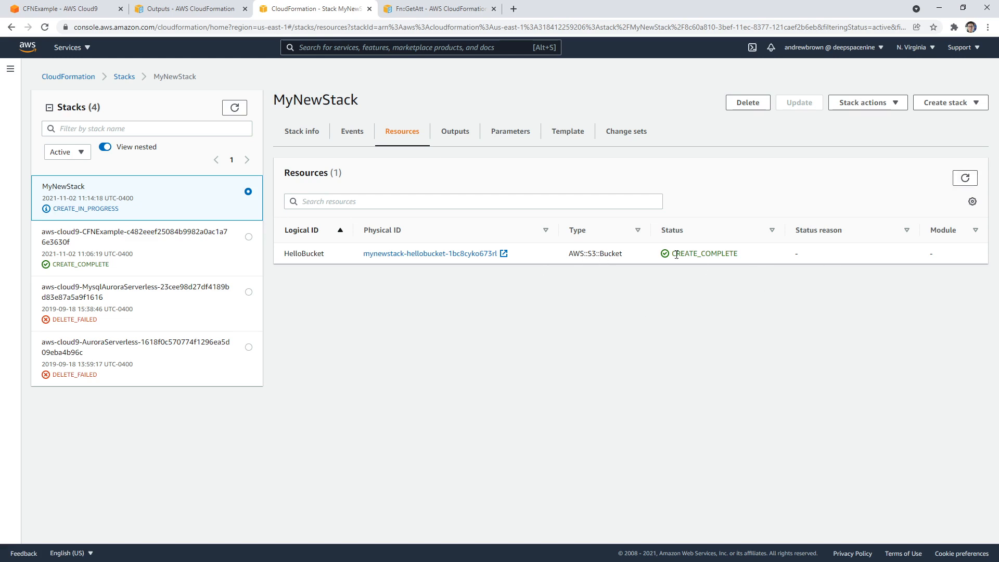
left_click(455, 131)
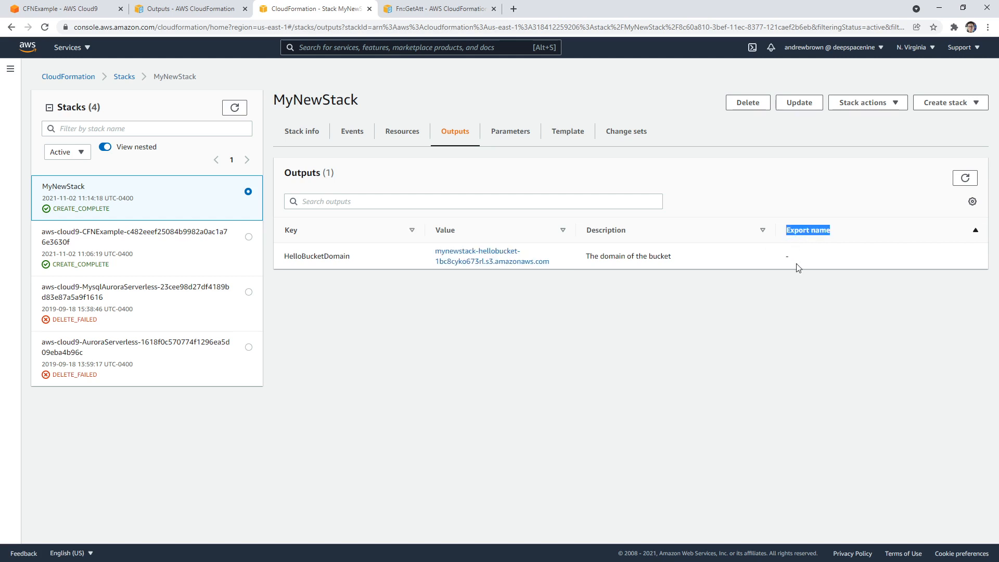
mouse_move(770, 259)
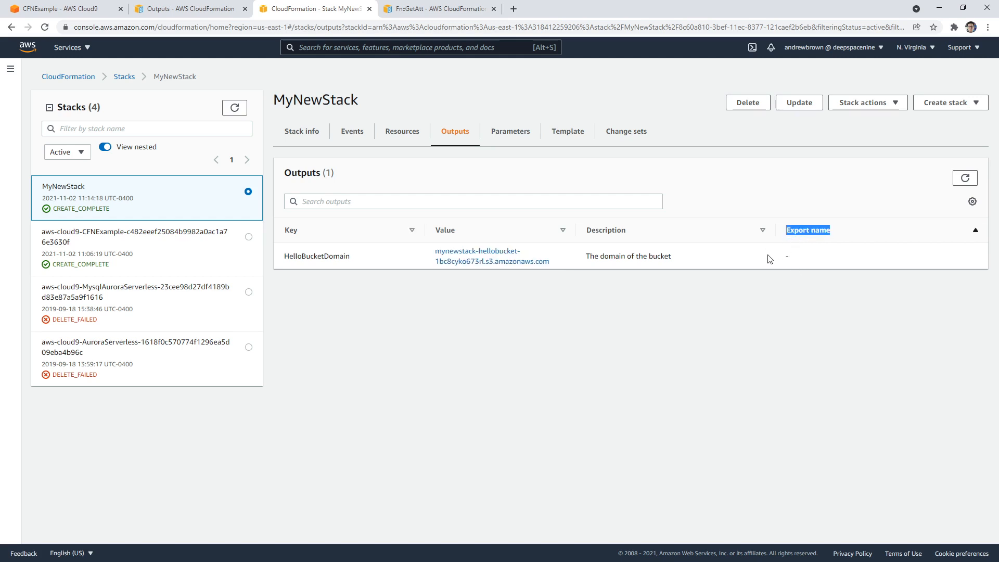
mouse_move(385, 158)
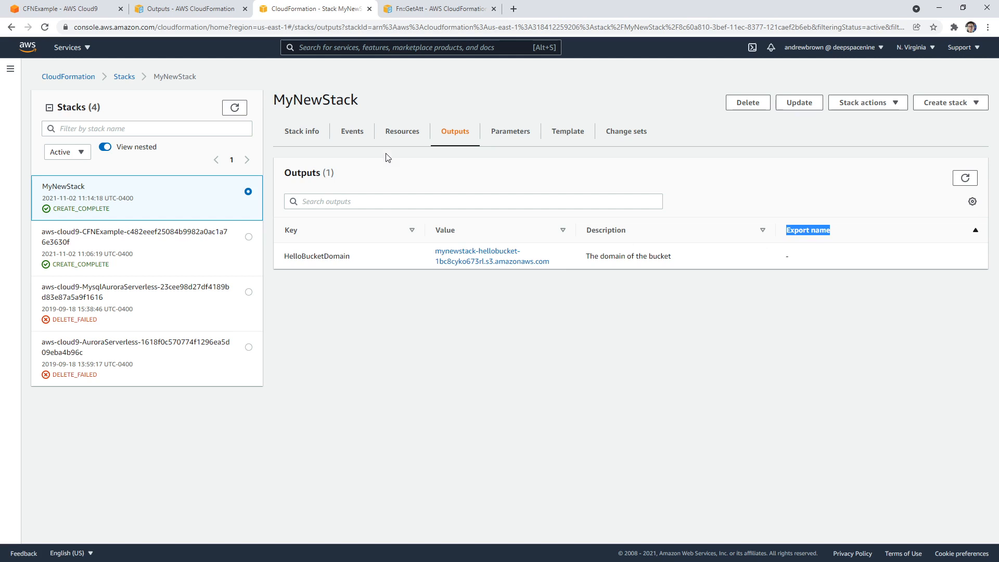
Check the stack overview, then search 'aws cli commands' and open the CloudFormation CLI reference
left_click(301, 131)
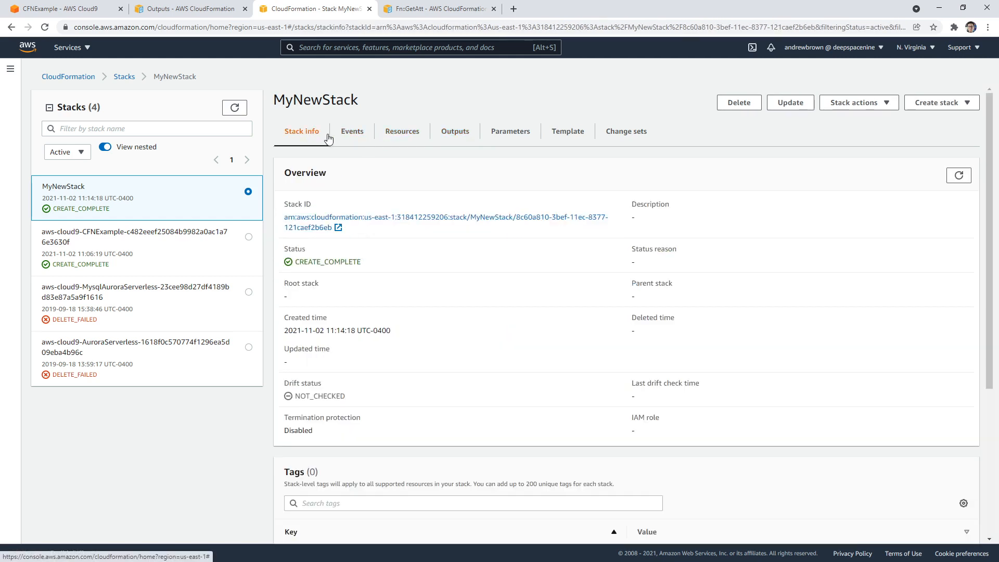
left_click(60, 9)
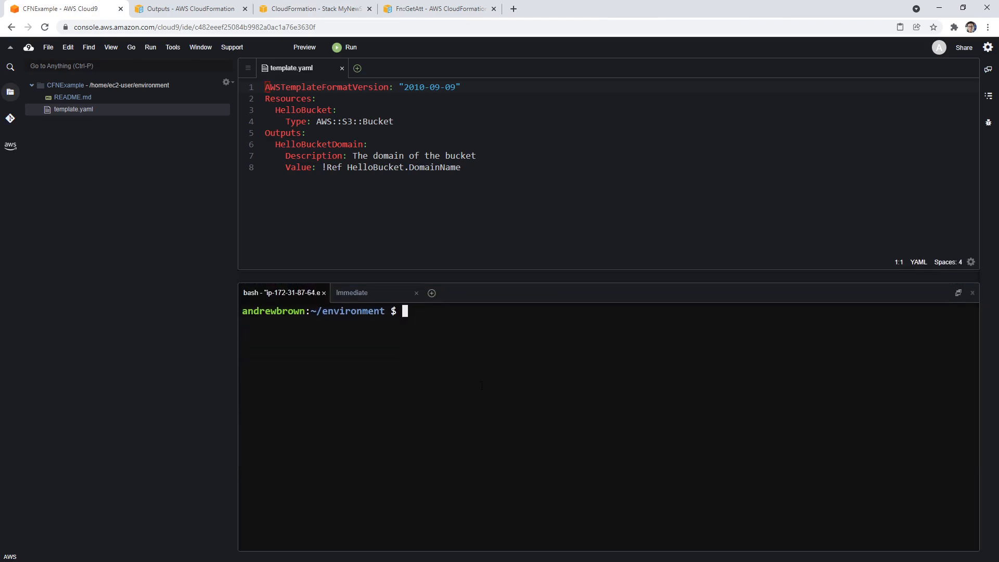
left_click(438, 8)
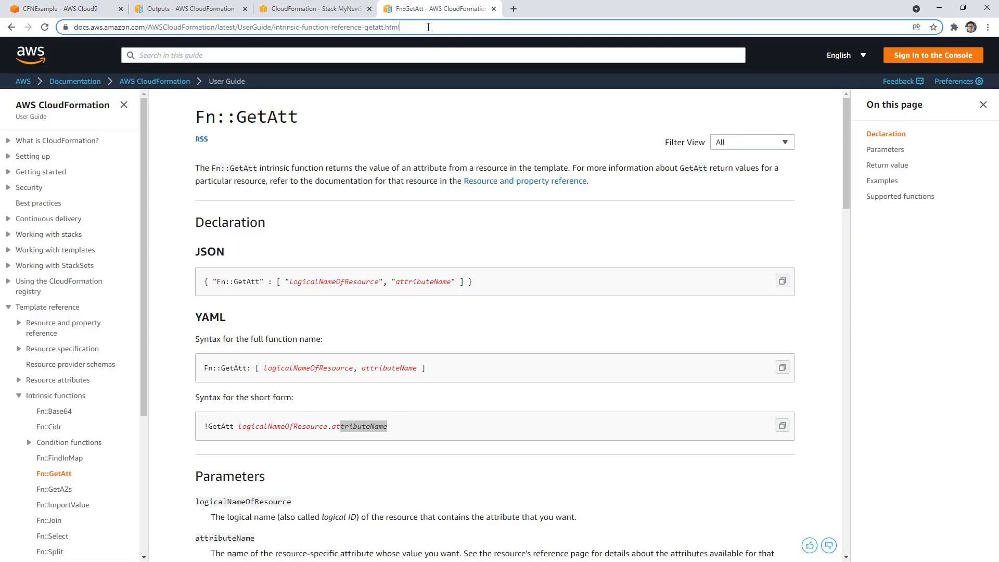
type("aws cli commands")
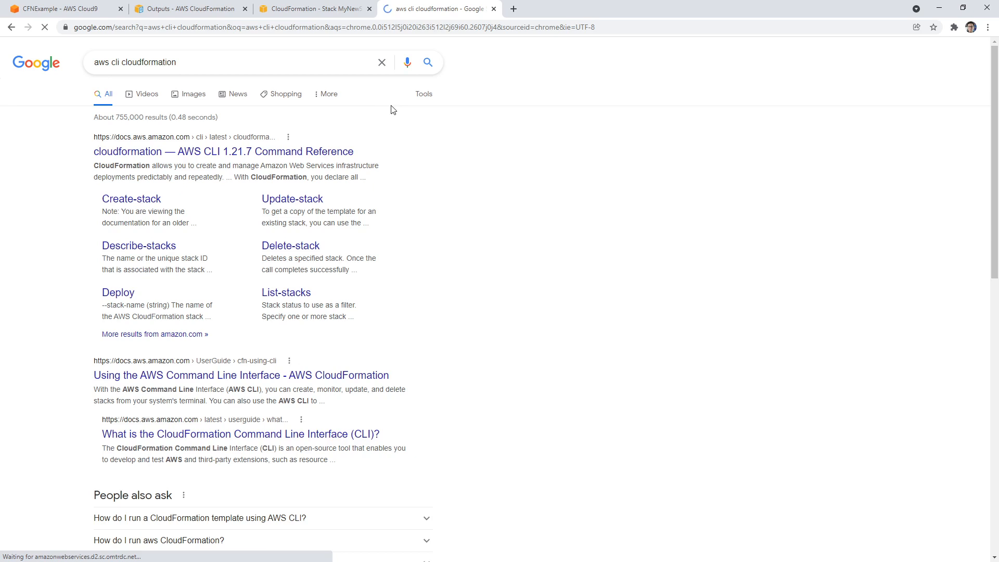
left_click(223, 151)
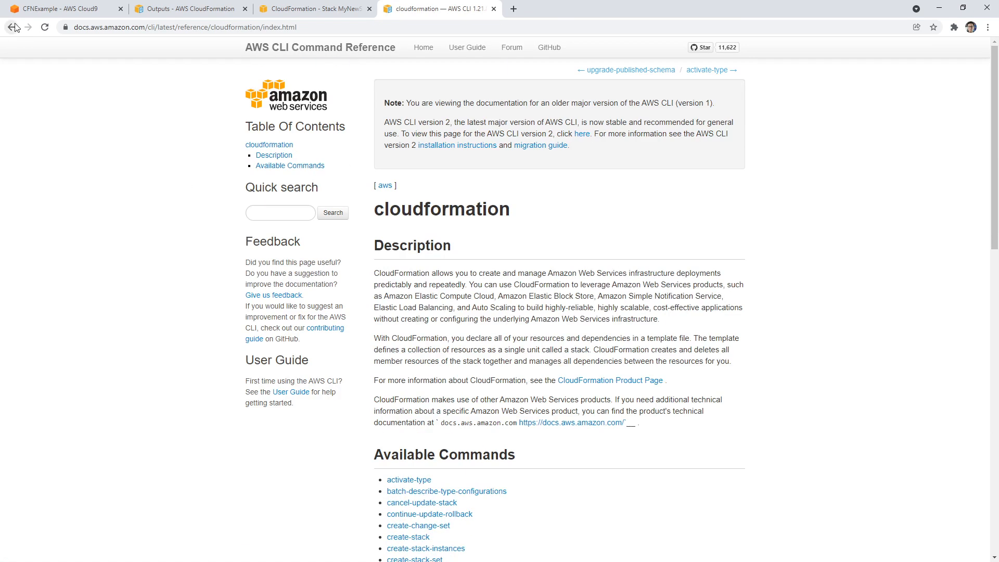
Open the Creating a stack CLI guide, review its create-stack examples, and return to Cloud9
left_click(12, 26)
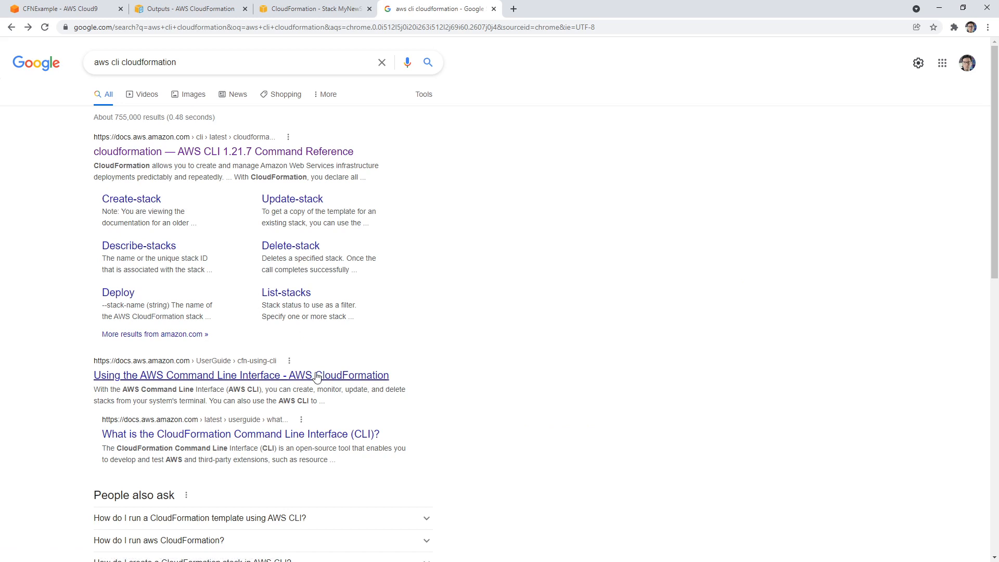
left_click(240, 375)
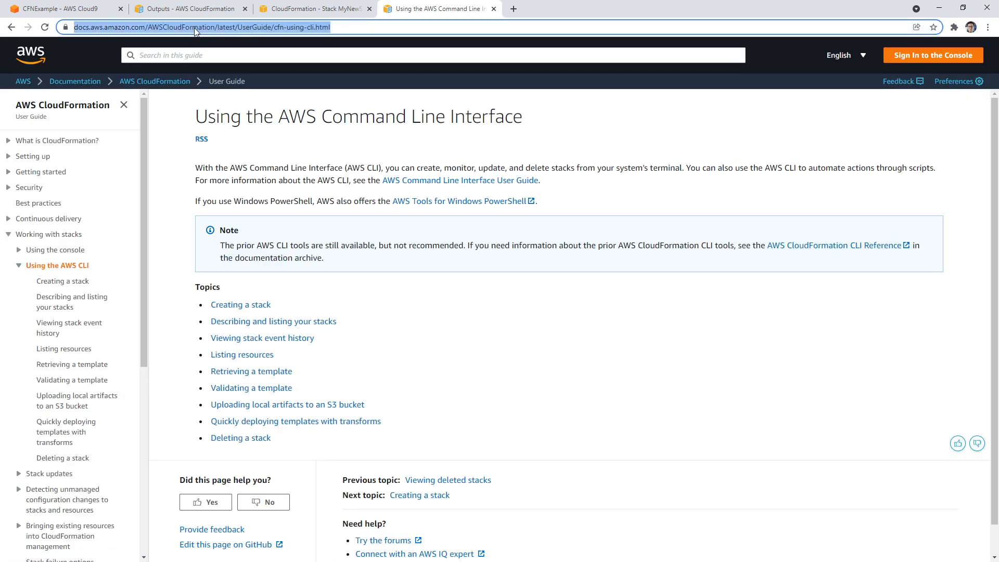
left_click(241, 304)
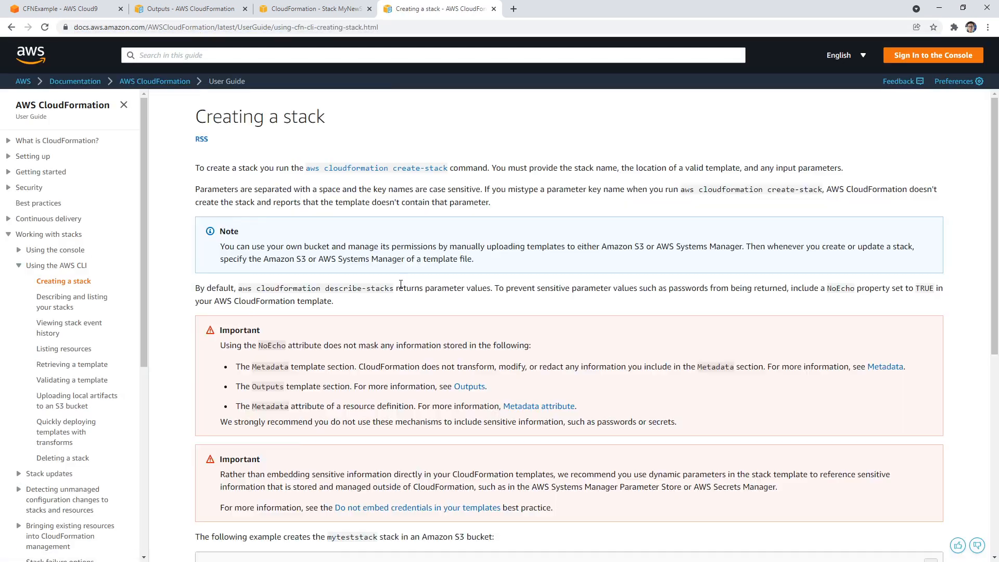
scroll("down", 3)
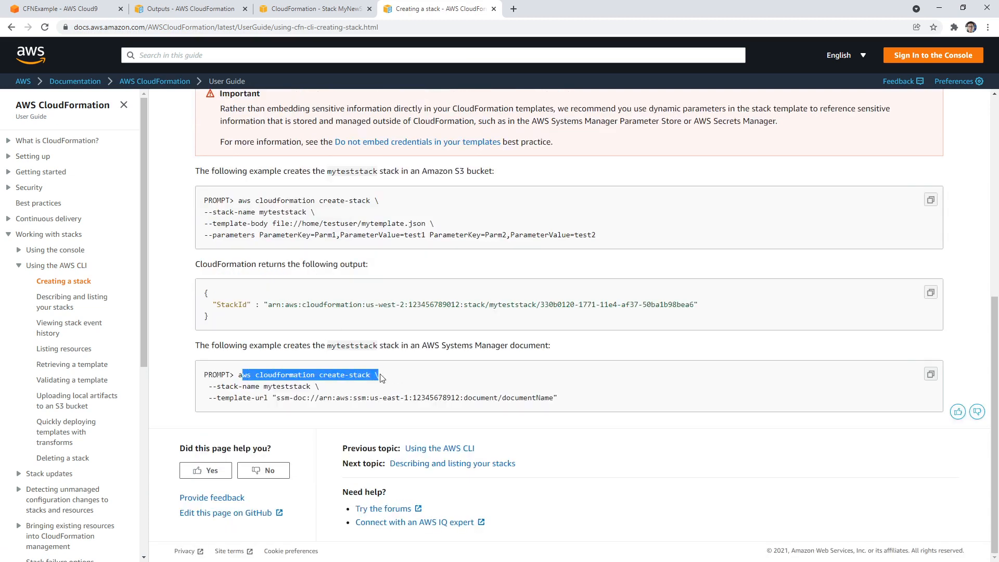
left_click(414, 292)
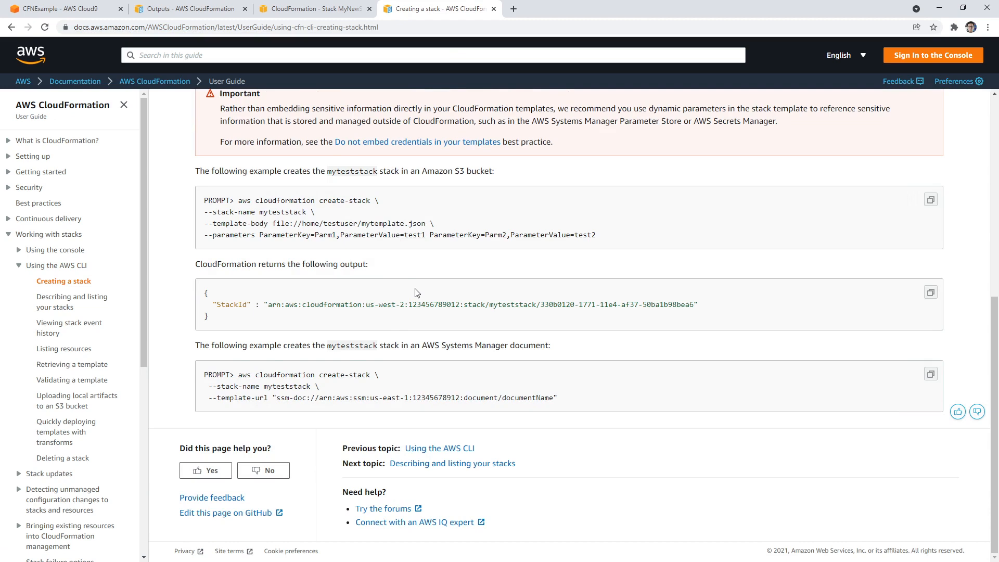
mouse_move(248, 289)
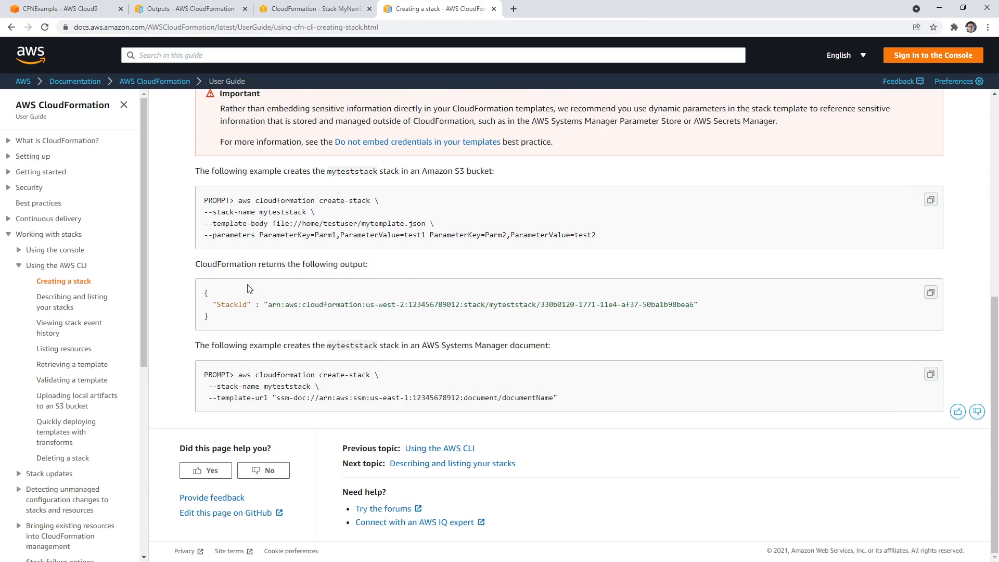
scroll("down", 3)
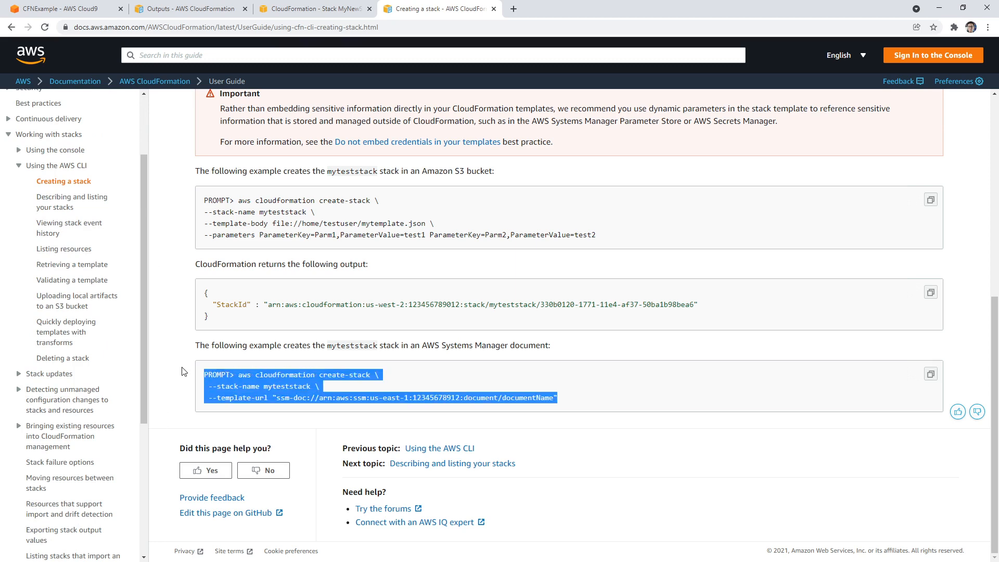
left_click(63, 9)
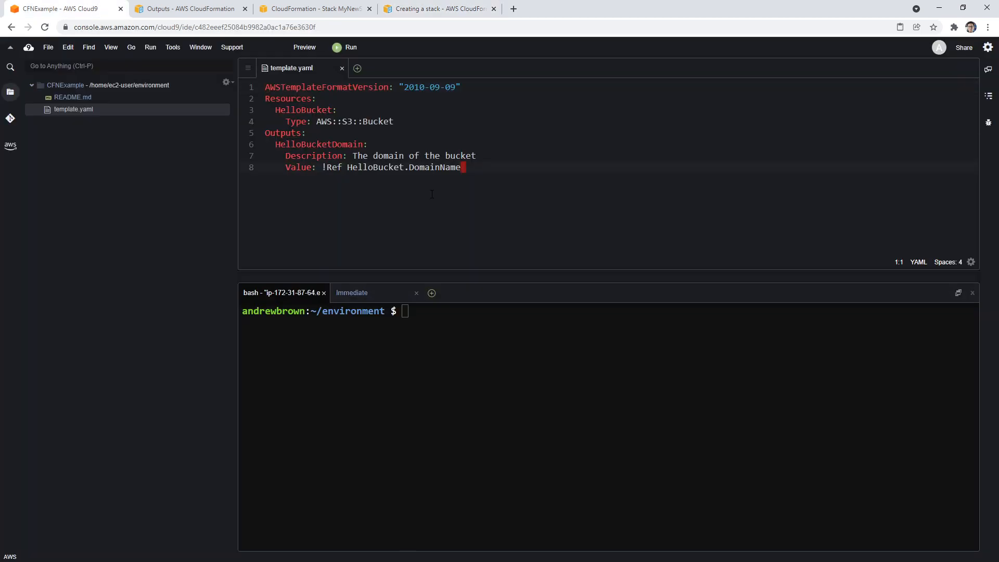
Open README.md and write a create-stack command for MyNewStack using a template.yaml file path
double_click(72, 97)
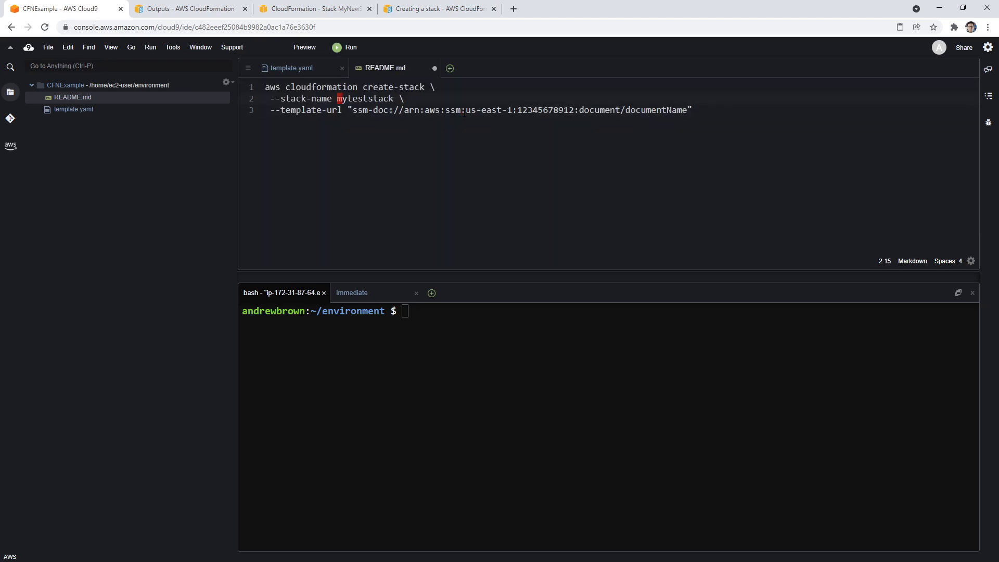
type("MyNewStac")
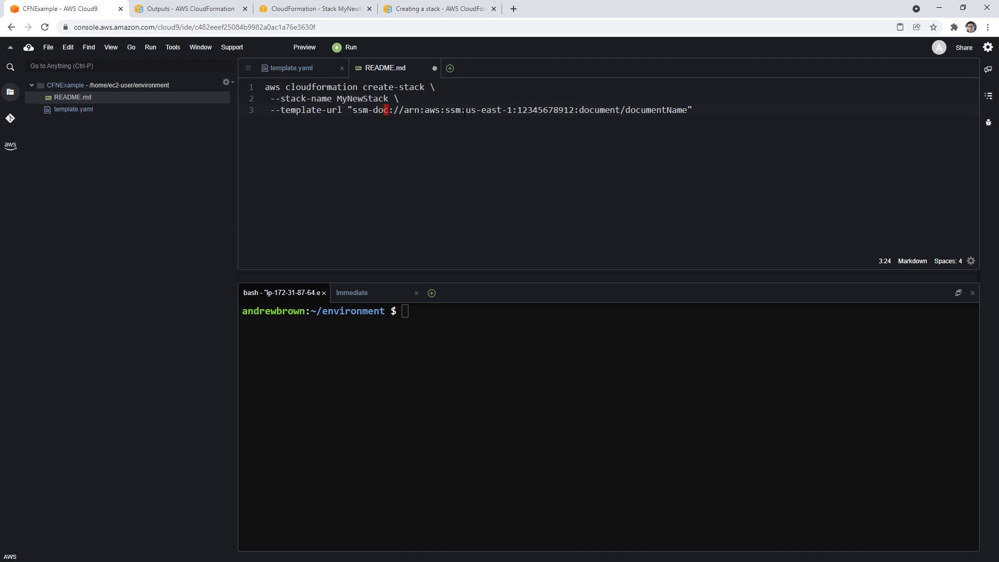
left_click(438, 9)
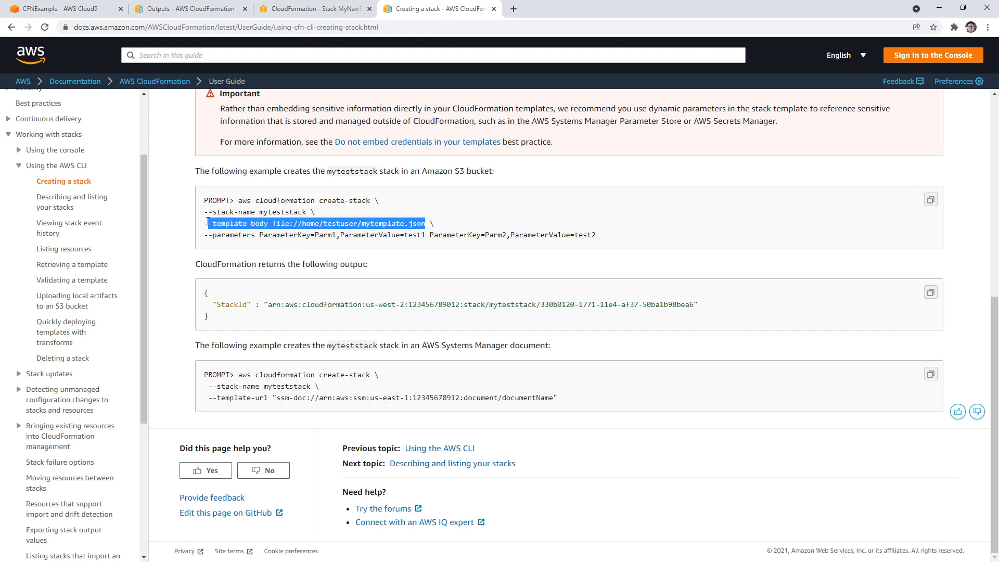
left_click(60, 8)
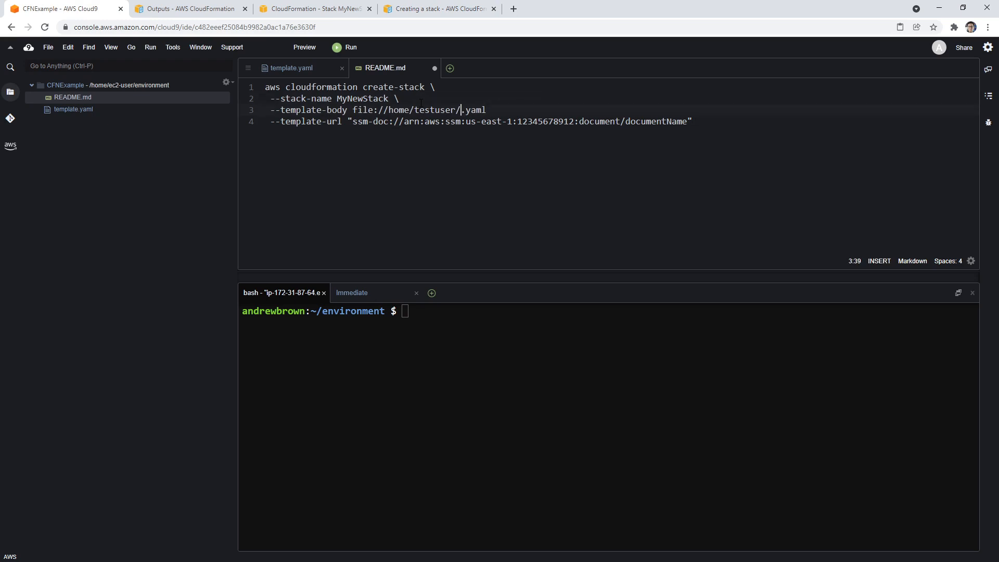
key("BackSpace")
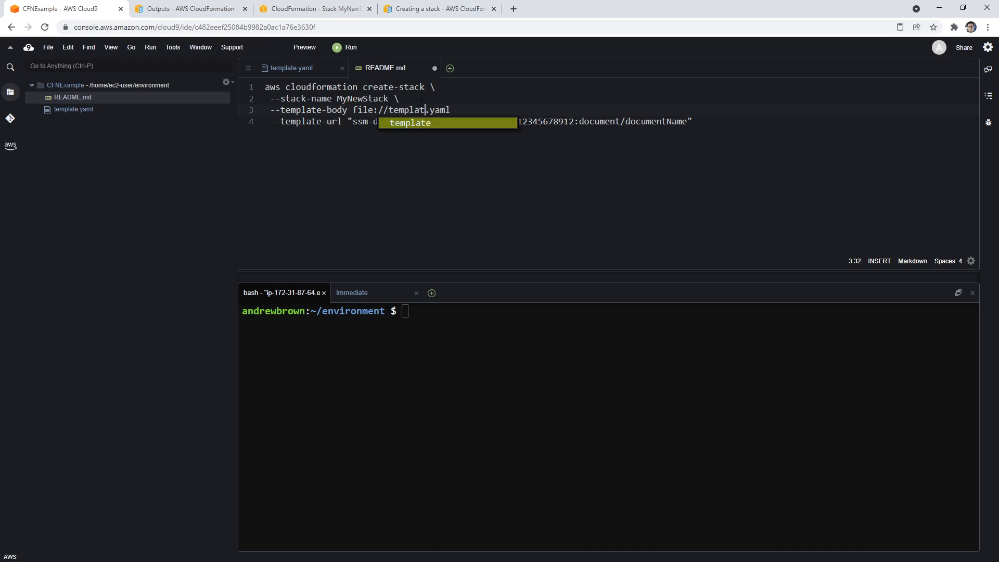
key("Escape")
type("e")
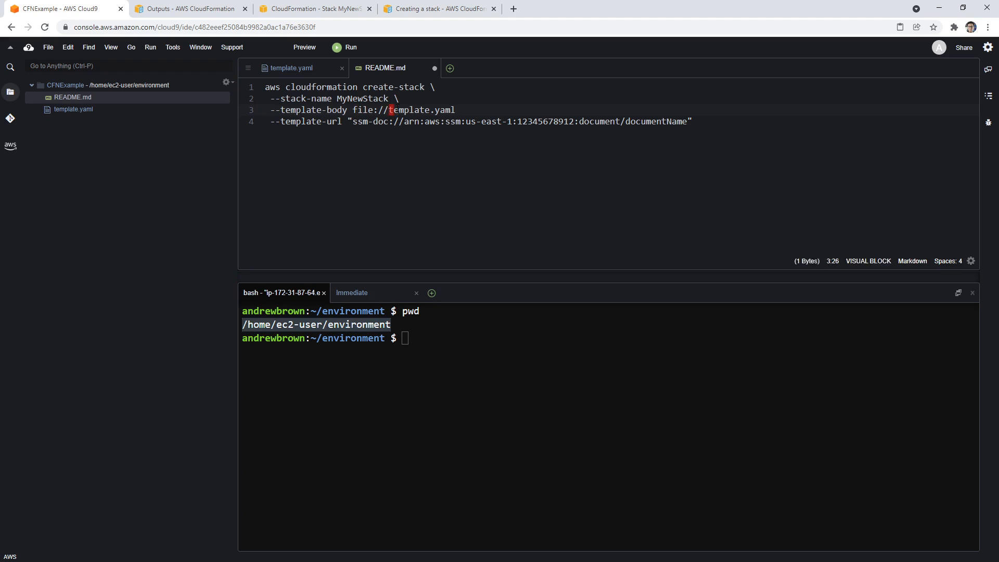
Set the template path to /home/ec2-user/environment and run the create-stack command
type("/home/ec2-user/environment")
left_click(610, 338)
type("ls")
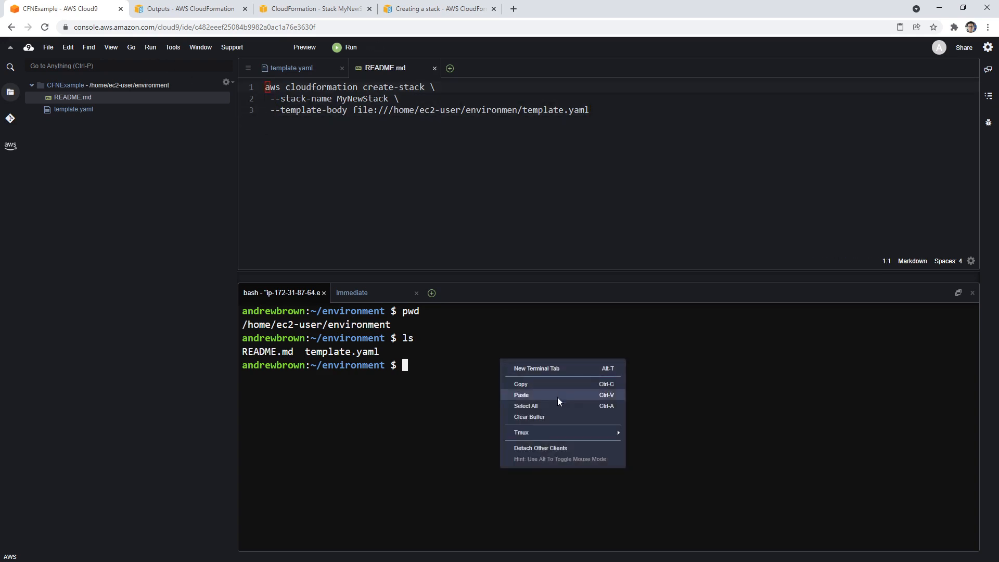
left_click(521, 394)
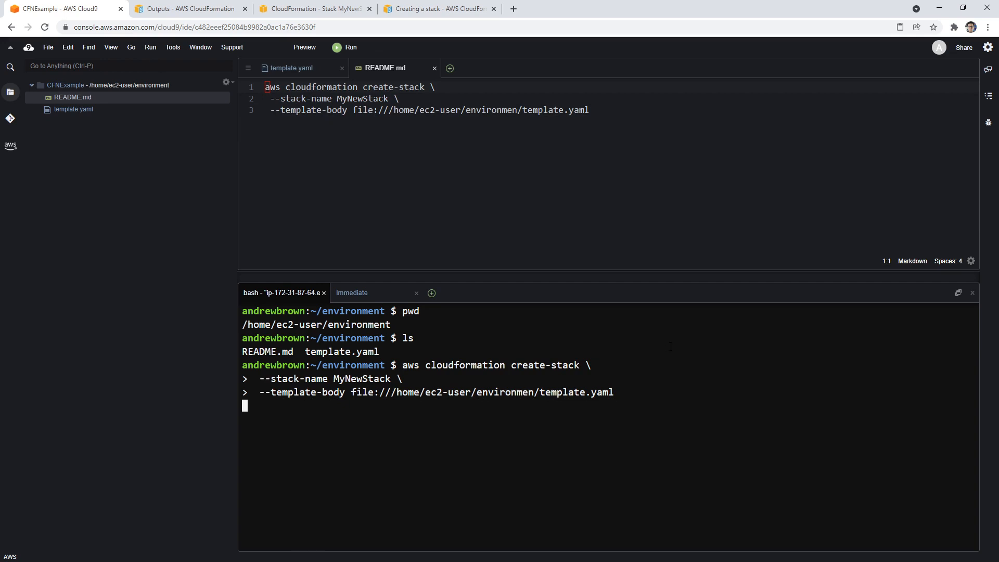
key("Return")
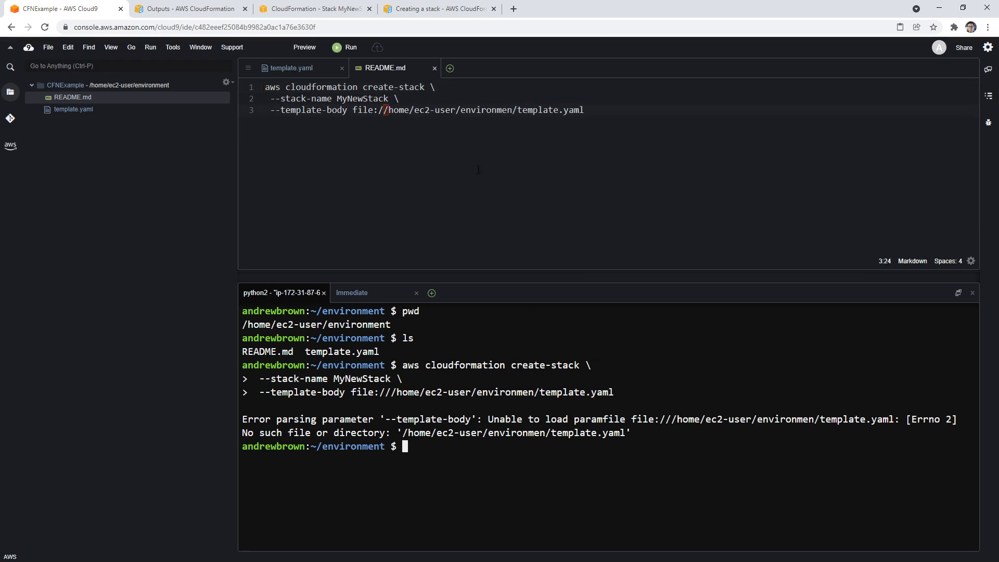
Fix the misspelled 'environmen' folder in README.md and clear the terminal output
right_click(672, 481)
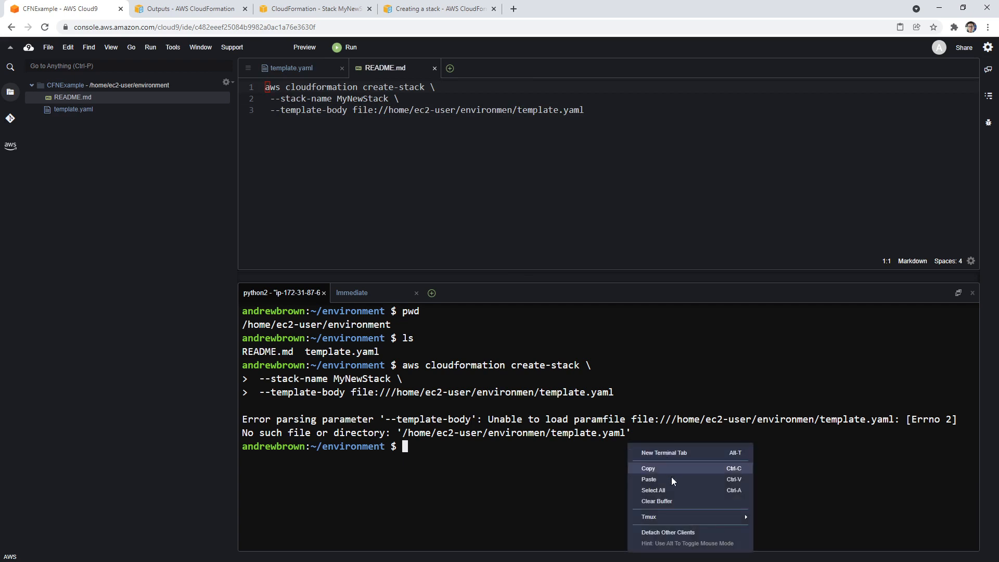
left_click(648, 479)
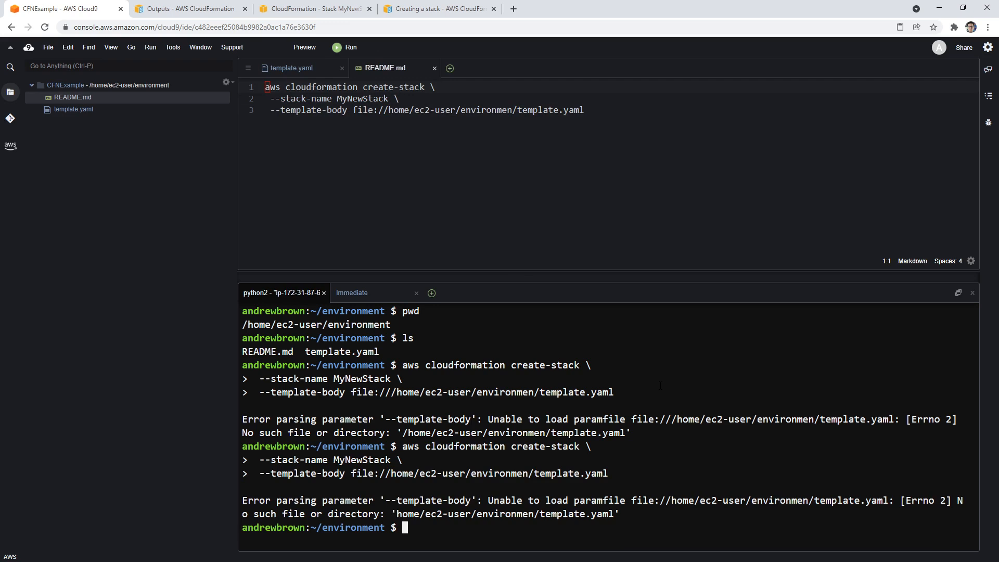
left_click(513, 109)
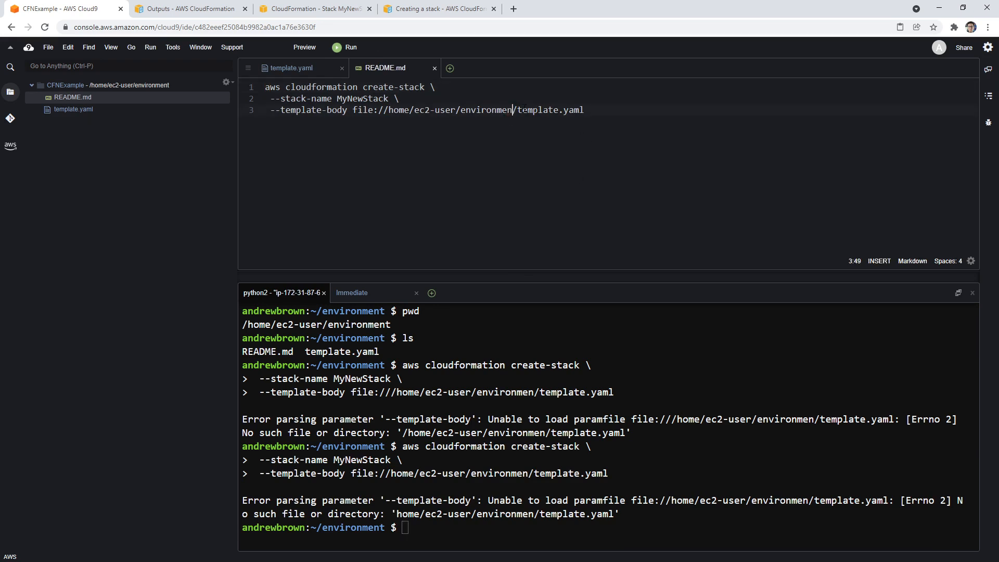
right_click(395, 115)
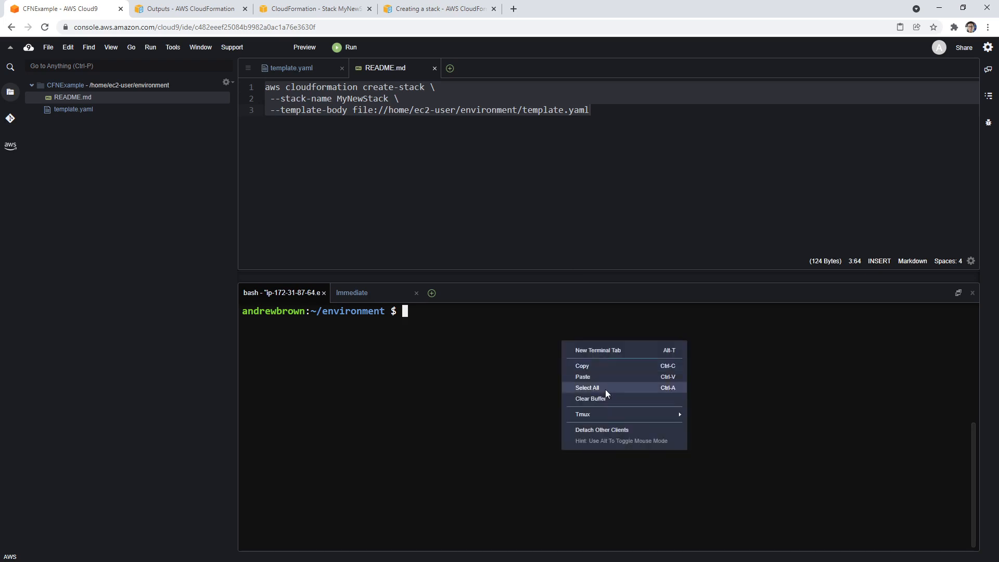
Run the command, shorten --template-body to template.yaml, rerun, and check CloudFormation
left_click(581, 376)
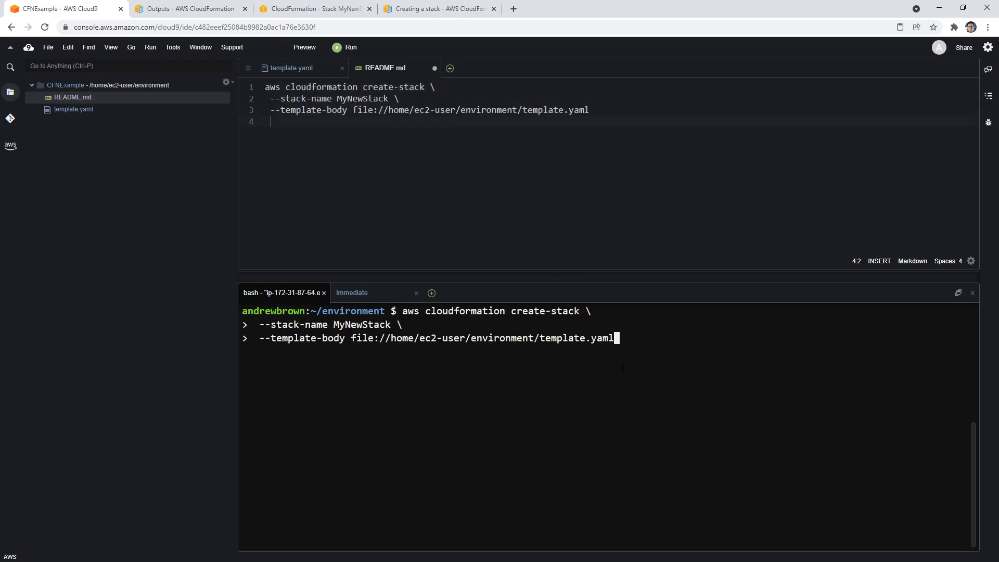
key("Return")
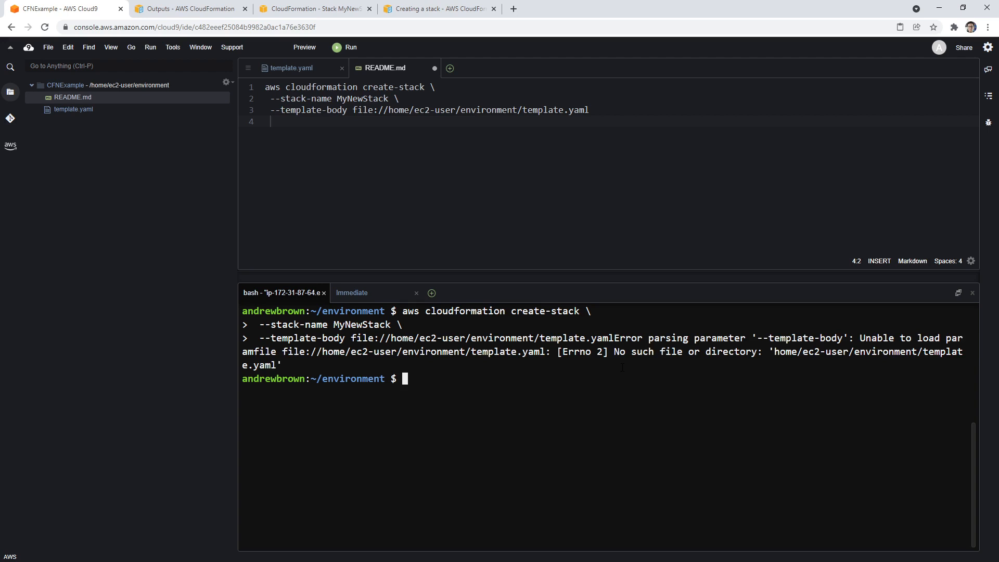
left_click(388, 110)
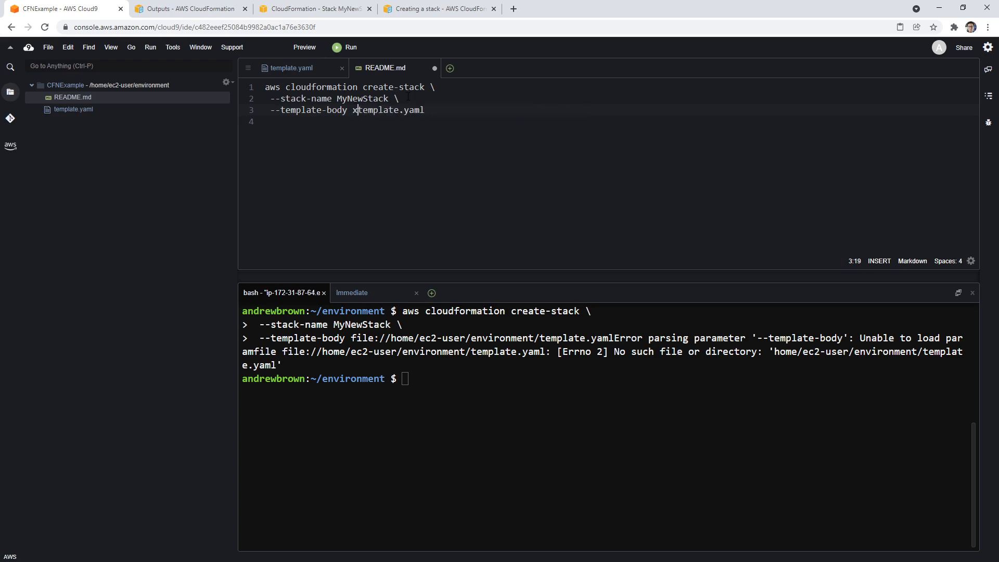
key("Backspace")
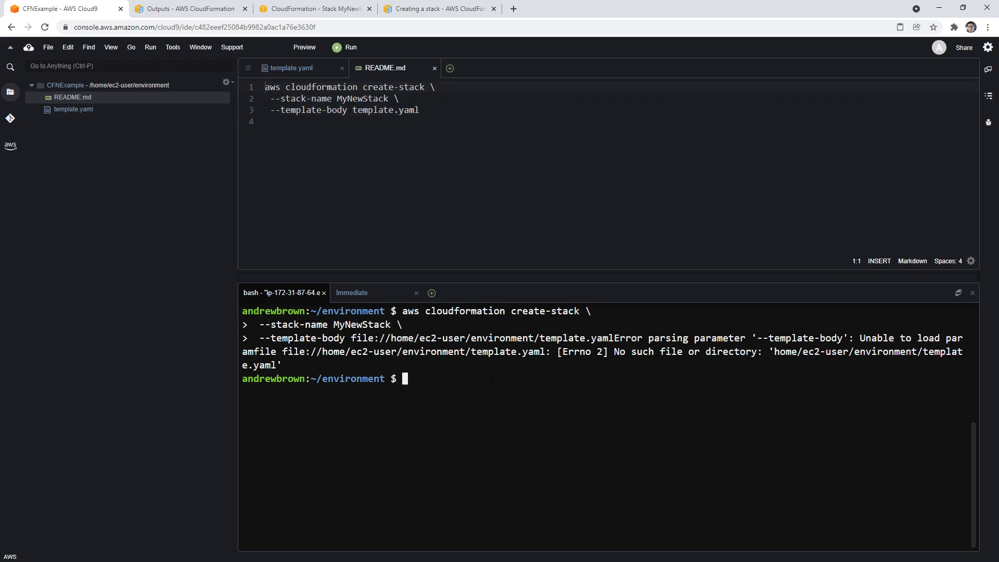
key("Return")
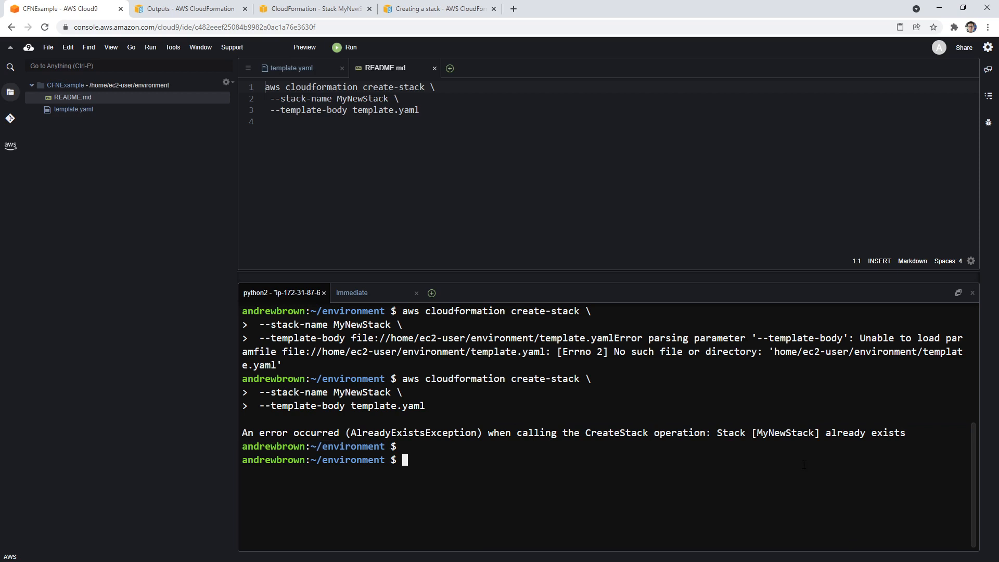
left_click(313, 8)
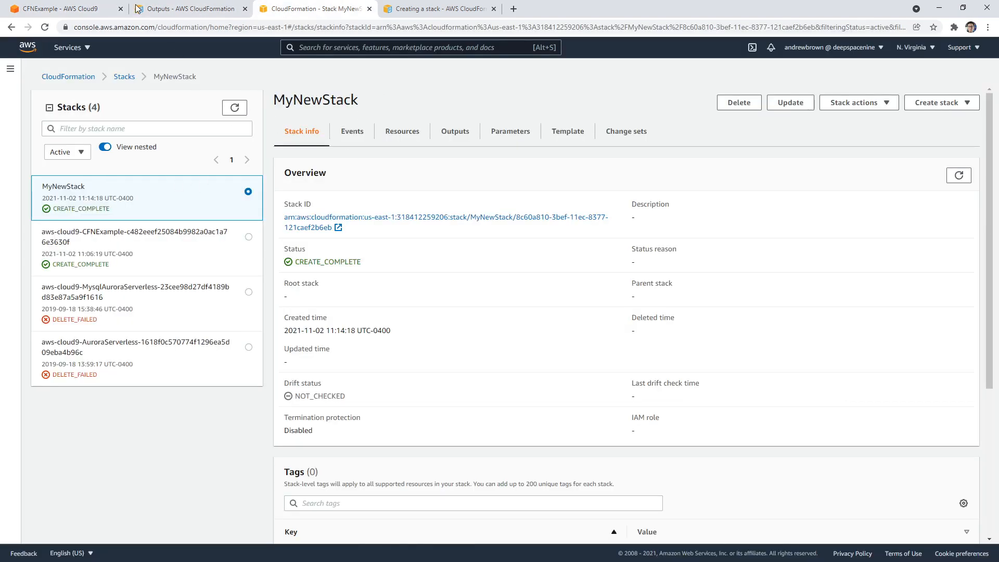
Change the README command's stack name to MyNewStack2
left_click(61, 8)
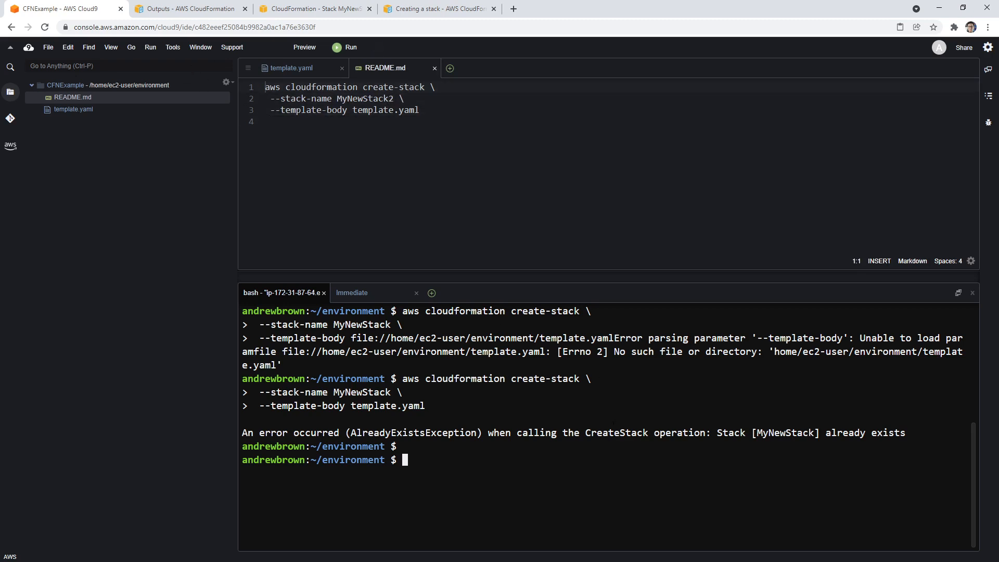
key("Return")
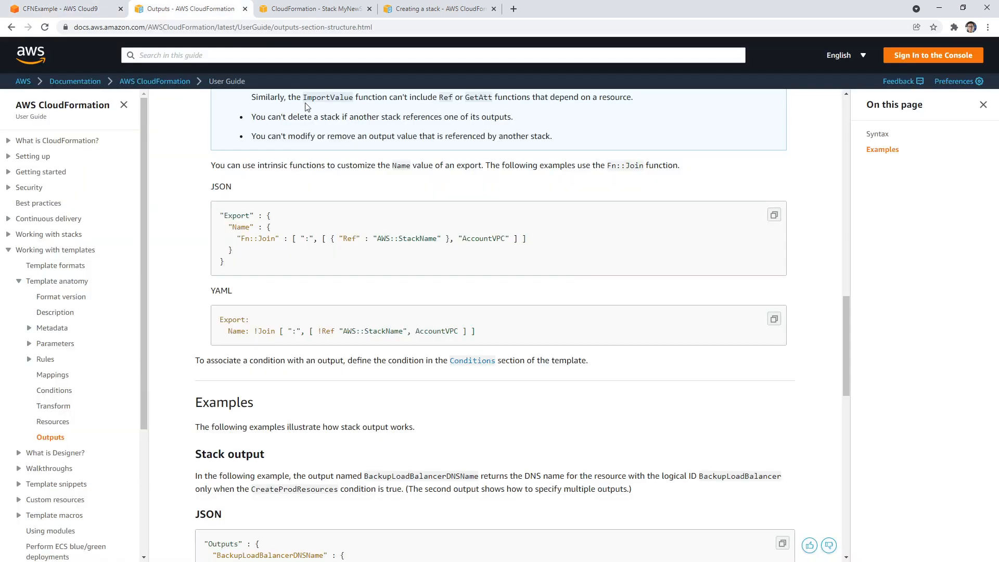
Search Google for --template-body YAML usage and the unsupported structure template error
left_click(312, 8)
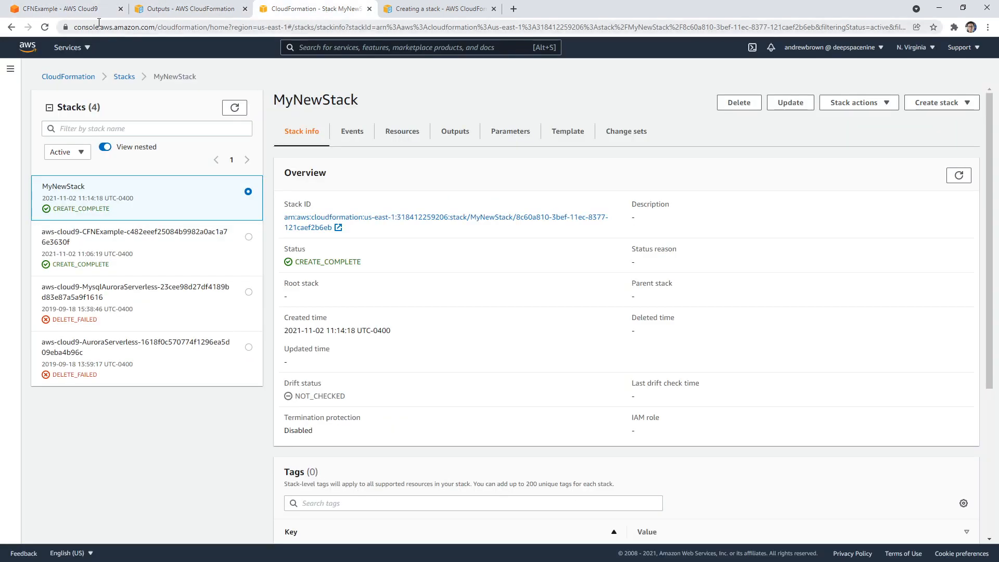
left_click(63, 8)
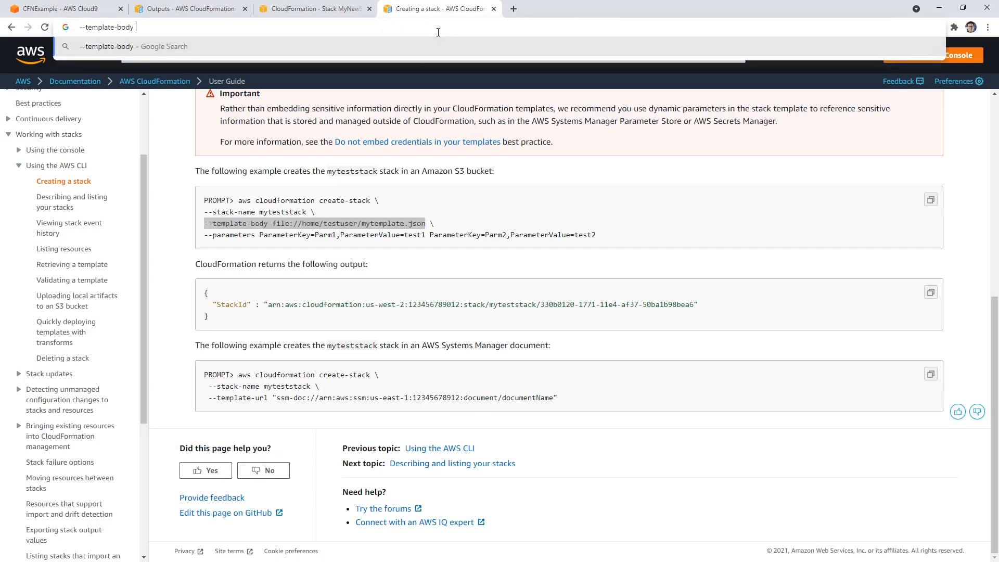
type("yaml file cloudformat")
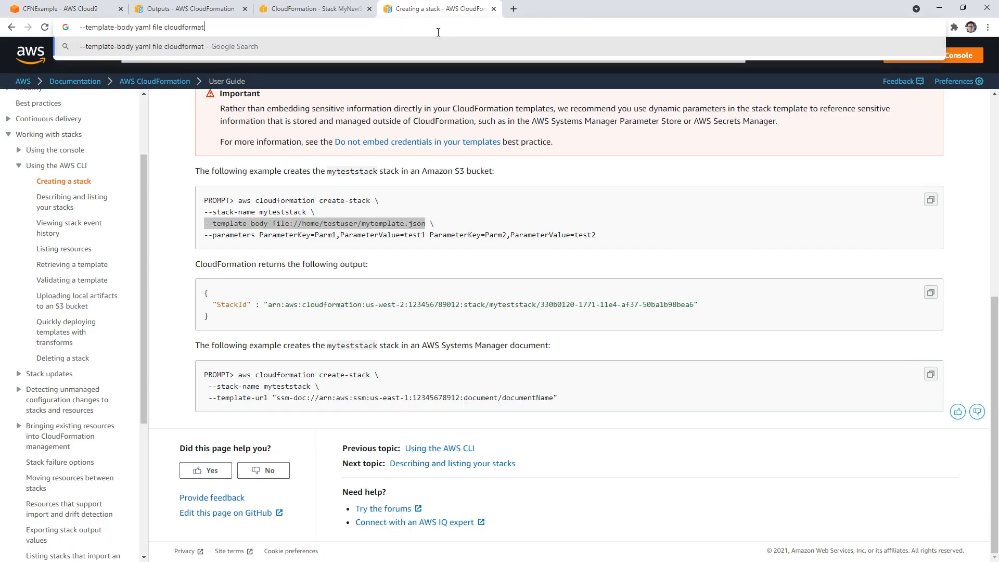
key("Return")
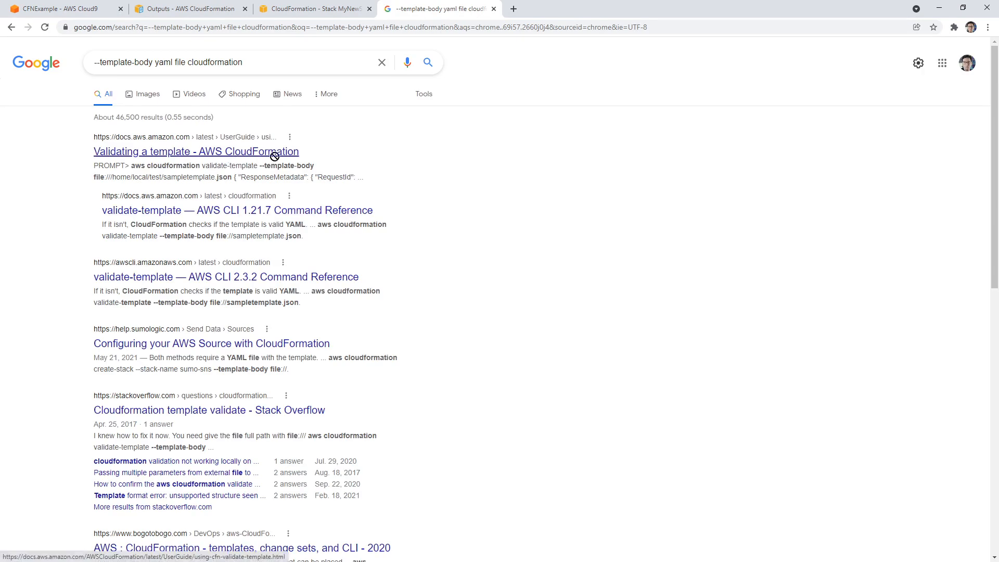
left_click(61, 8)
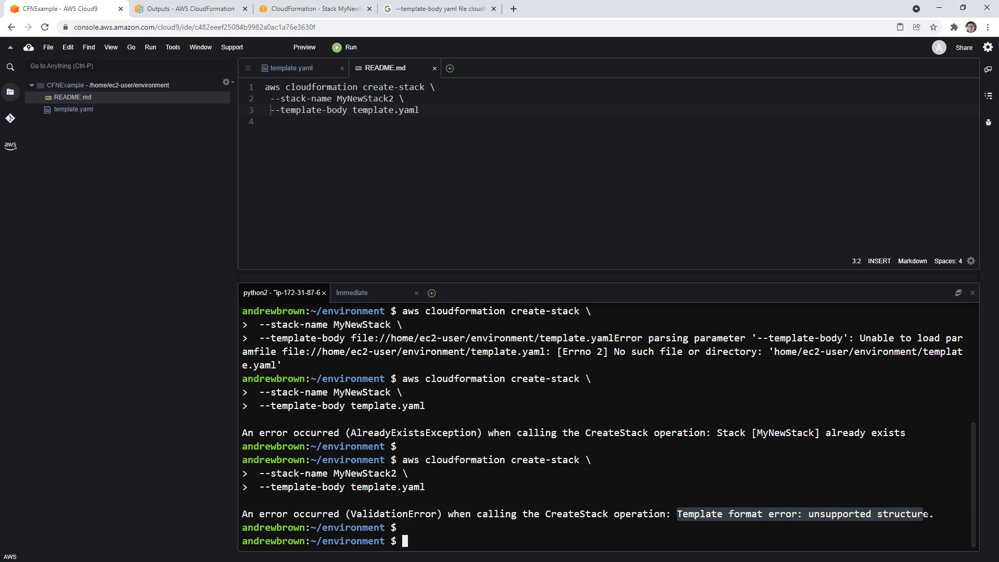
left_click(438, 8)
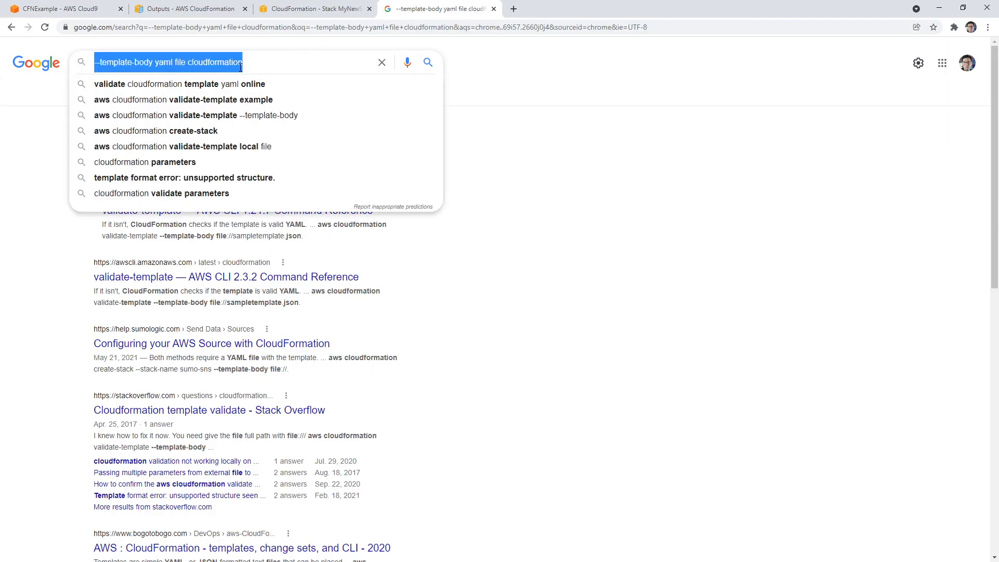
left_click(184, 177)
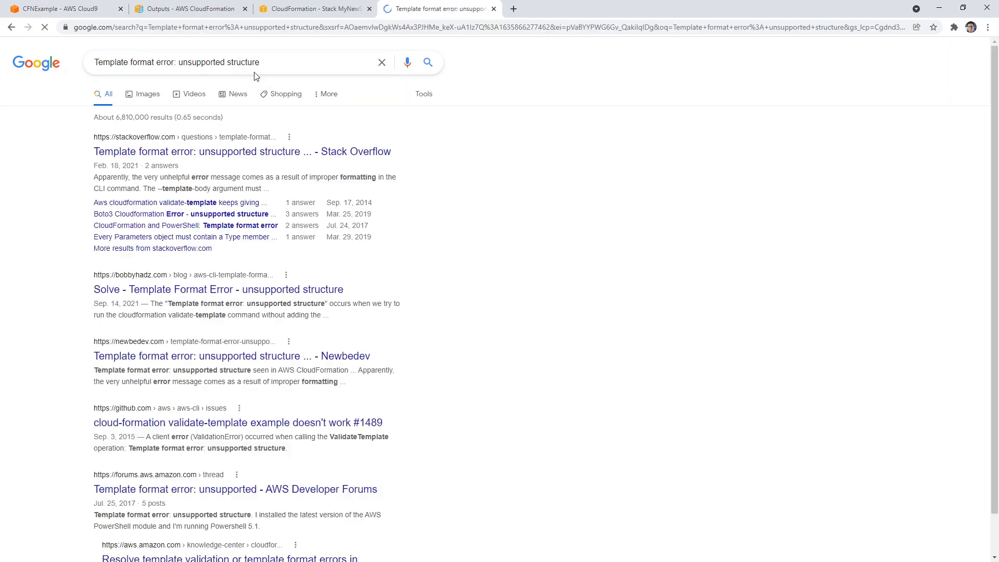
left_click(229, 61)
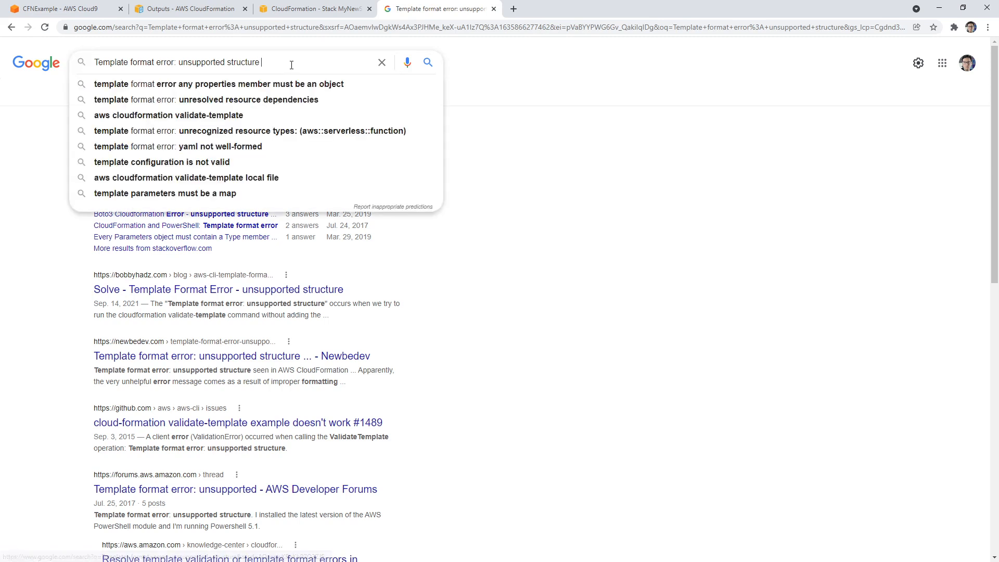
Compare template.yaml with the deployed stack template, rerun the command, and recheck error results
left_click(63, 8)
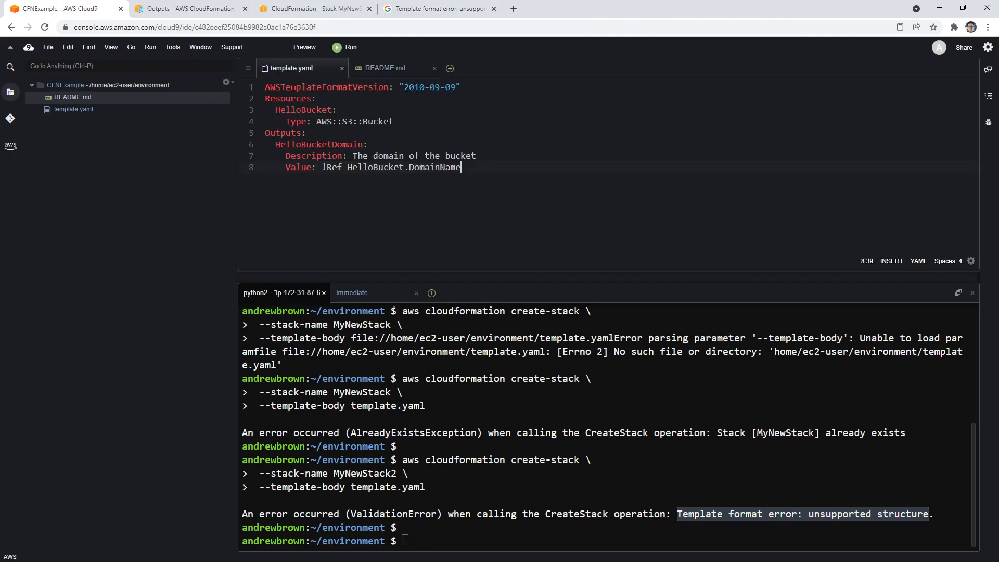
left_click(313, 8)
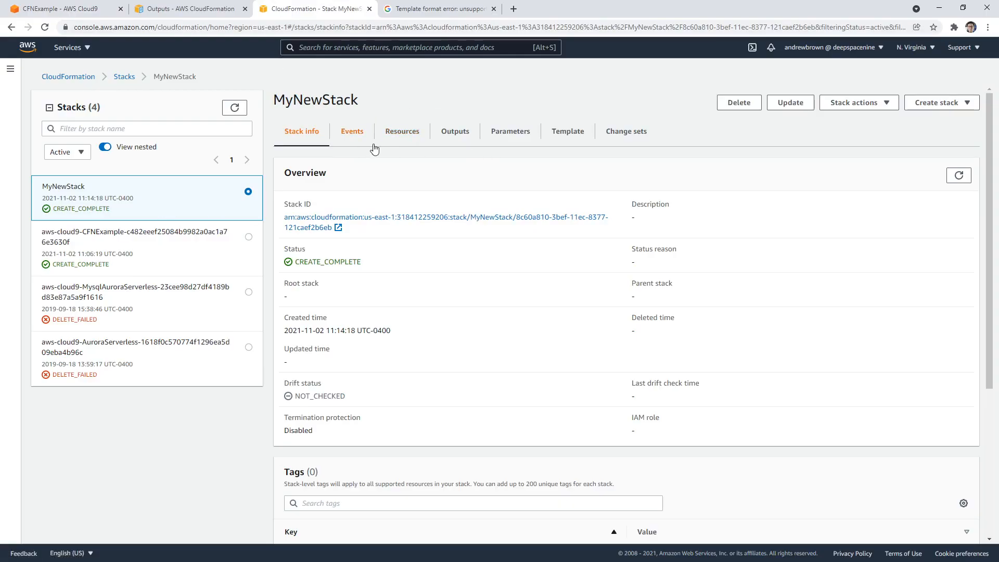
left_click(566, 131)
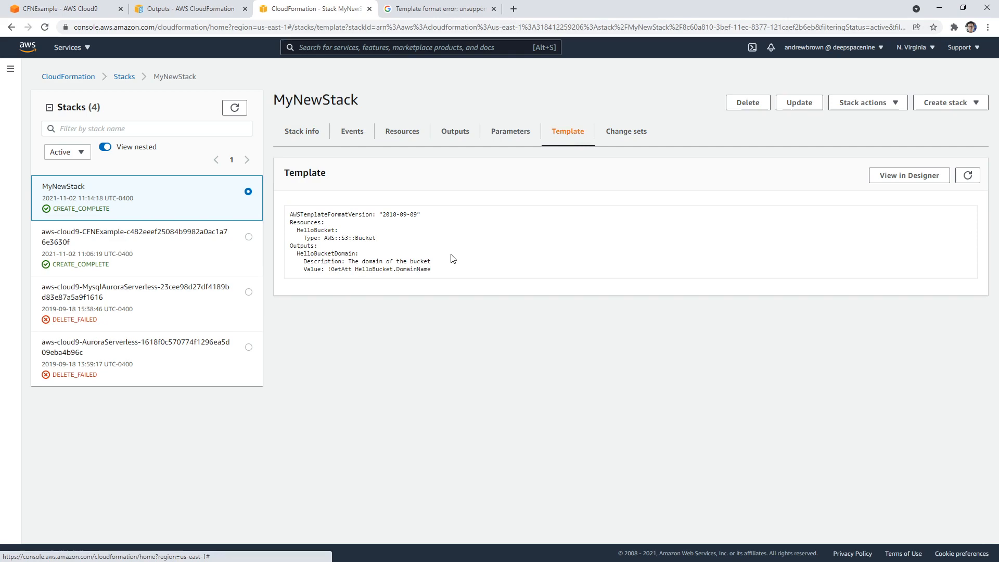
left_click(62, 9)
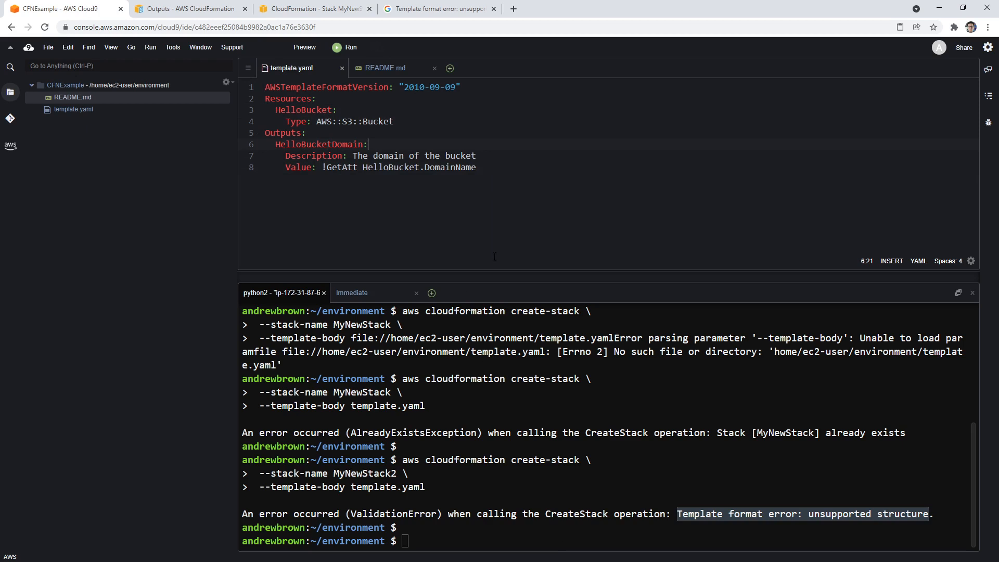
left_click(385, 68)
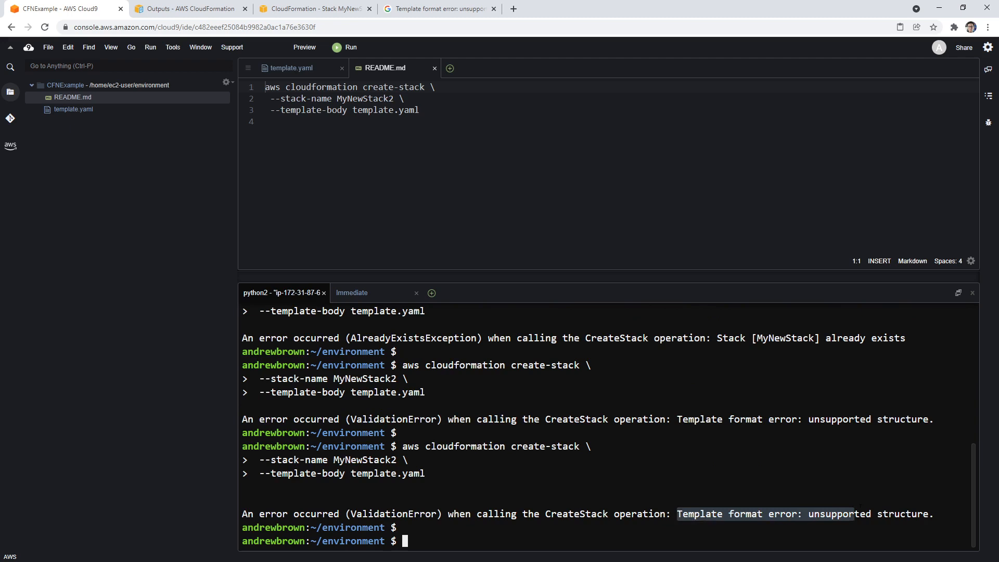
left_click(438, 8)
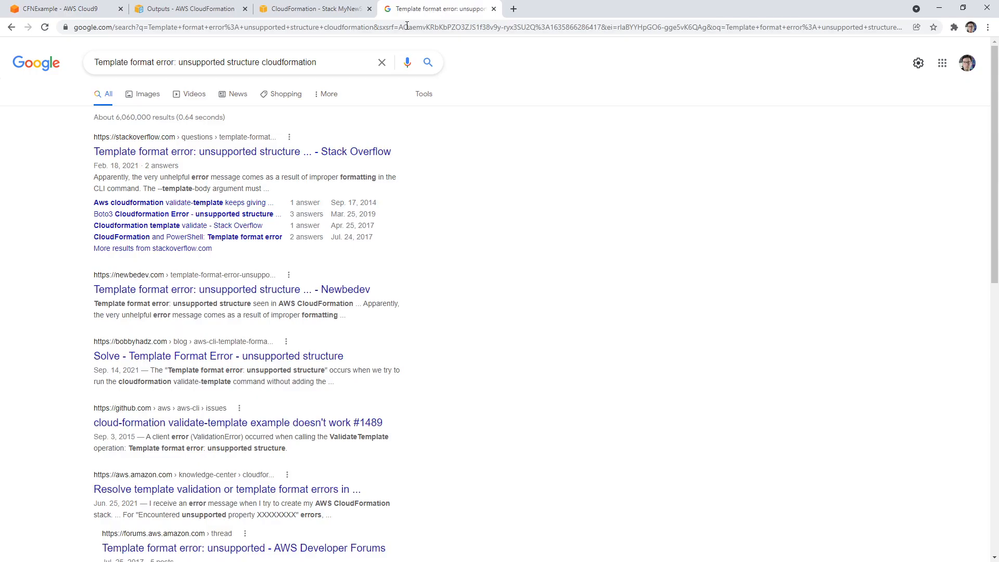
mouse_move(347, 156)
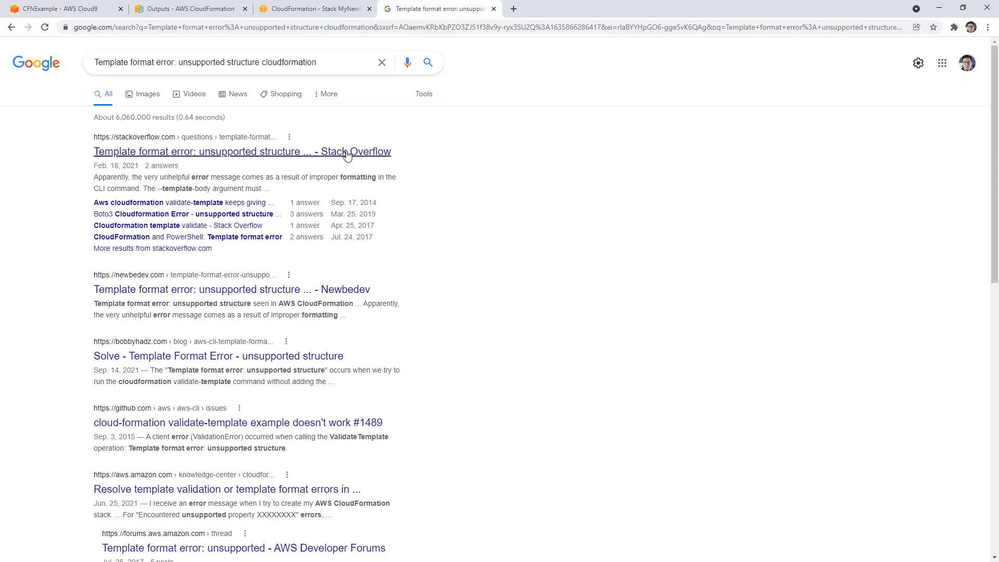
Read the Stack Overflow answer recommending a file:// URI and return to Cloud9 to apply it
left_click(242, 152)
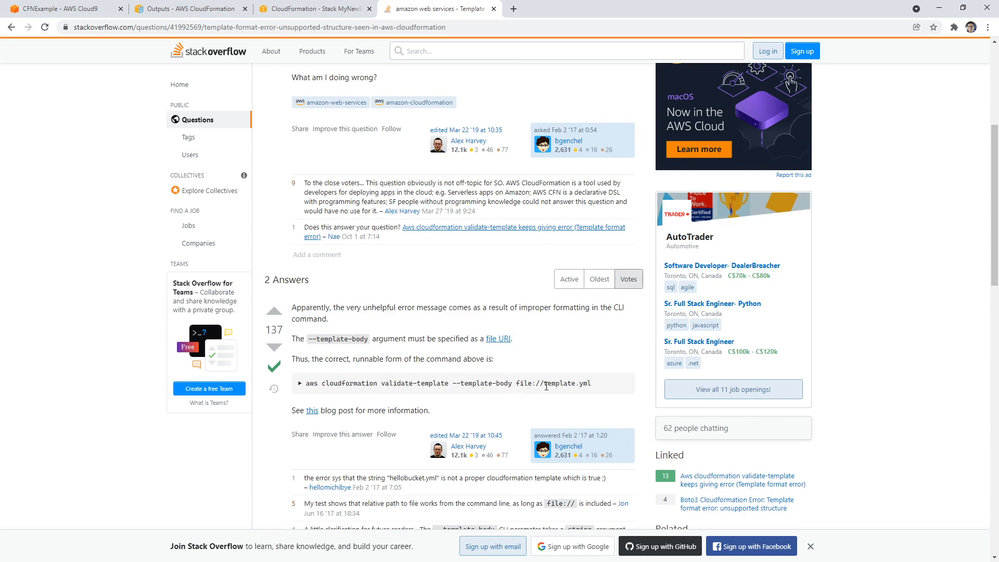
left_click(63, 9)
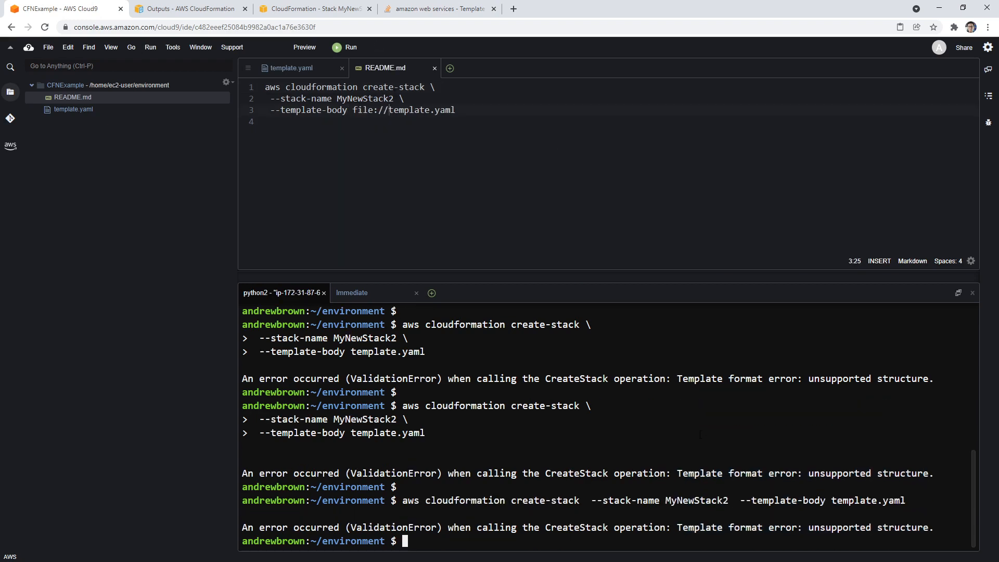
Validate the CloudFormation template using file://template.yaml in the terminal
left_click(440, 8)
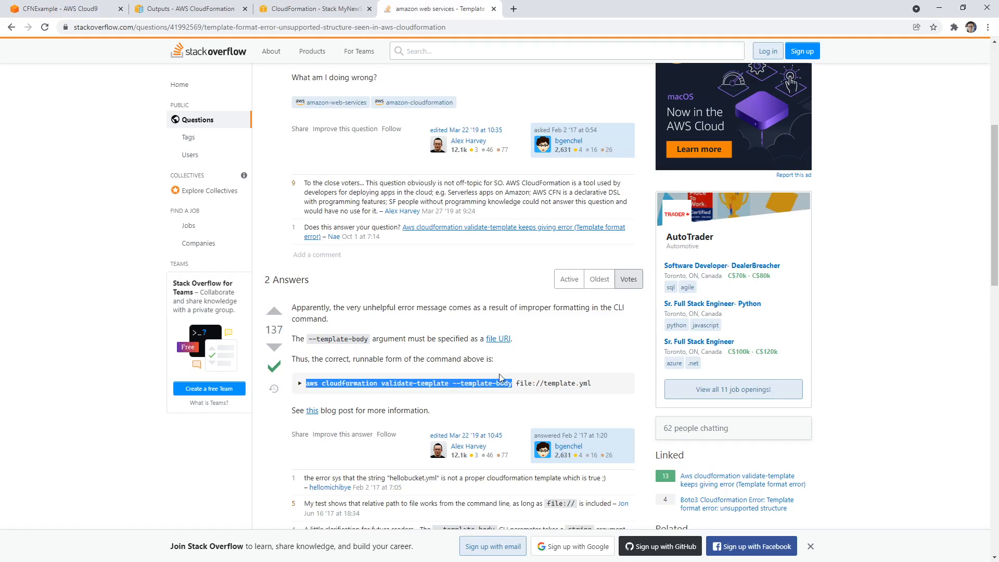
left_click(60, 8)
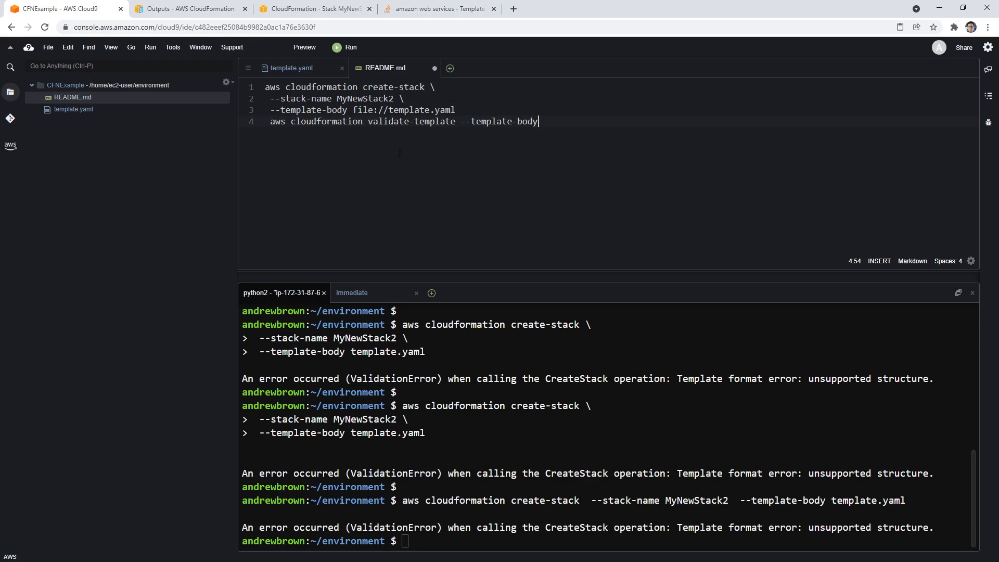
left_click(269, 110)
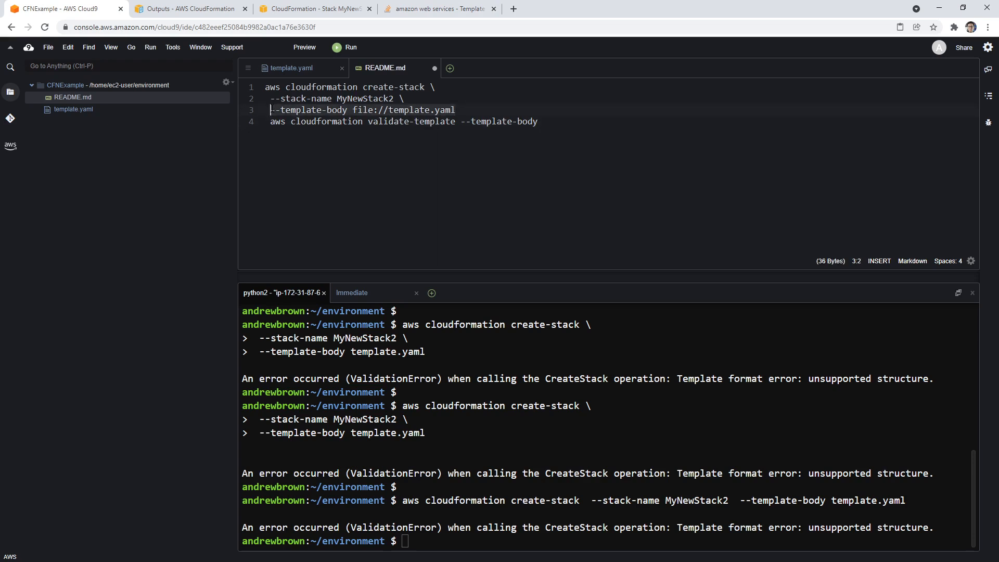
type("file://template.yaml")
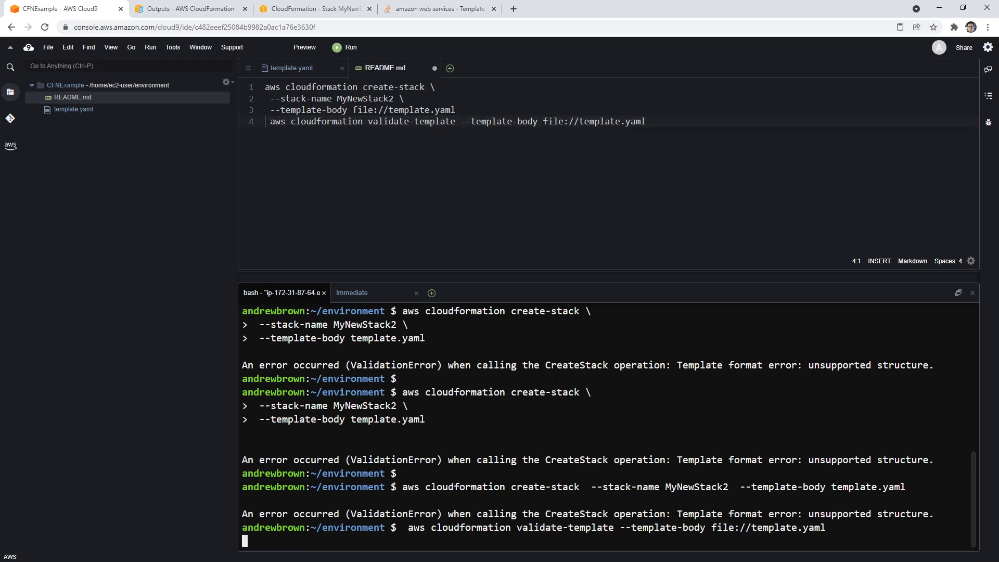
key("Return")
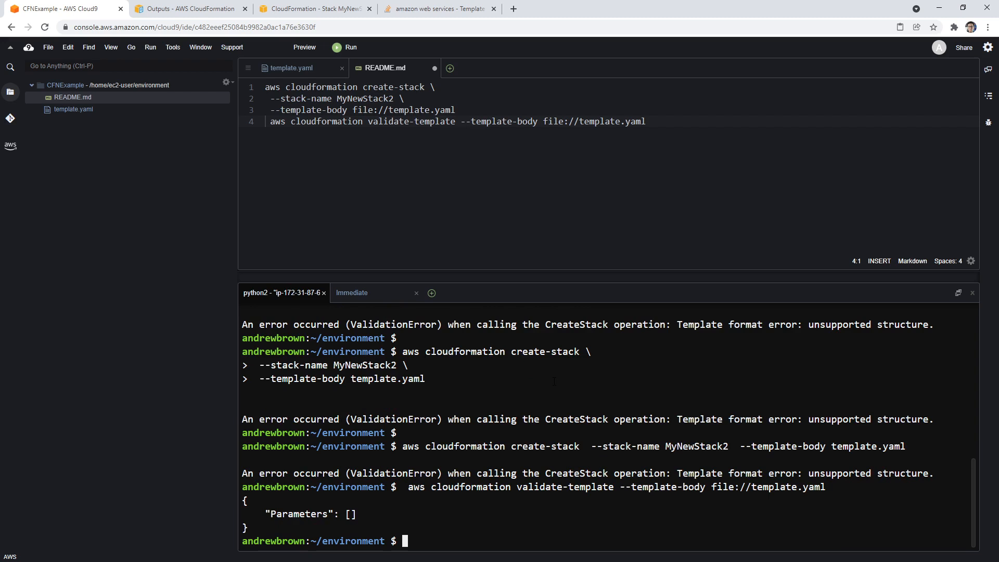
Join the create-stack lines into one command, run it for MyNewStack2, and check CloudFormation
left_click(295, 109)
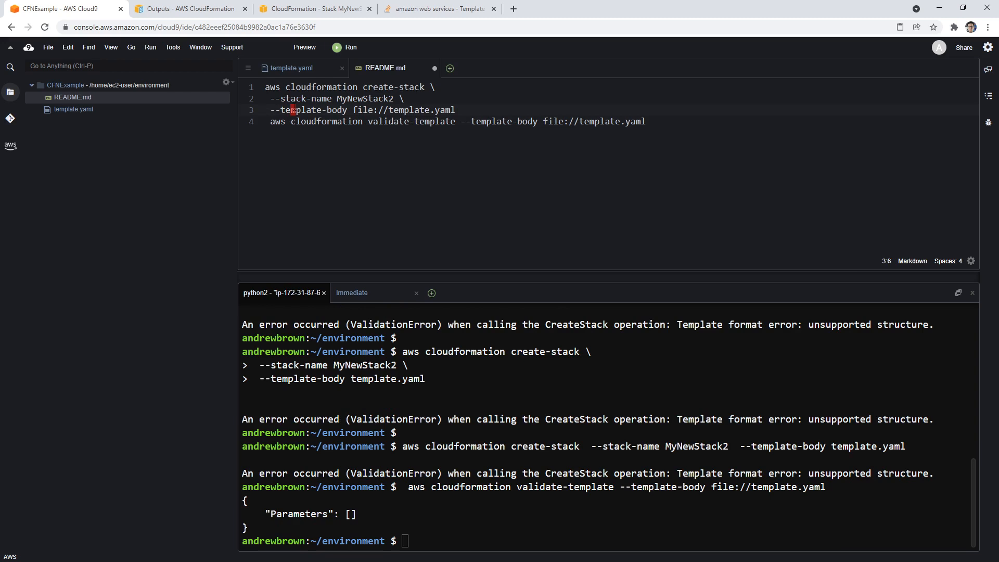
left_click(270, 99)
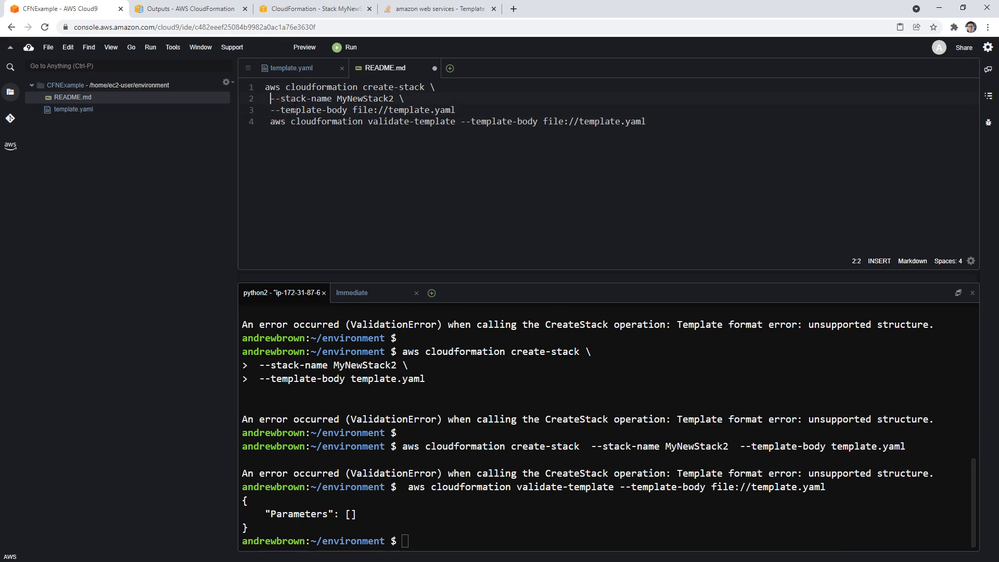
key("Backspace")
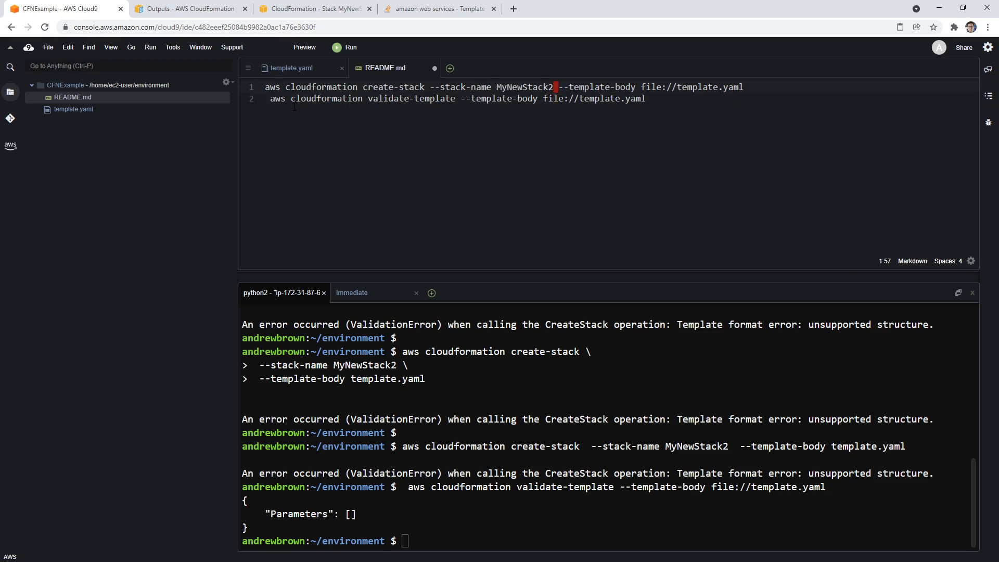
left_click(269, 98)
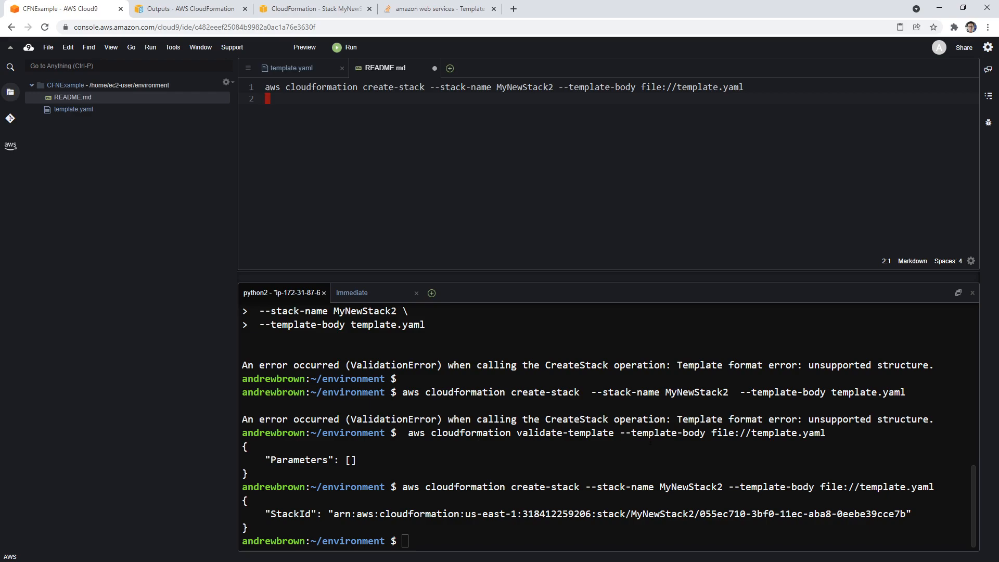
left_click(312, 9)
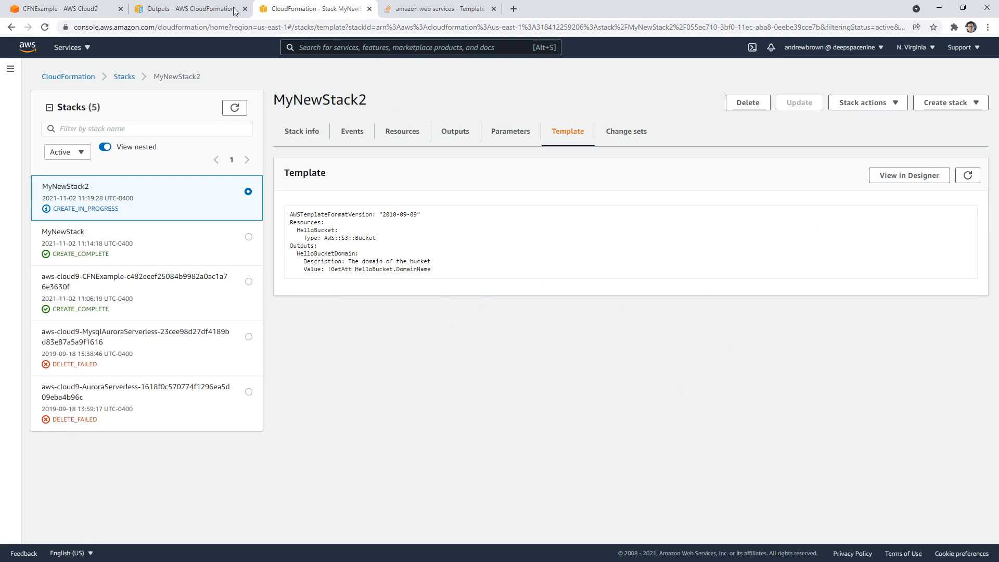
mouse_move(42, 64)
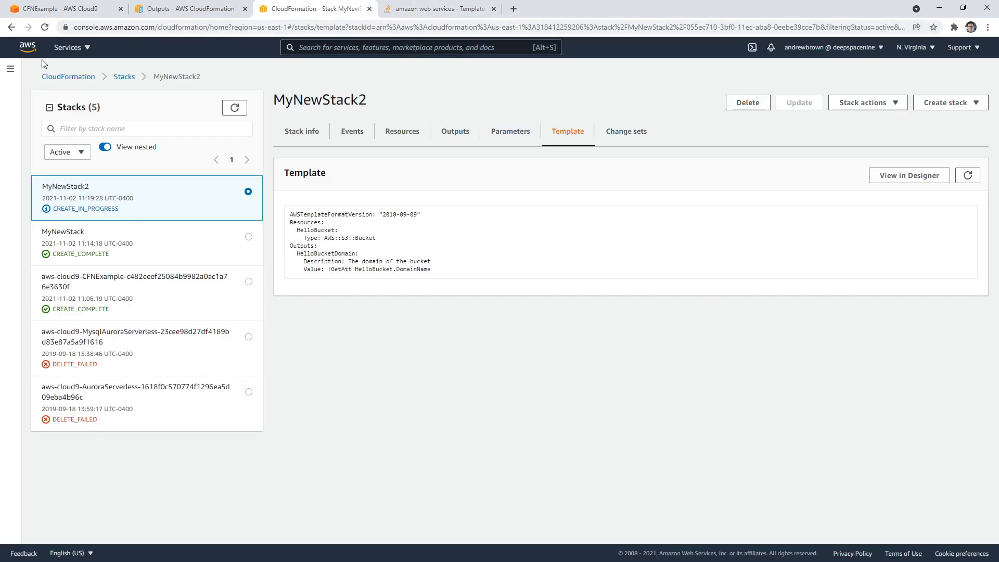
Search 's3' in a new console tab and open the S3 Buckets list
left_click(438, 8)
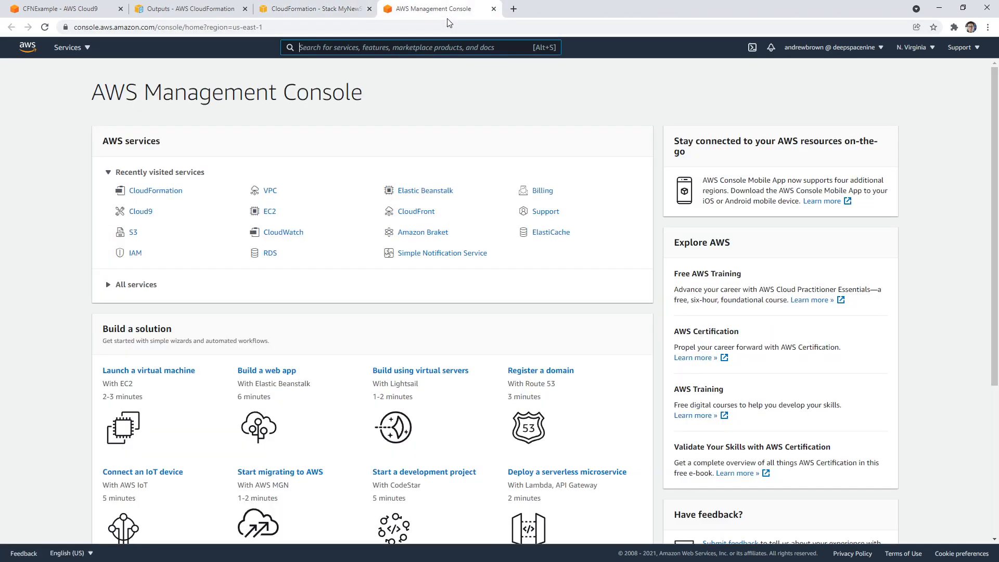
type("s3")
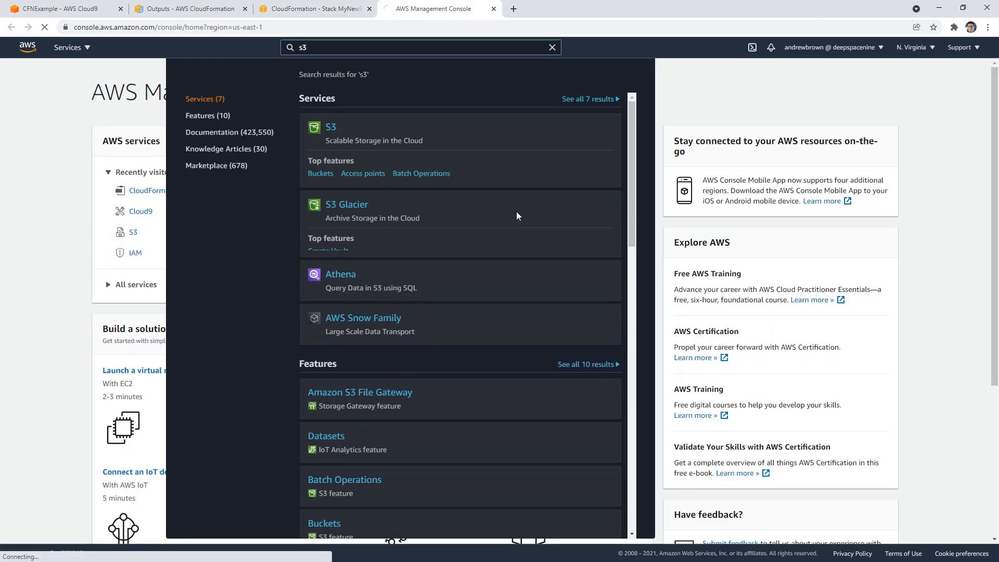
left_click(331, 127)
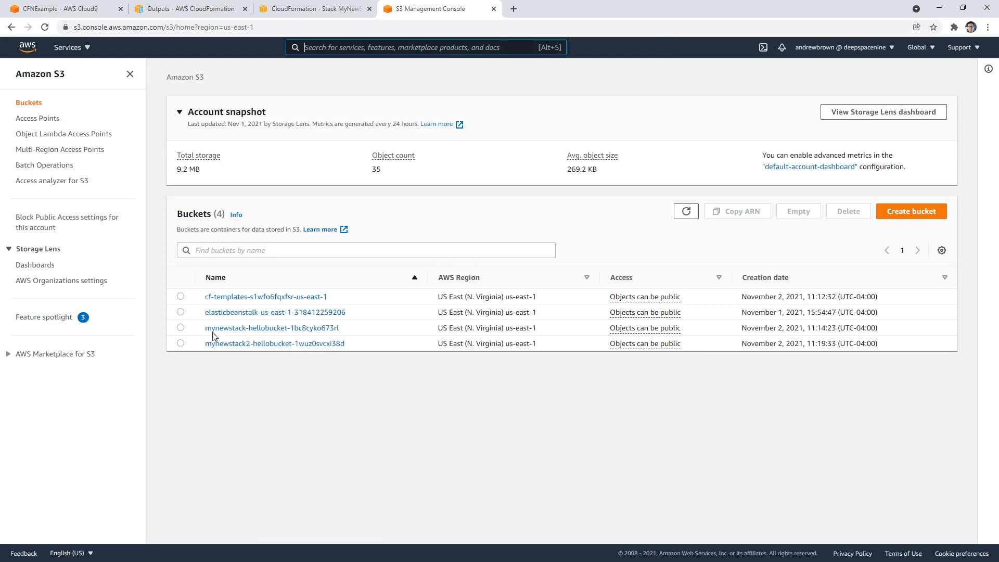
mouse_move(267, 343)
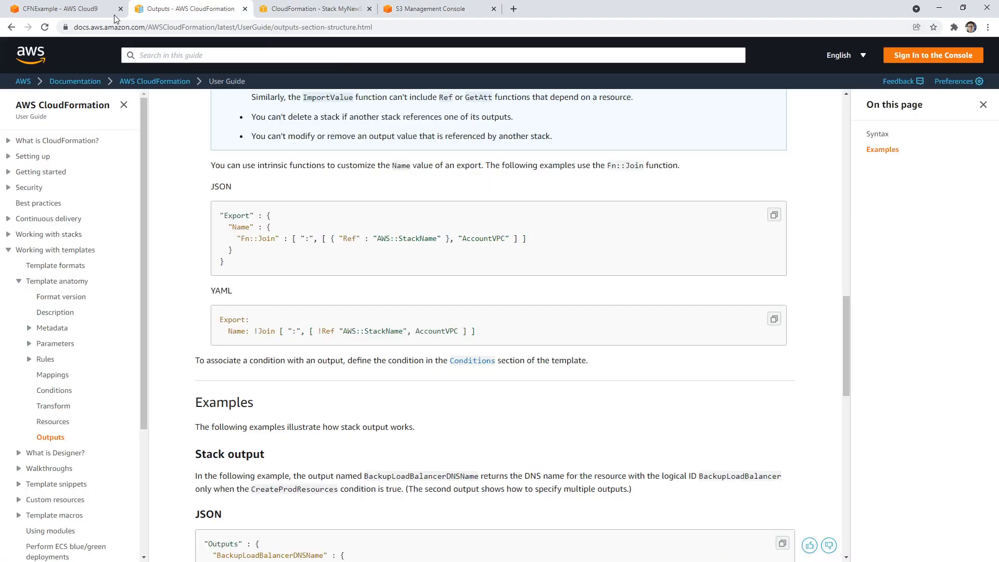
Delete MyNewStack and MyNewStack2, then refresh until three stacks remain
left_click(313, 8)
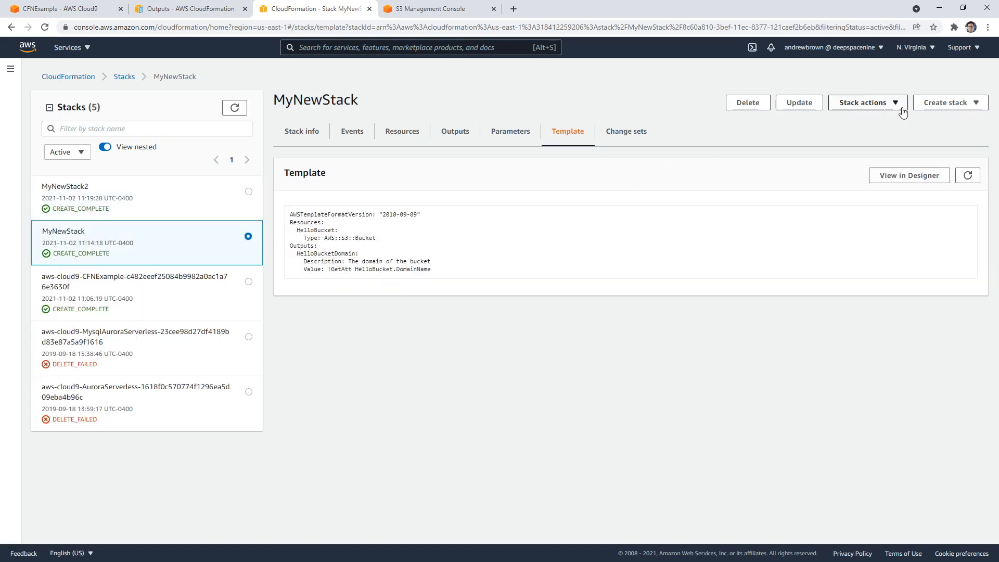
left_click(746, 102)
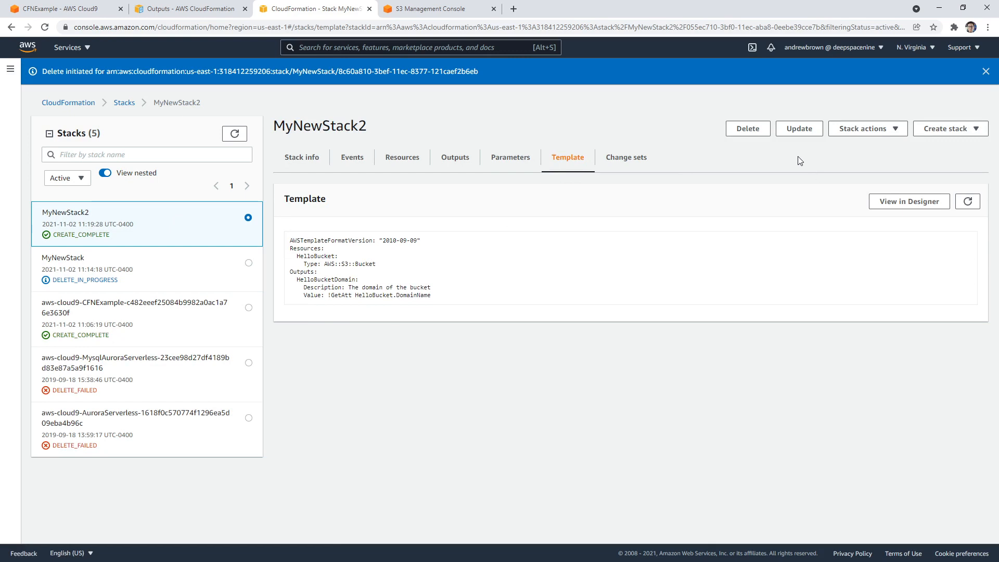
left_click(747, 128)
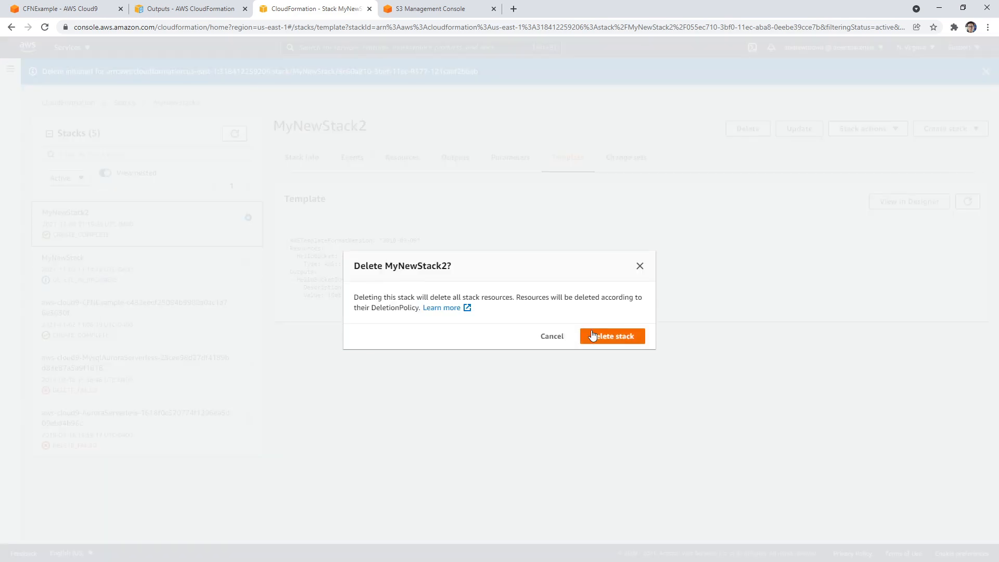
left_click(610, 335)
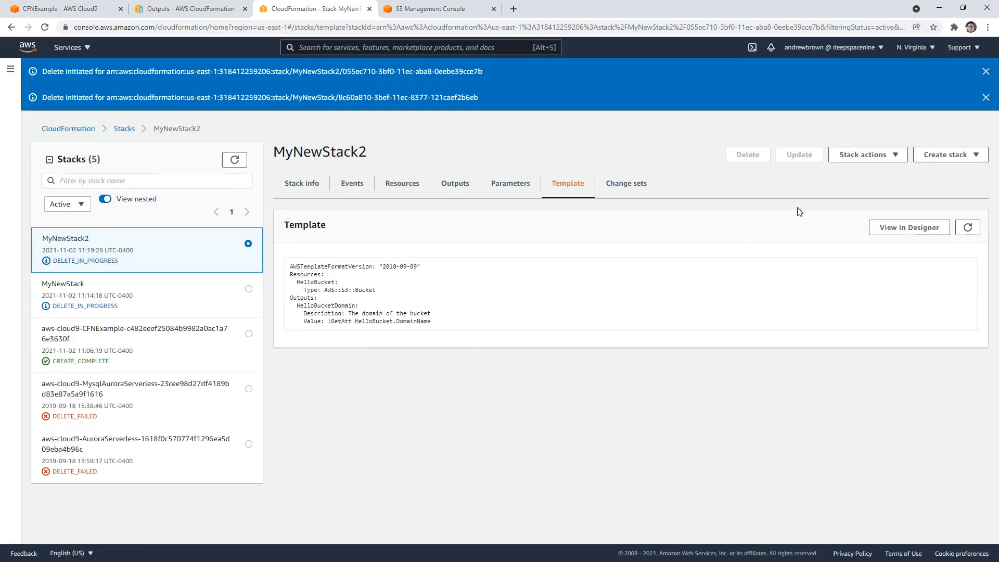
left_click(233, 159)
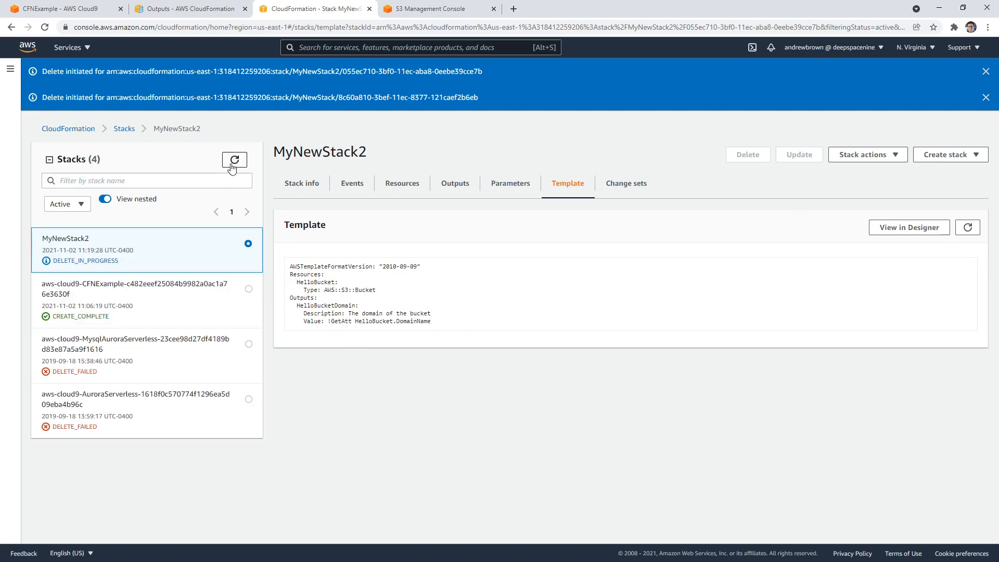
left_click(233, 159)
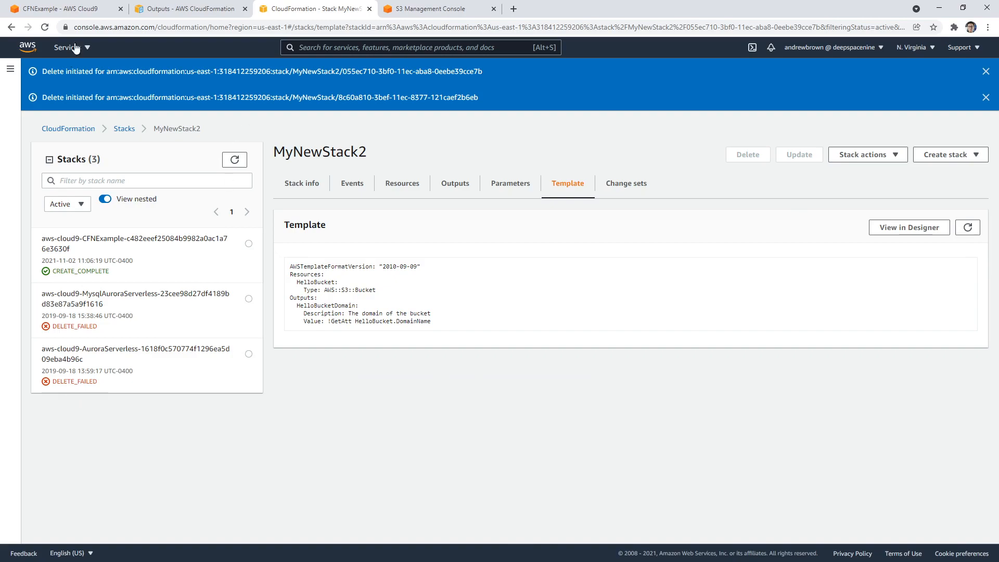
left_click(63, 8)
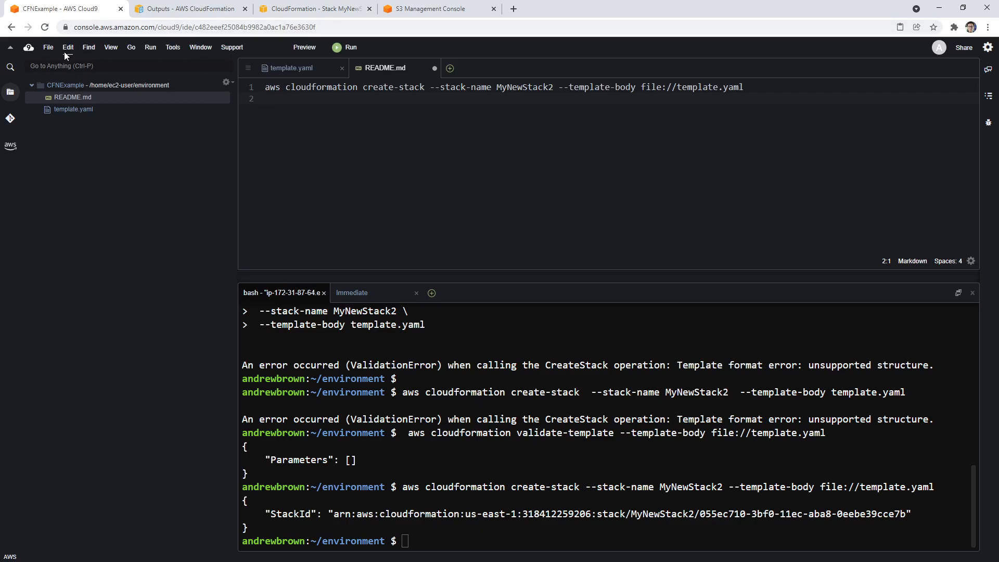
Delete the CFNExample environment from the Cloud9 dashboard and close the extra tabs
left_click(29, 48)
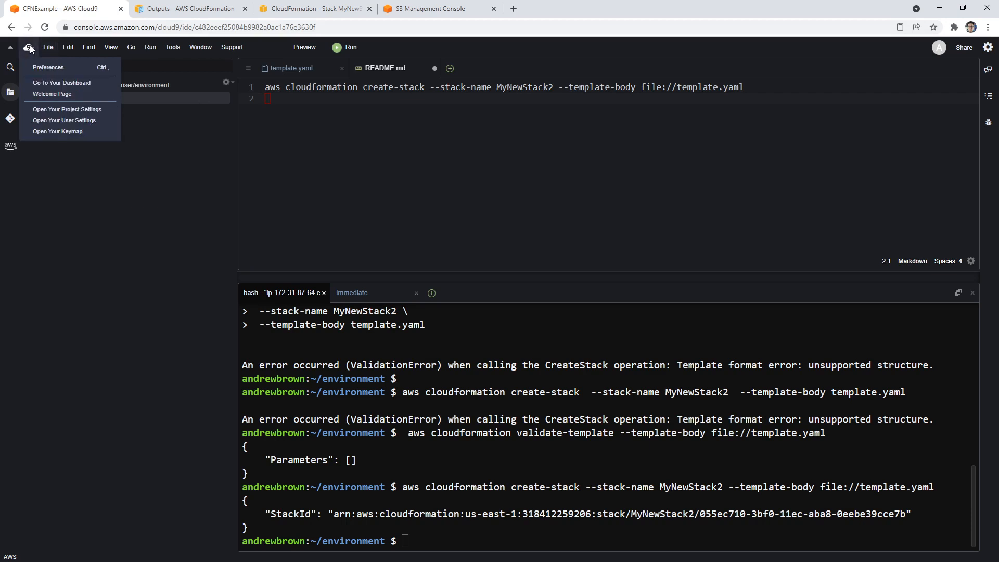
mouse_move(61, 82)
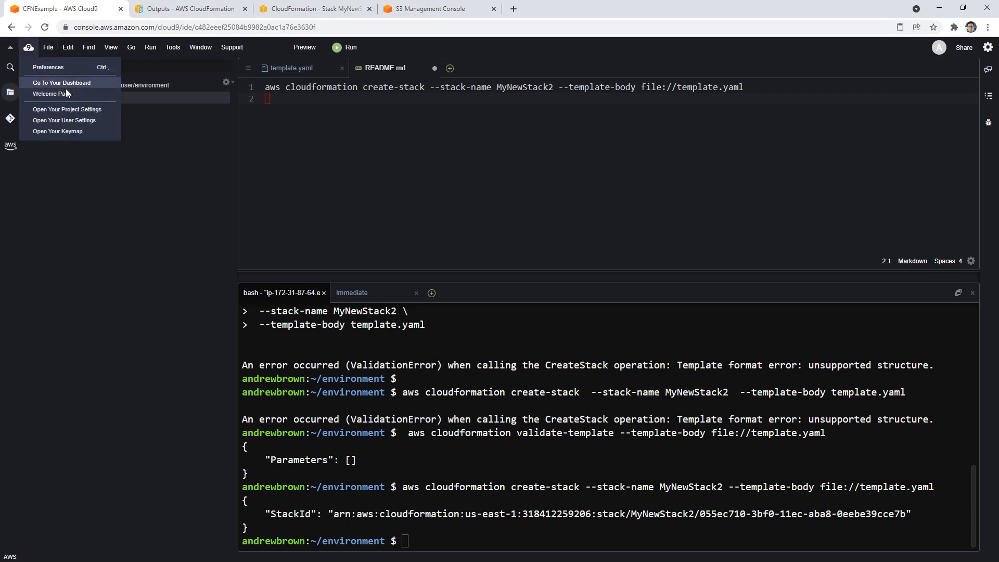
left_click(61, 82)
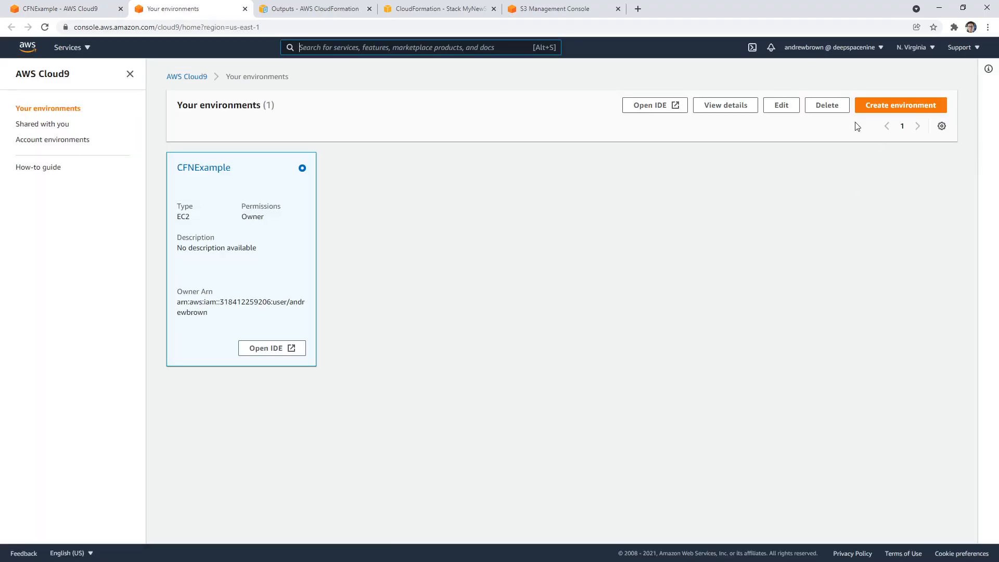
left_click(827, 105)
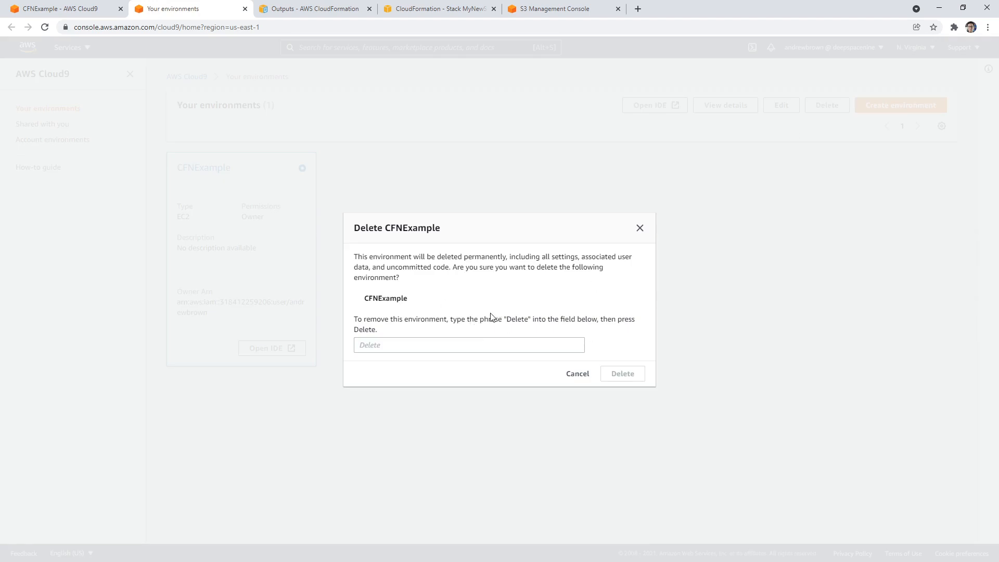
left_click(577, 373)
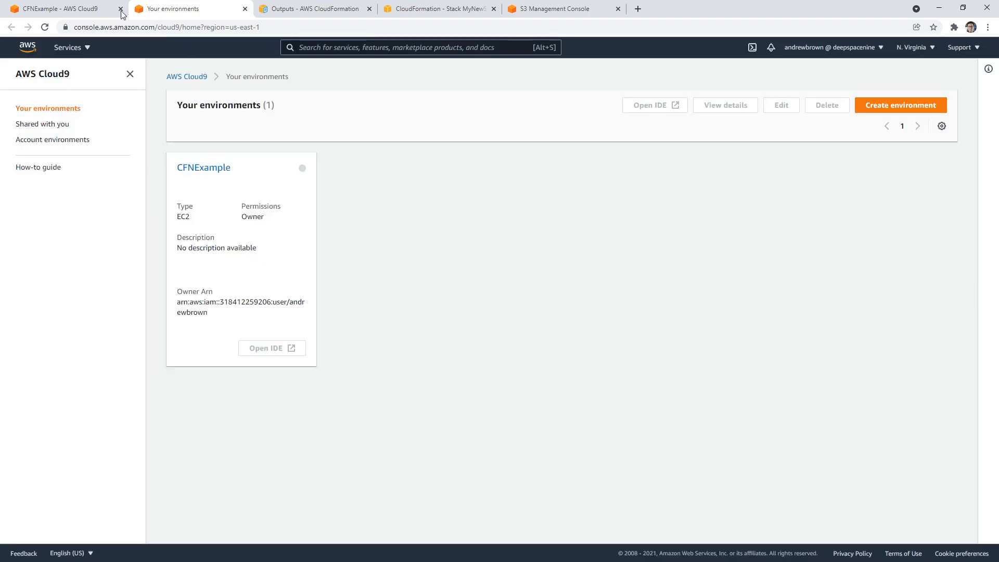
left_click(120, 8)
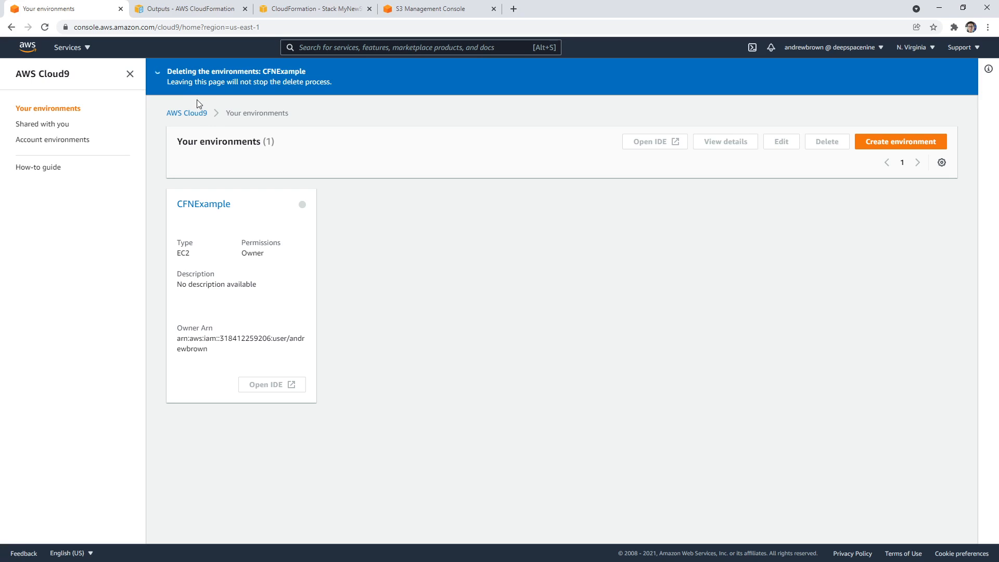
left_click(27, 48)
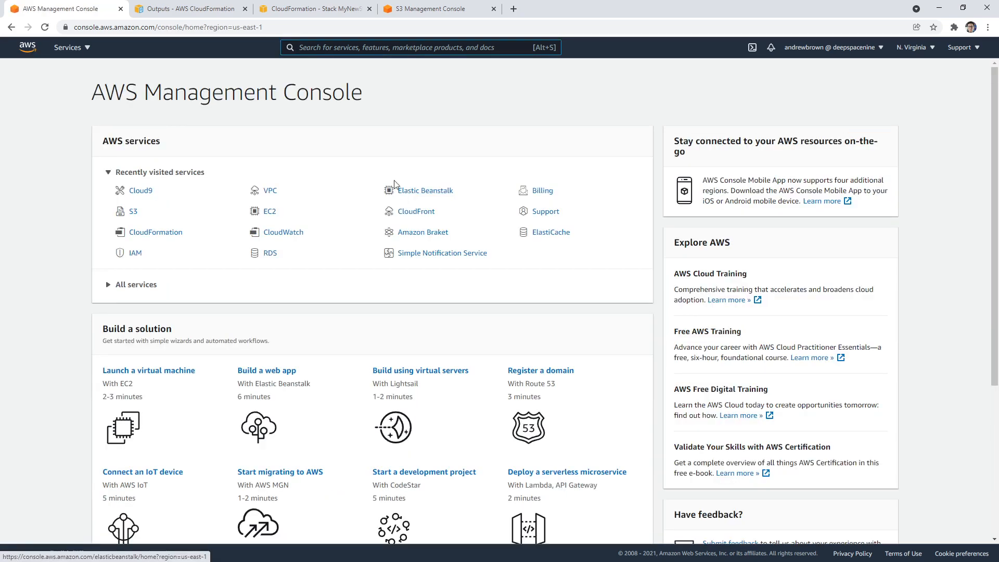
mouse_move(396, 171)
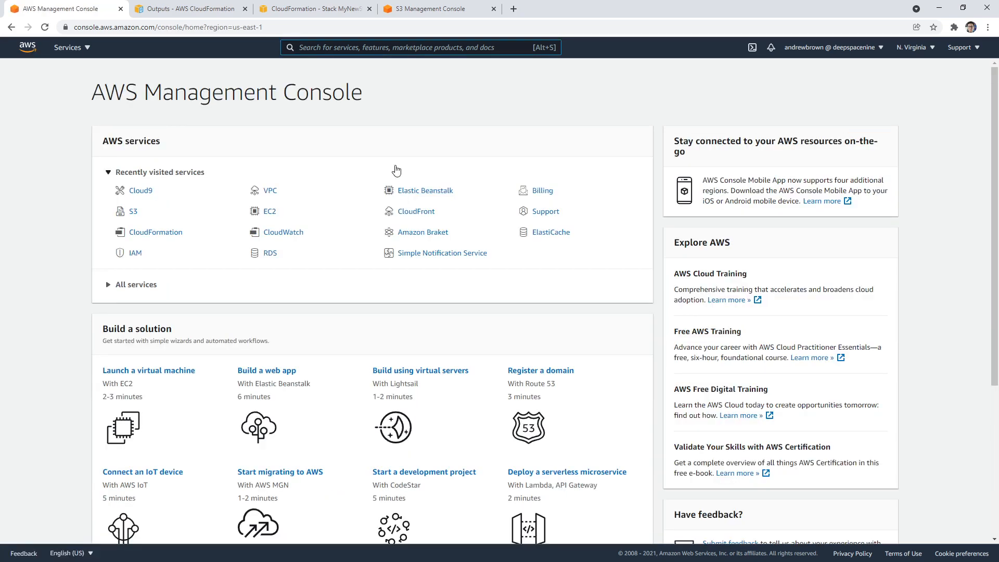
left_click(244, 9)
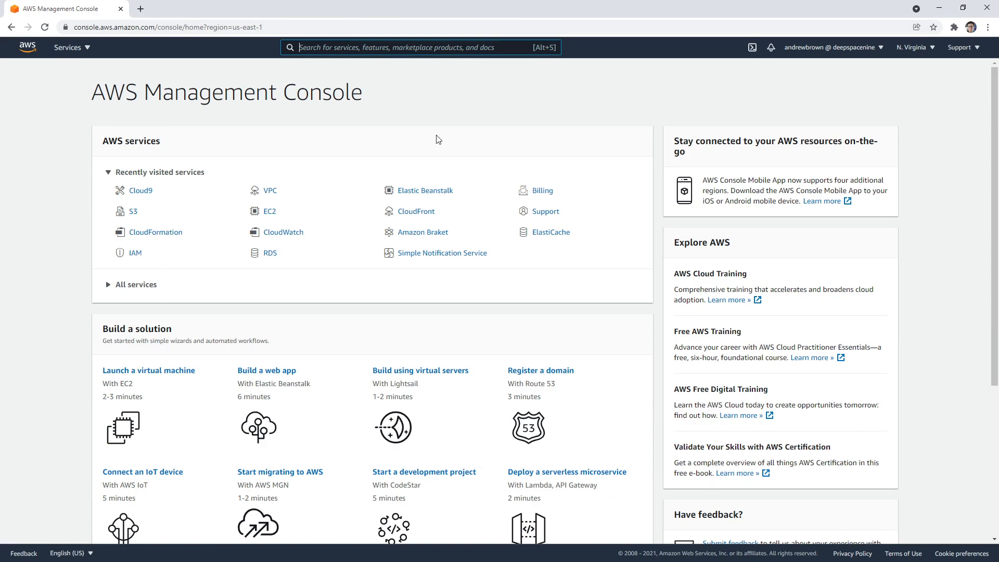